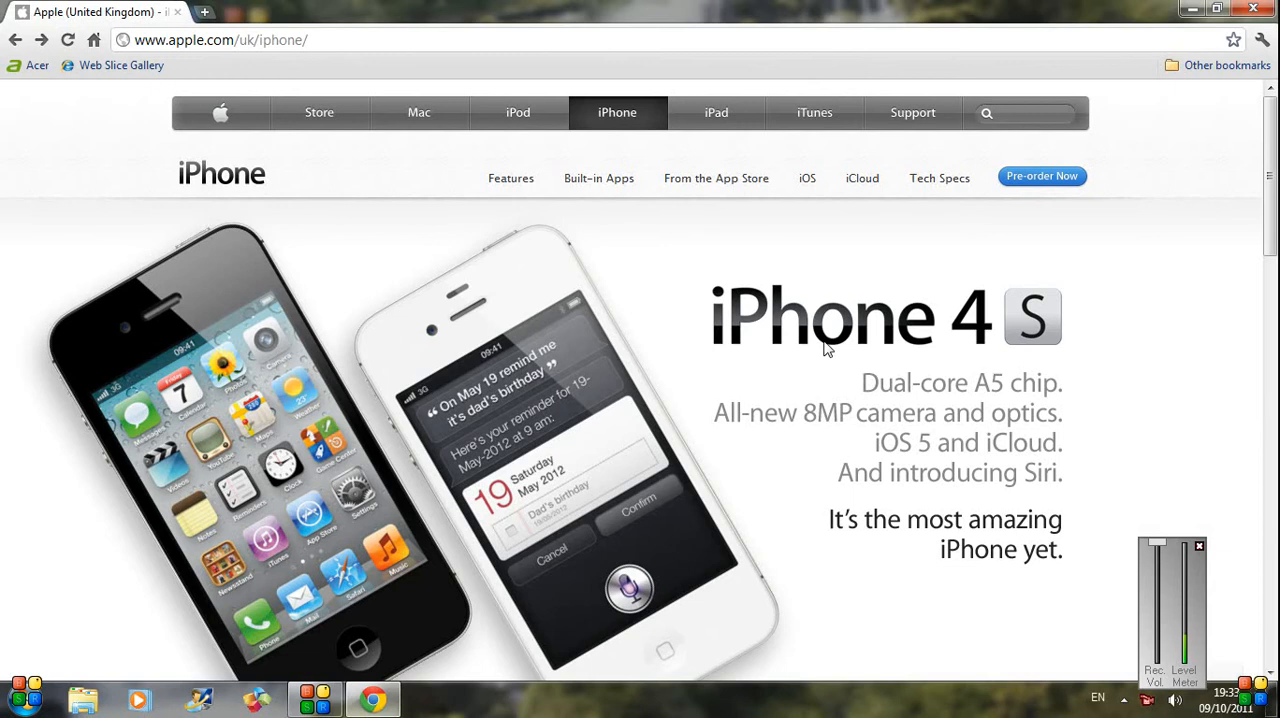
mouse_move(918, 410)
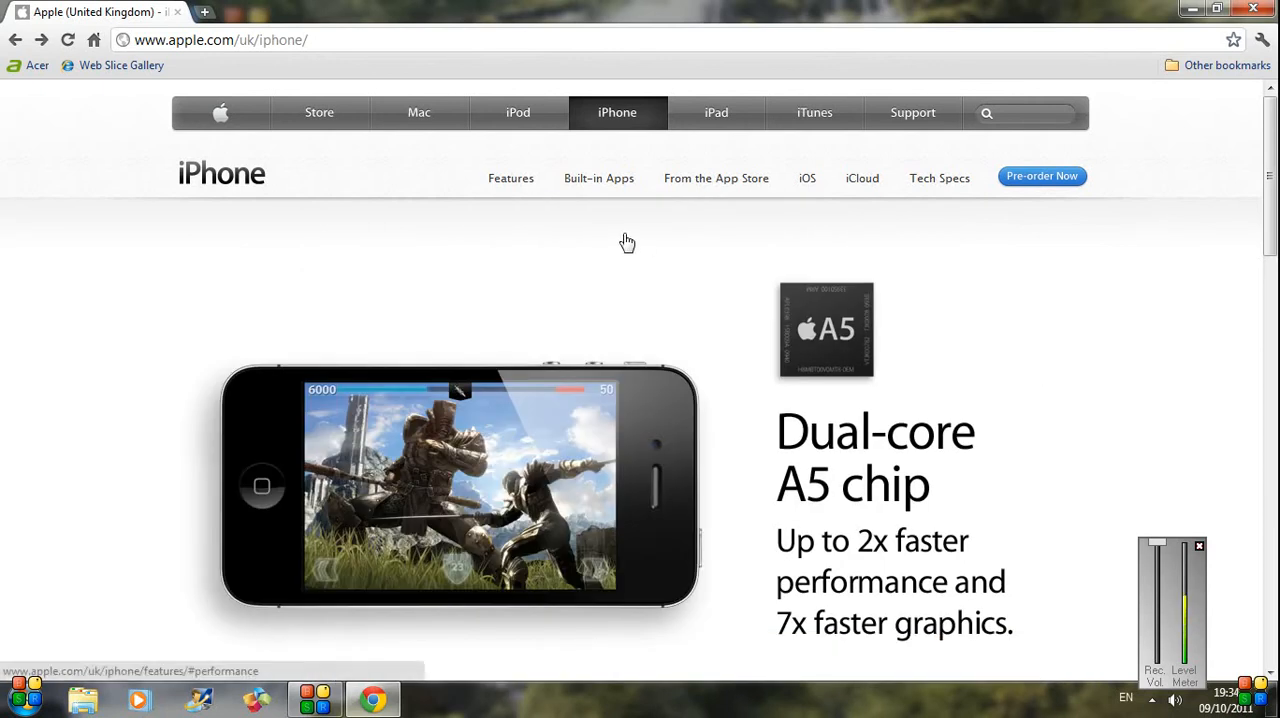
Go to the iPhone 4S Features page and scroll to its grid of feature tiles.
click(512, 178)
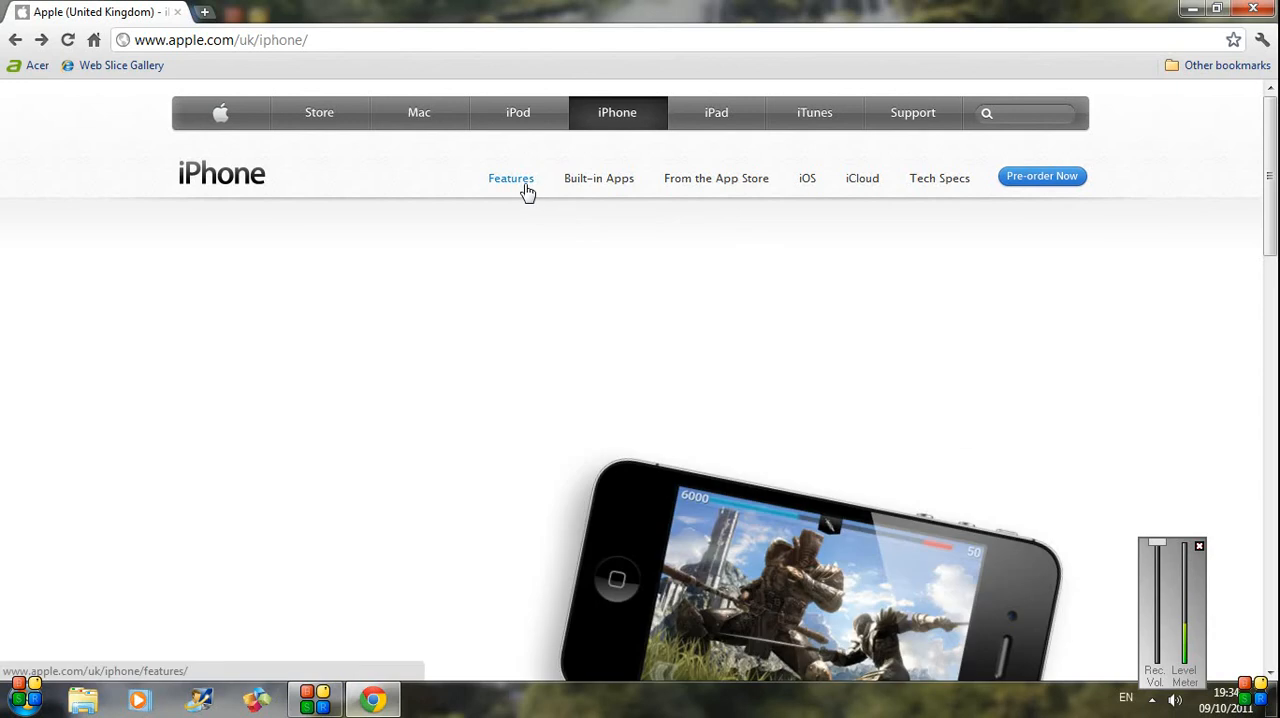
click(512, 178)
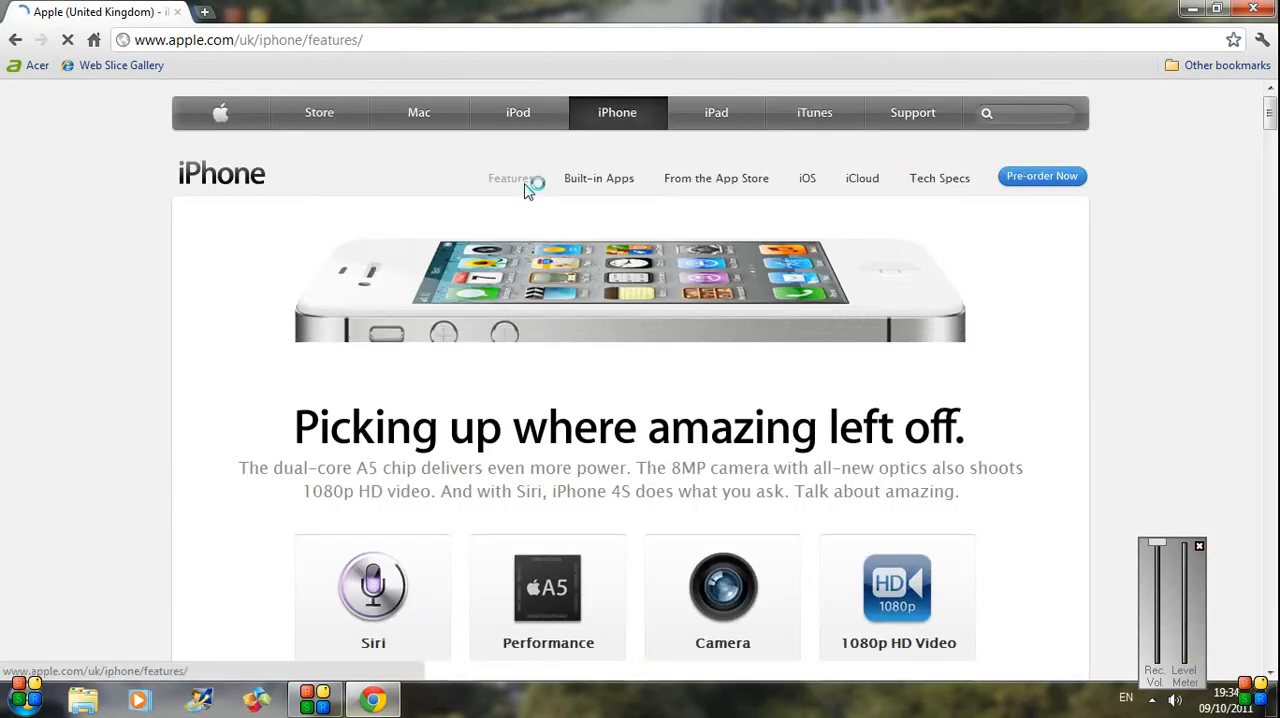
scroll(down, 3)
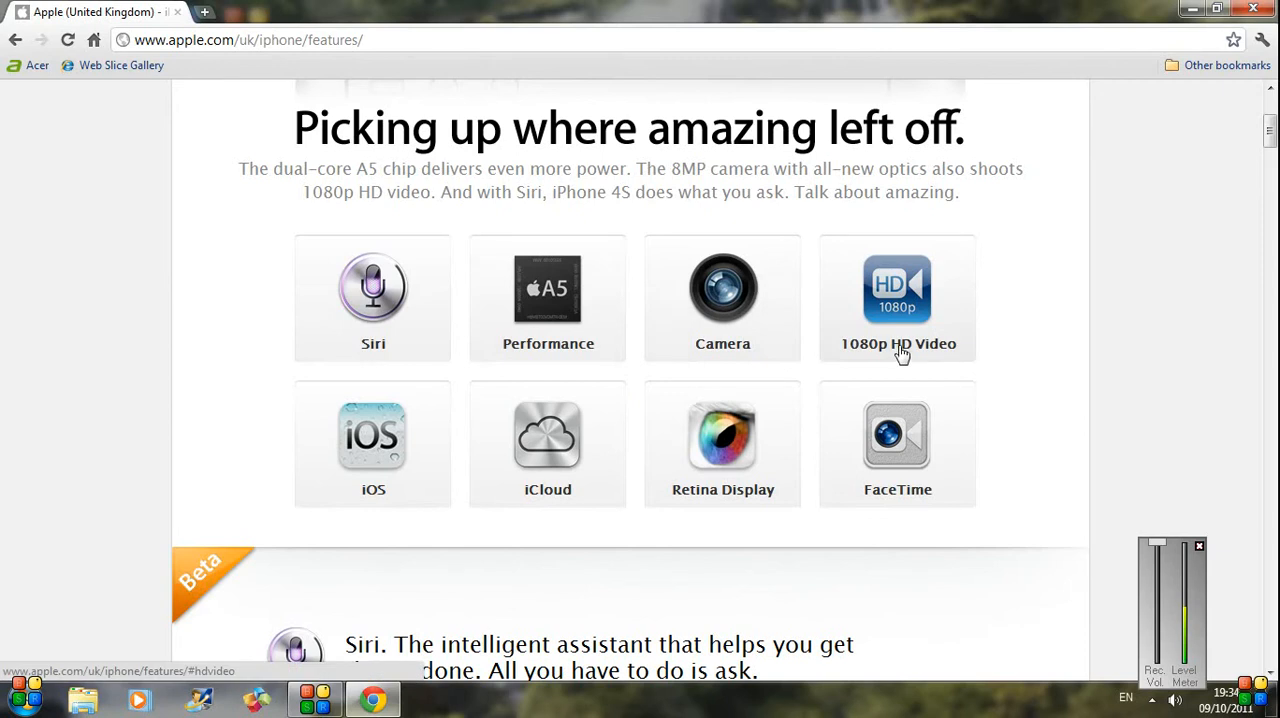
mouse_move(288, 474)
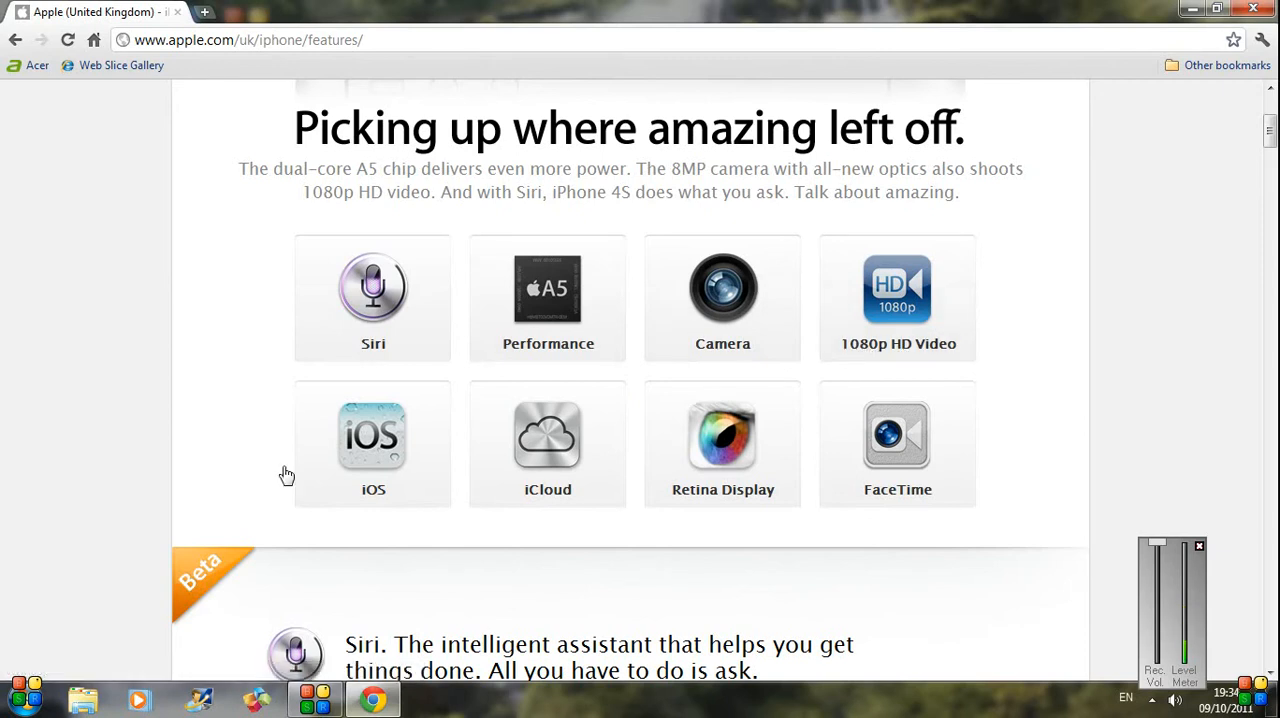
mouse_move(358, 464)
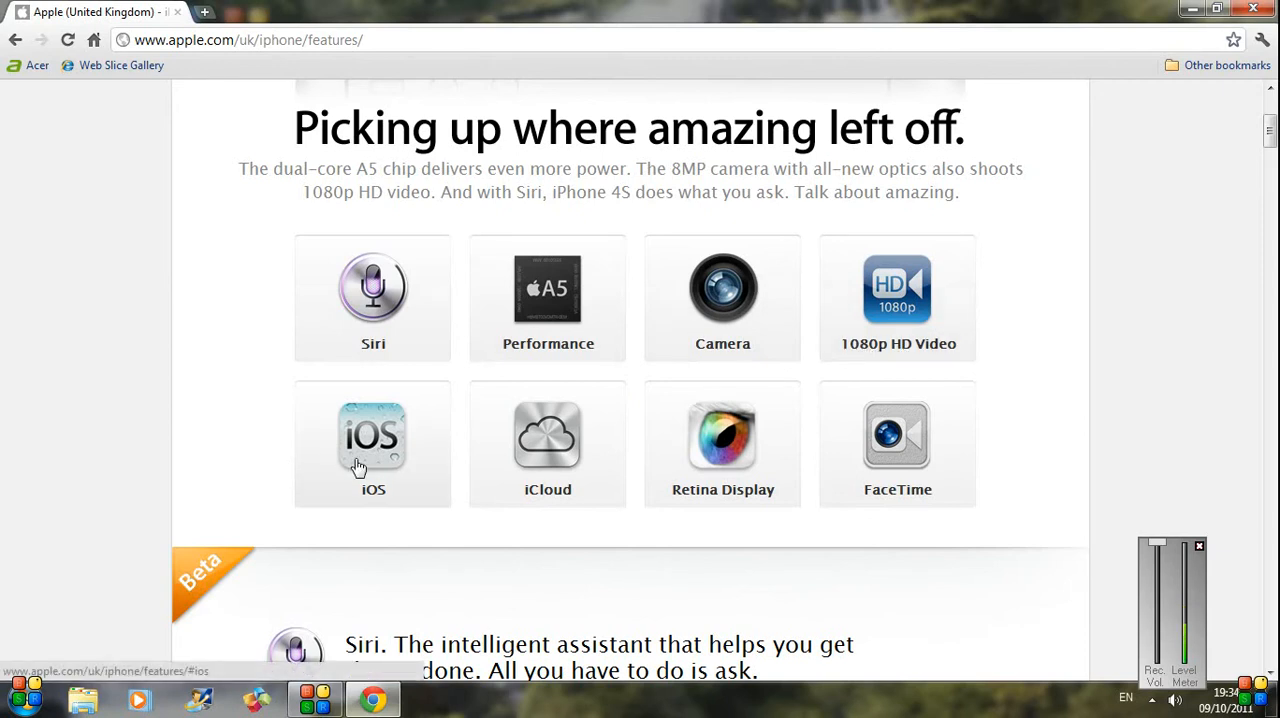
mouse_move(748, 460)
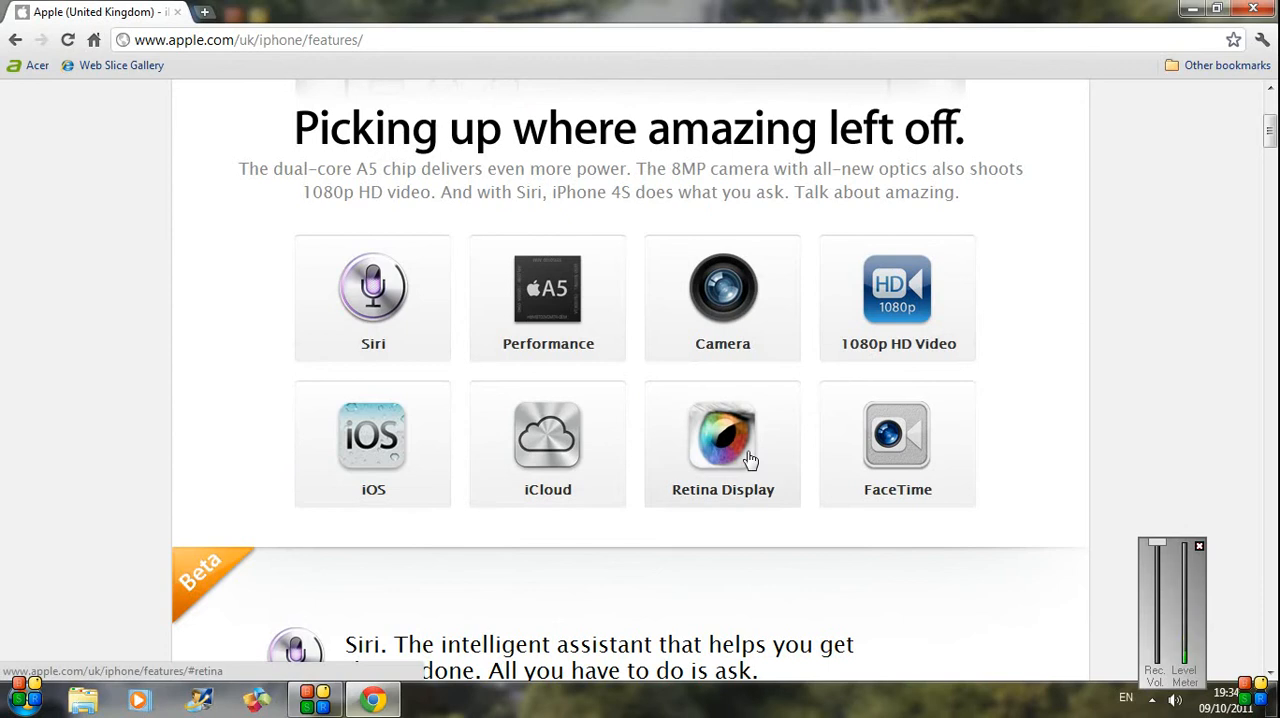
mouse_move(890, 484)
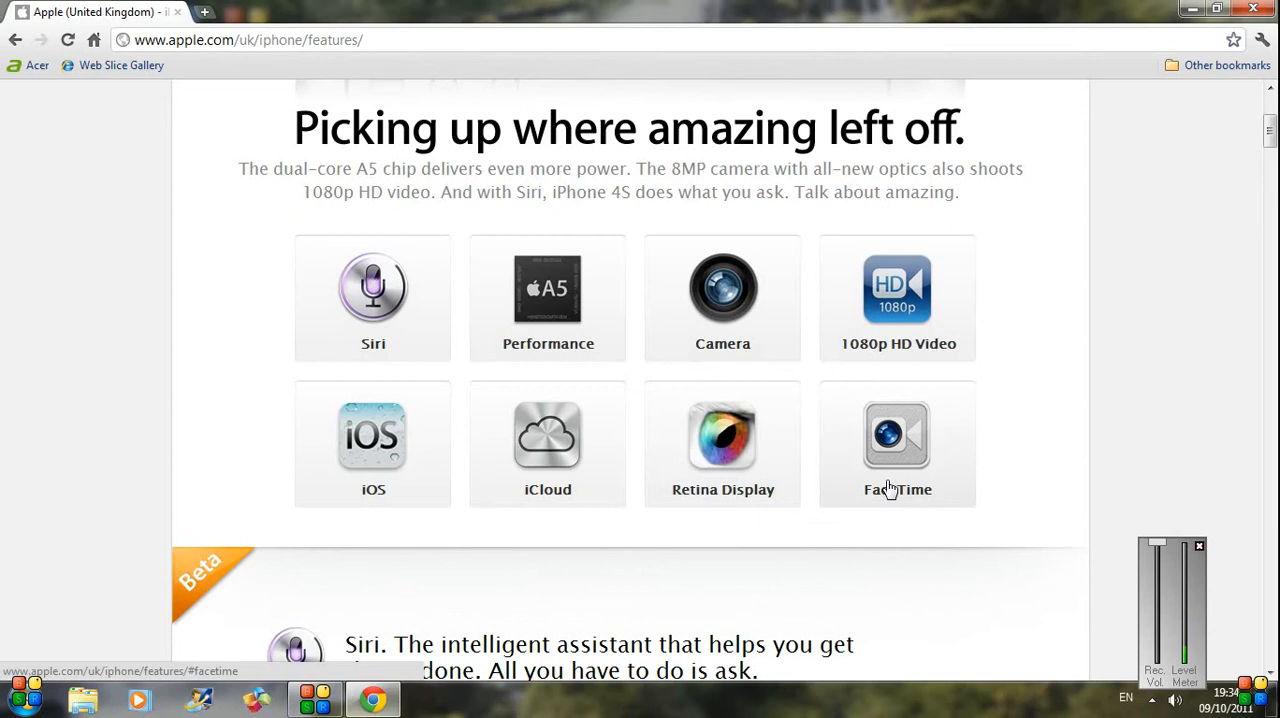
mouse_move(996, 556)
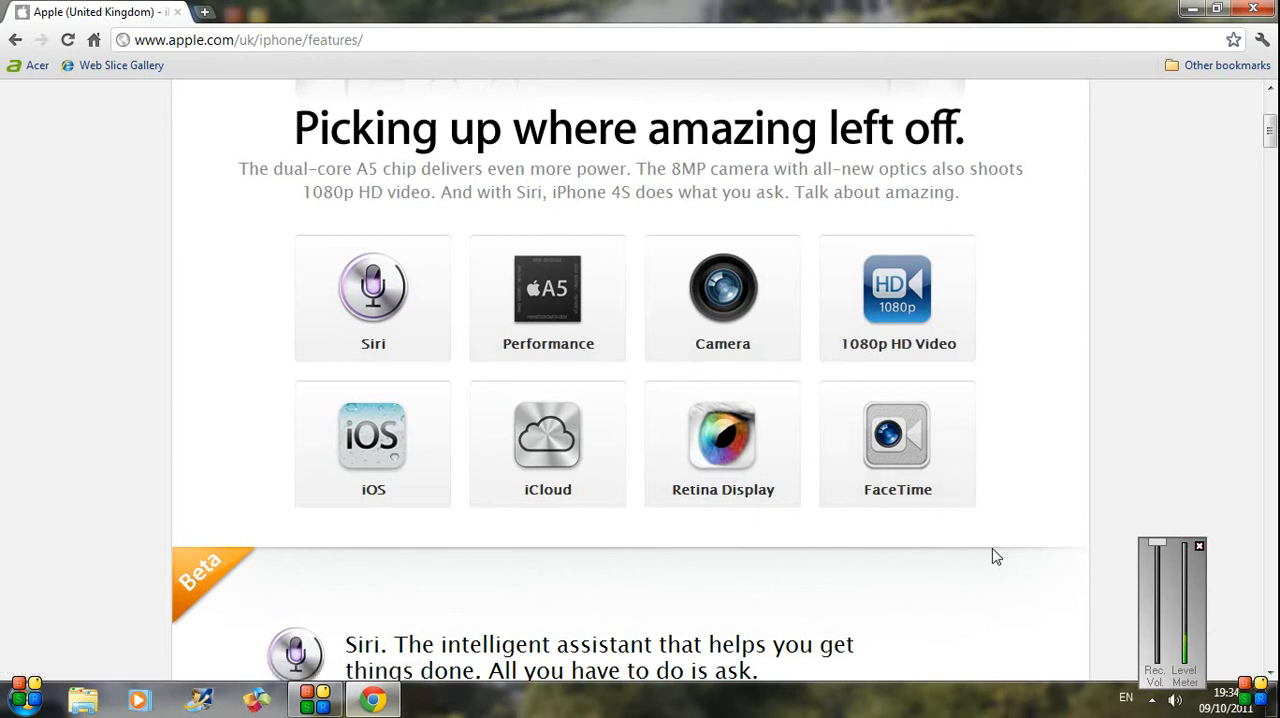
Scroll down the features page to the Siri section and its example gallery.
scroll(down, 3)
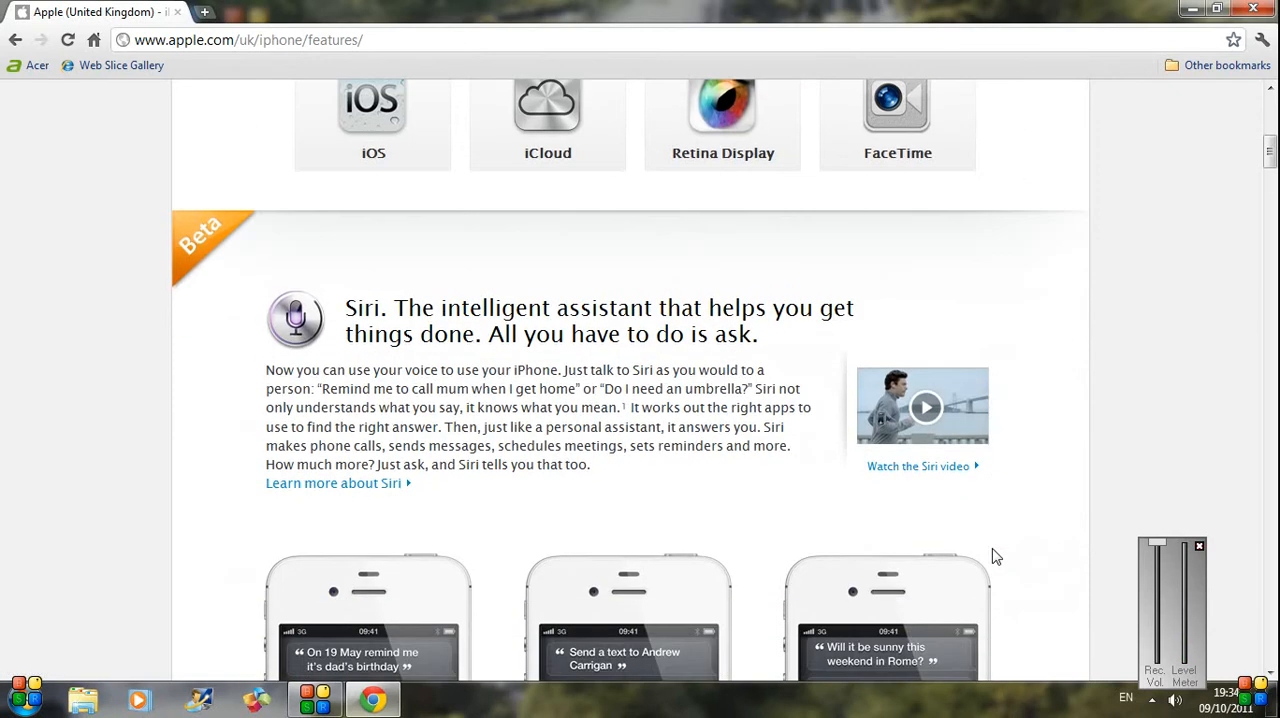
scroll(down, 3)
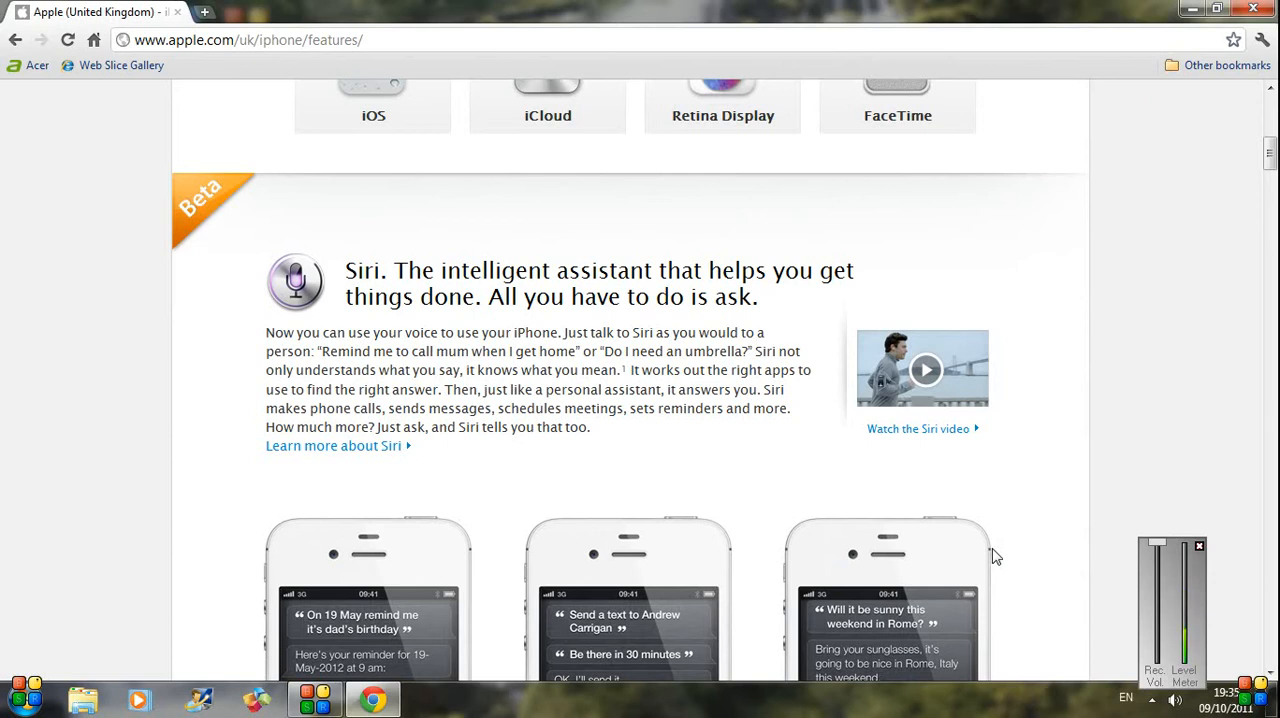
scroll(down, 3)
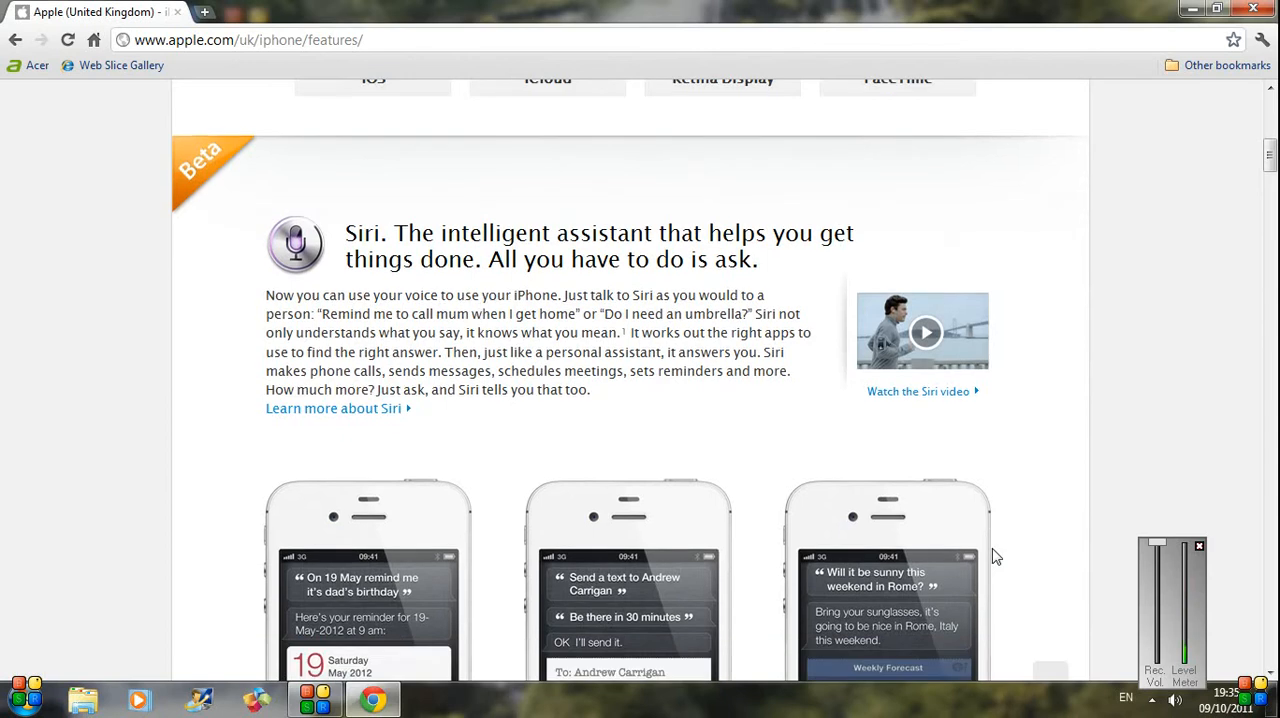
scroll(down, 3)
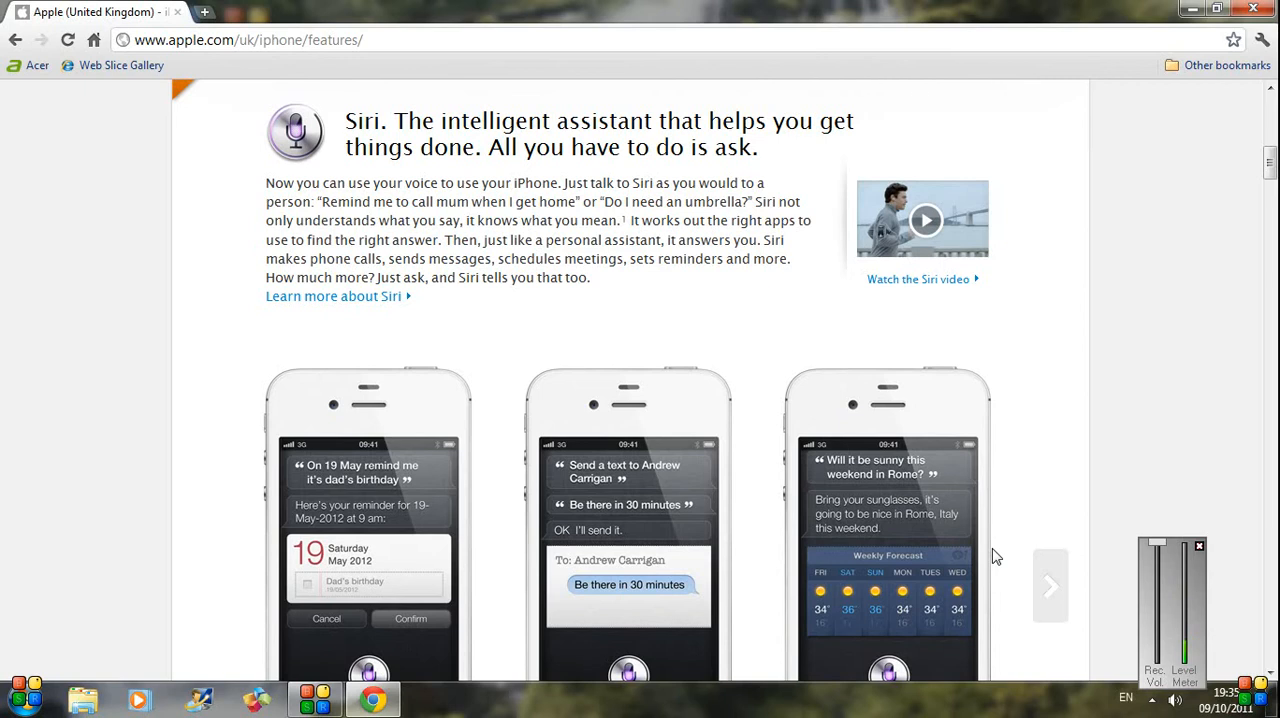
scroll(down, 3)
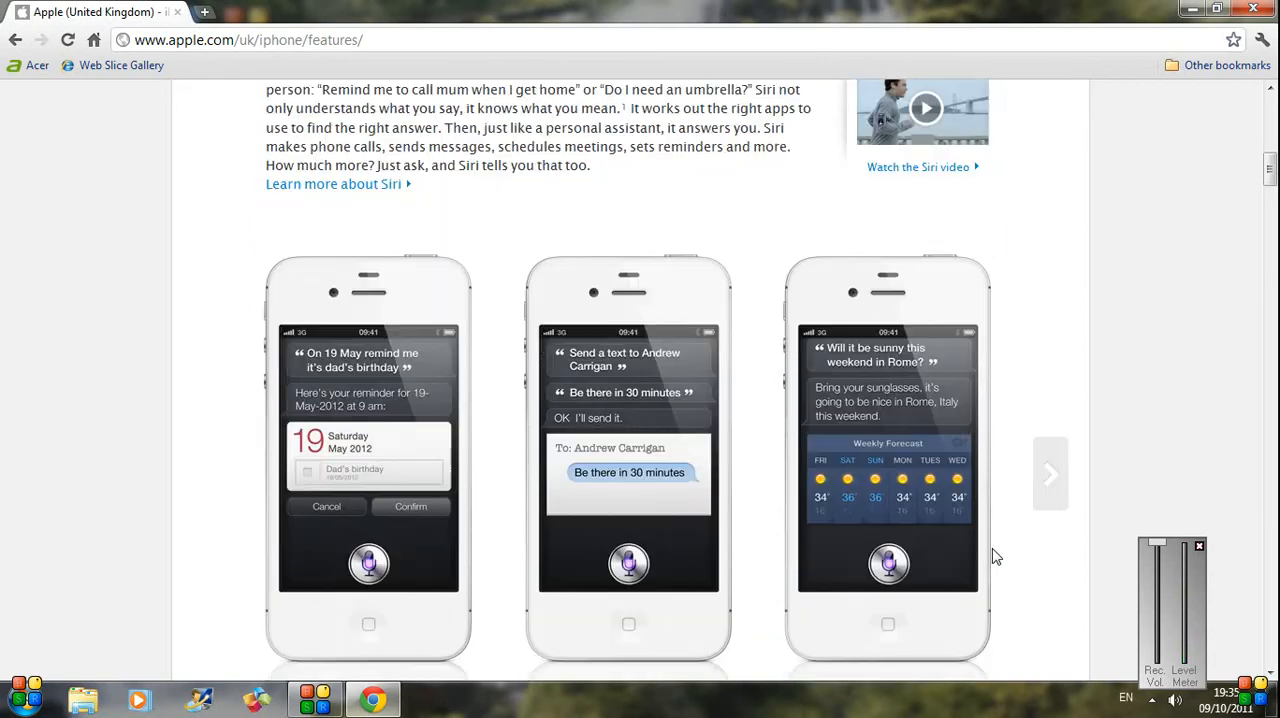
scroll(down, 3)
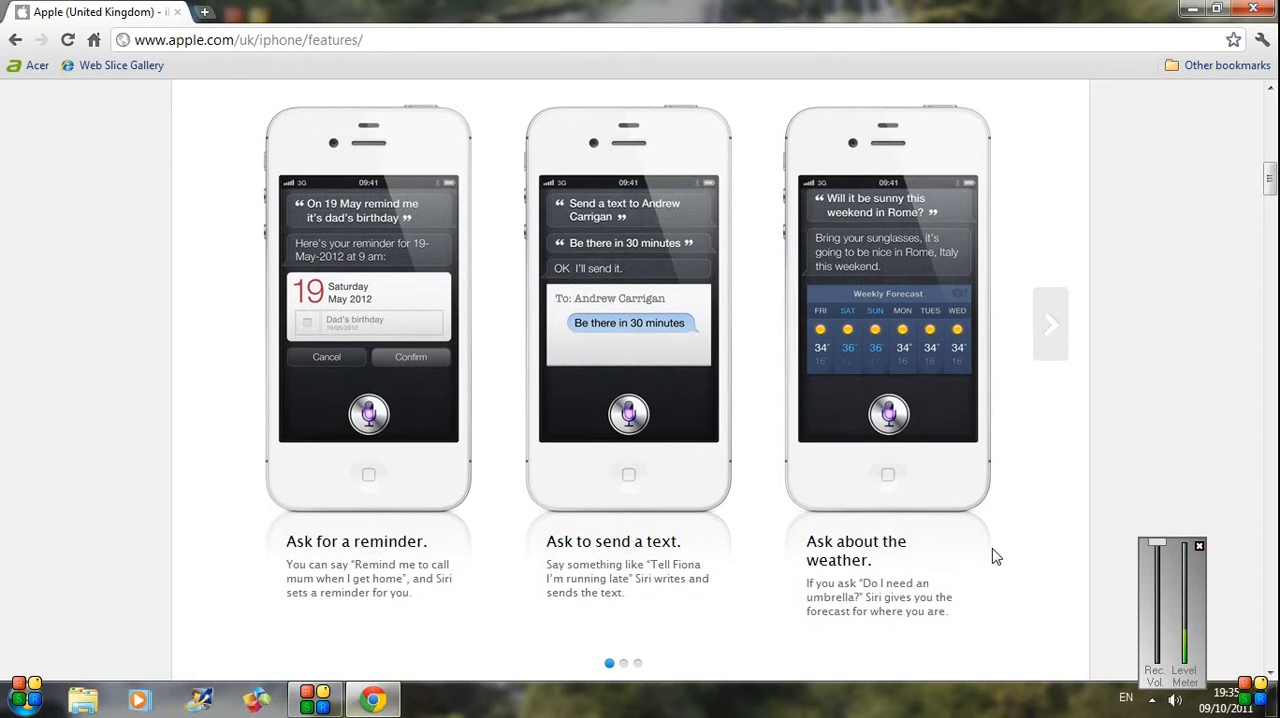
mouse_move(636, 632)
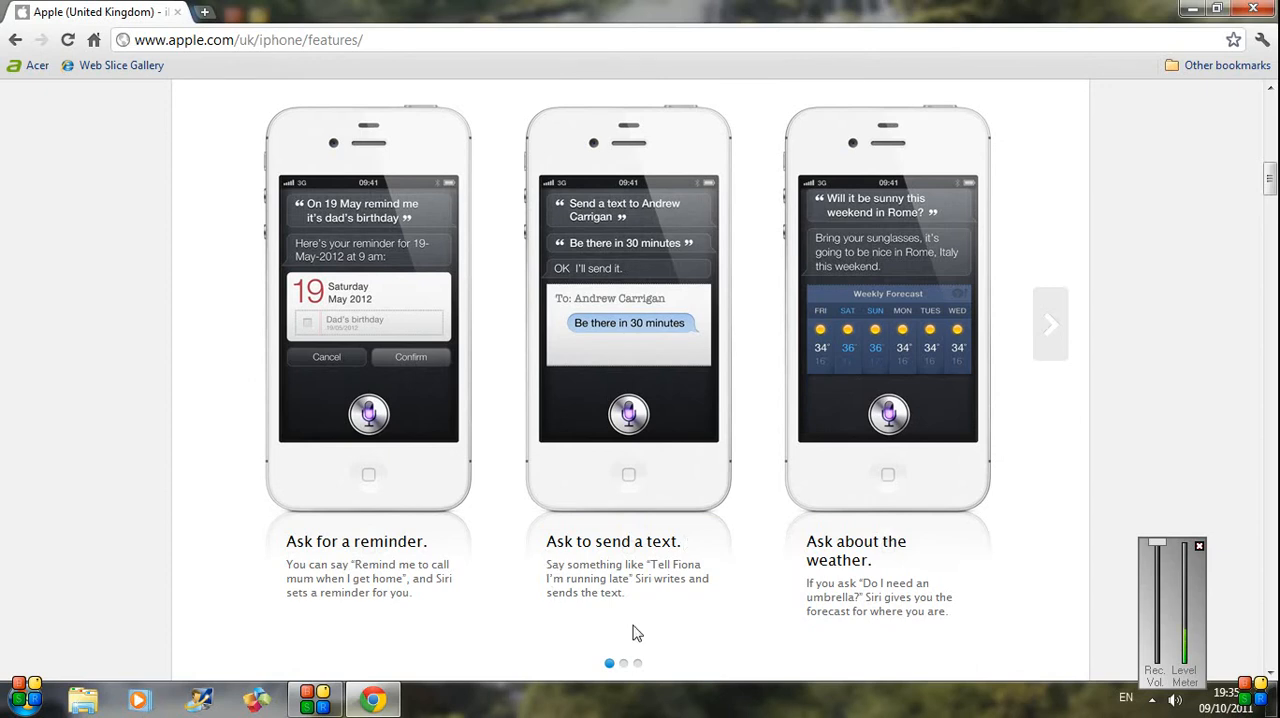
mouse_move(624, 664)
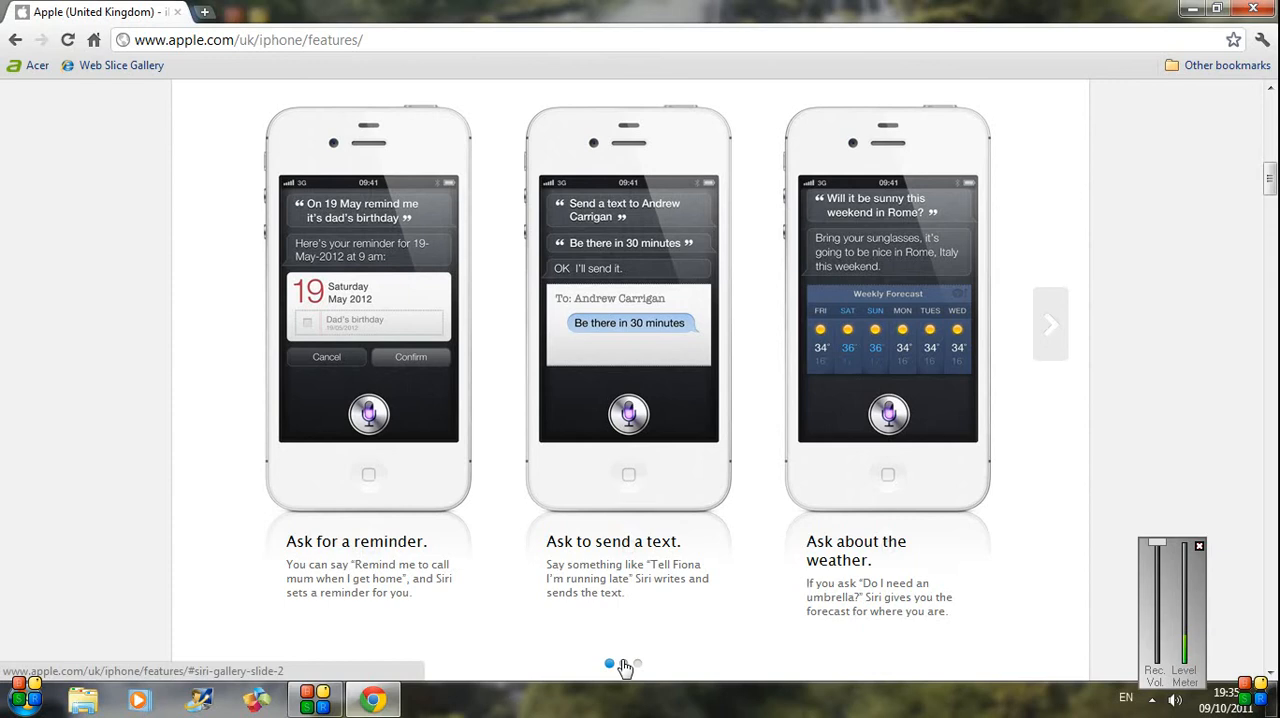
Advance the Siri gallery through the second set to the third: alarm, timer, ask Siri about Siri.
click(624, 664)
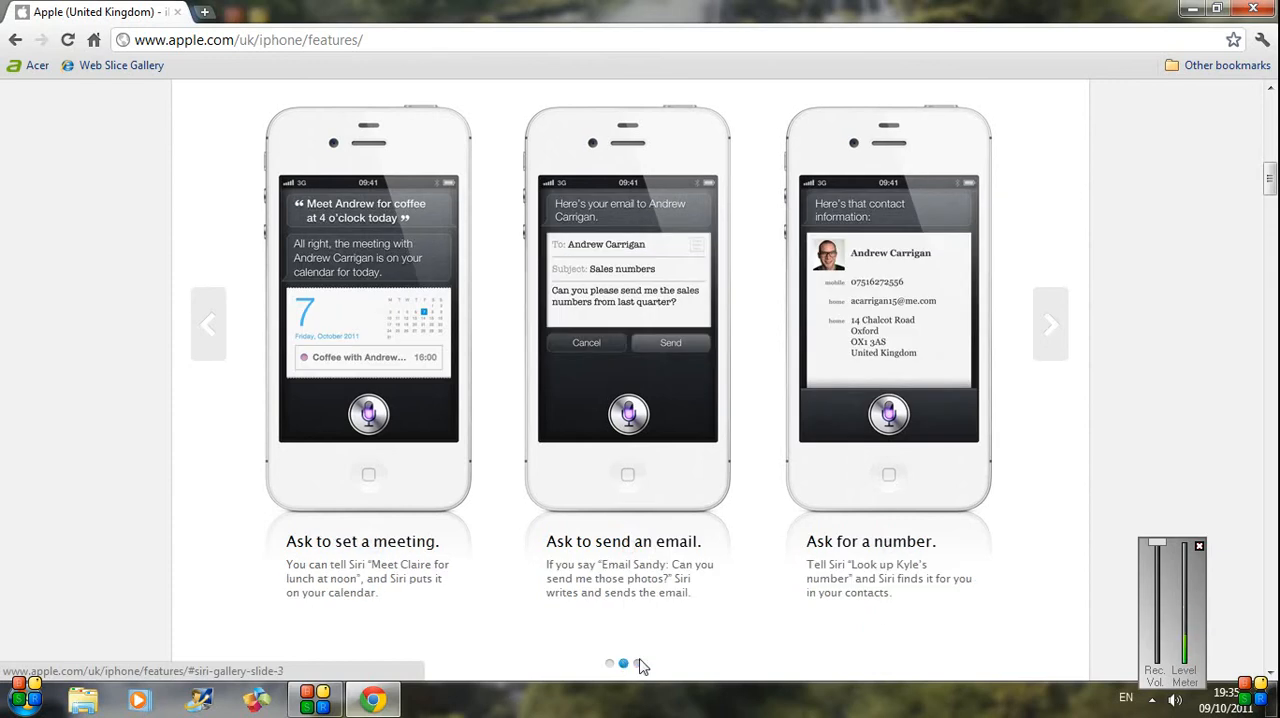
click(634, 664)
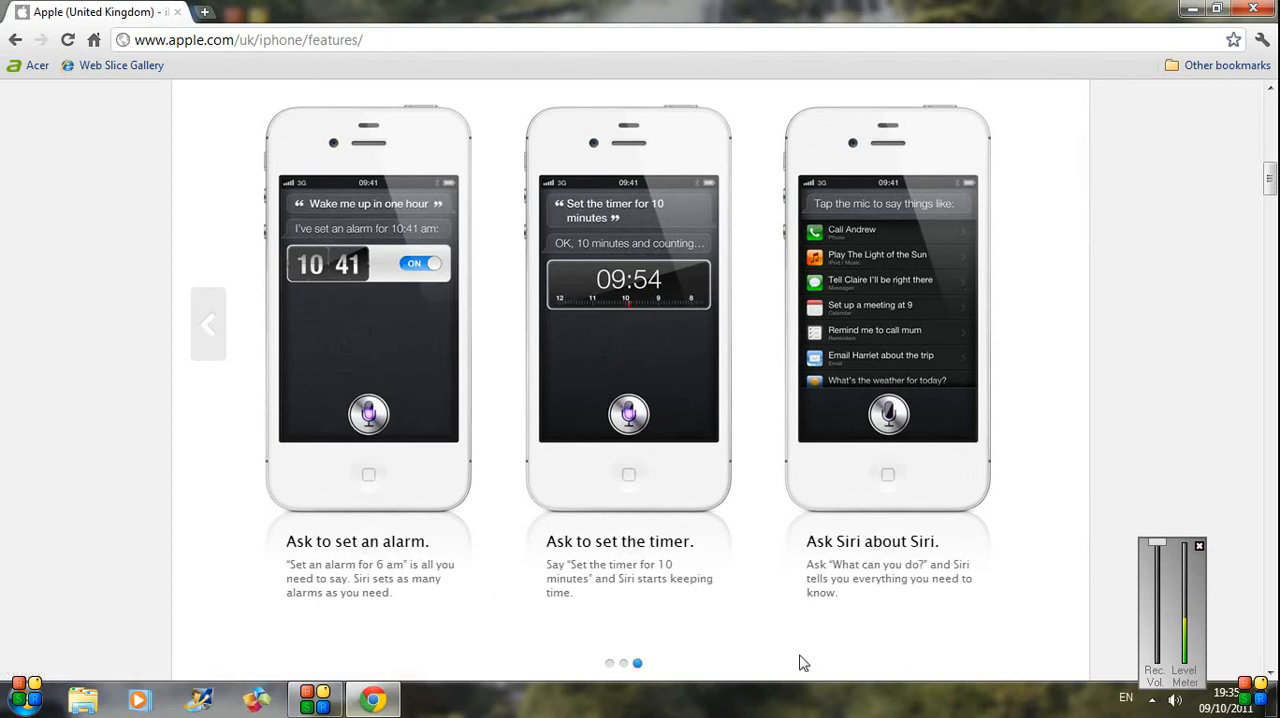
mouse_move(844, 624)
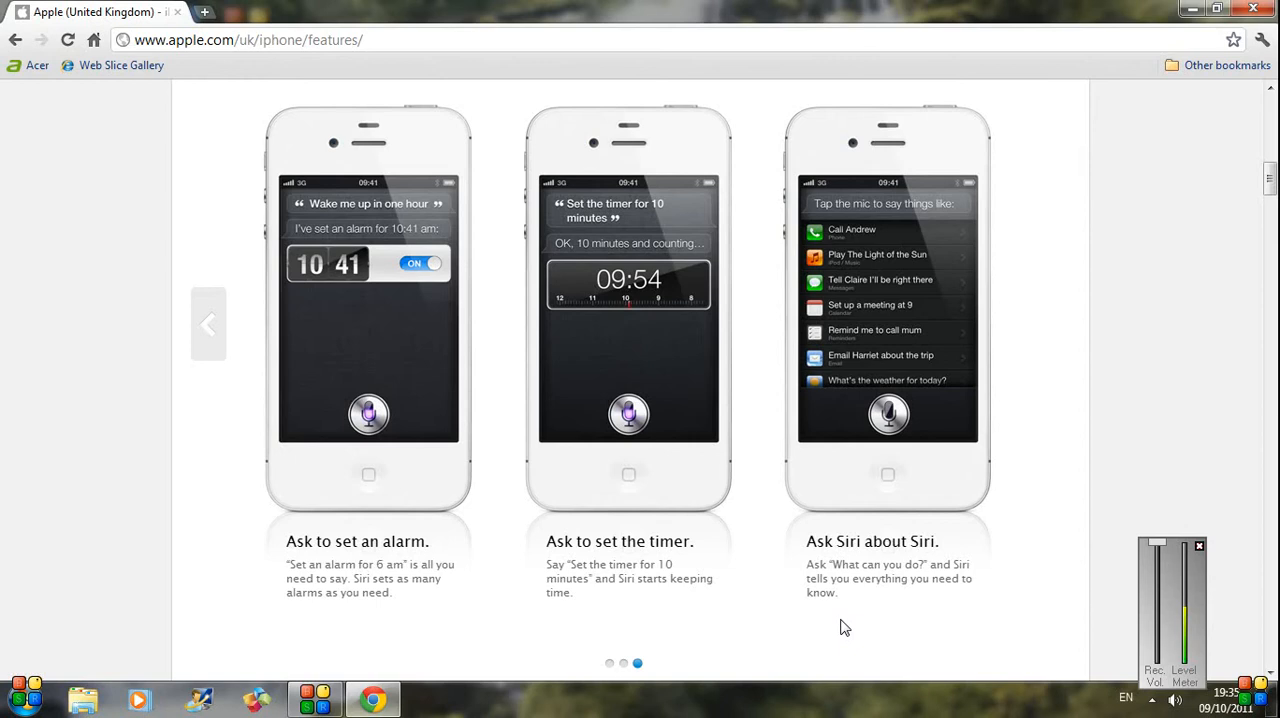
Scroll past the dual-core A5 chip gaming section until the camera heading appears.
scroll(down, 3)
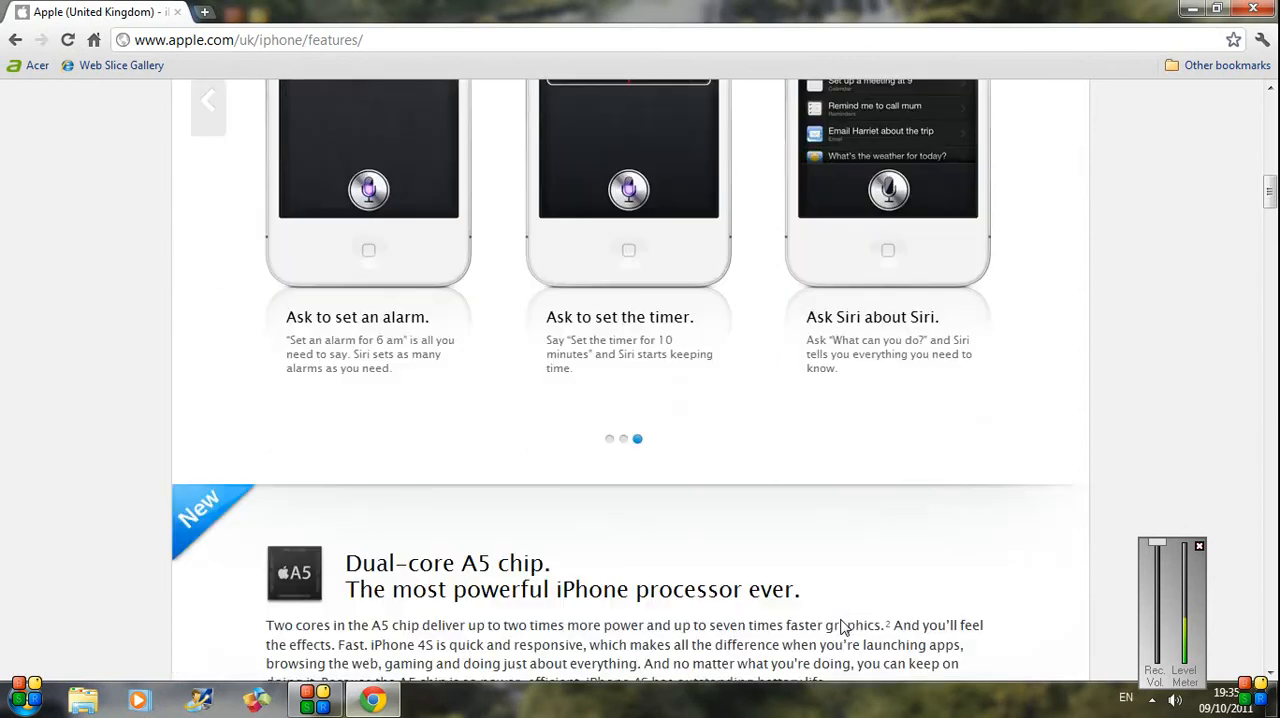
scroll(down, 3)
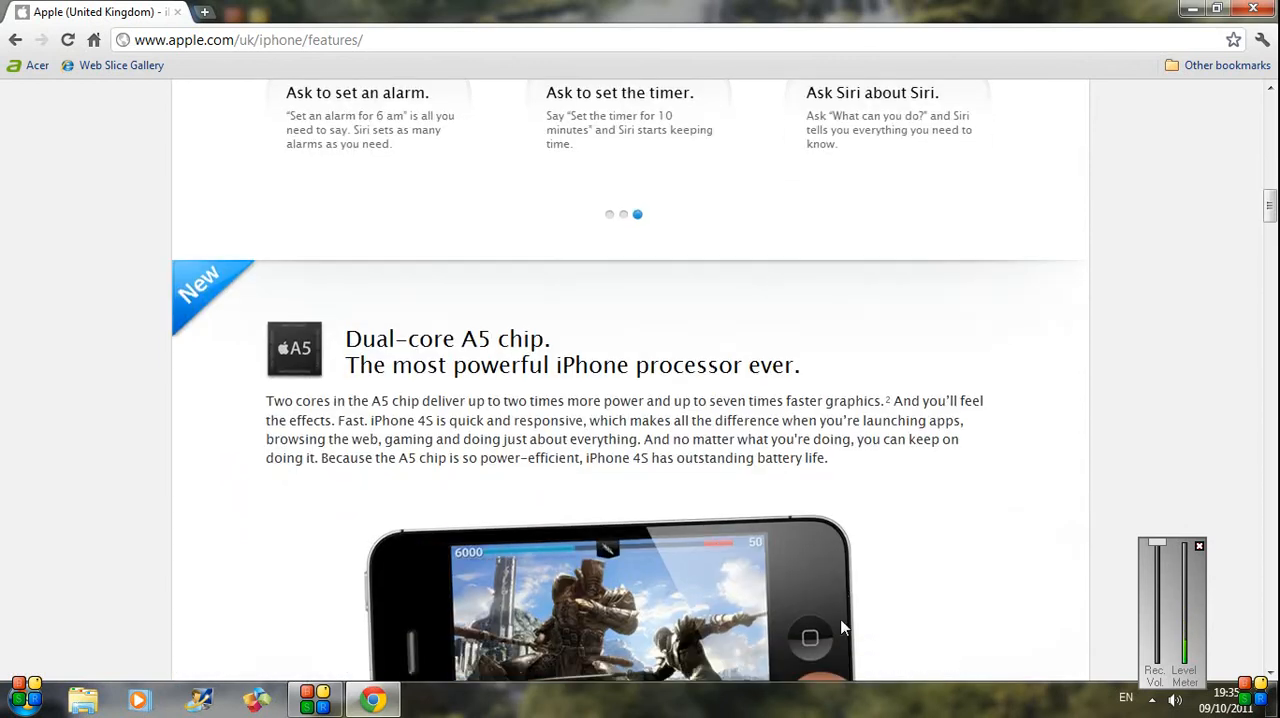
scroll(down, 3)
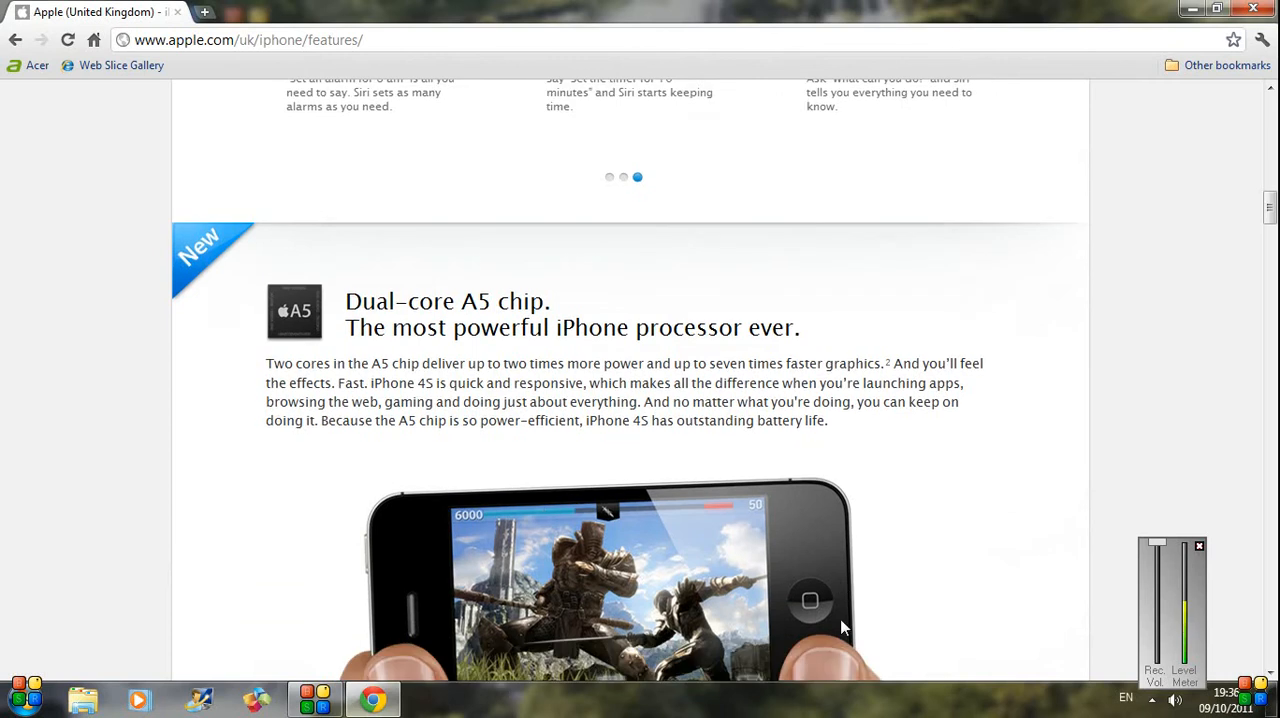
scroll(down, 3)
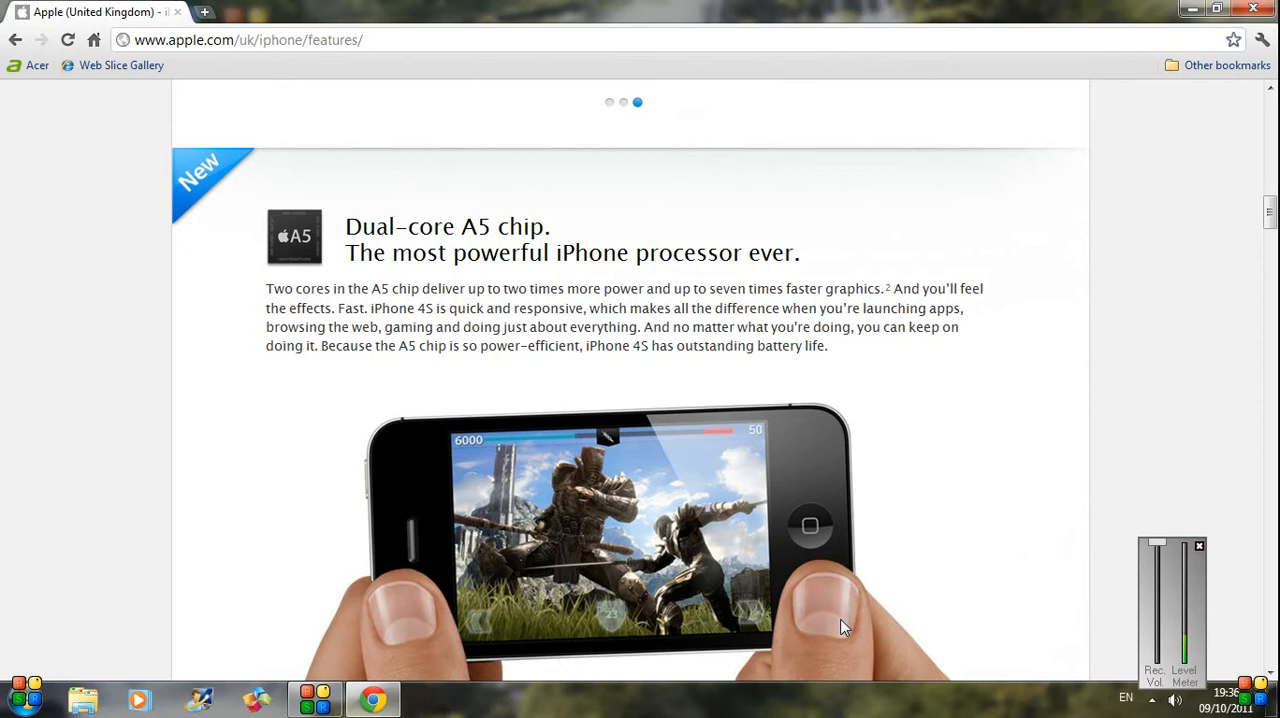
scroll(down, 3)
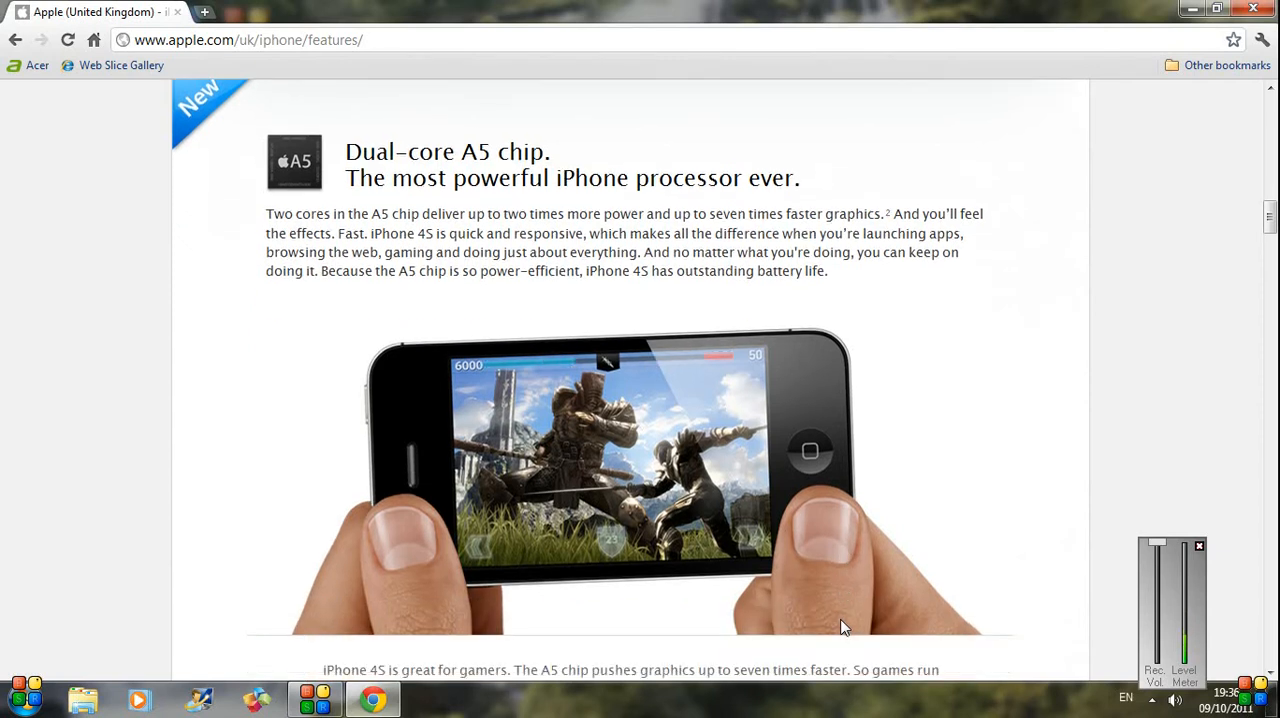
scroll(down, 3)
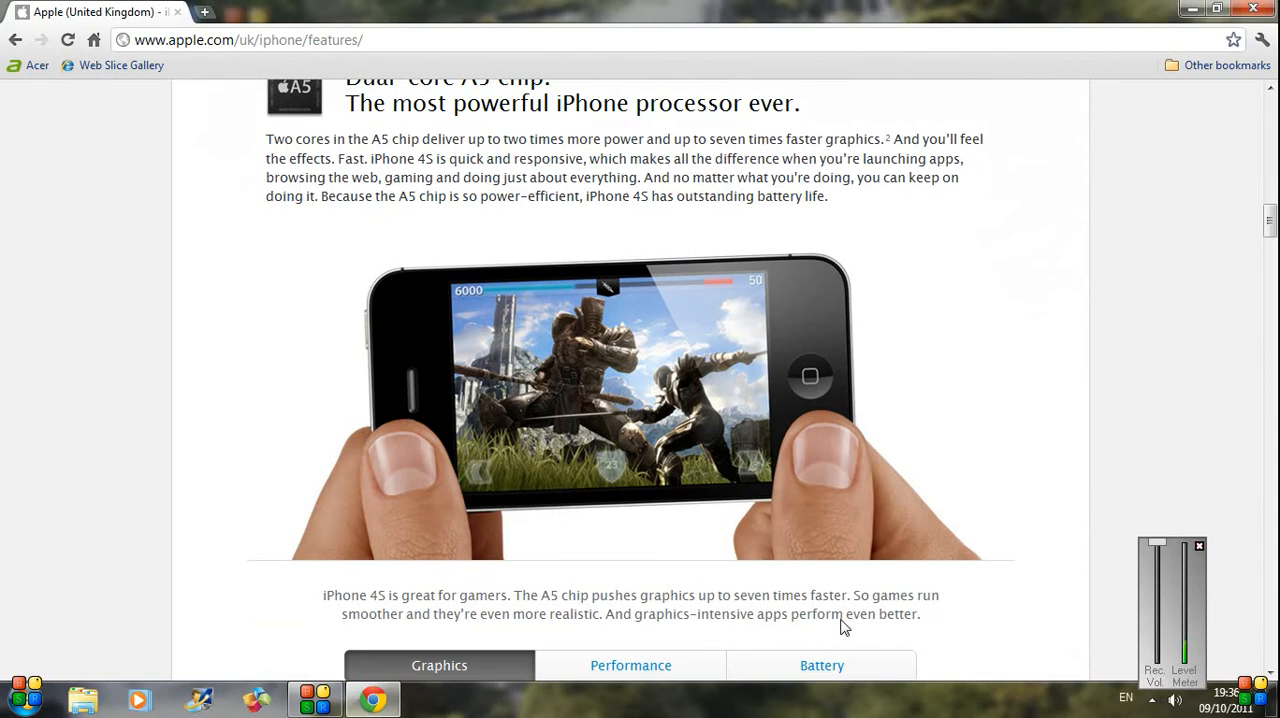
scroll(down, 3)
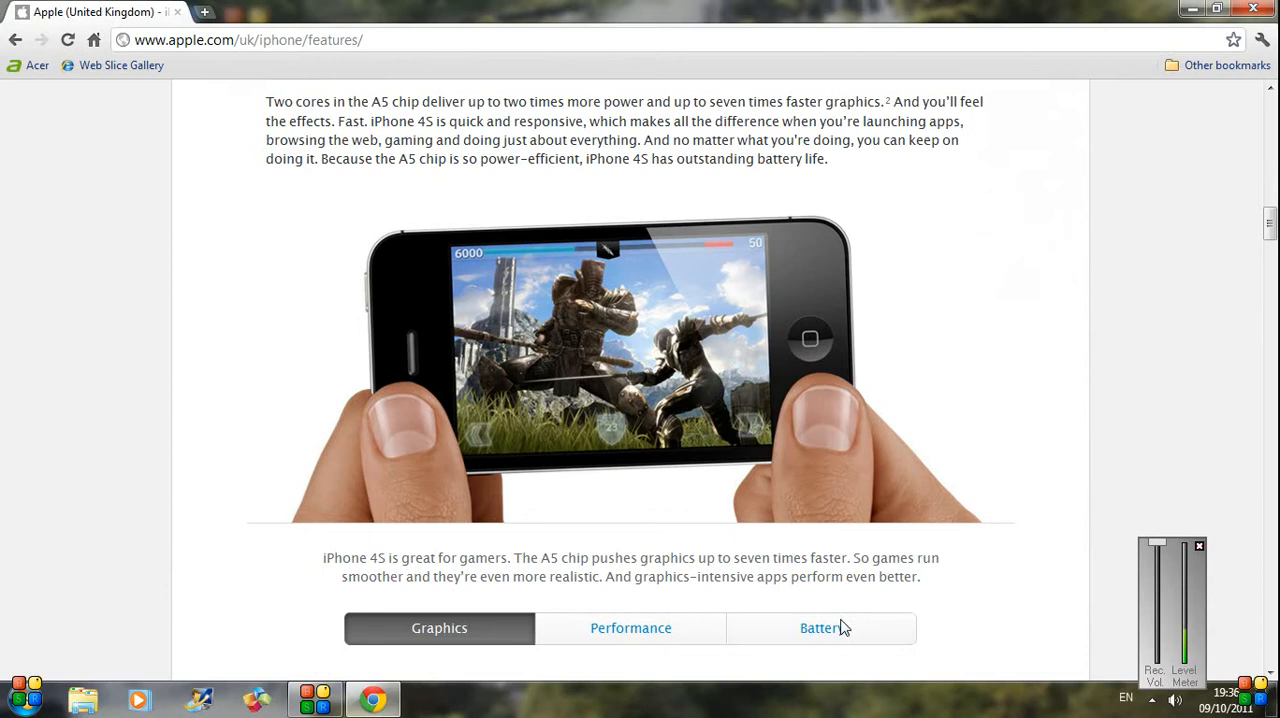
mouse_move(840, 576)
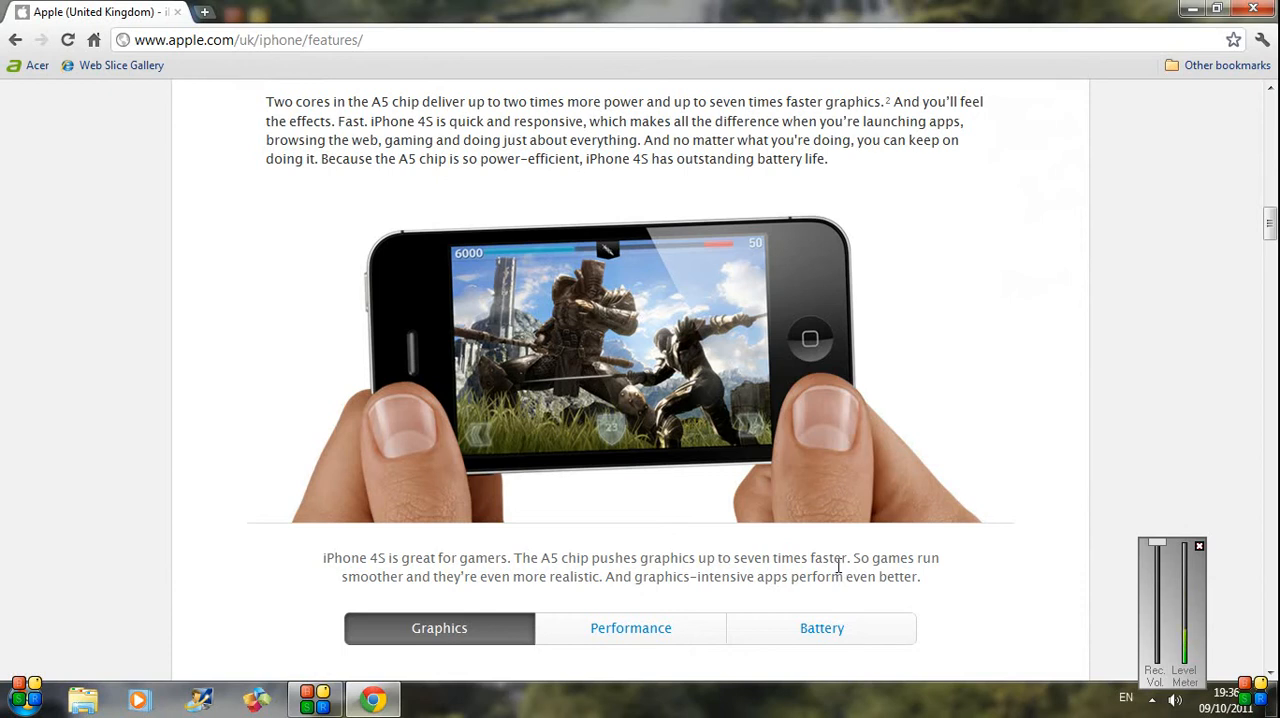
mouse_move(838, 574)
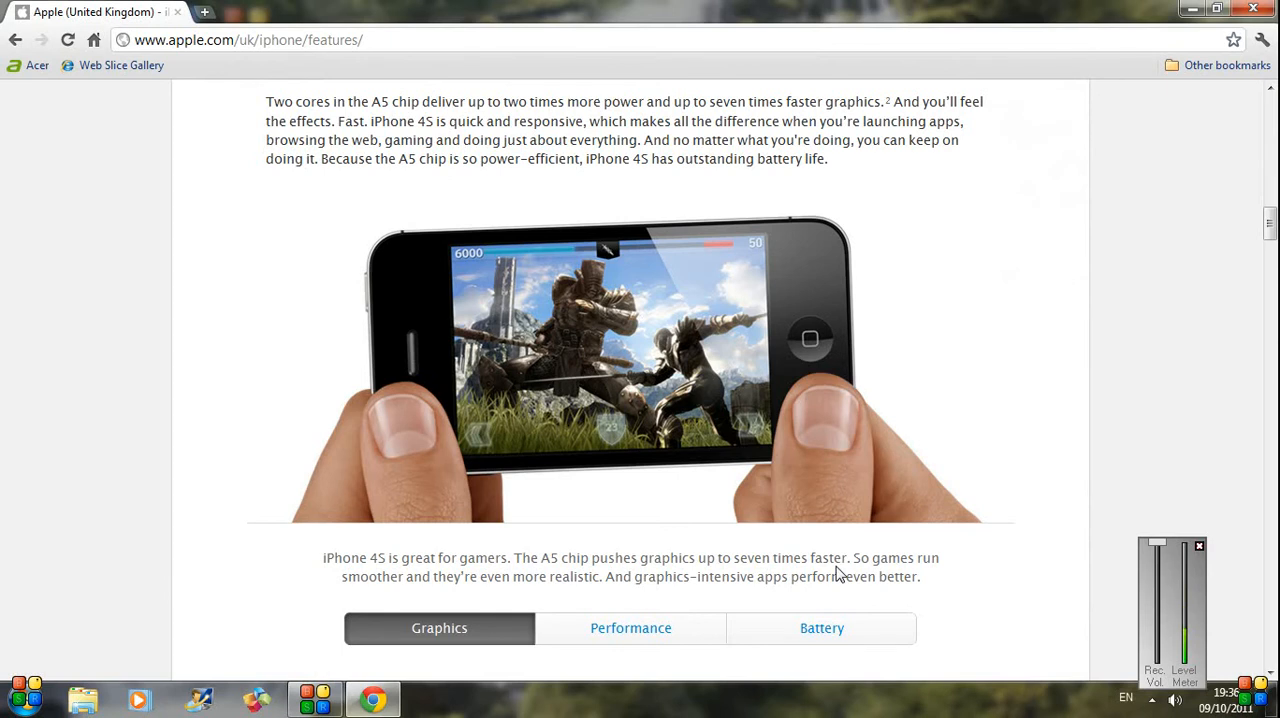
mouse_move(732, 408)
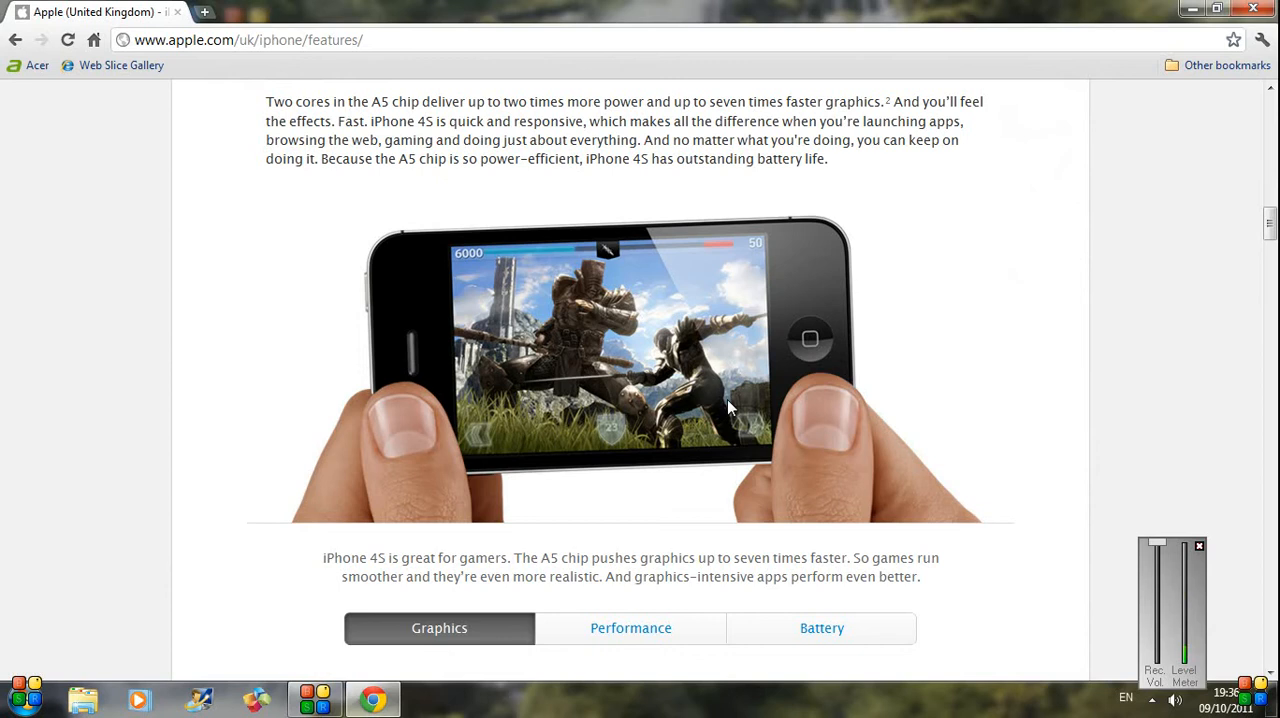
mouse_move(772, 258)
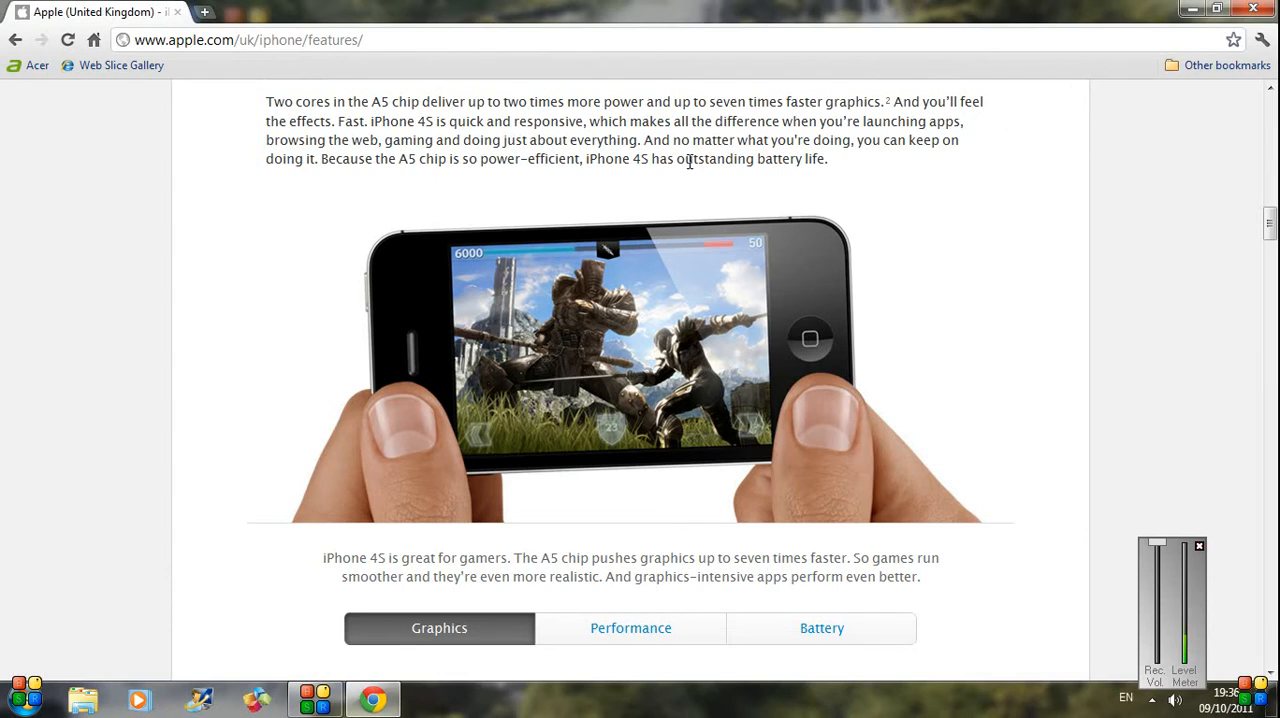
scroll(down, 3)
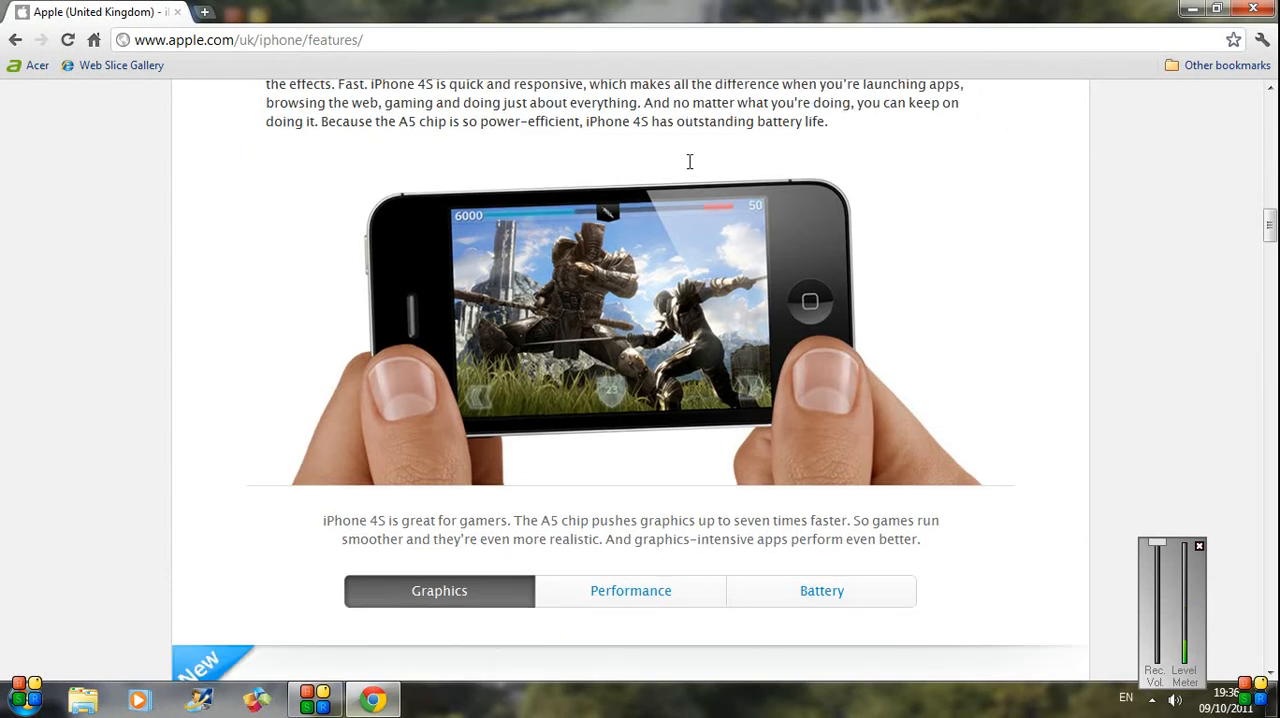
scroll(down, 3)
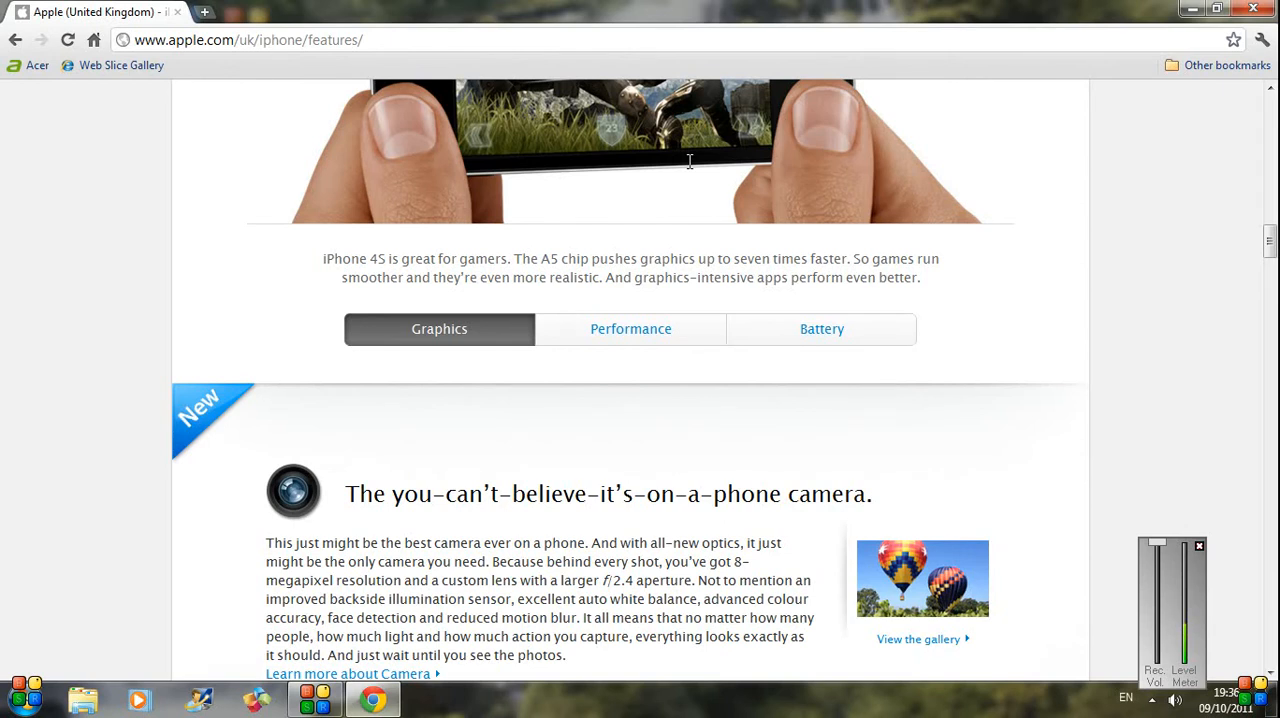
scroll(down, 3)
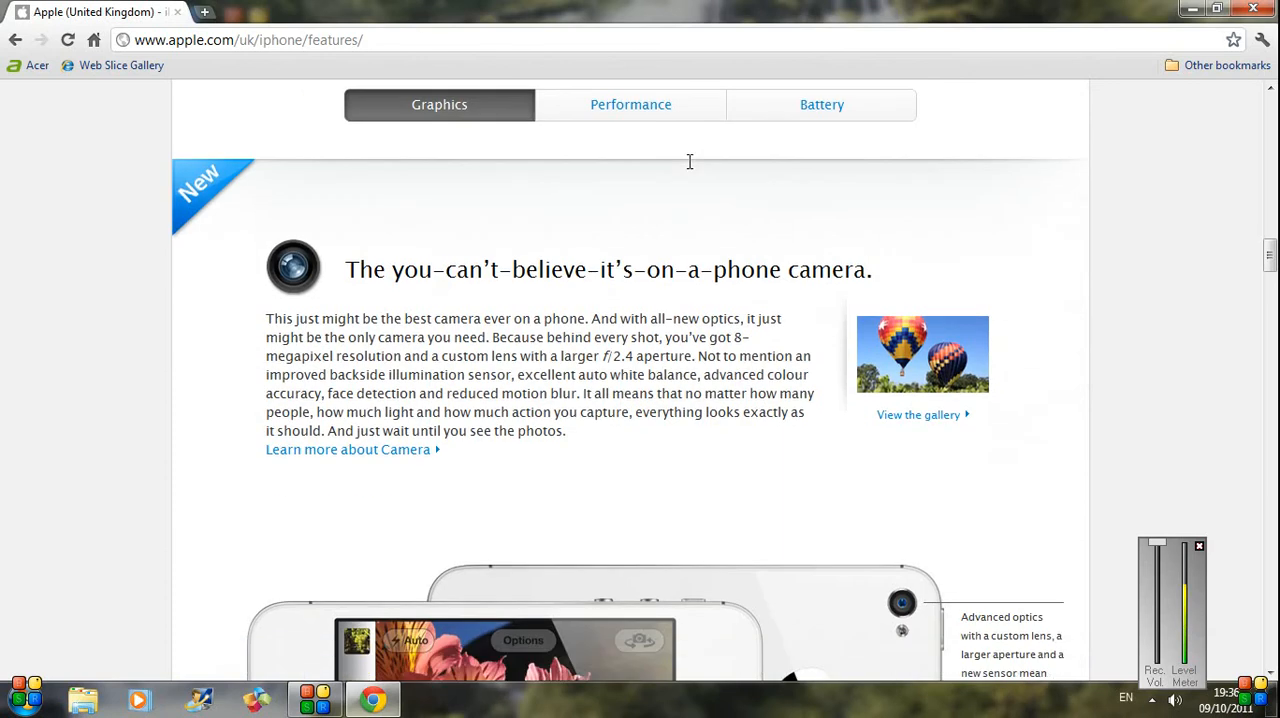
scroll(down, 3)
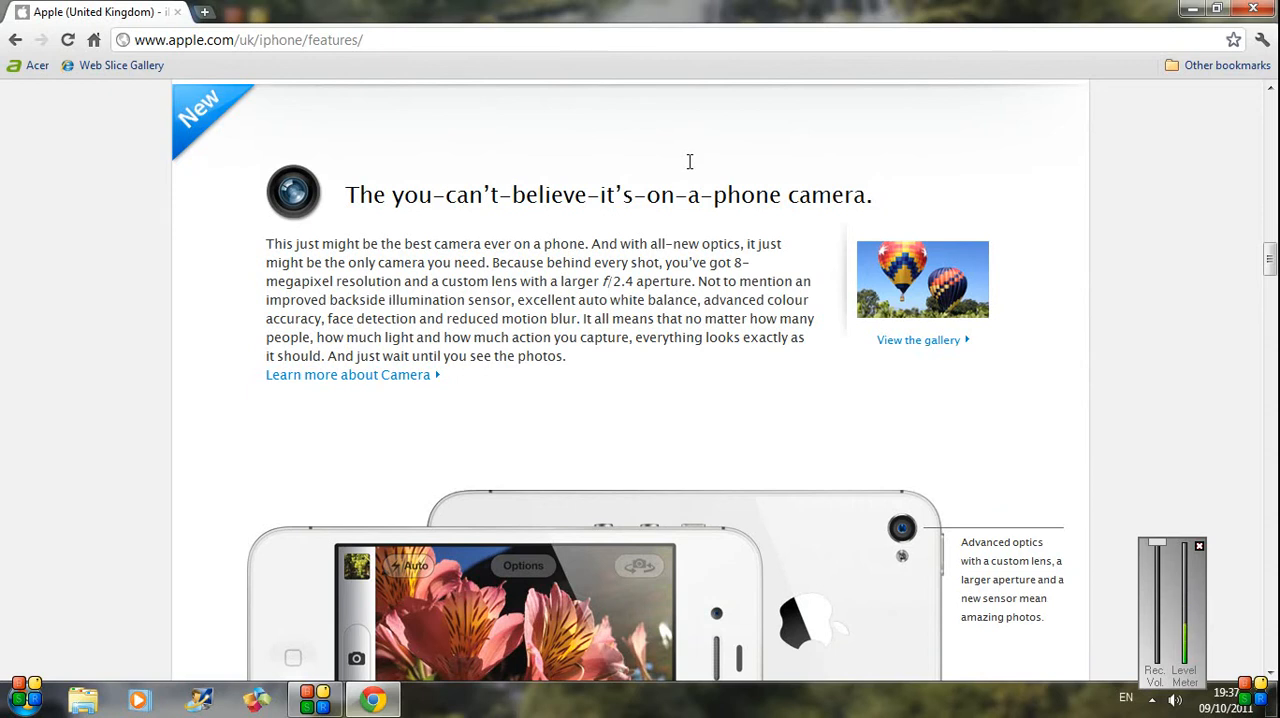
scroll(down, 3)
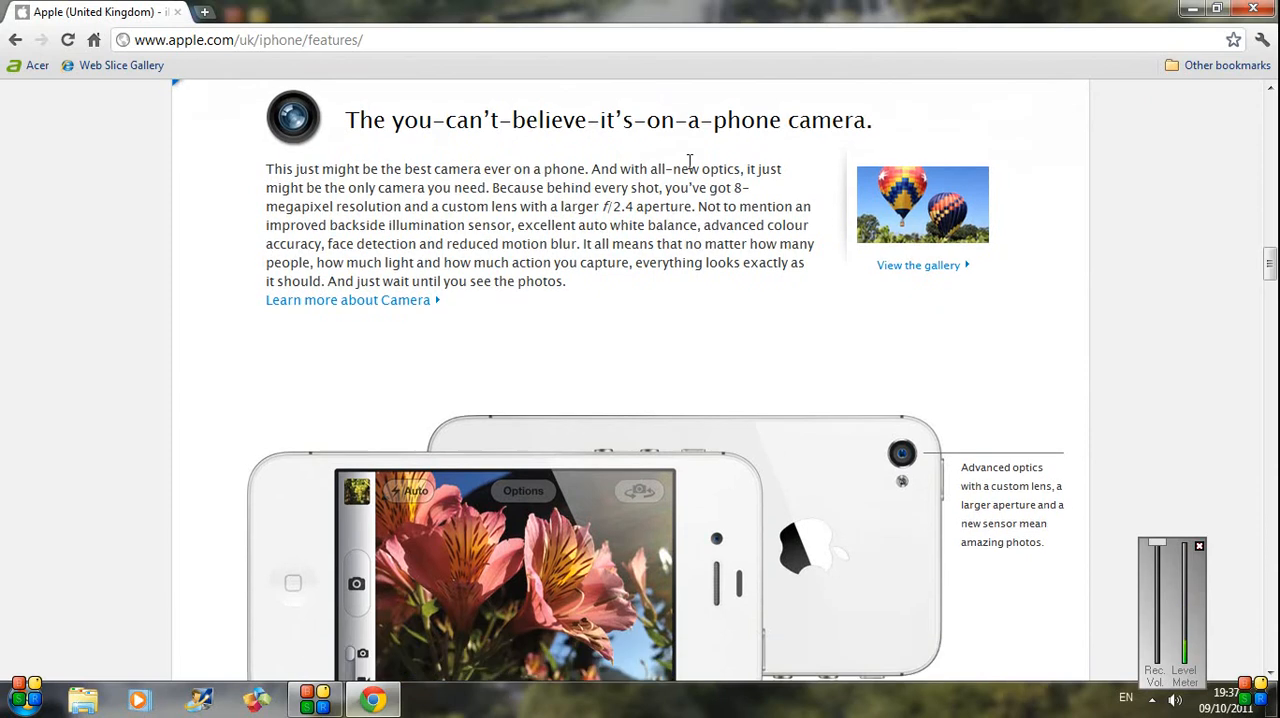
scroll(down, 3)
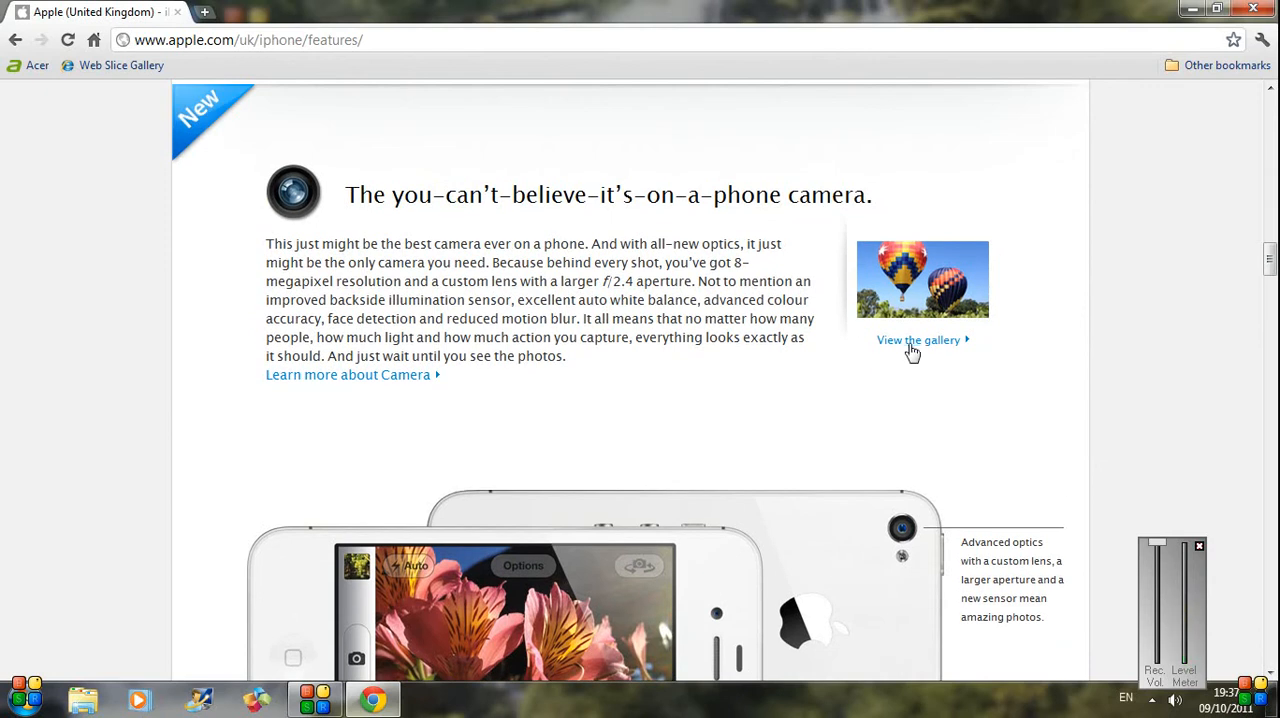
mouse_move(916, 348)
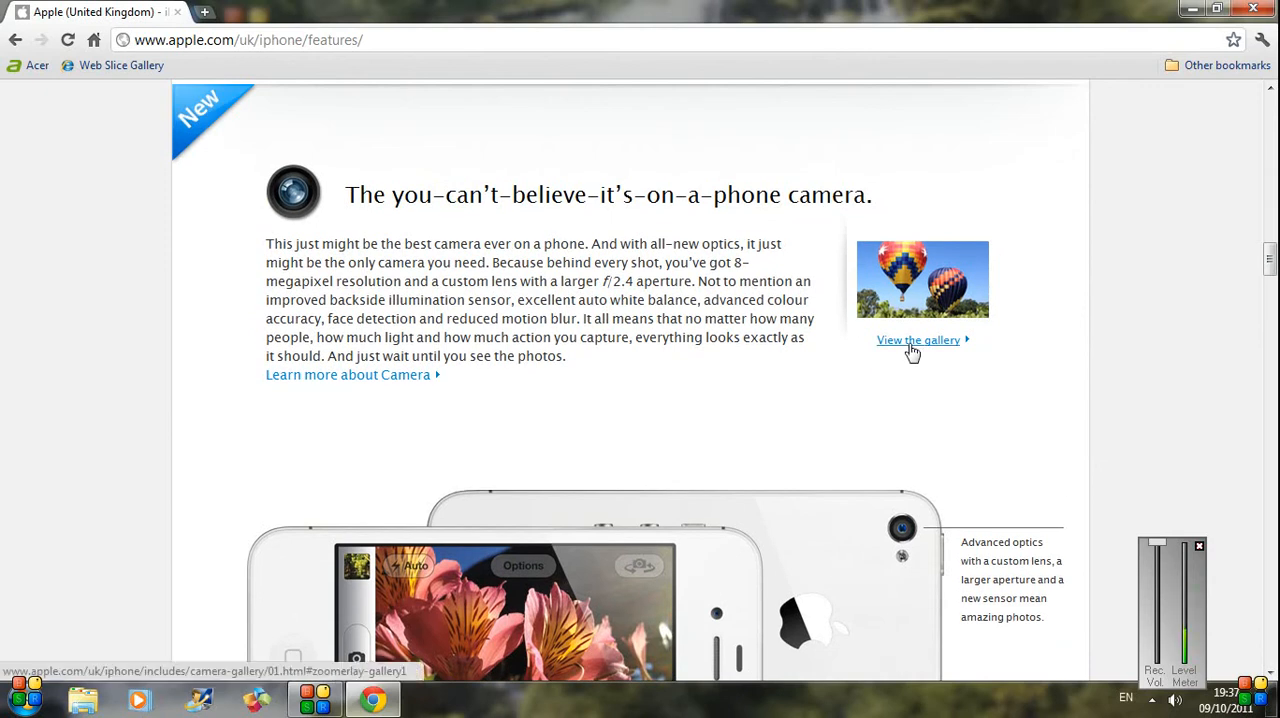
click(916, 340)
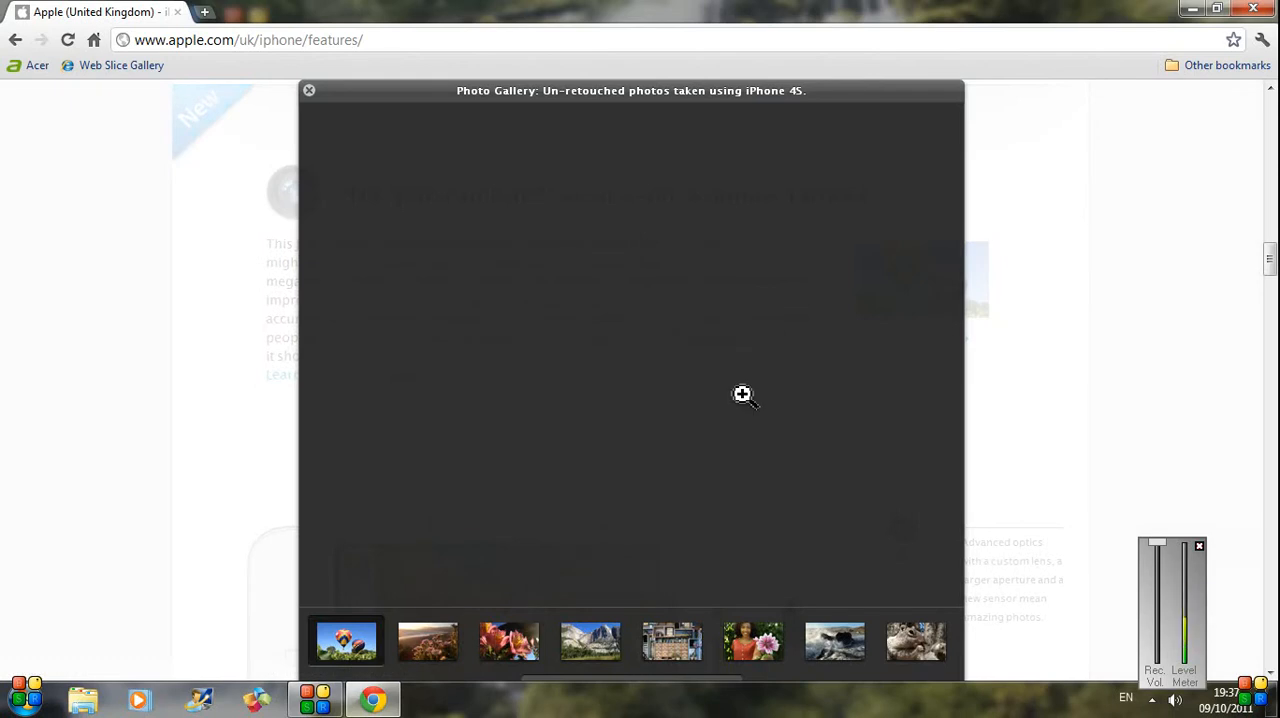
mouse_move(446, 638)
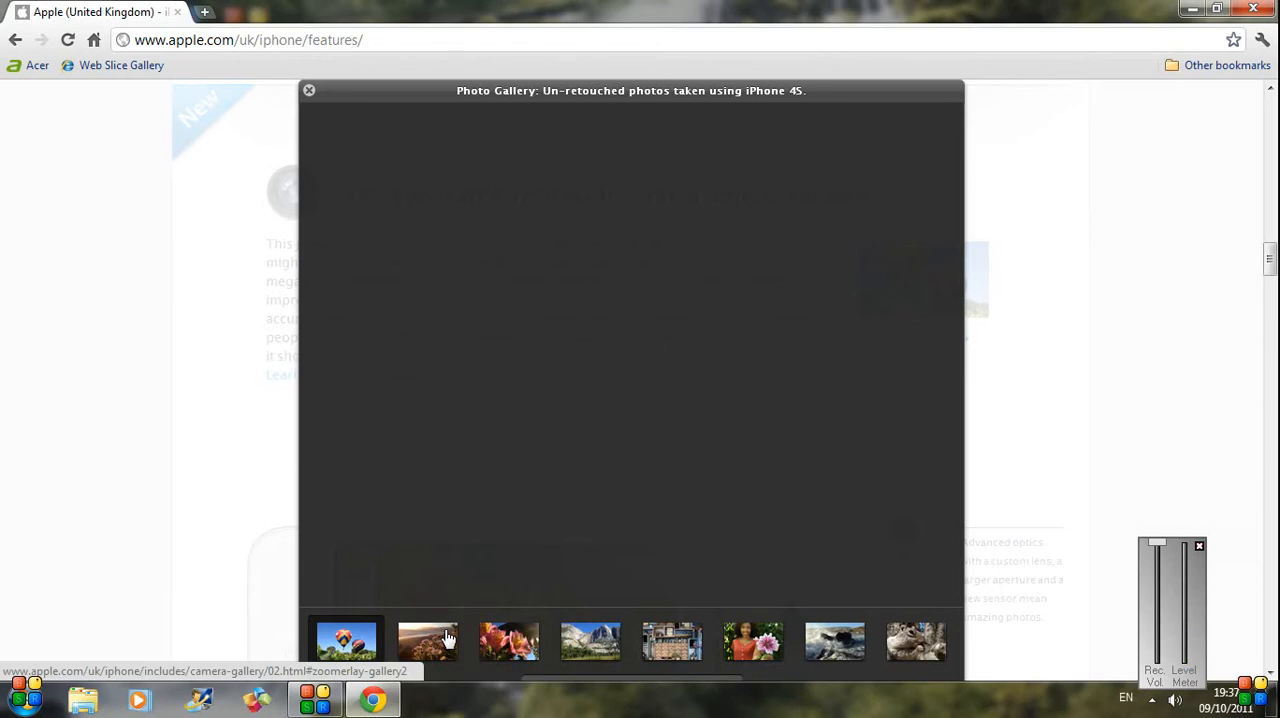
click(428, 640)
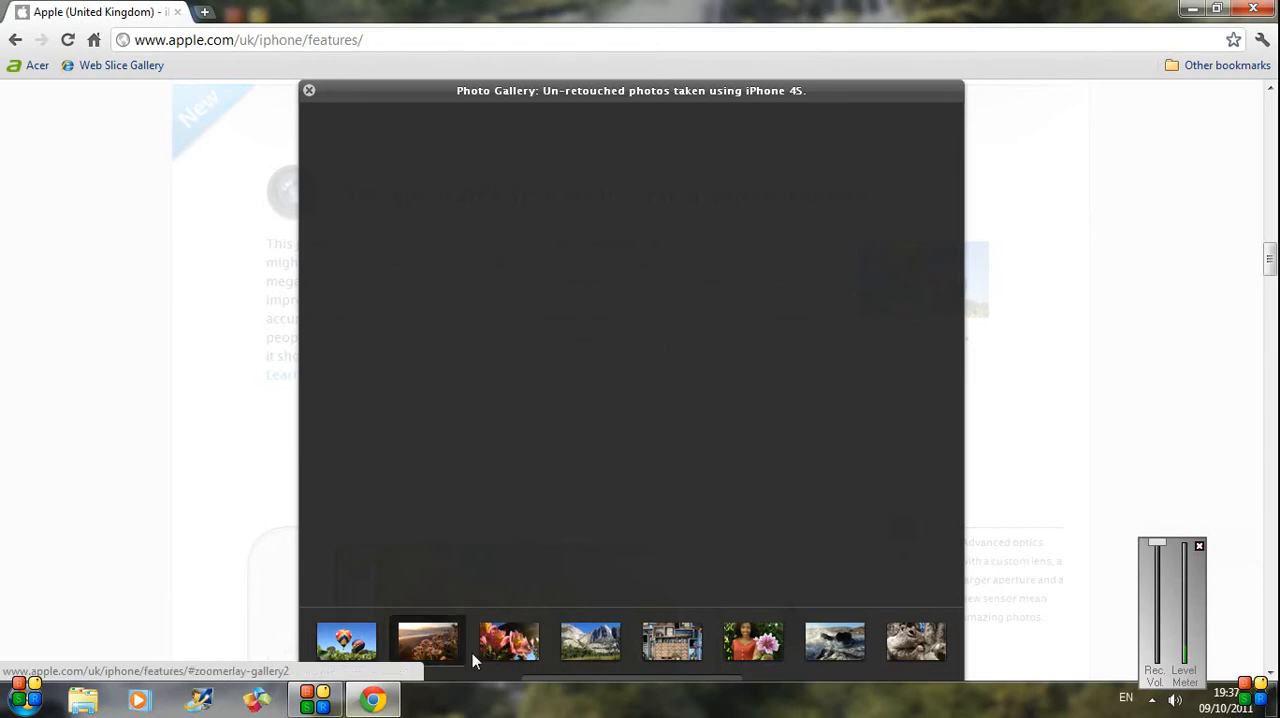
click(426, 640)
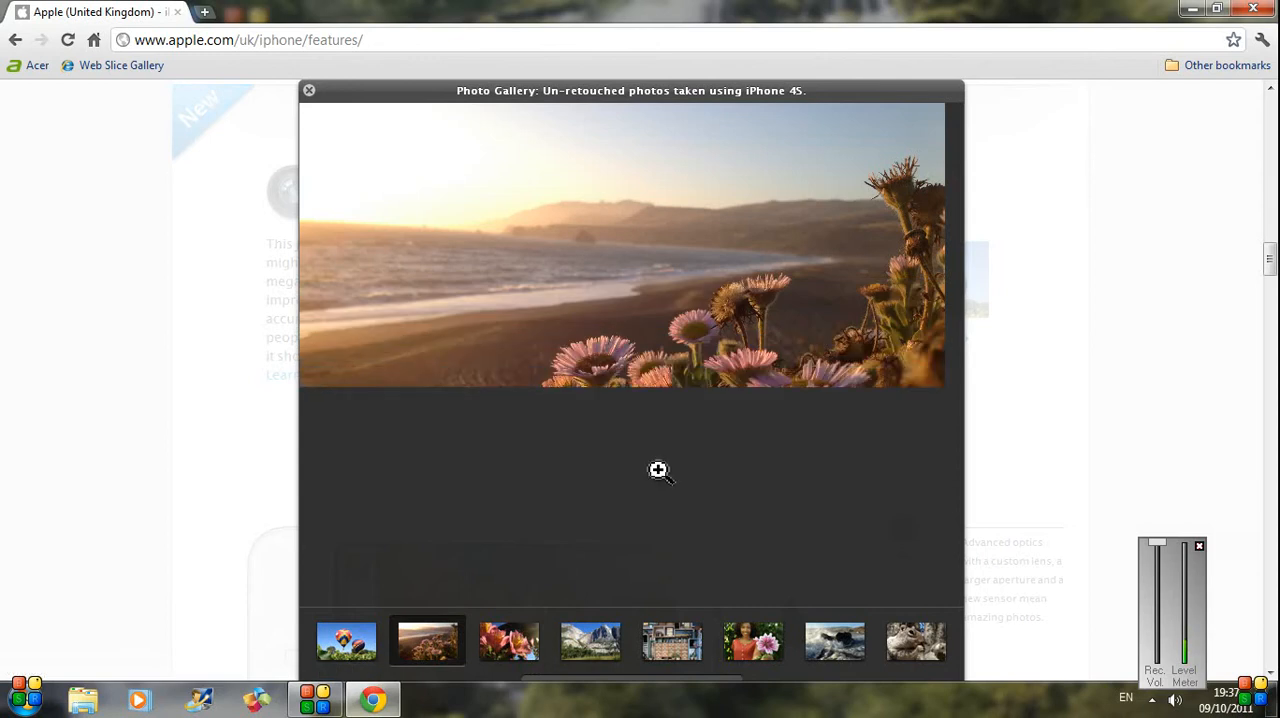
click(660, 472)
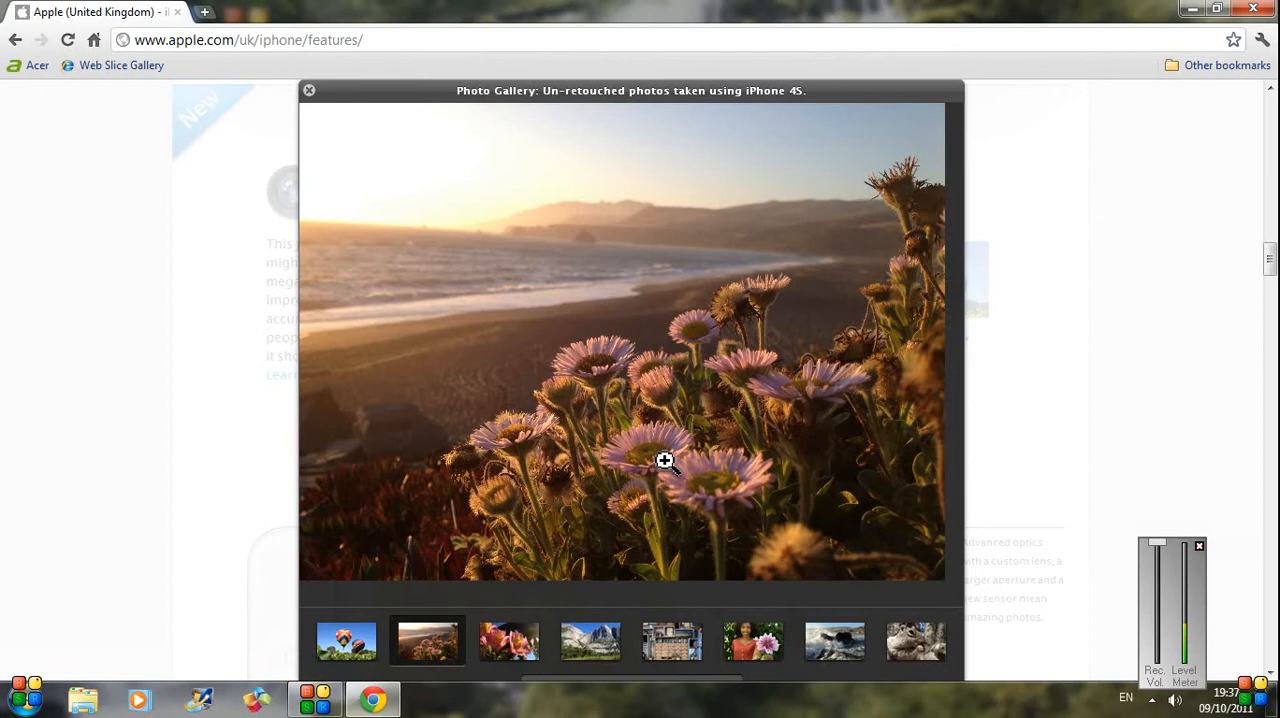
click(662, 460)
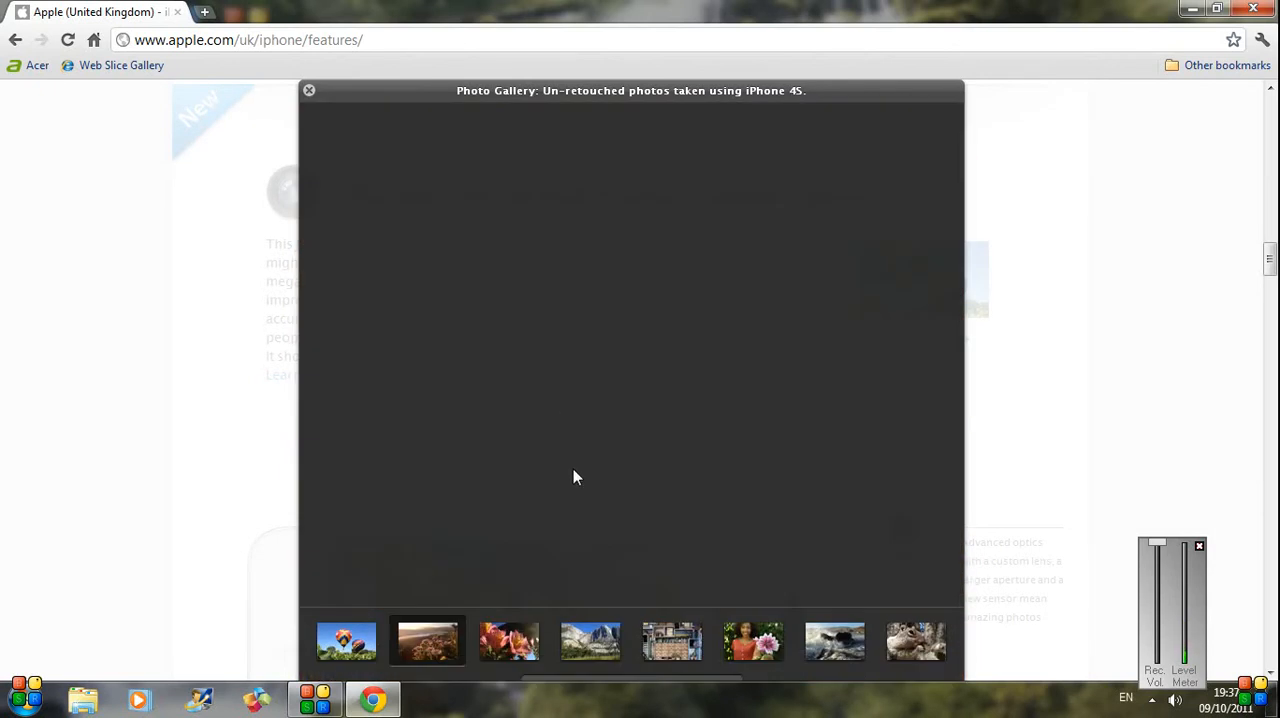
mouse_move(516, 650)
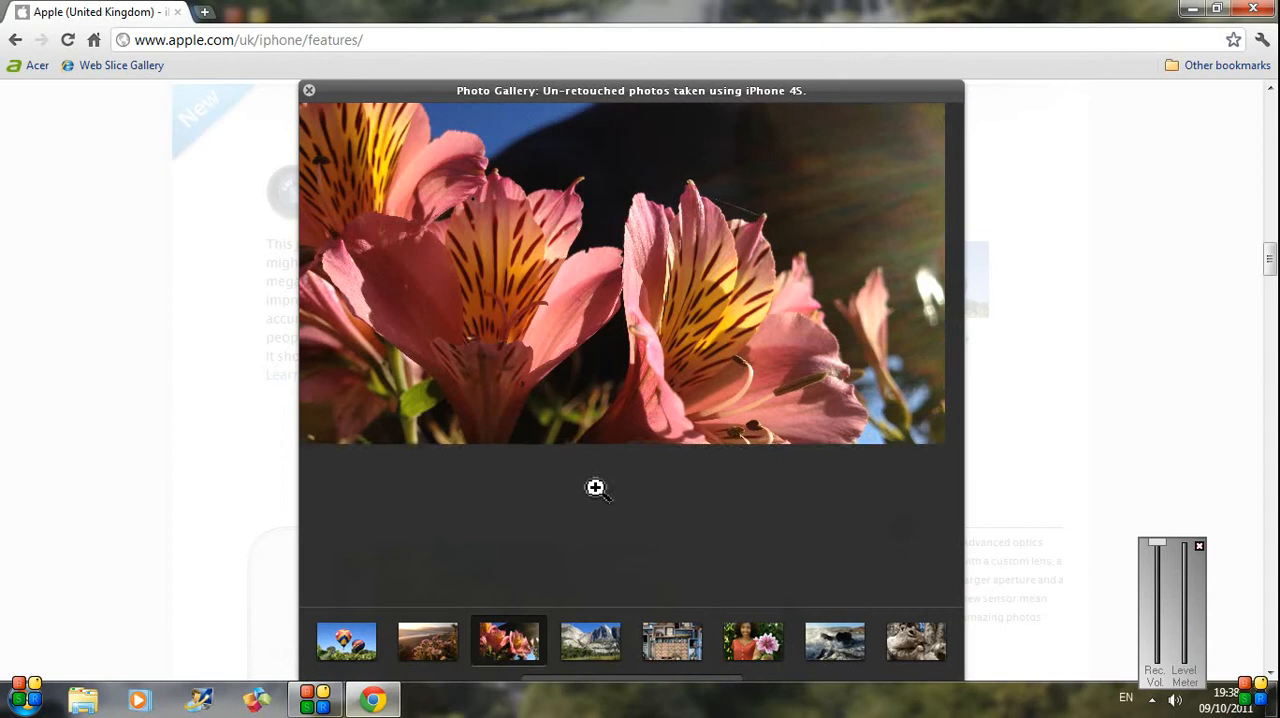
click(596, 490)
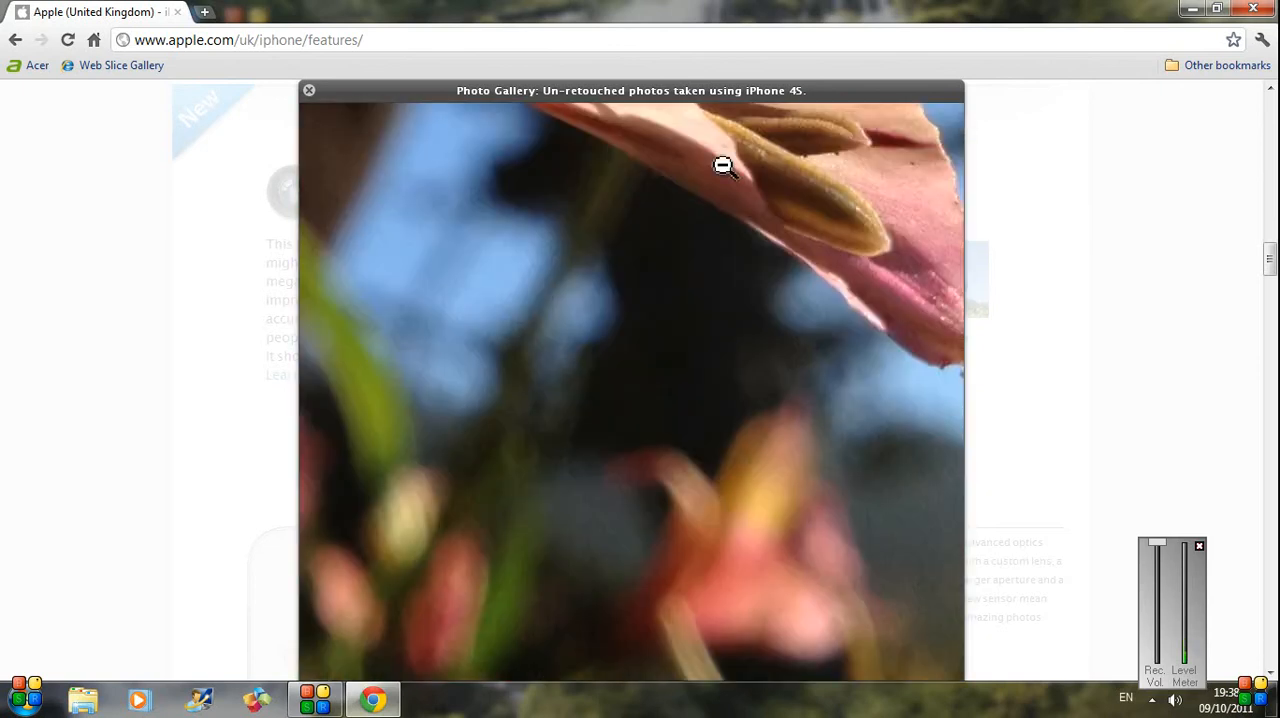
click(720, 168)
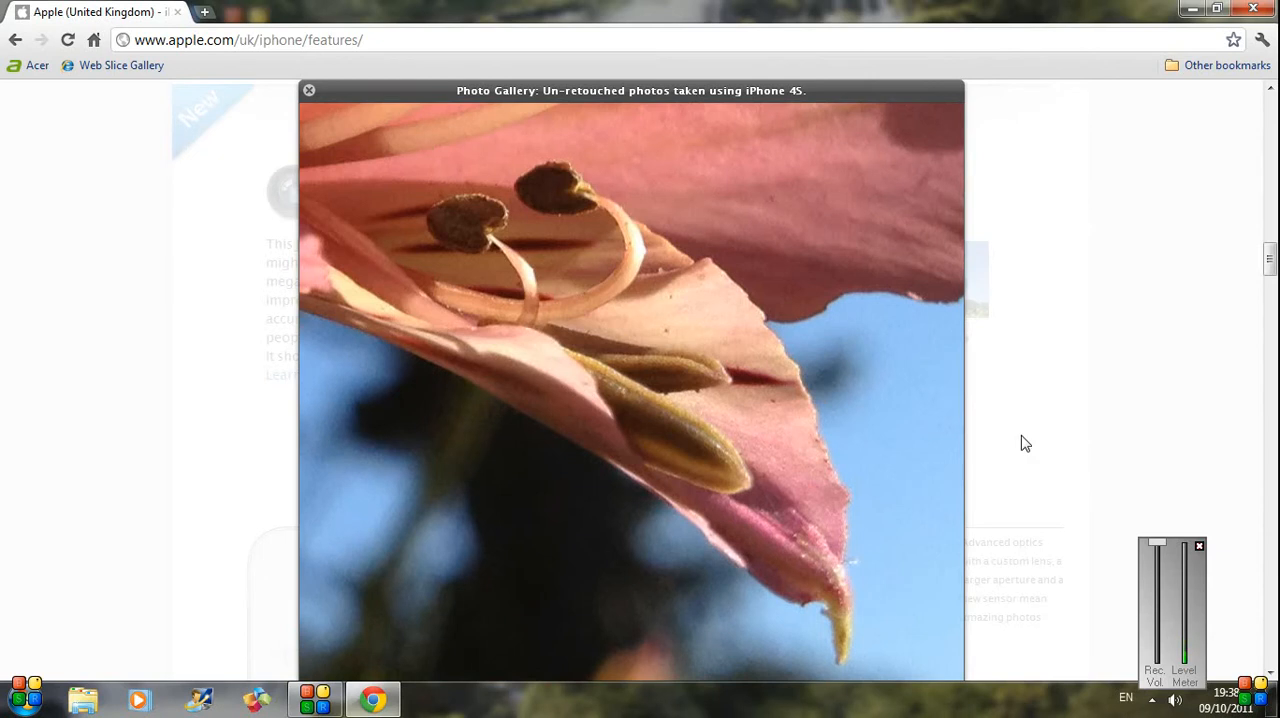
click(308, 90)
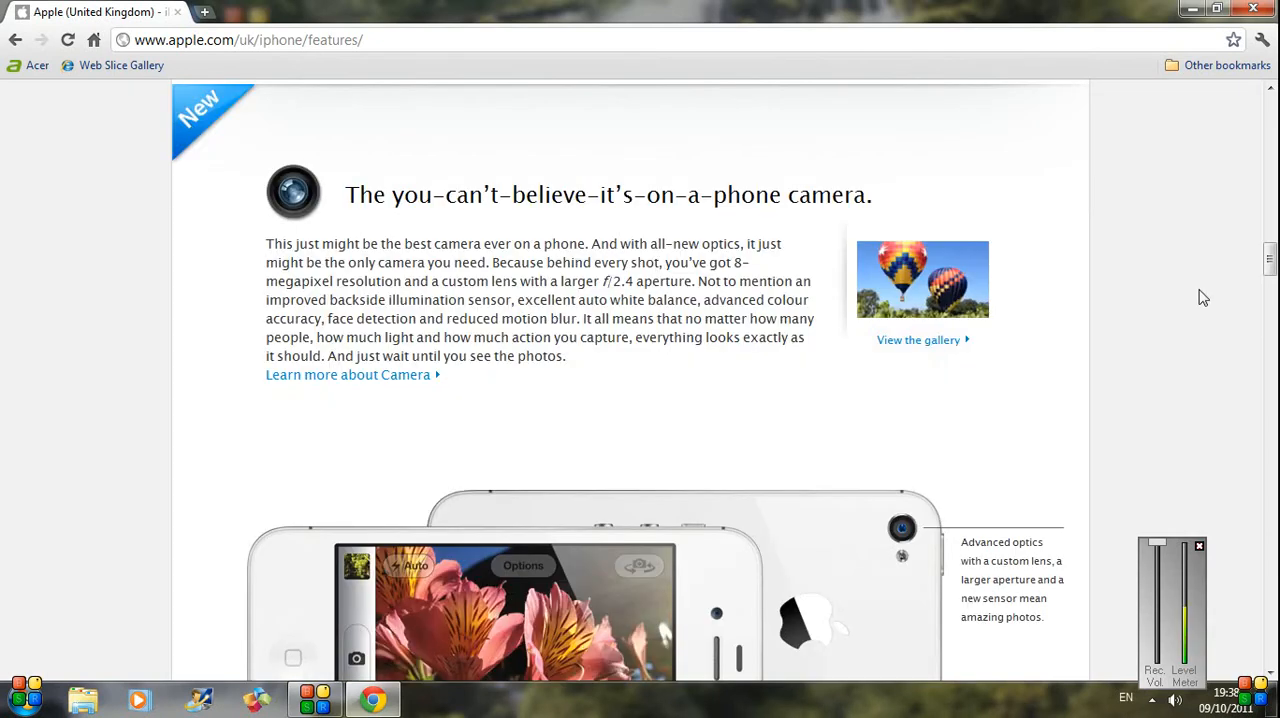
Scroll to the camera showcase and switch it to the photo Editing example.
scroll(down, 3)
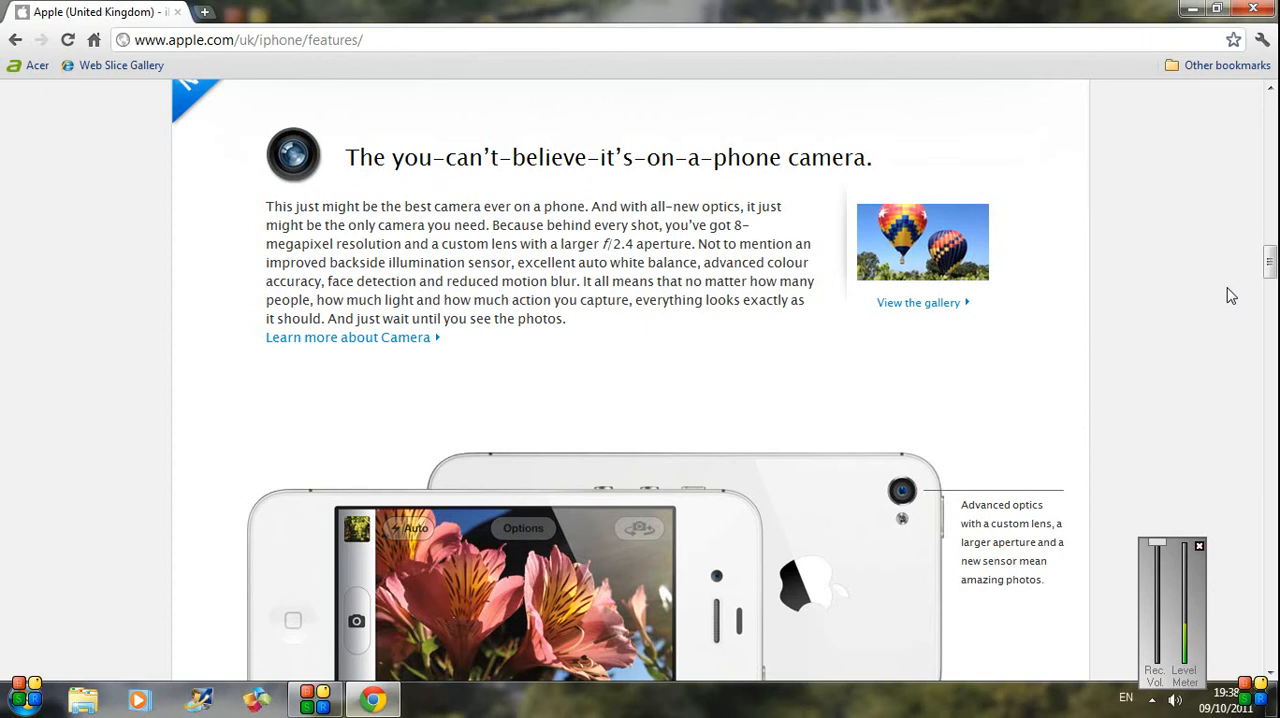
scroll(down, 3)
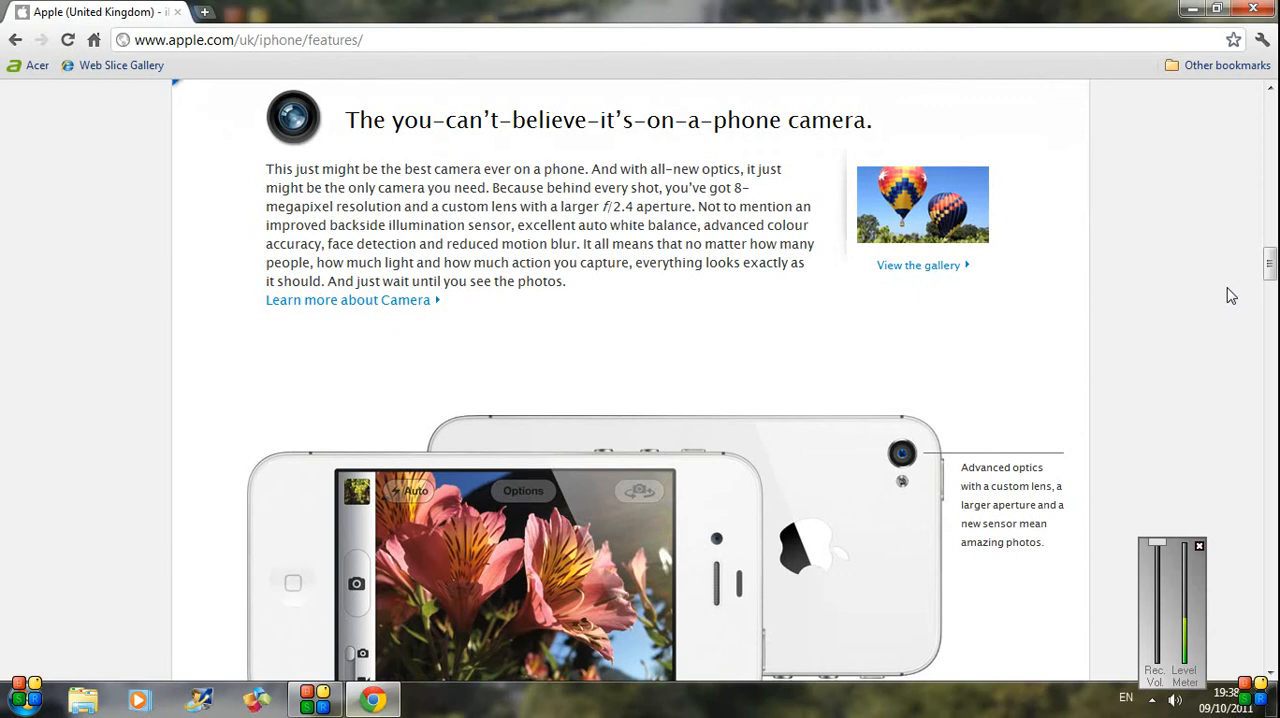
scroll(down, 3)
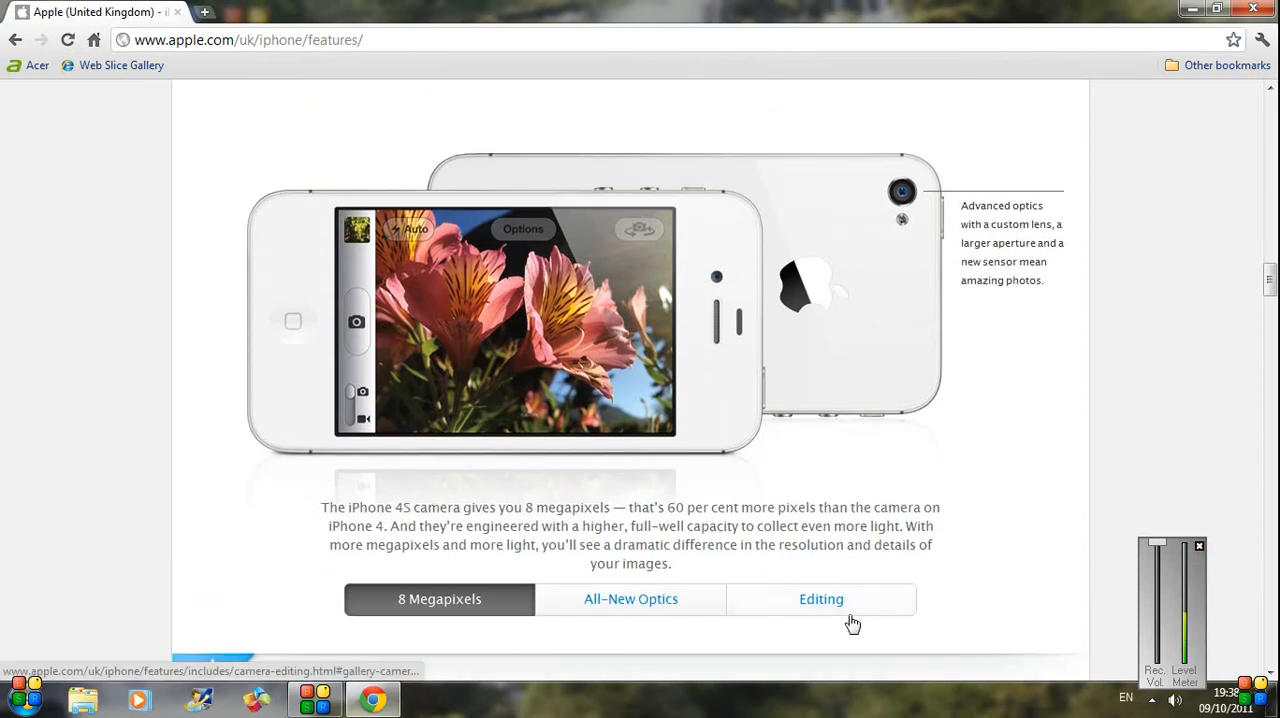
click(820, 600)
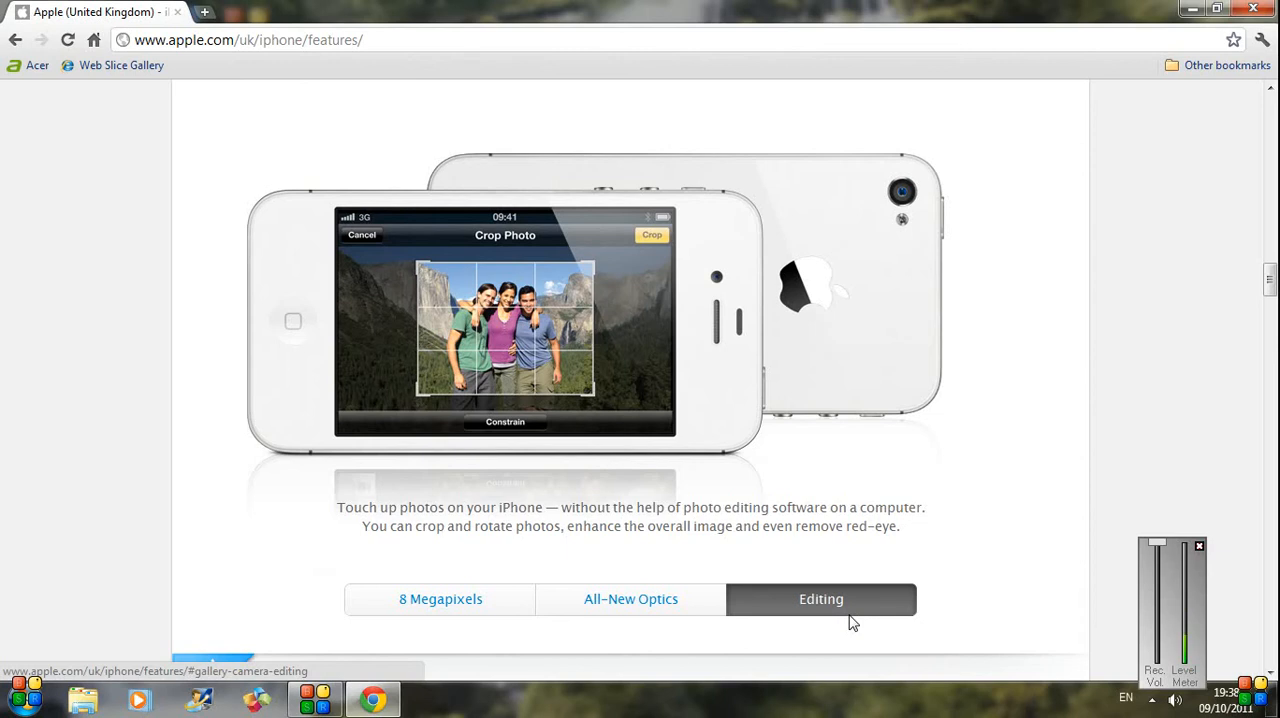
mouse_move(892, 616)
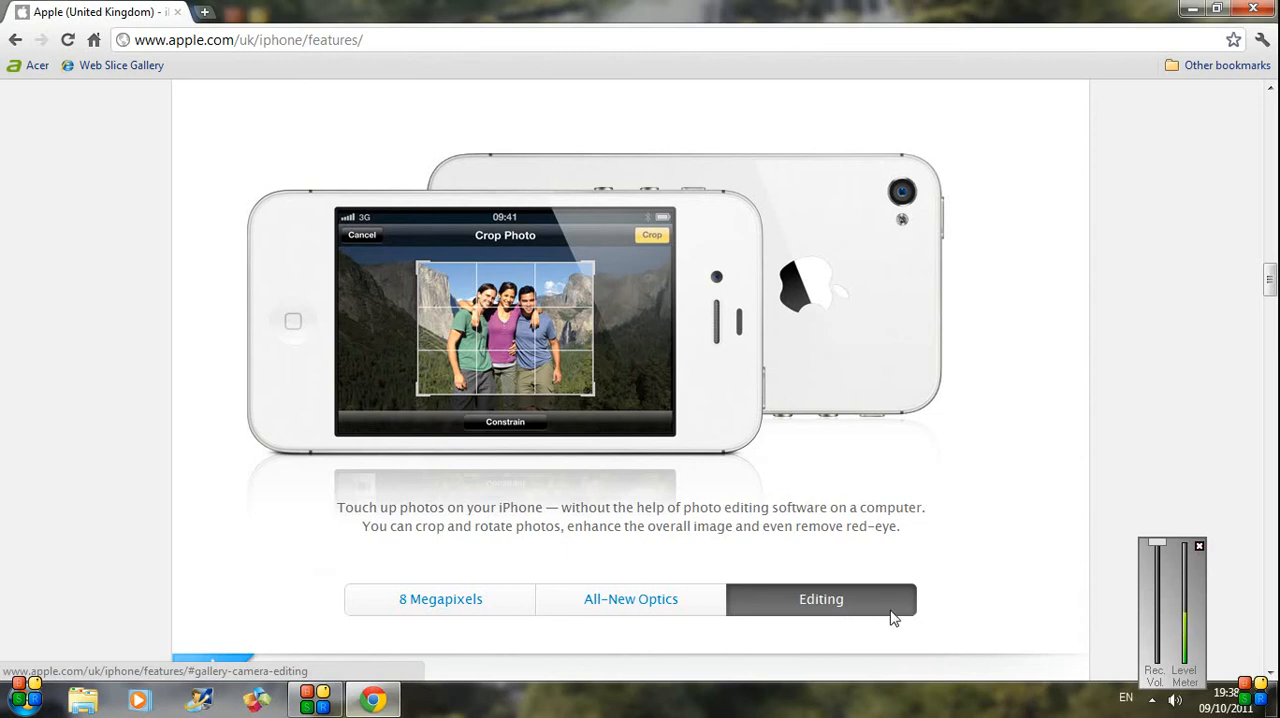
Scroll down to bring the 1080p video recording section into view.
scroll(down, 3)
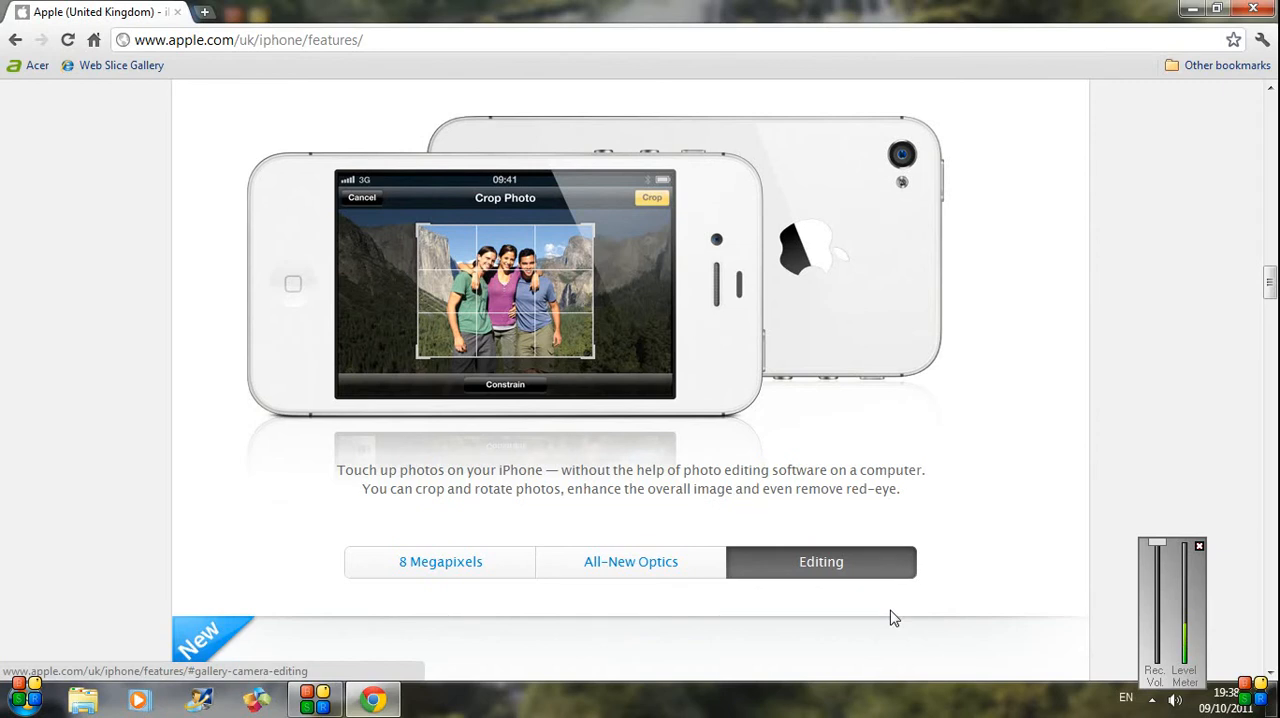
scroll(down, 3)
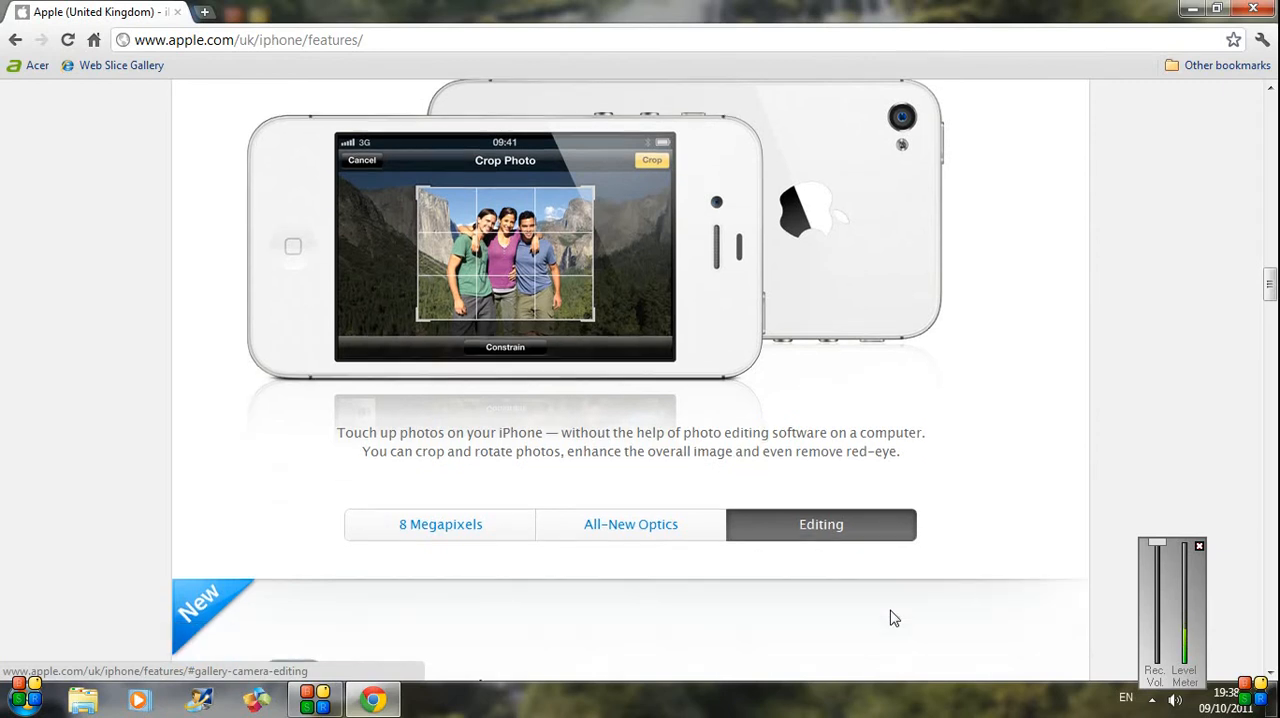
scroll(down, 3)
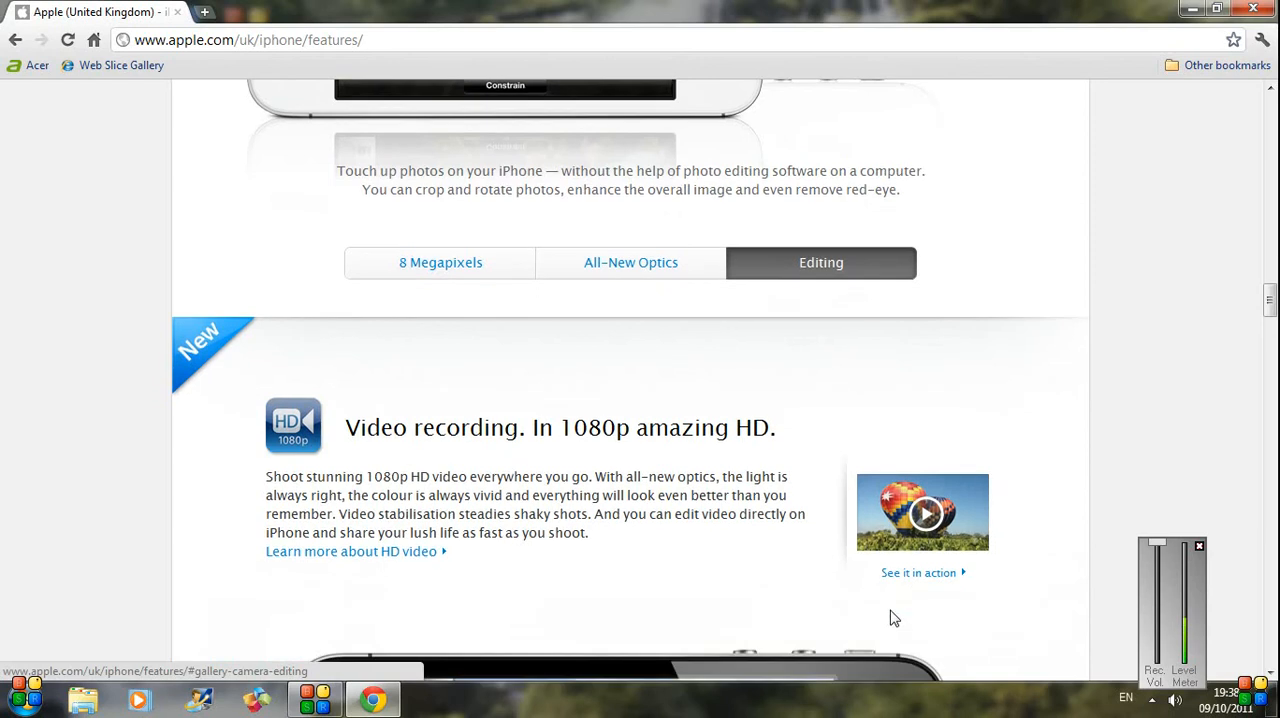
Scroll past the 1080p video recording part until the iOS 5 heading appears.
scroll(down, 3)
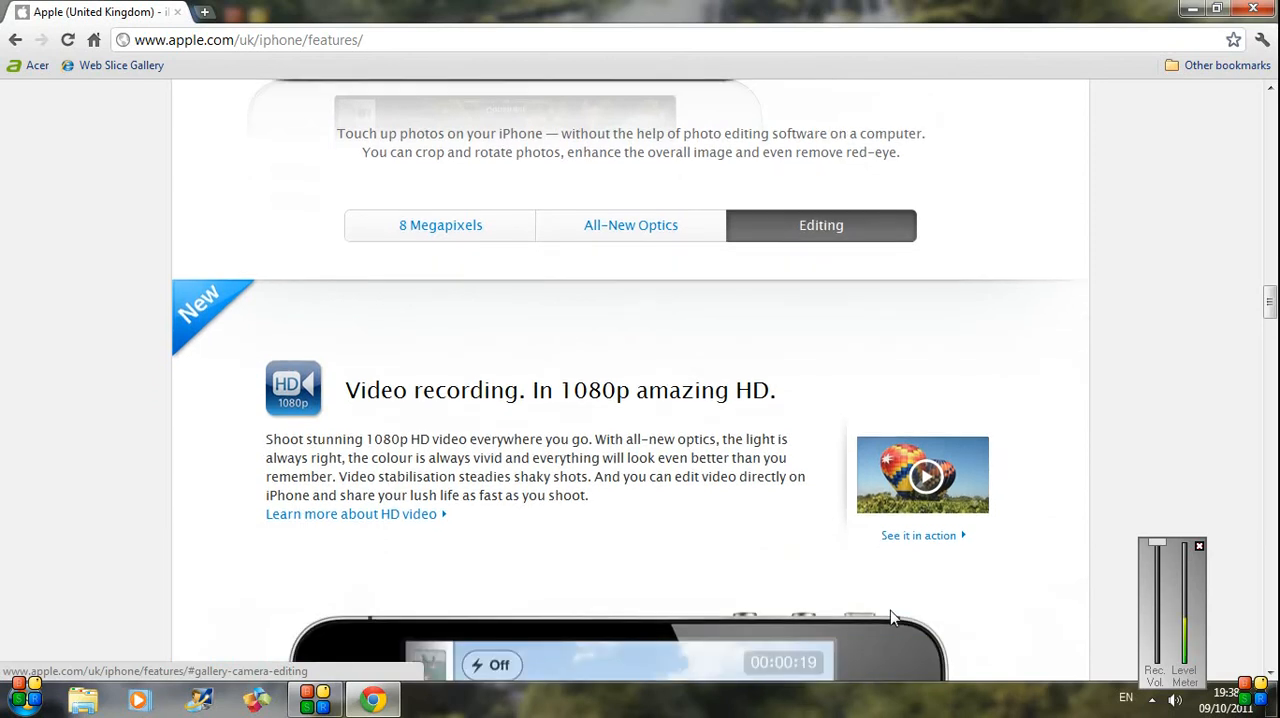
scroll(down, 3)
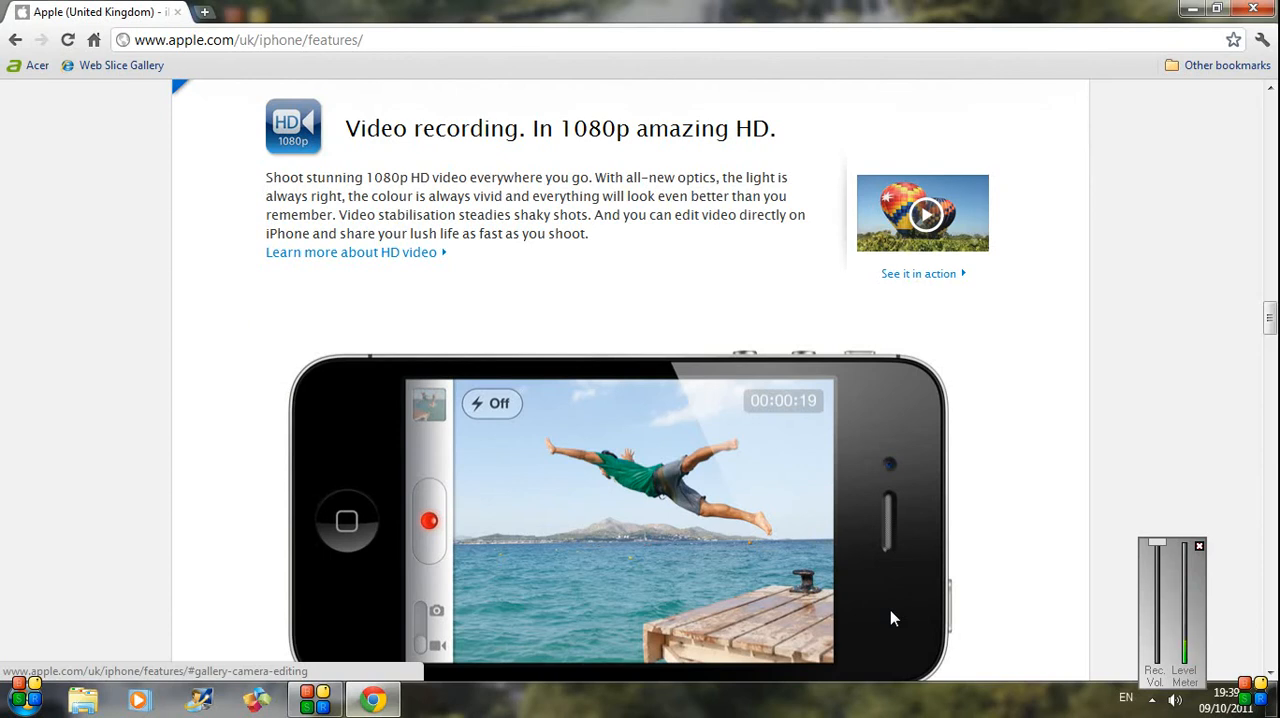
scroll(down, 3)
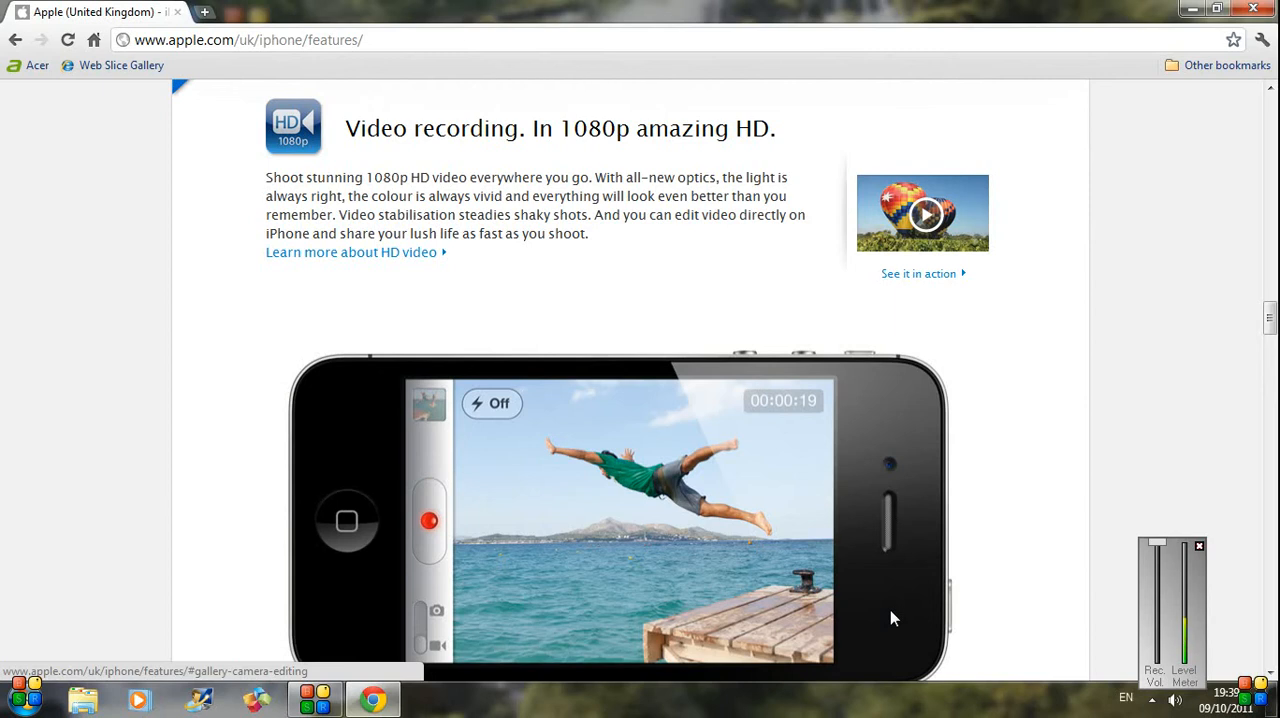
scroll(down, 3)
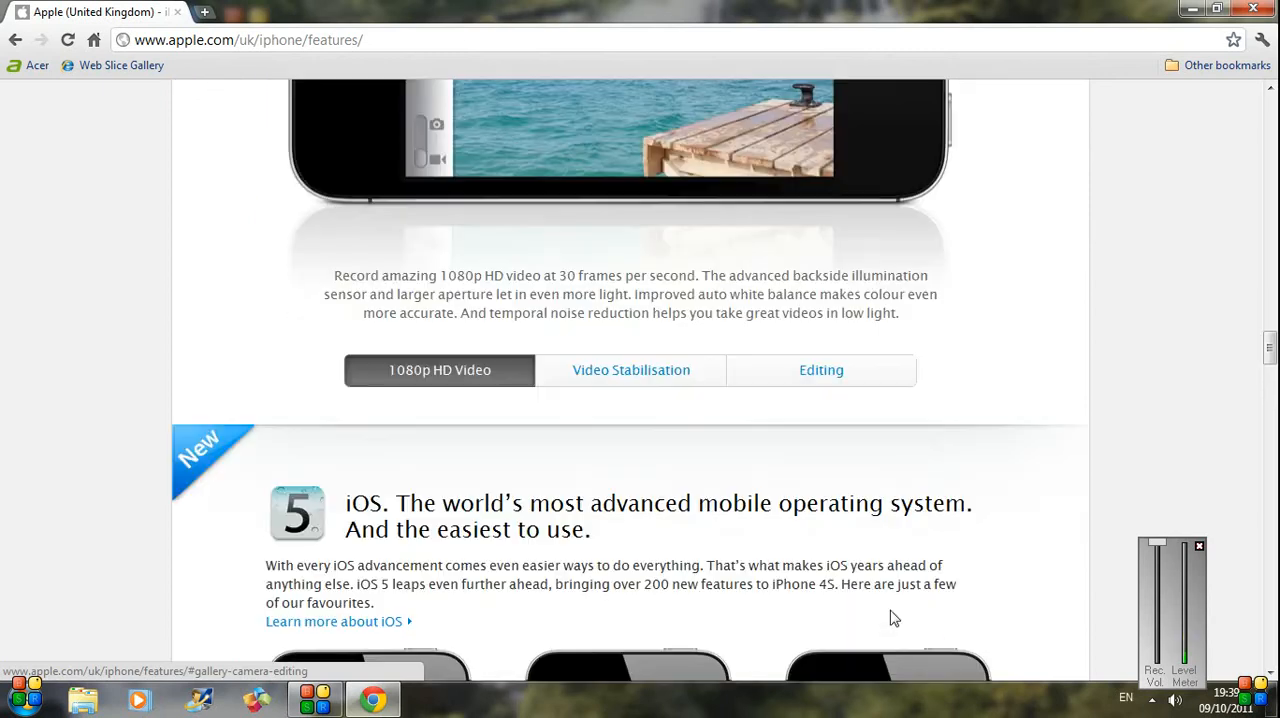
Scroll so the Notification Centre, iMessage and Twitter Integration images and captions are fully visible.
scroll(down, 3)
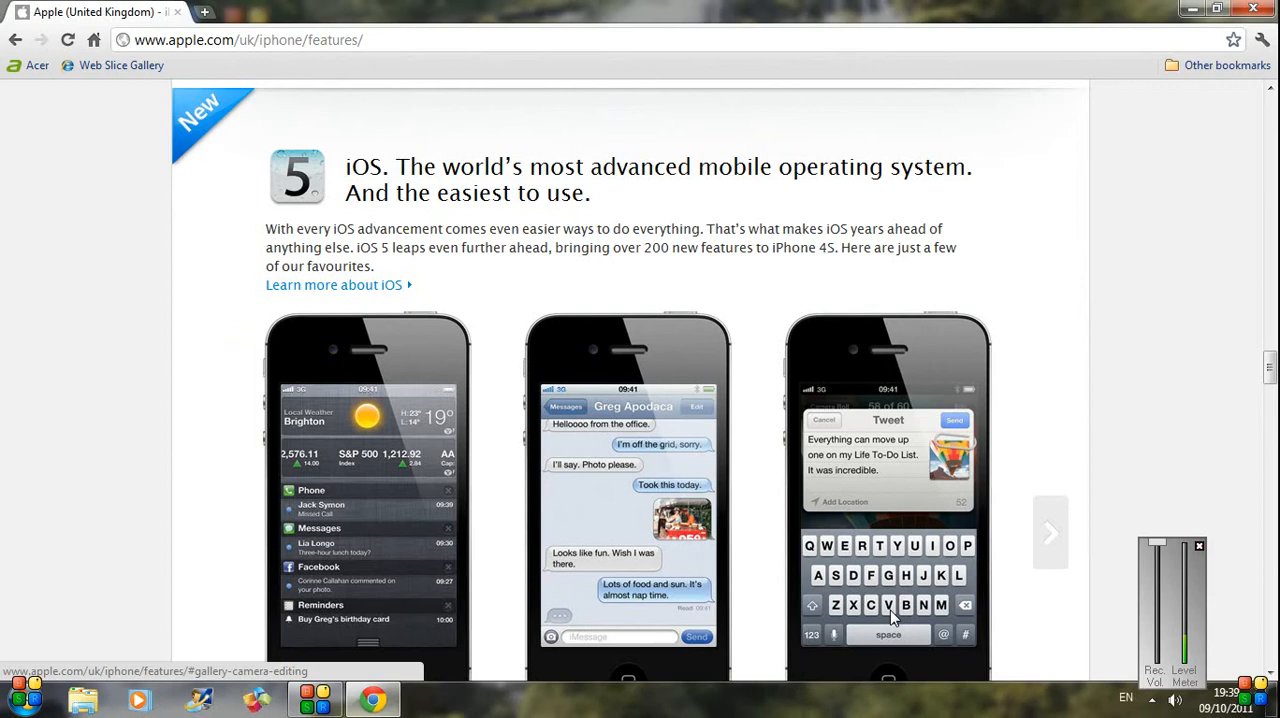
scroll(down, 3)
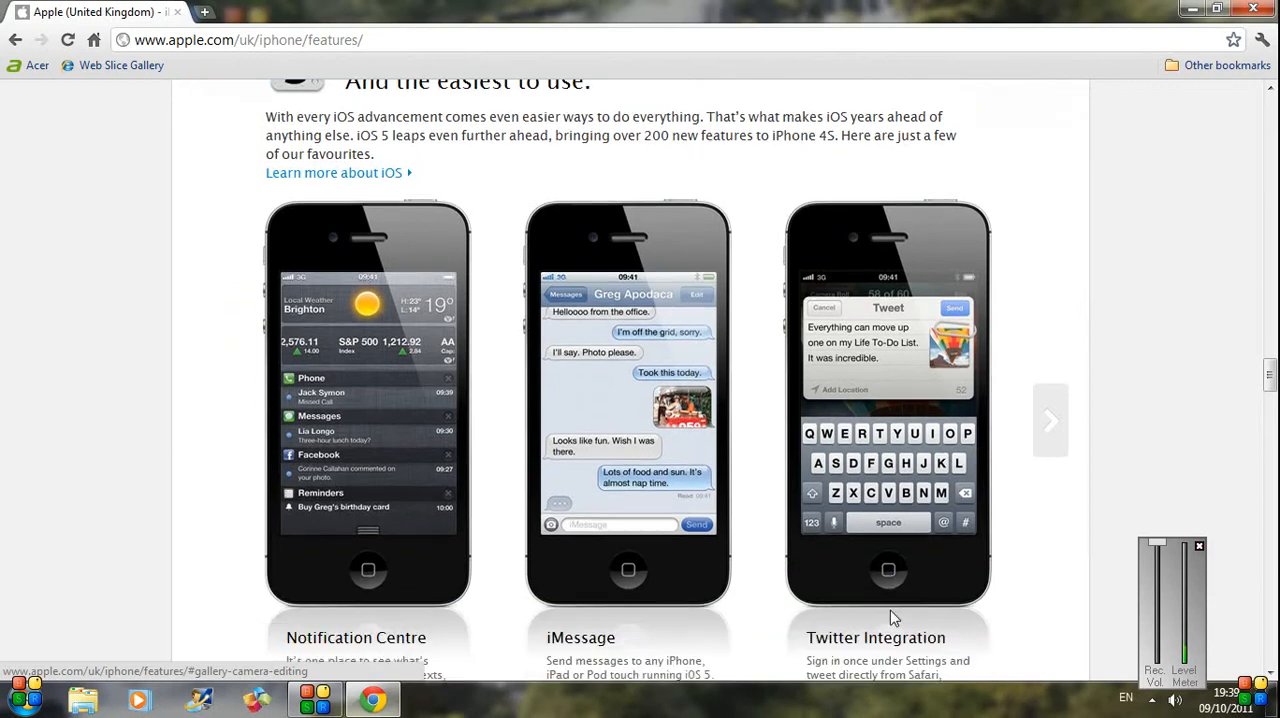
scroll(down, 3)
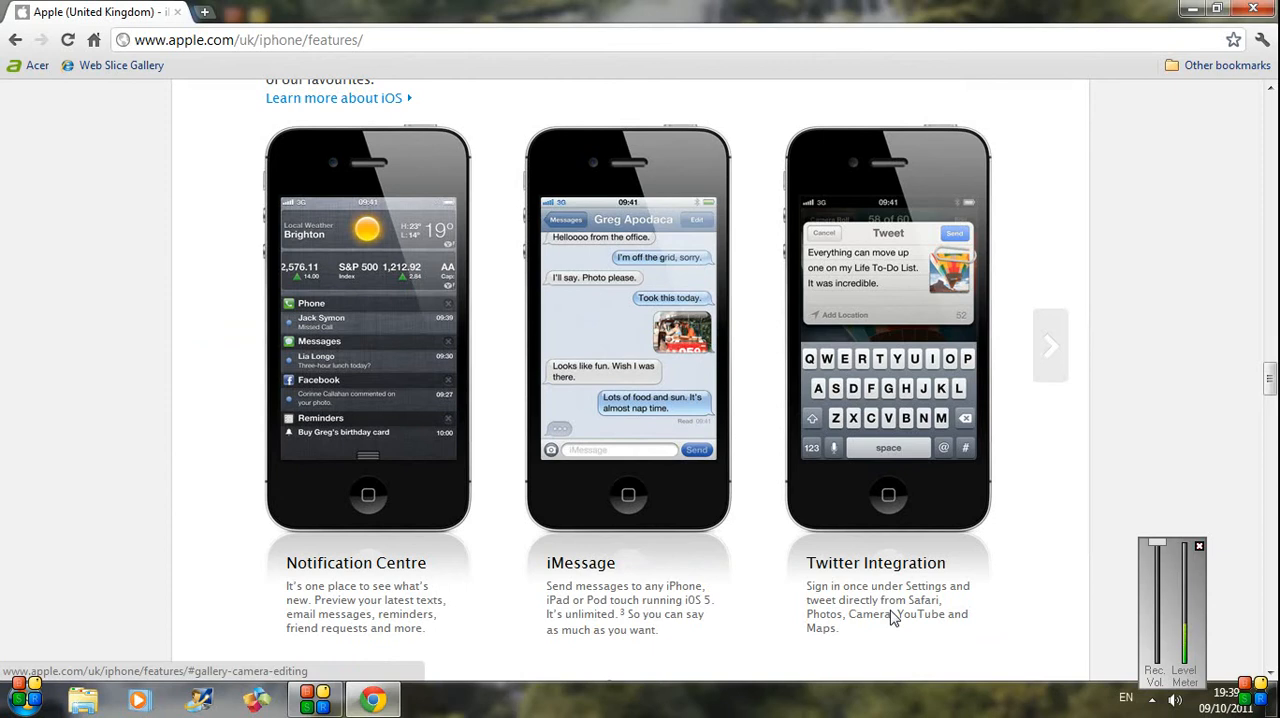
mouse_move(28, 298)
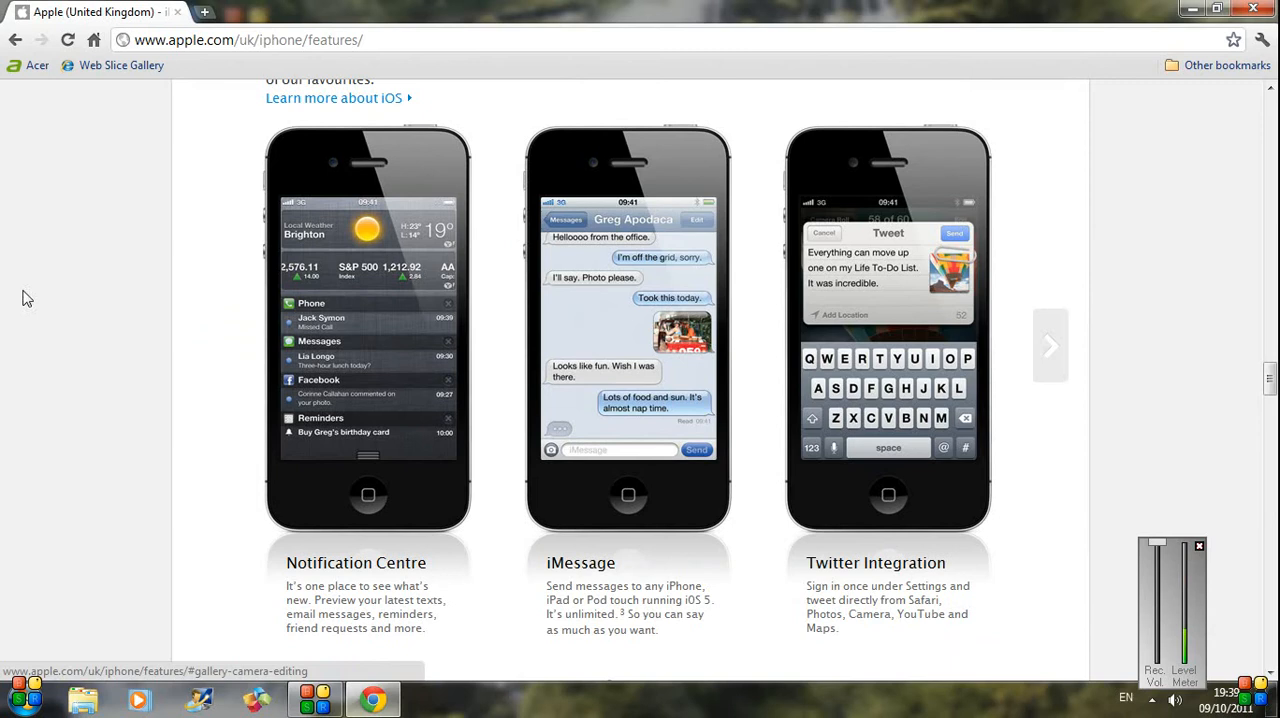
mouse_move(542, 424)
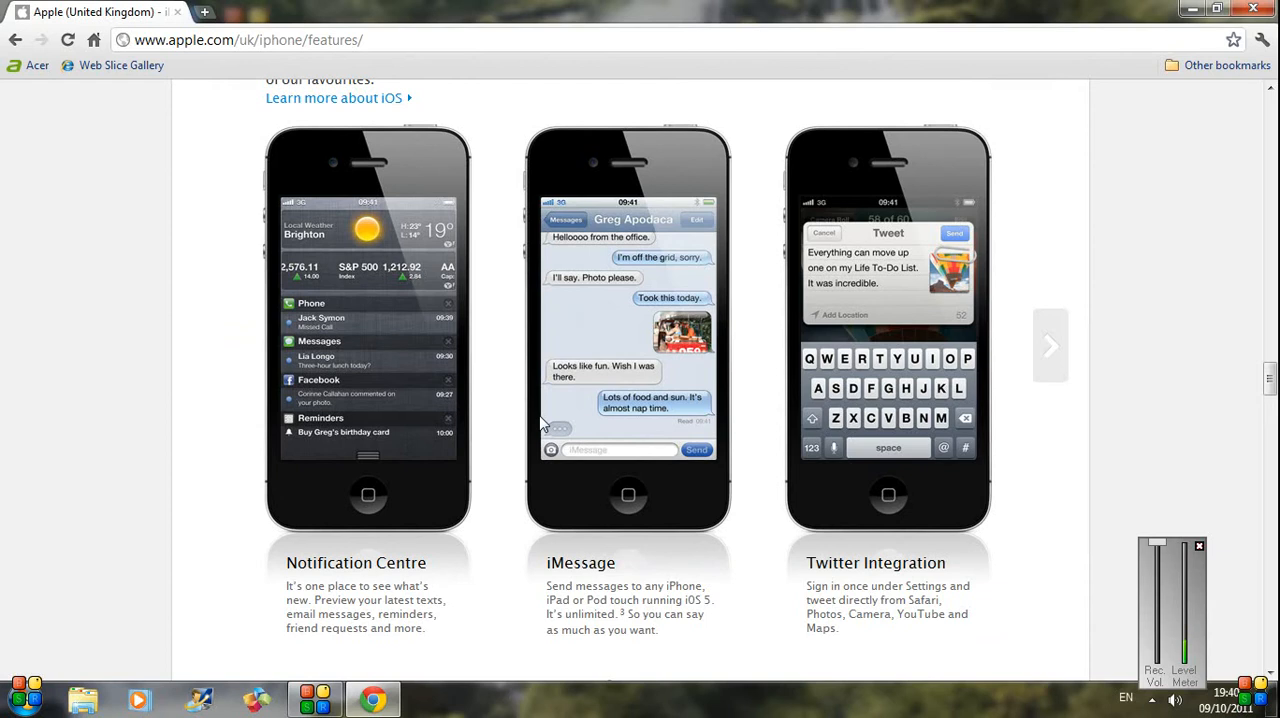
scroll(down, 3)
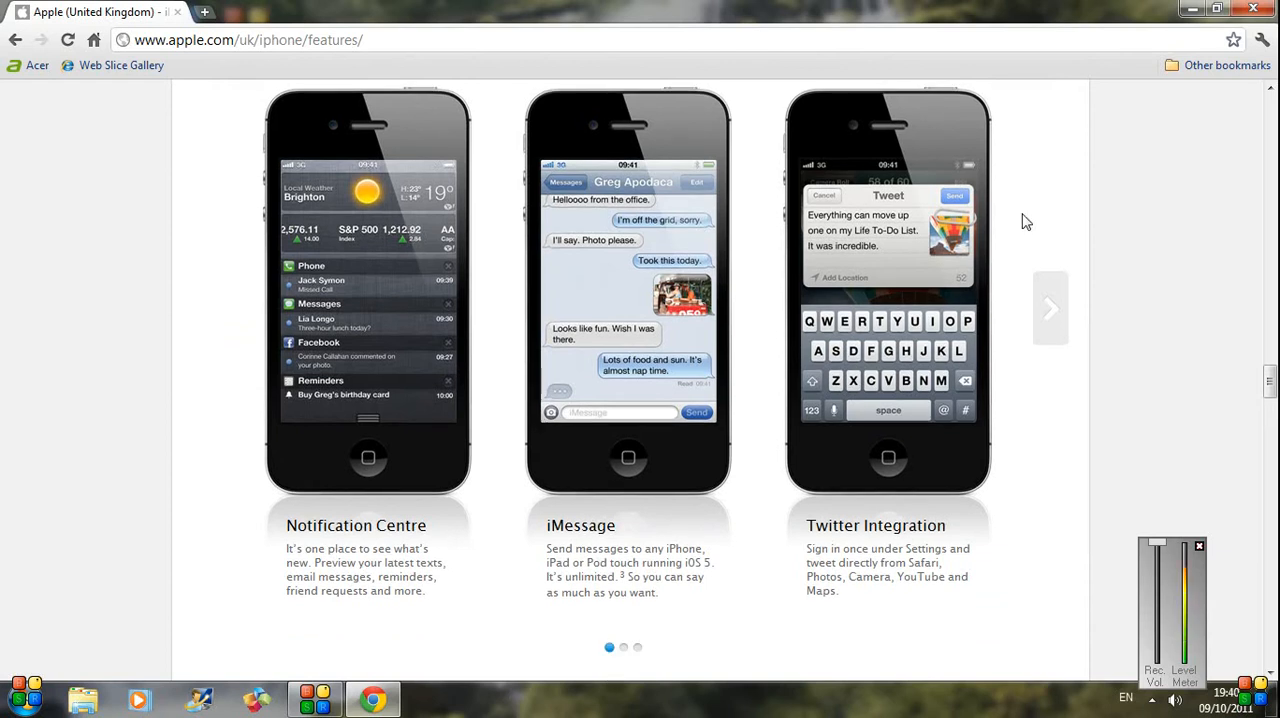
mouse_move(836, 380)
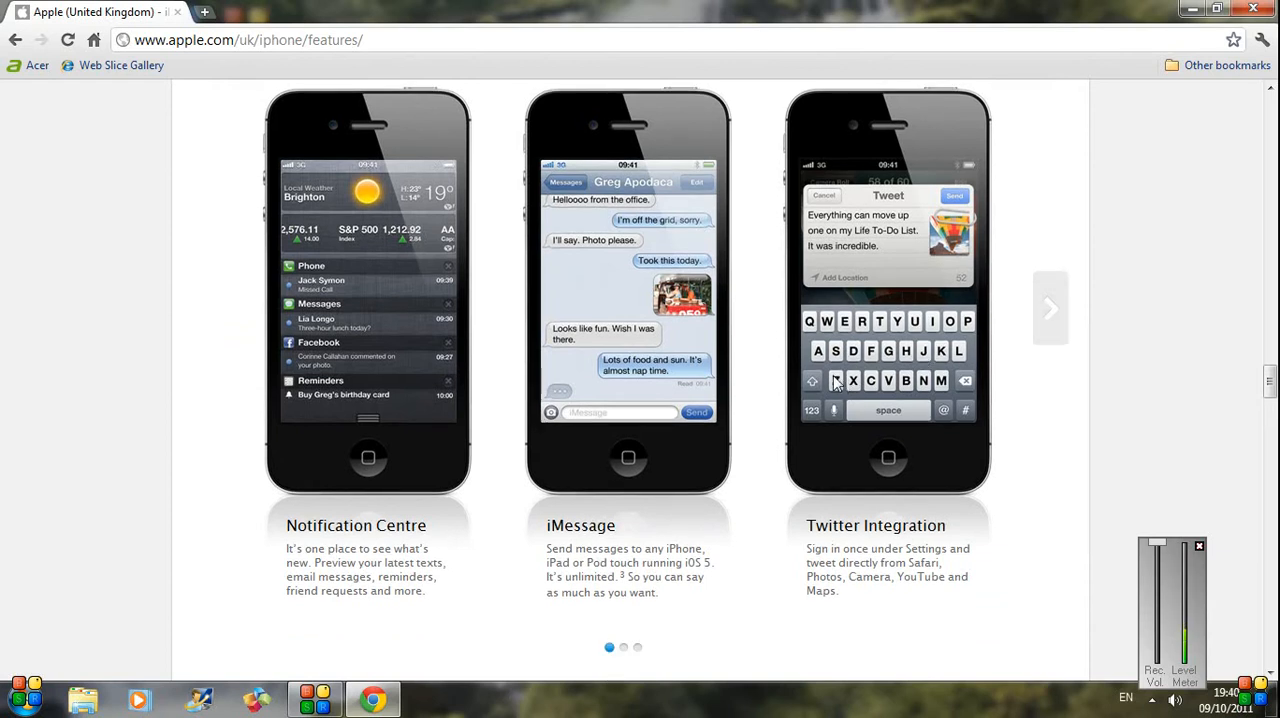
mouse_move(1052, 330)
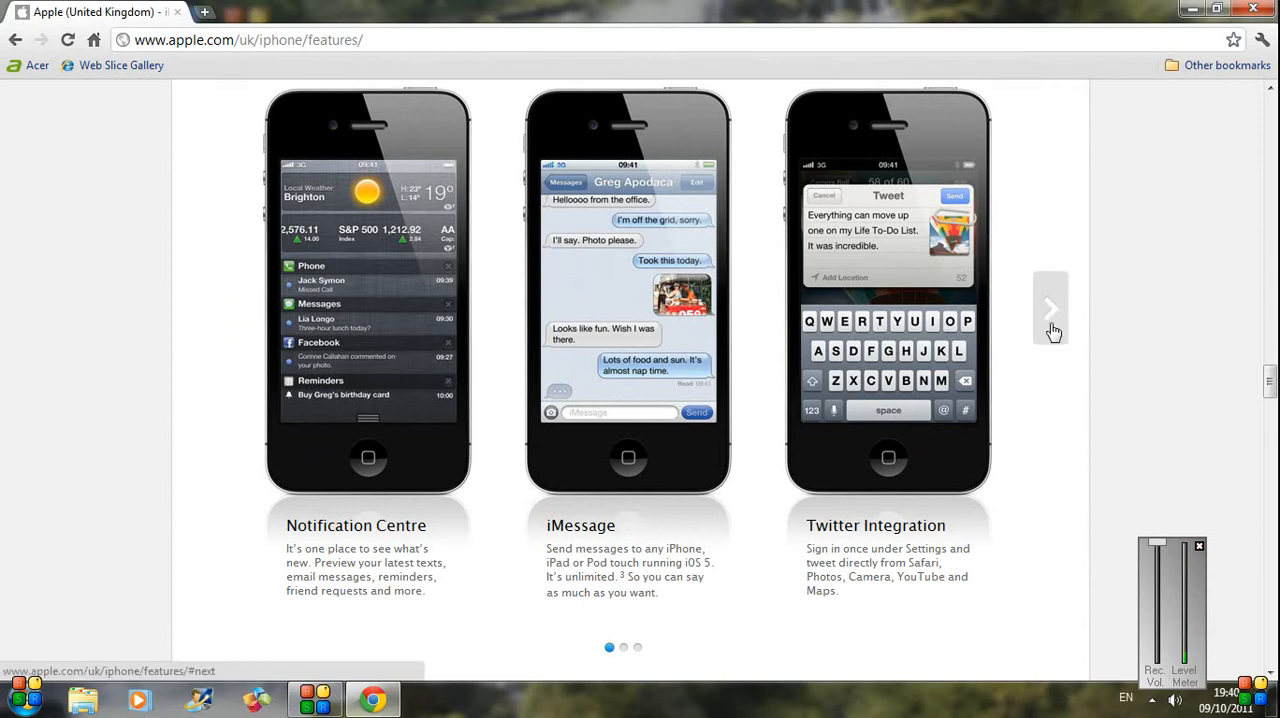
Advance the iOS 5 carousel twice to the Newsstand, Safari and PC Free slide.
click(1050, 308)
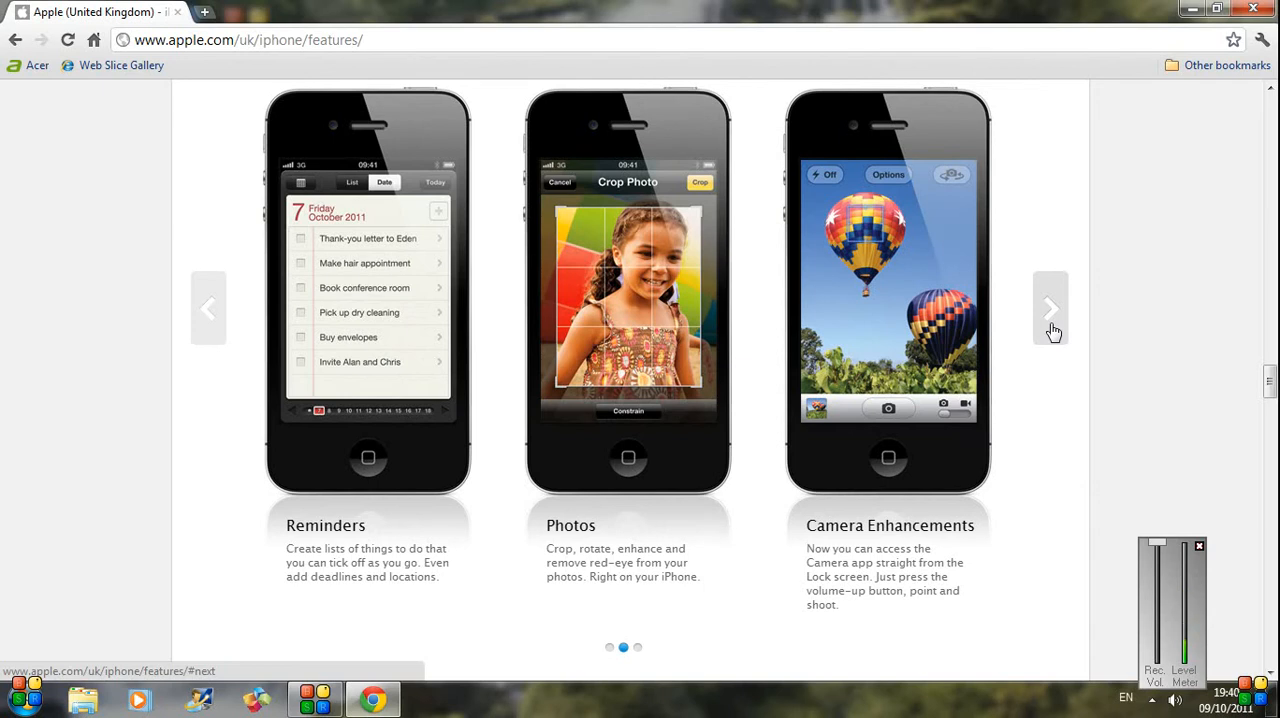
mouse_move(788, 490)
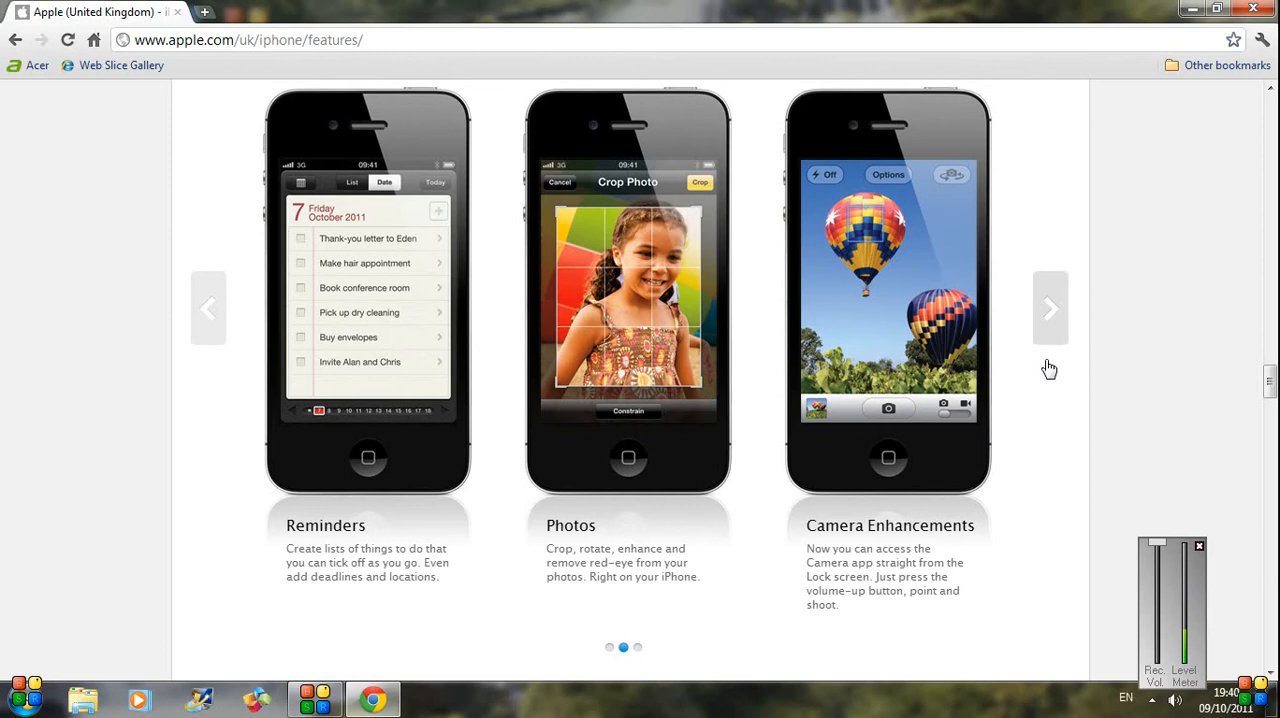
click(1050, 308)
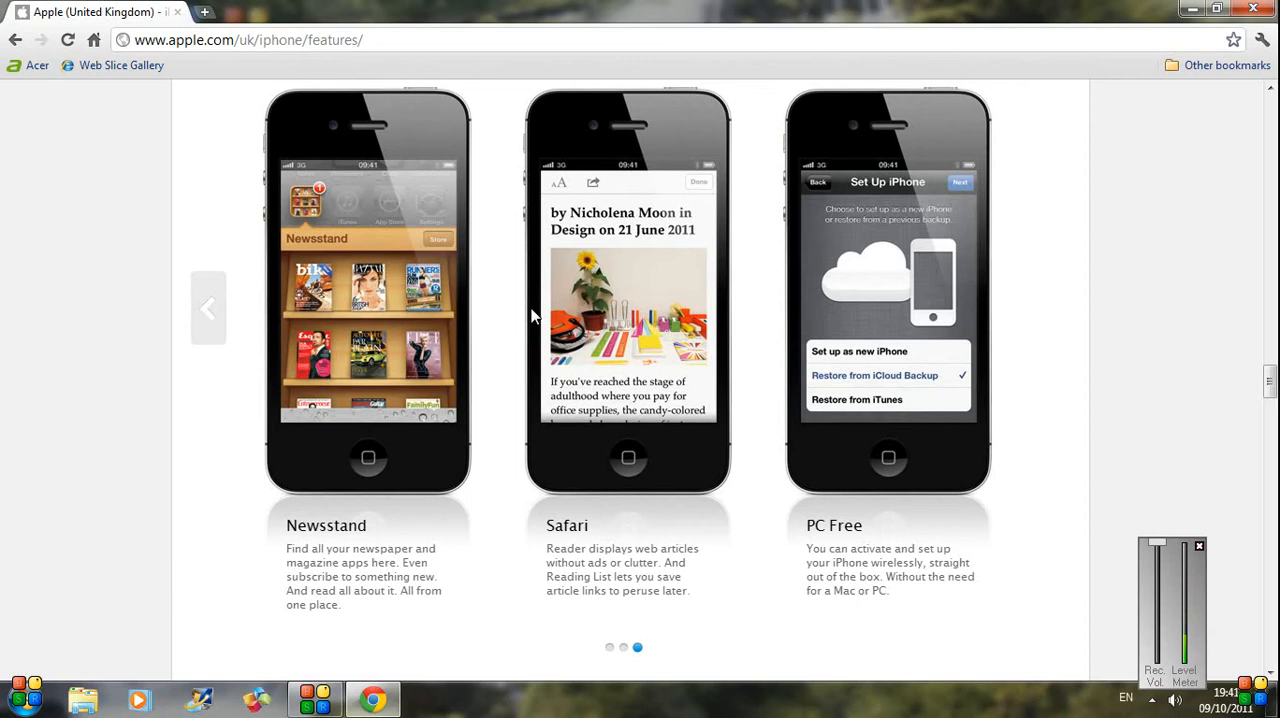
mouse_move(778, 292)
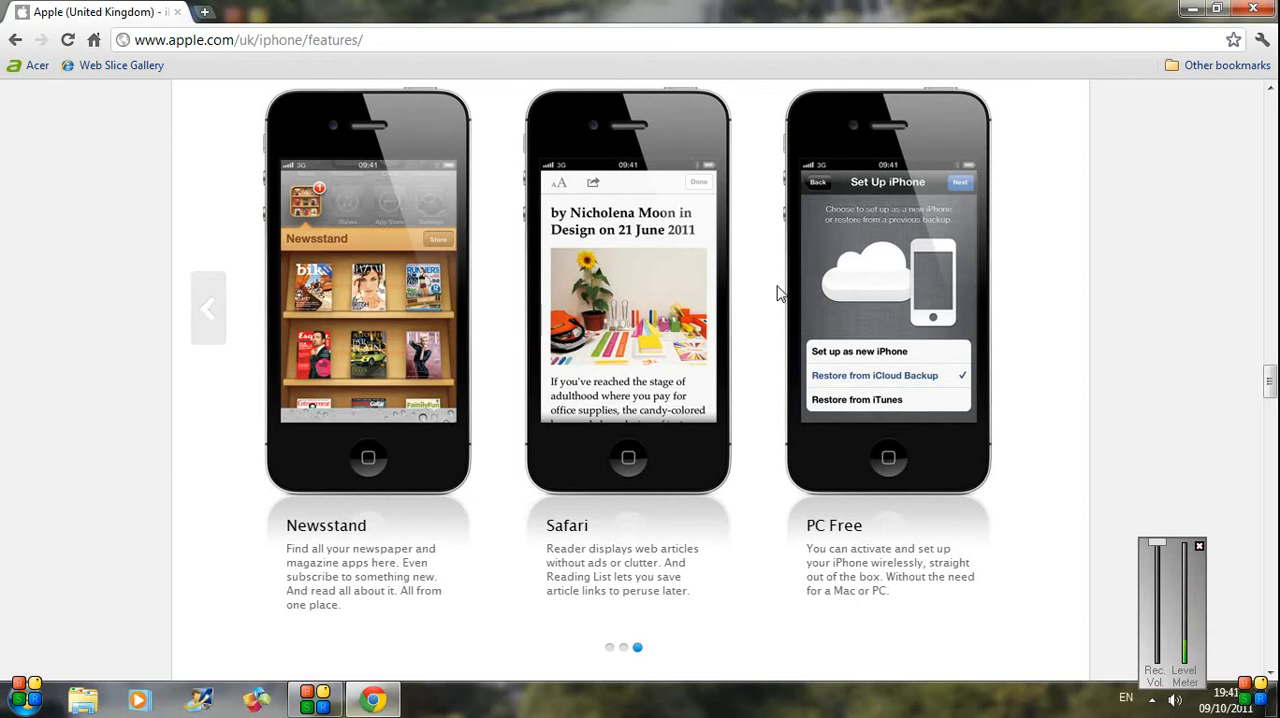
scroll(down, 3)
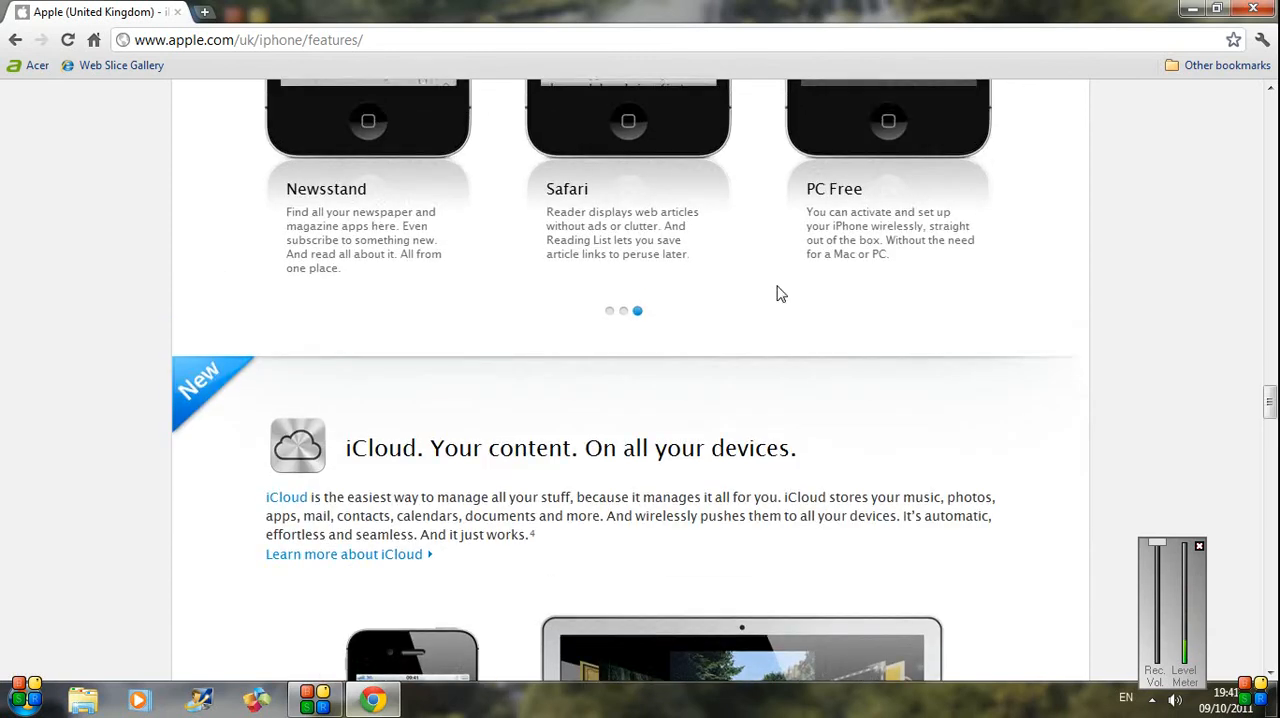
Scroll through the iCloud section until the Retina display heading comes into view.
scroll(down, 3)
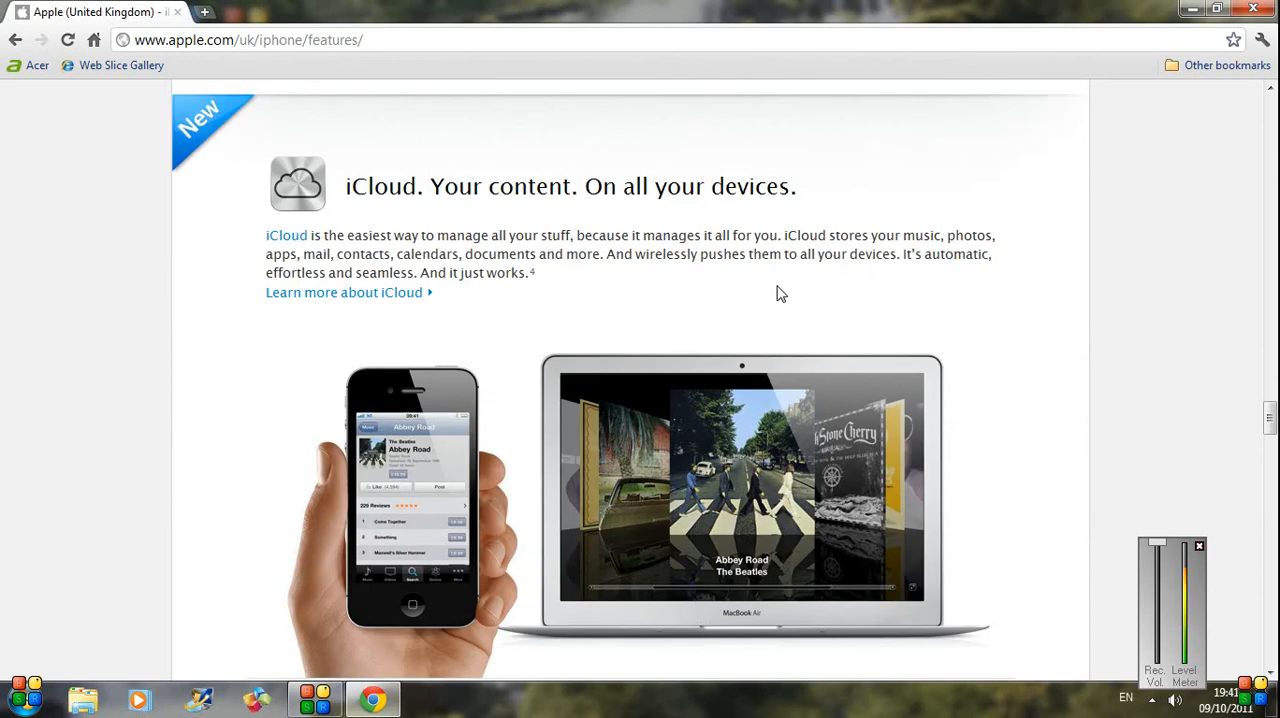
scroll(down, 3)
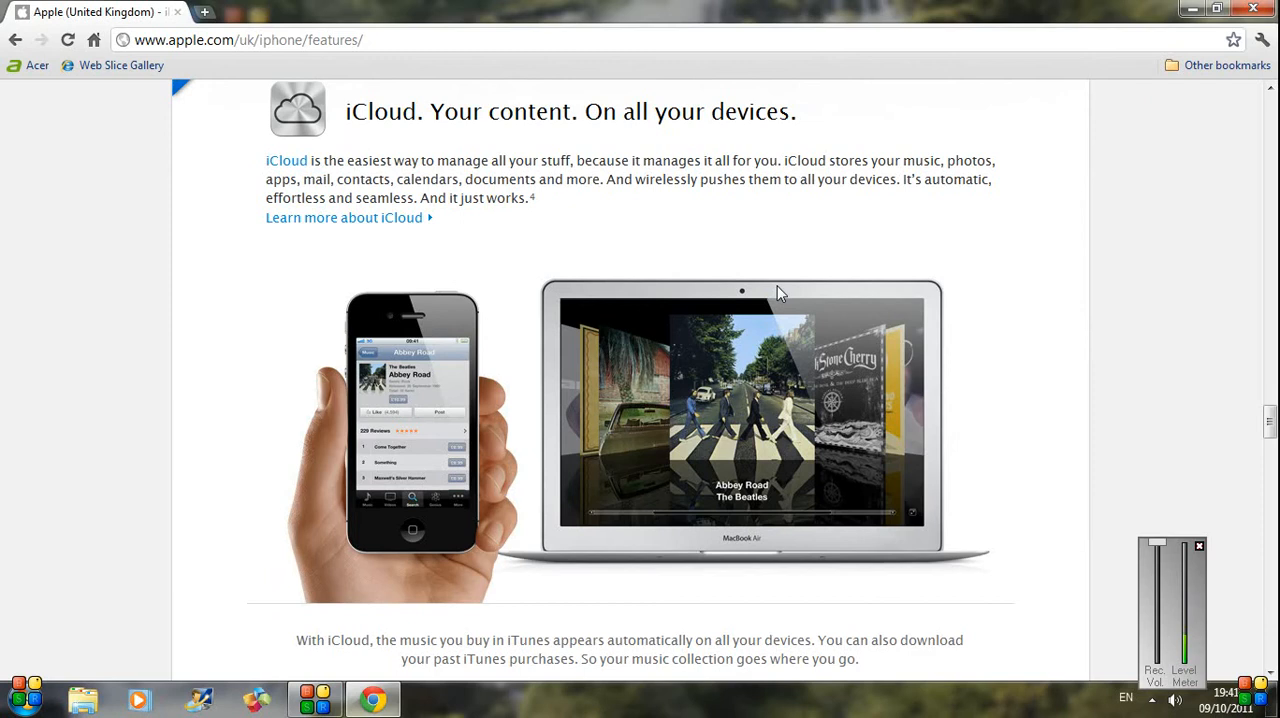
scroll(down, 3)
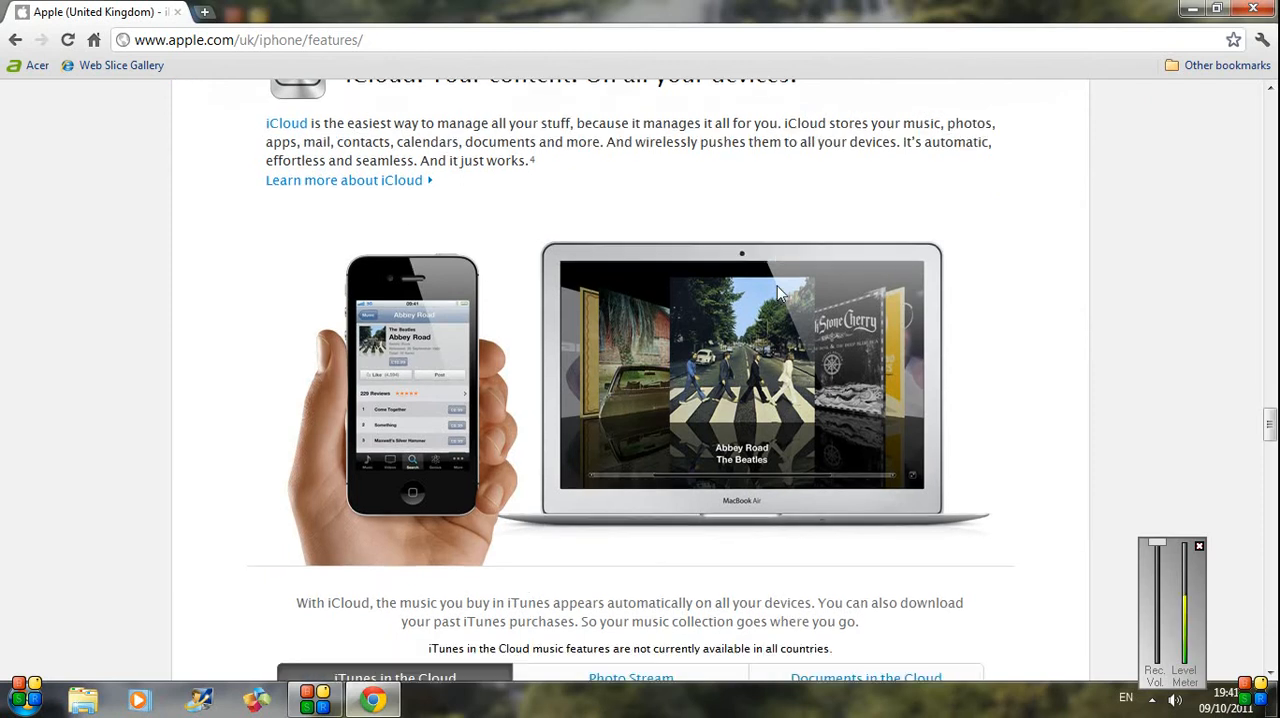
scroll(down, 3)
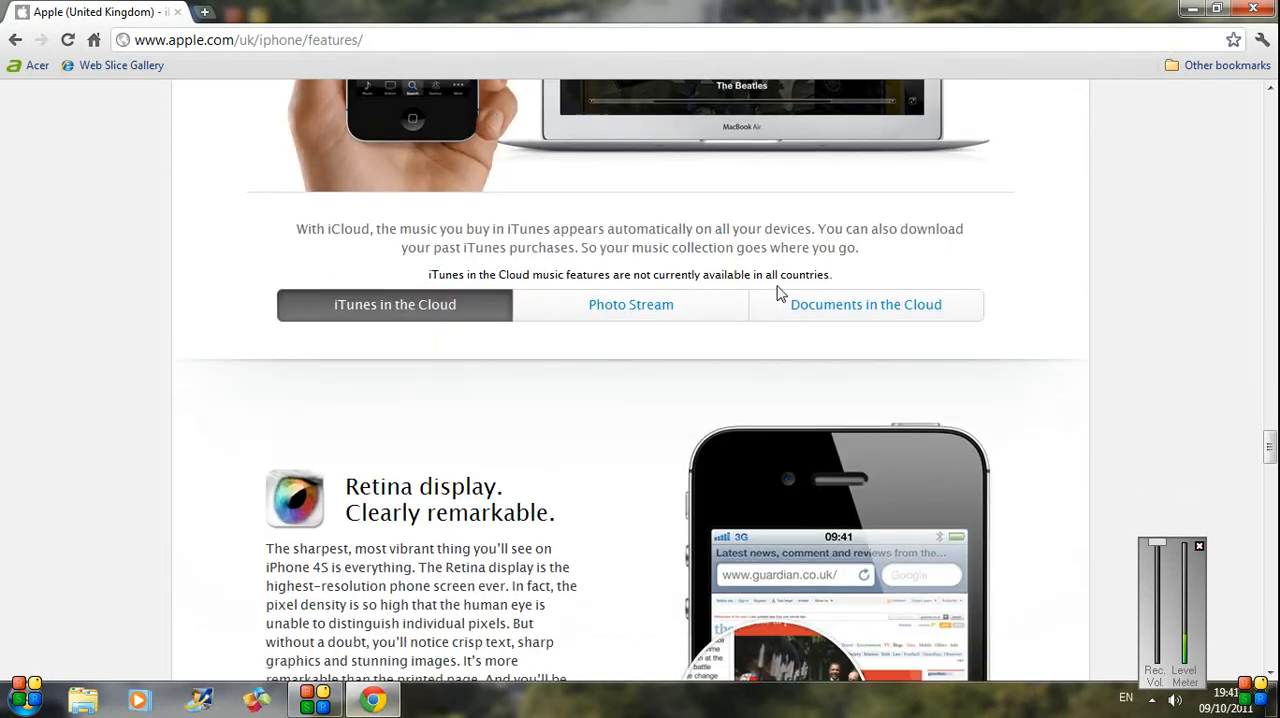
Scroll past the Retina display and FaceTime sections to the AirPlay section.
scroll(down, 3)
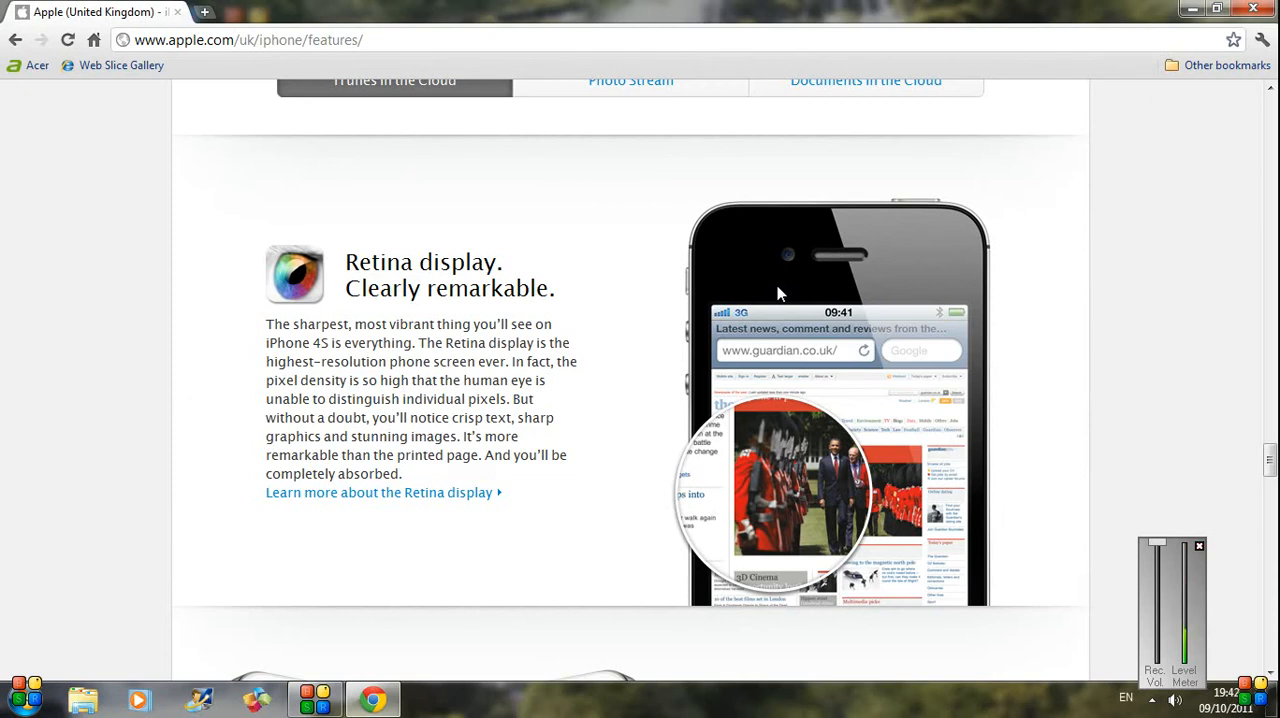
scroll(down, 3)
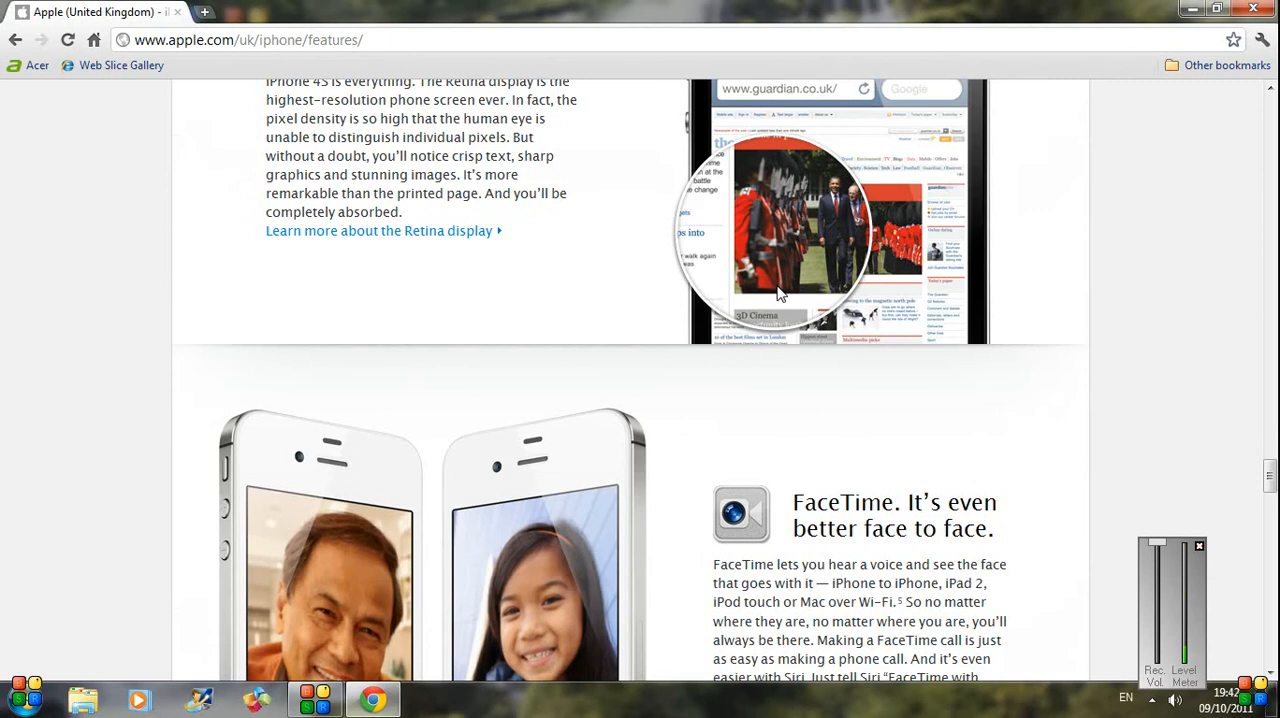
scroll(down, 3)
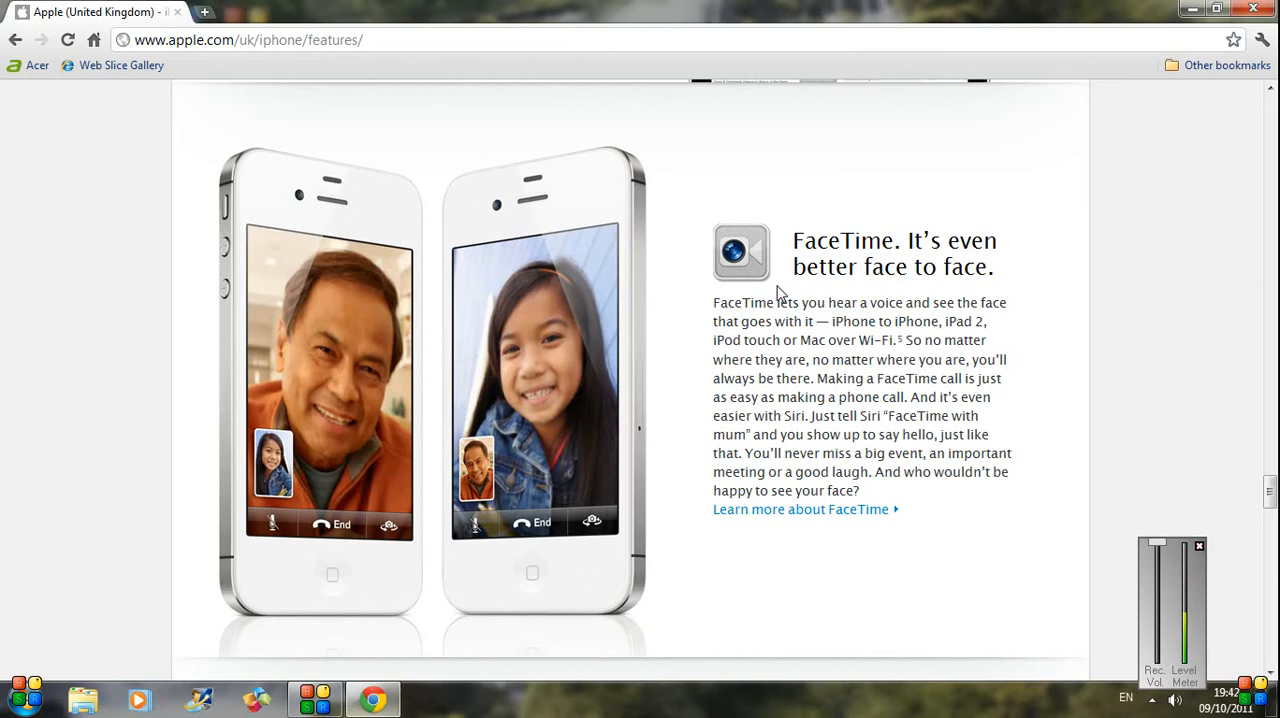
scroll(down, 3)
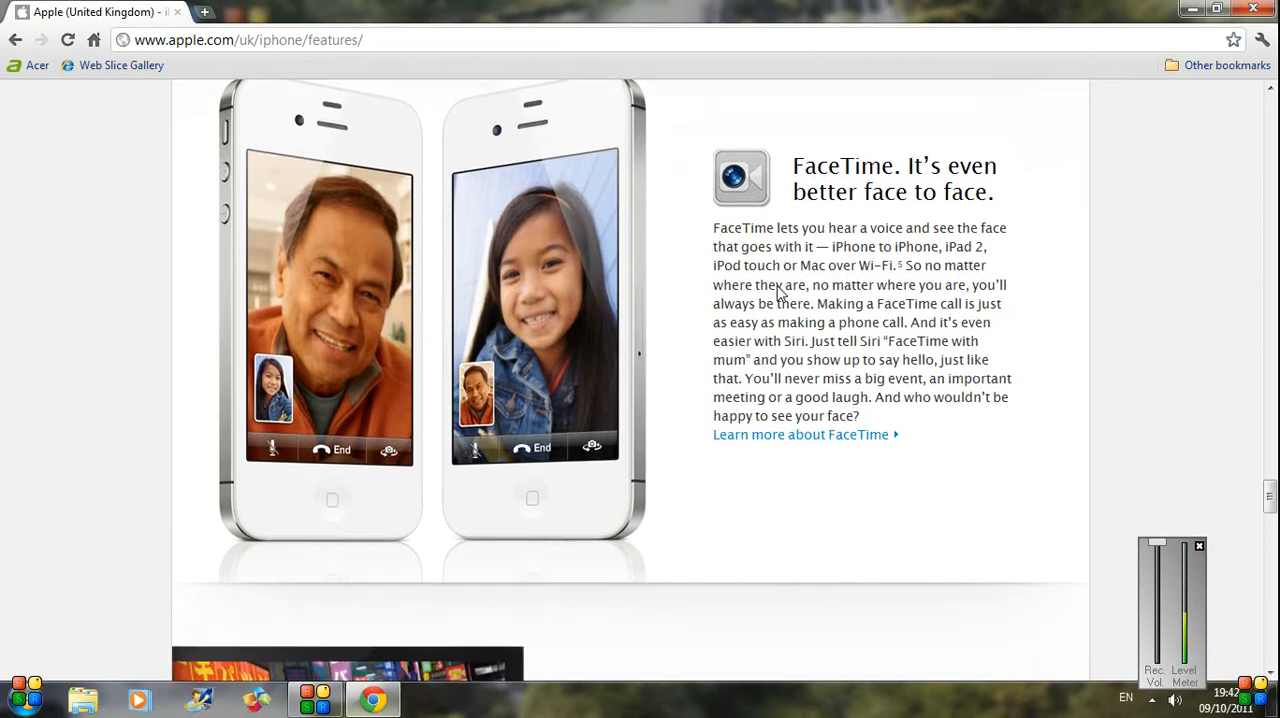
scroll(down, 3)
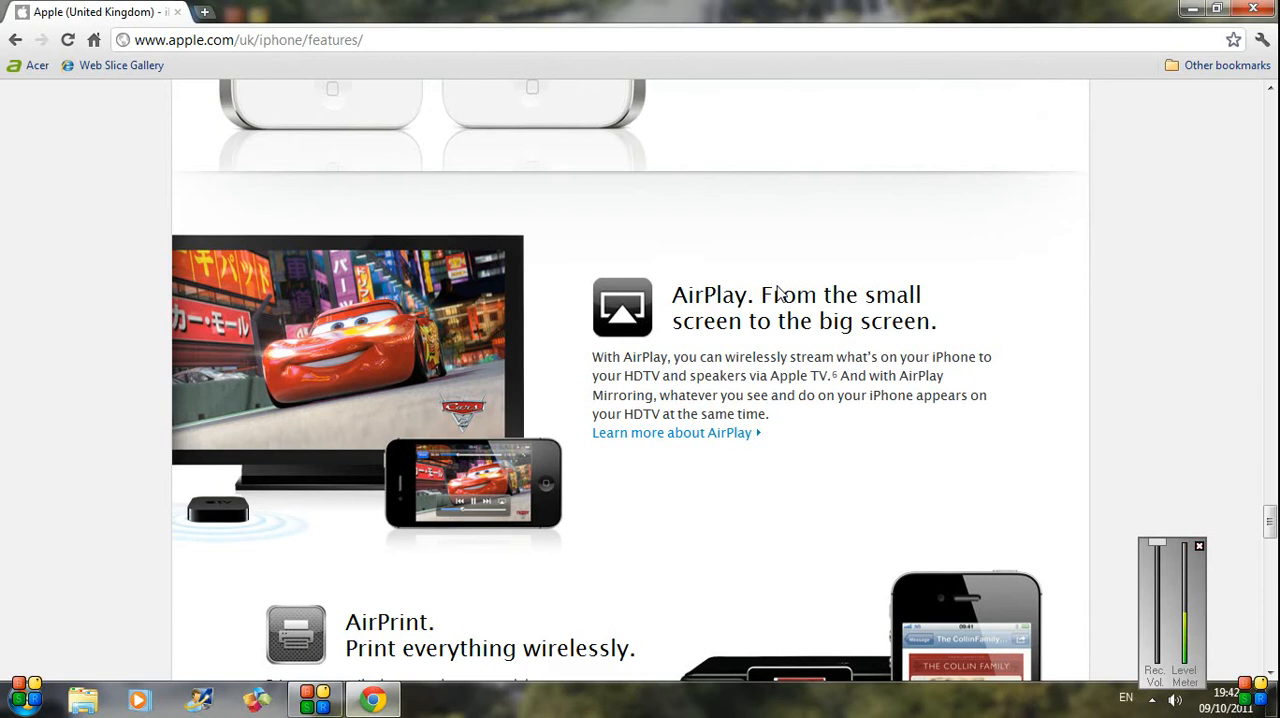
Scroll past AirPlay until AirPrint and the 'Call it better, faster' section show.
scroll(down, 3)
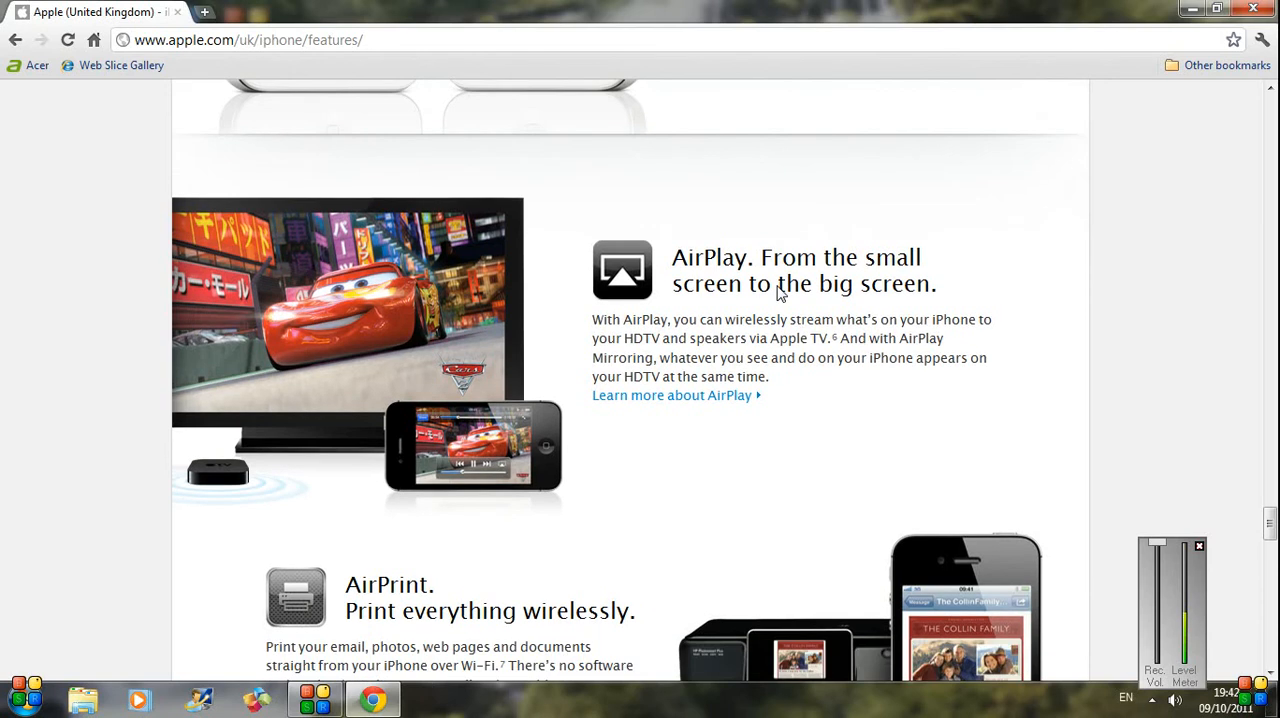
scroll(down, 3)
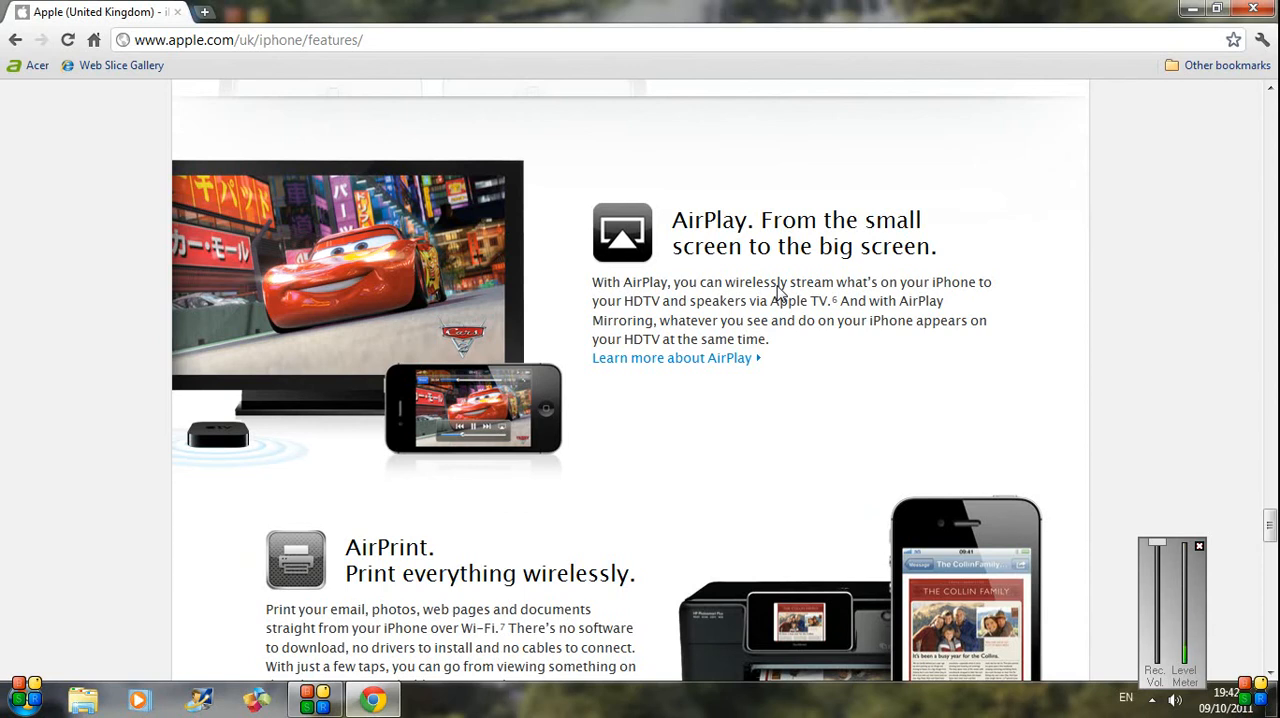
scroll(down, 3)
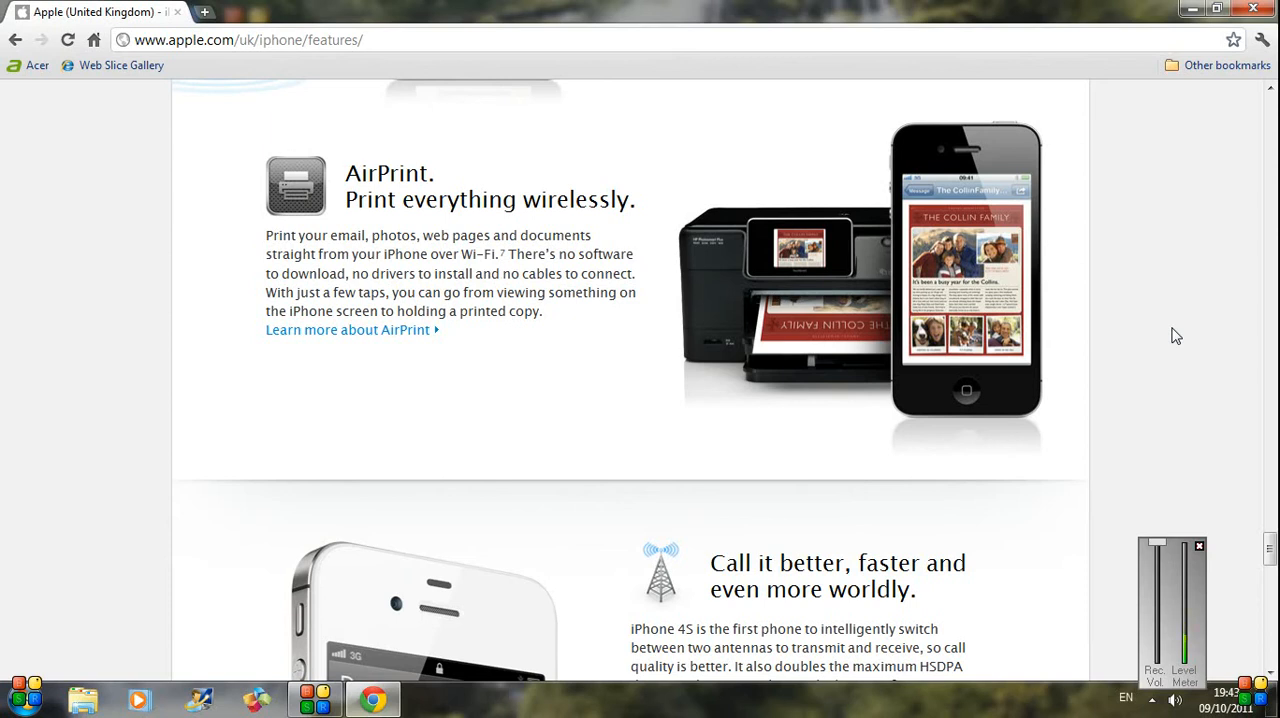
scroll(down, 3)
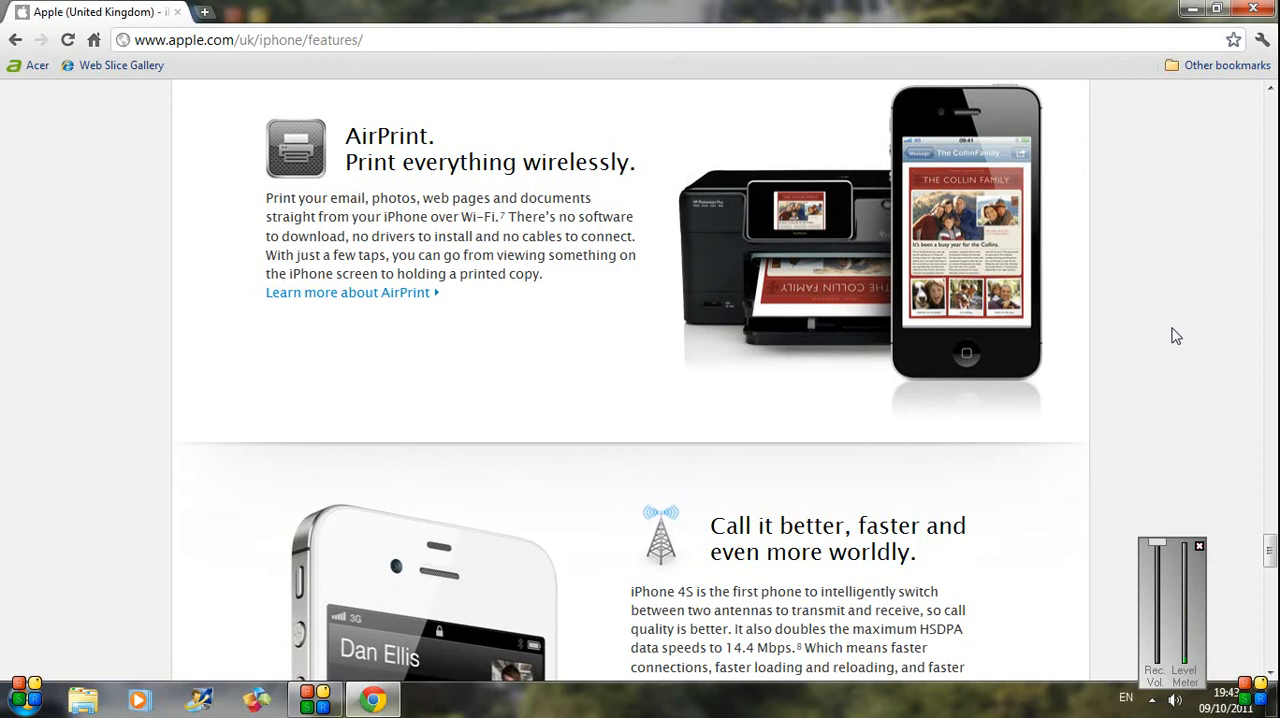
scroll(down, 3)
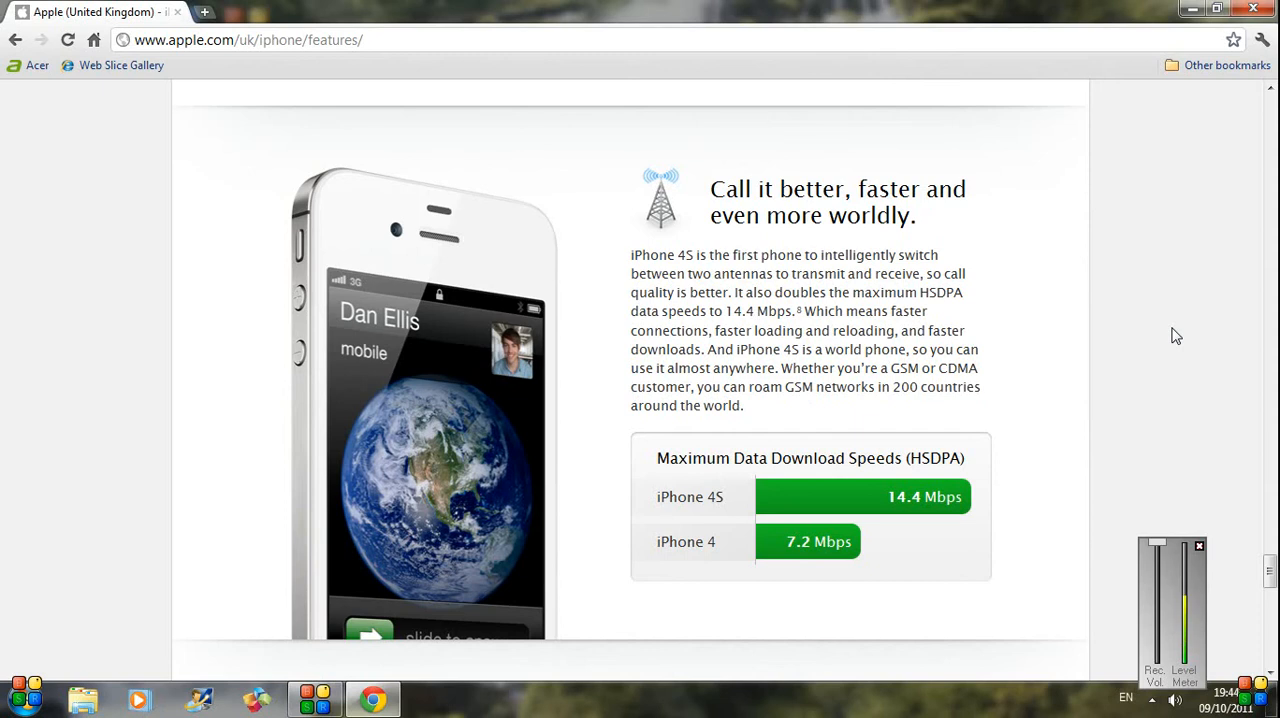
scroll(down, 3)
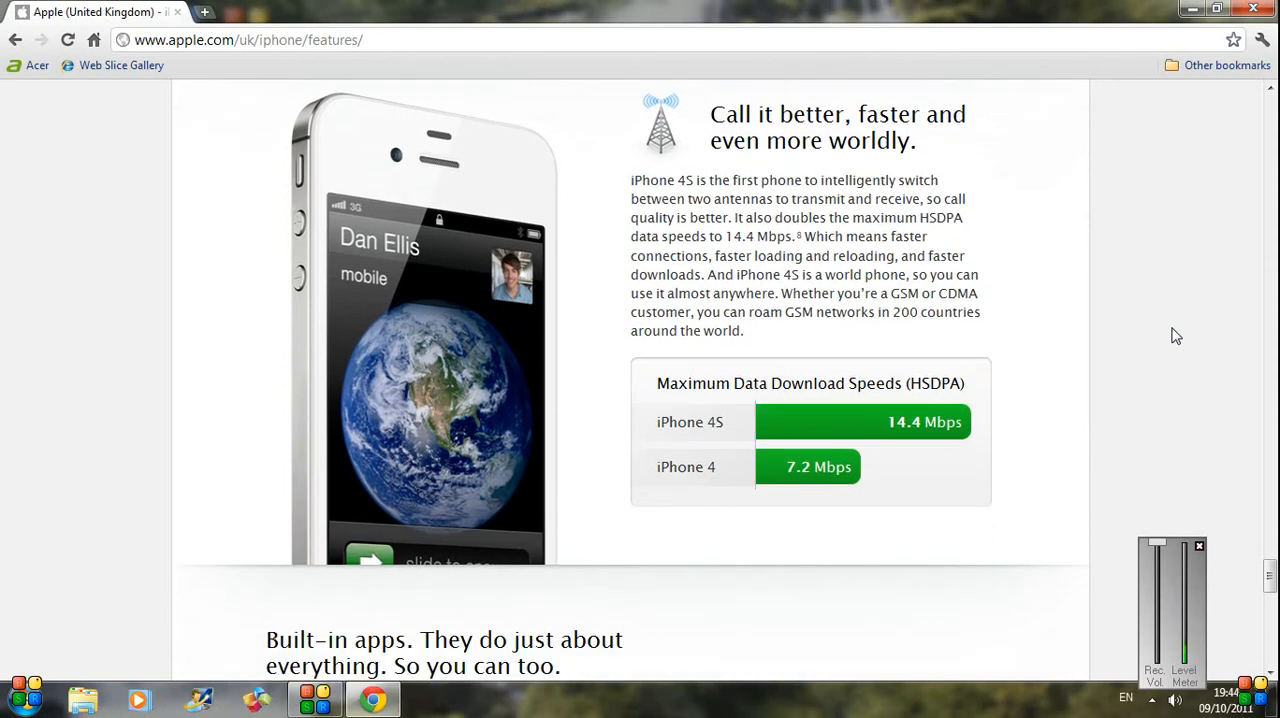
scroll(down, 3)
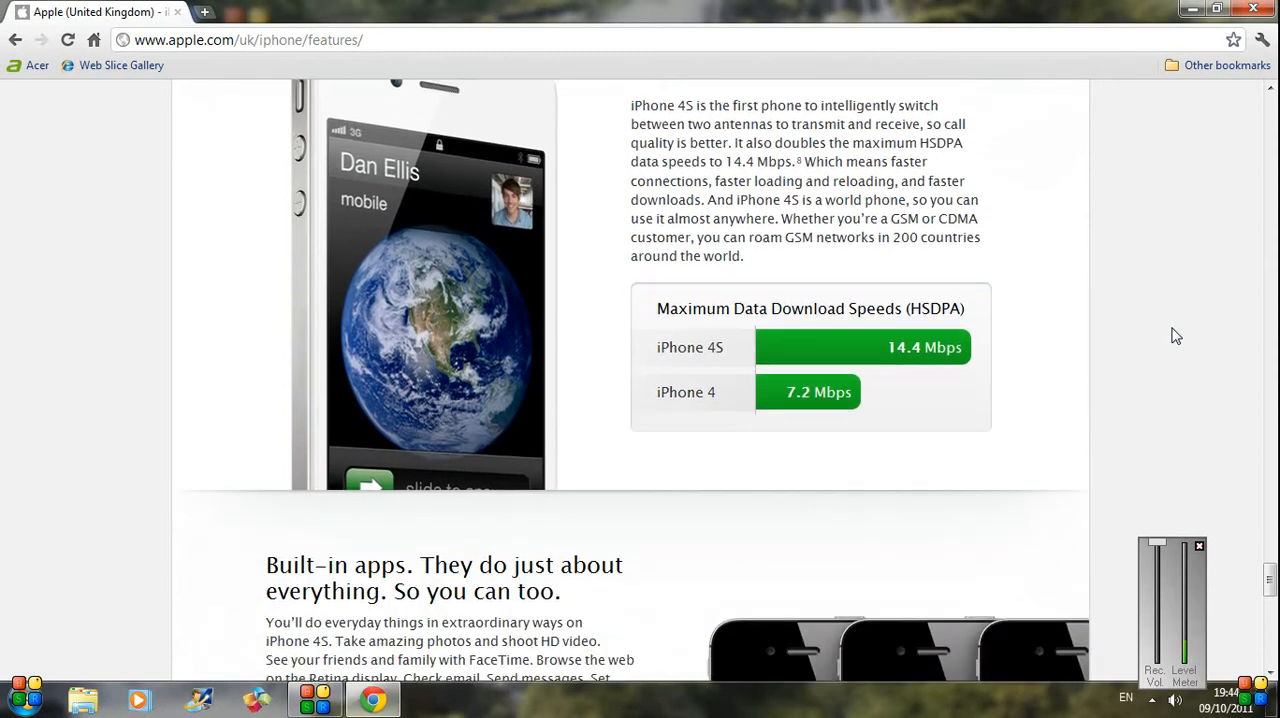
scroll(down, 3)
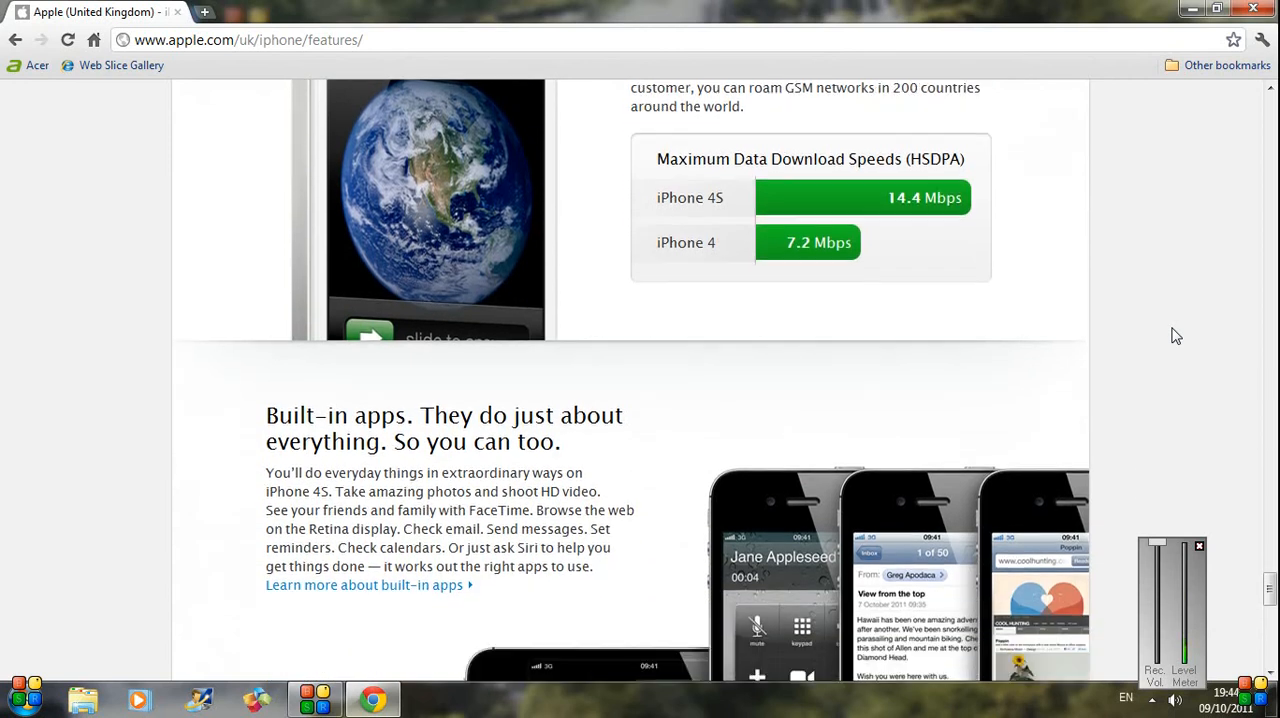
scroll(down, 3)
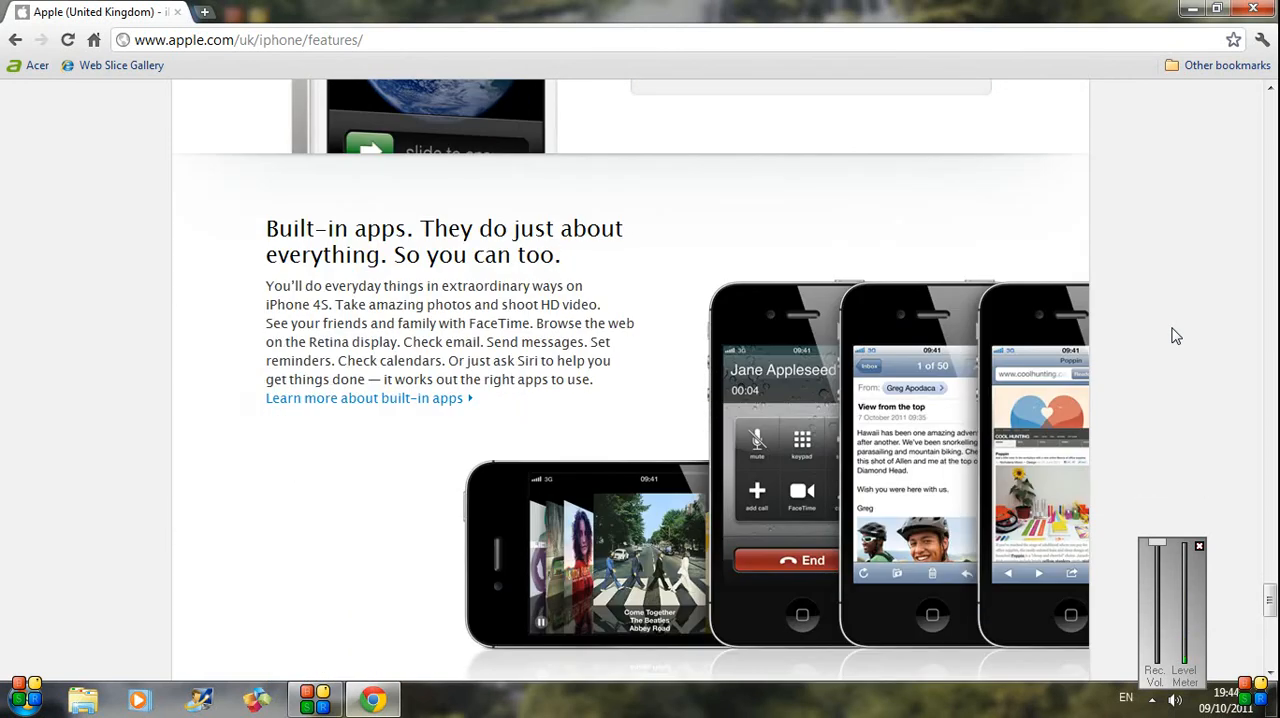
scroll(down, 3)
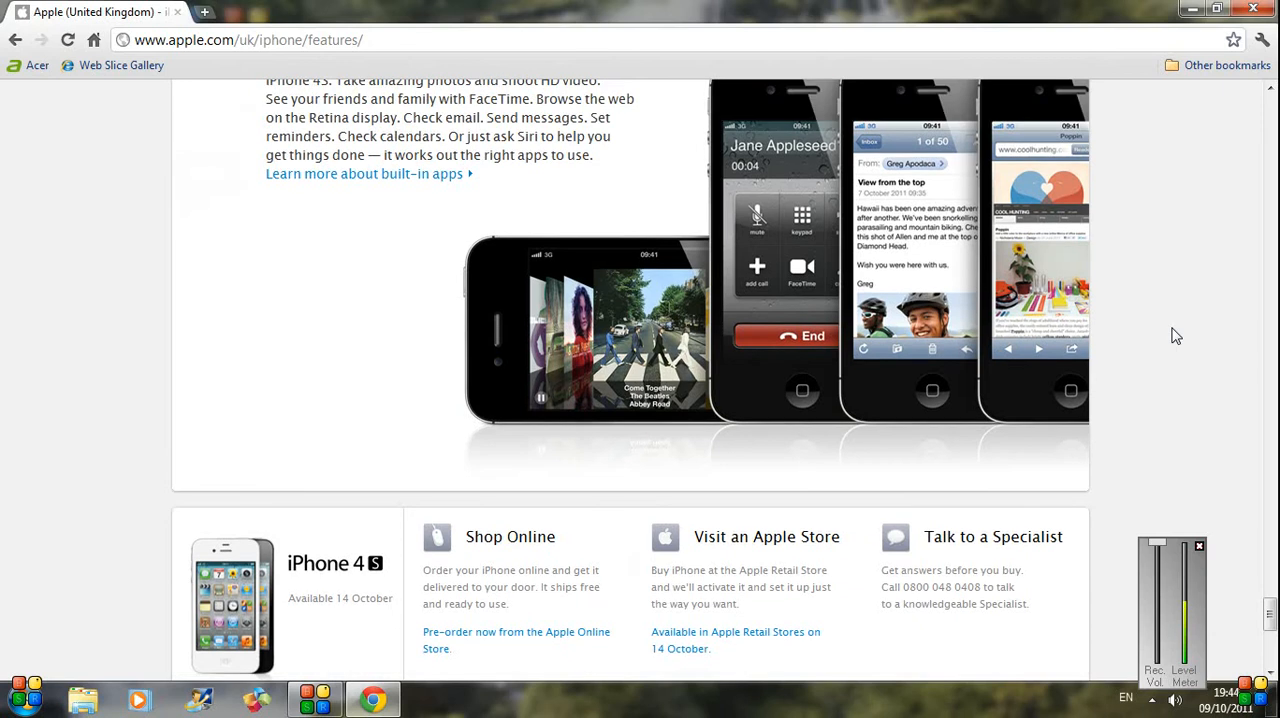
scroll(up, 3)
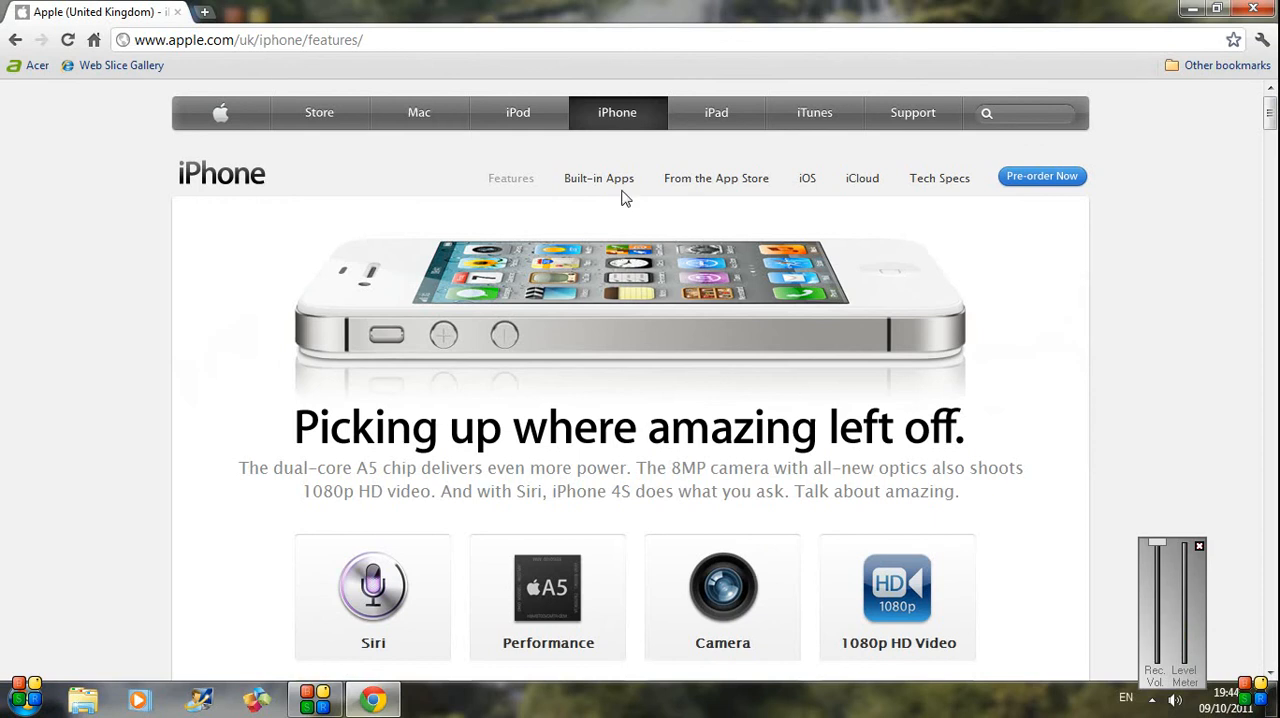
Go to the Built-in Apps page and scroll down through its grid of apps.
click(598, 178)
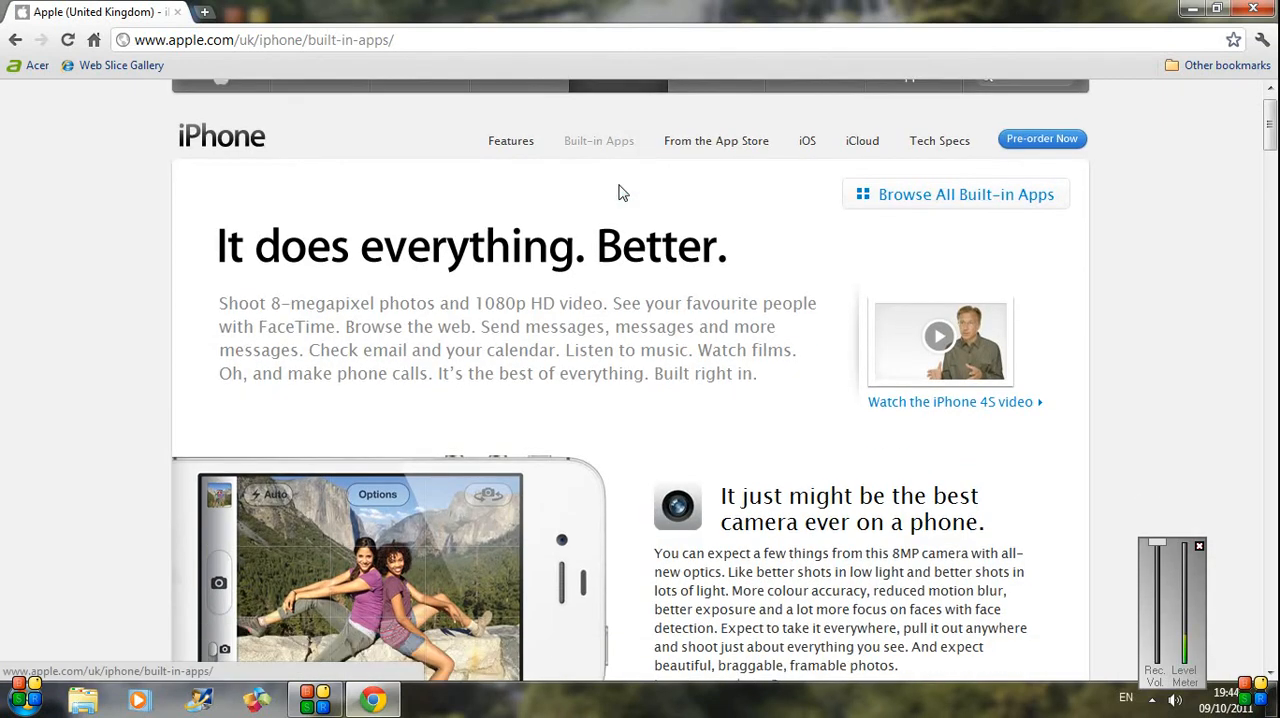
scroll(down, 3)
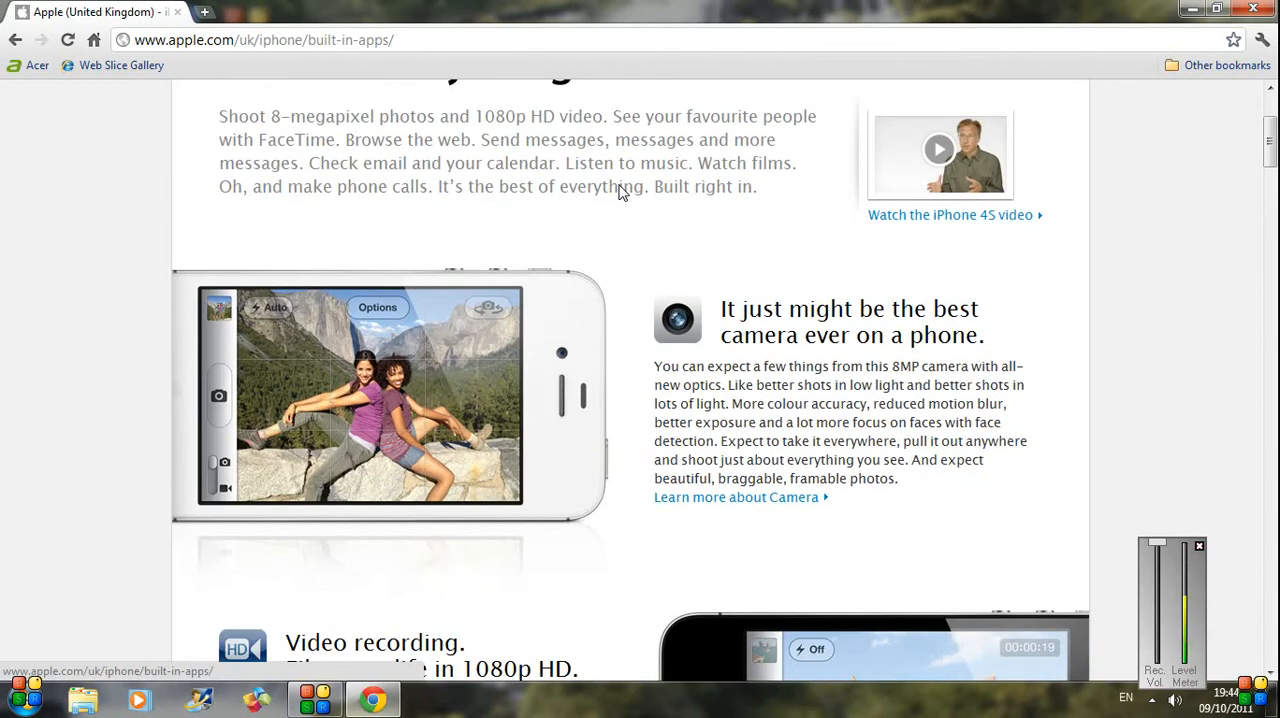
scroll(down, 3)
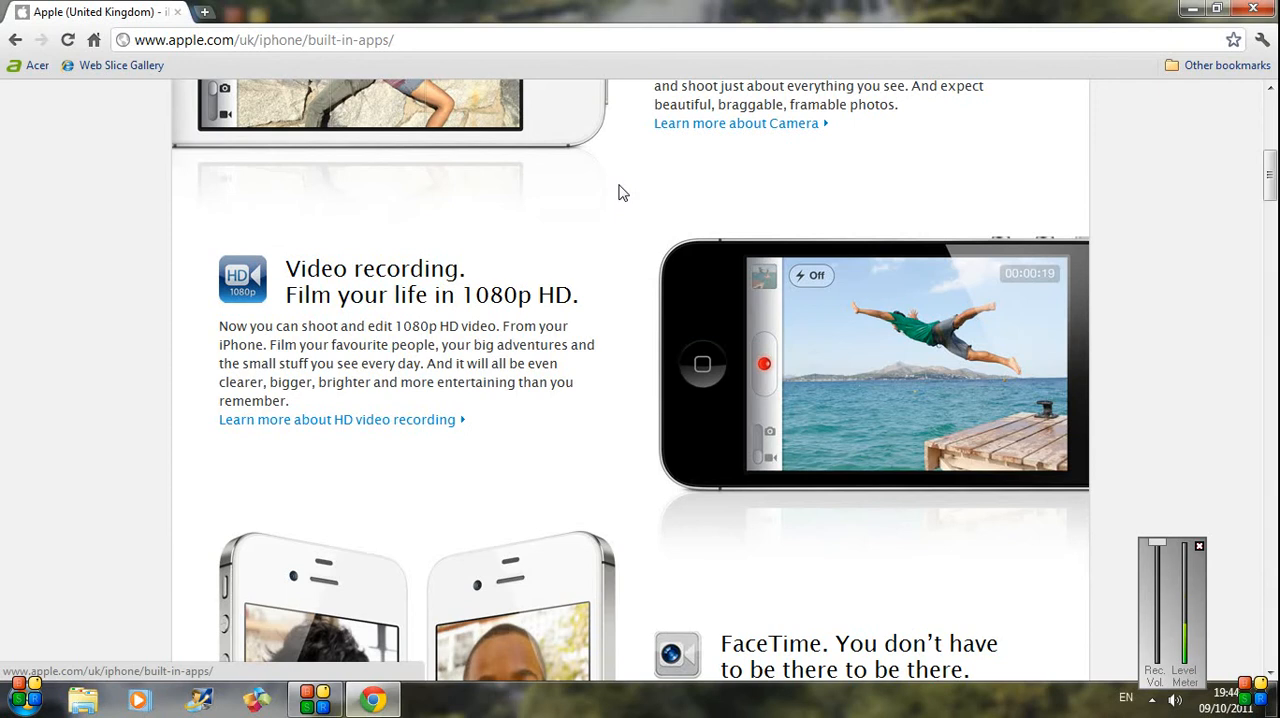
scroll(down, 3)
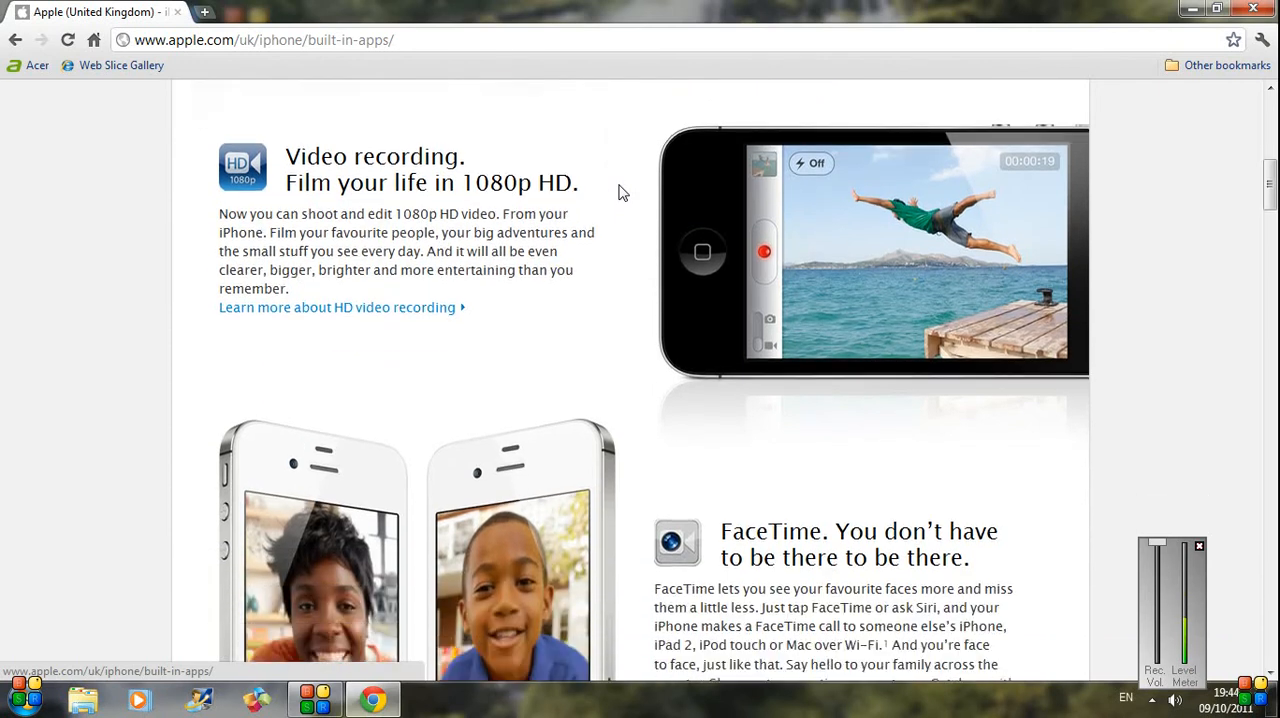
scroll(down, 3)
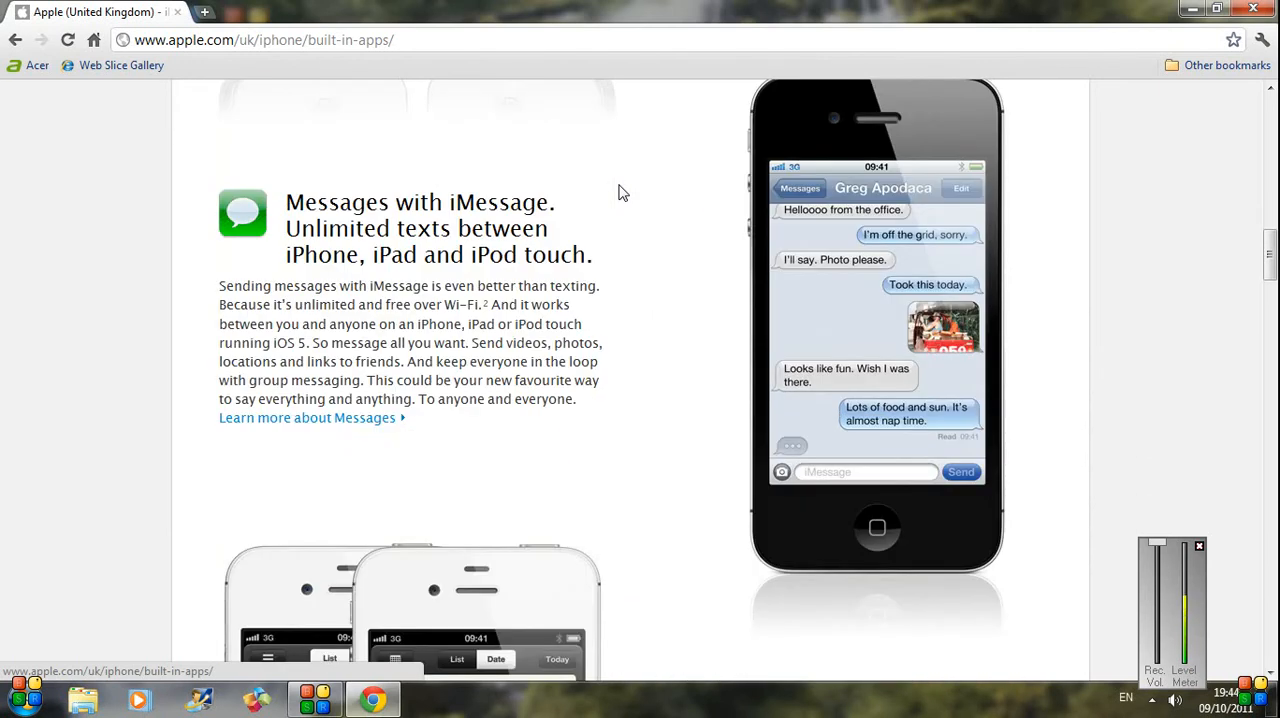
scroll(down, 3)
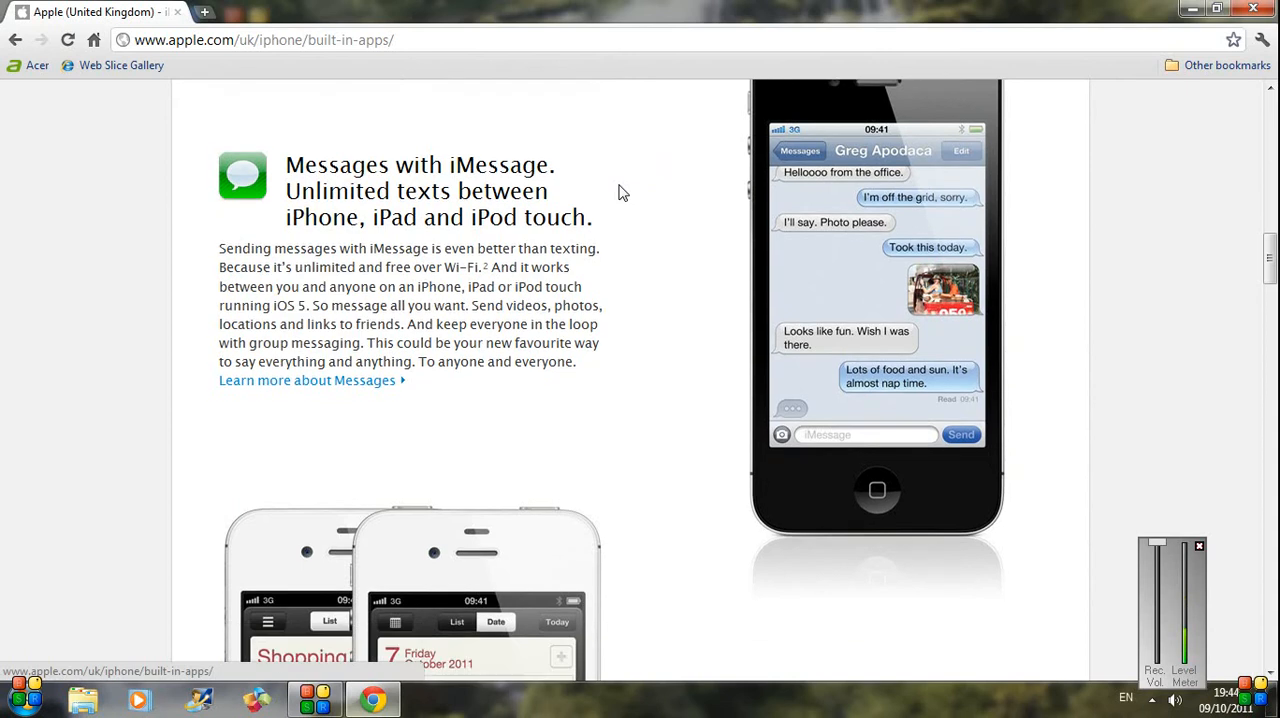
scroll(down, 3)
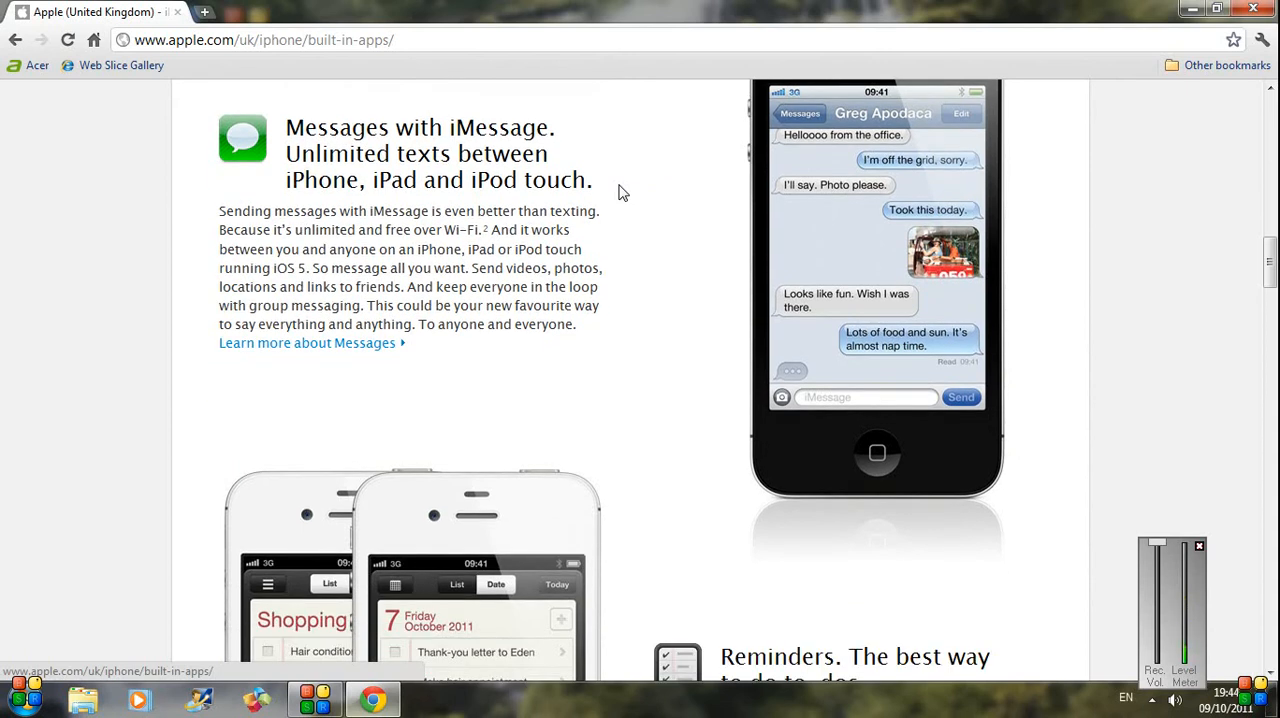
scroll(down, 3)
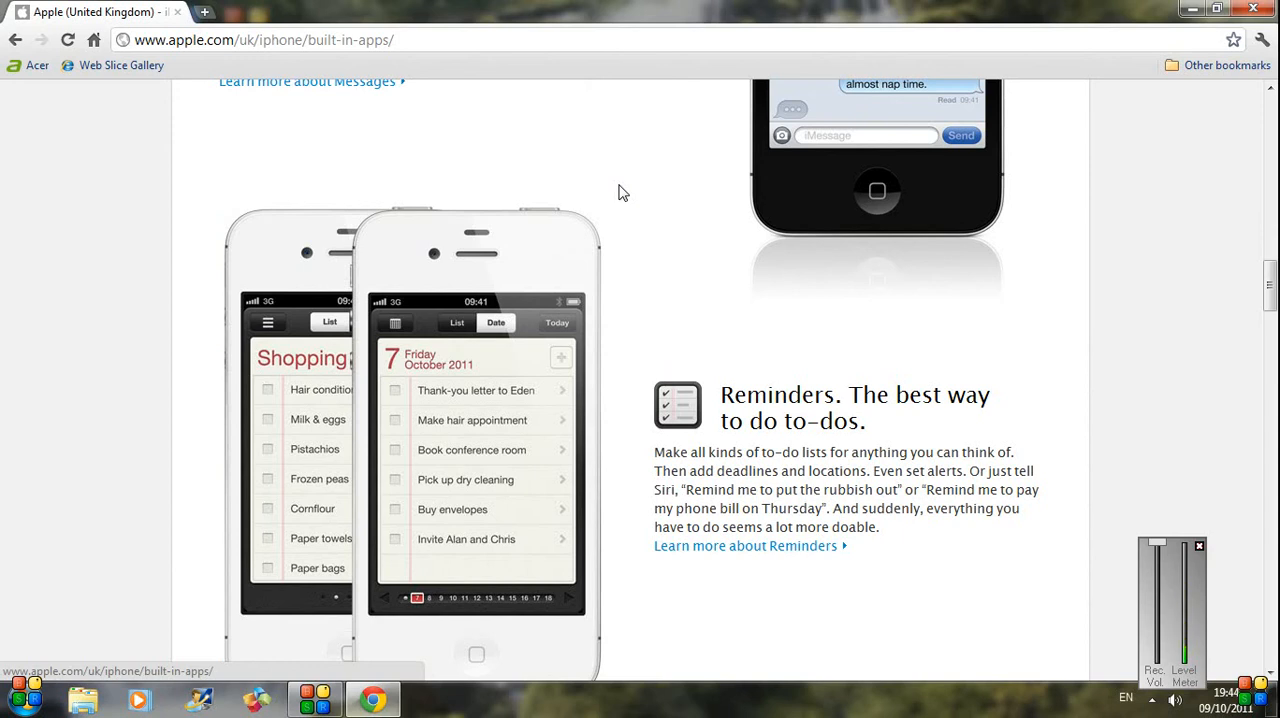
scroll(down, 3)
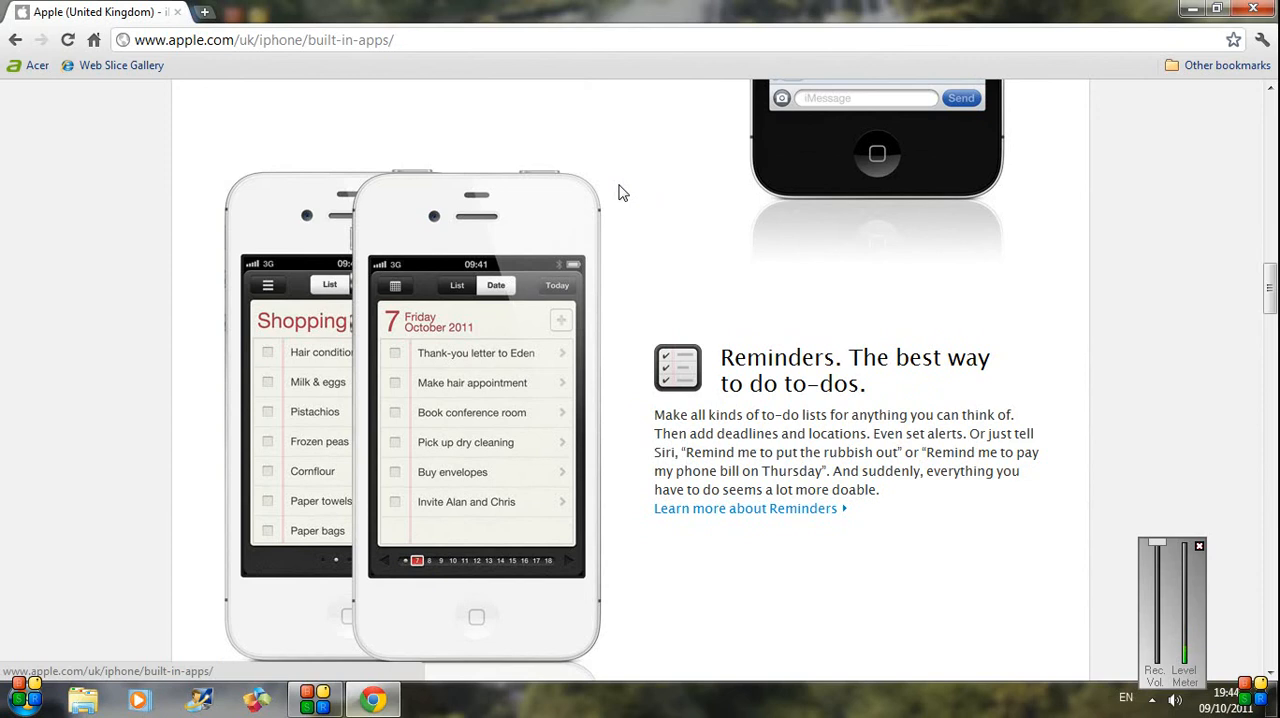
scroll(down, 3)
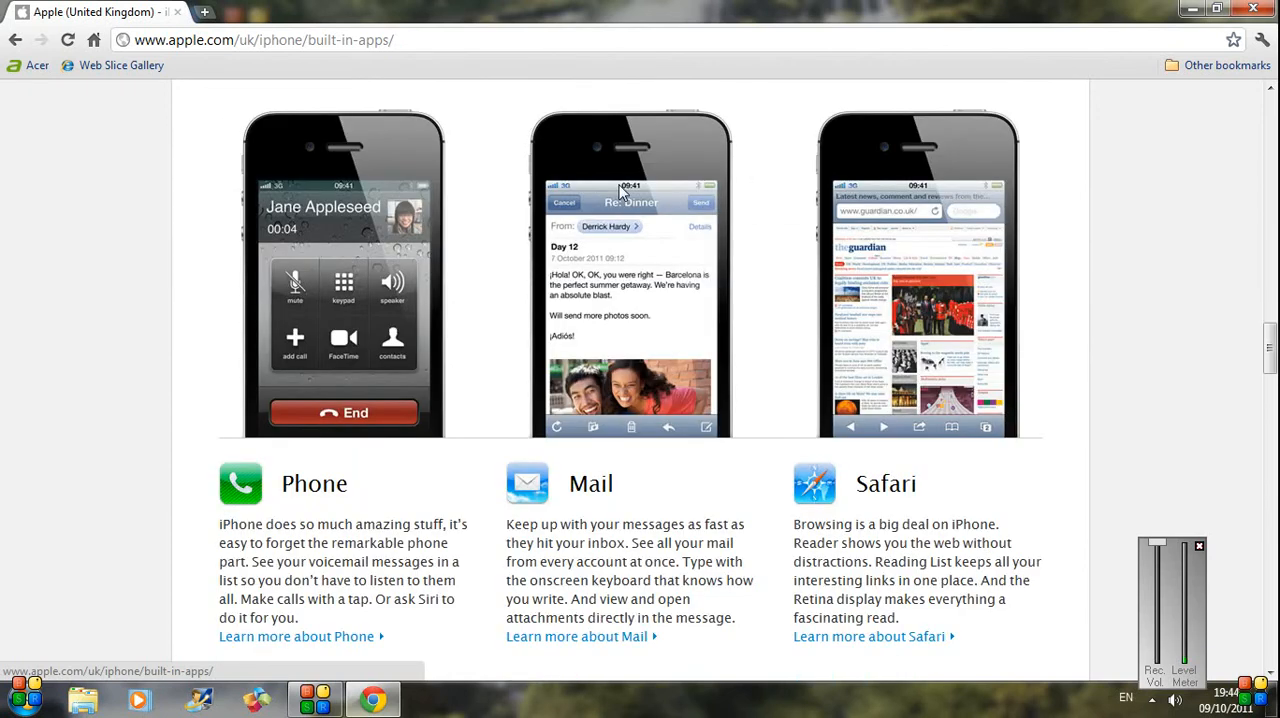
scroll(down, 3)
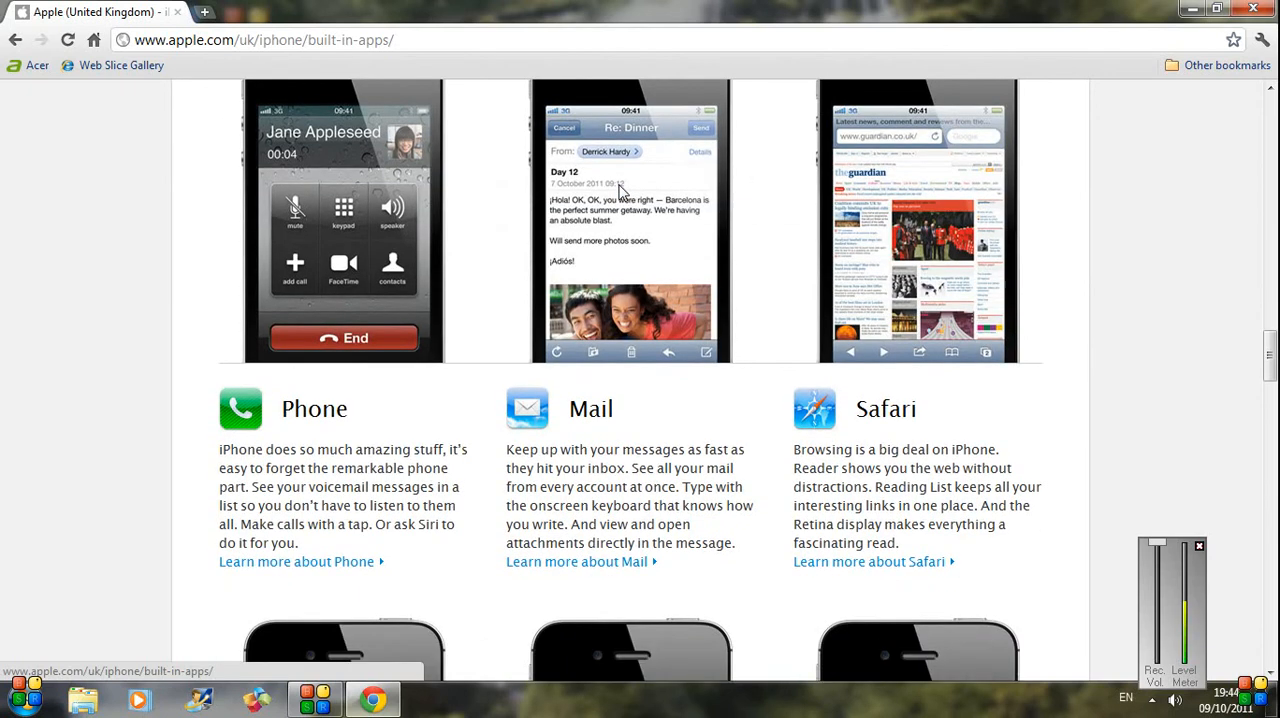
scroll(down, 3)
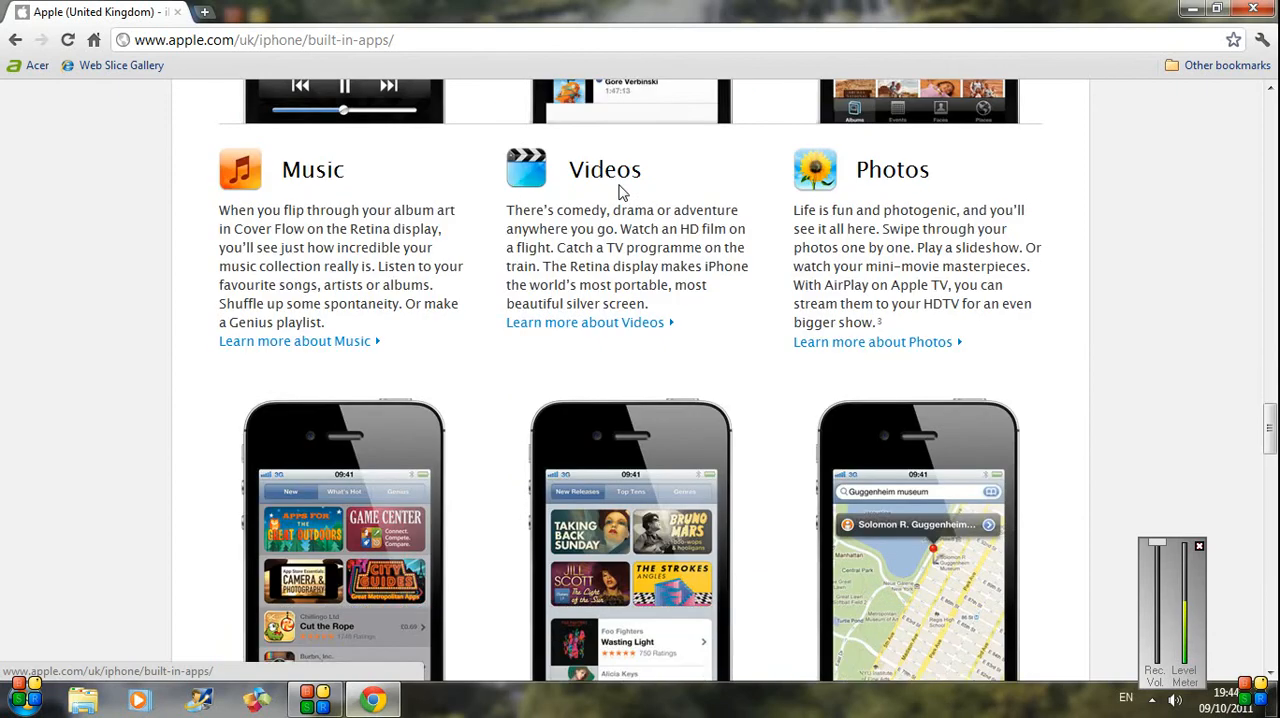
scroll(down, 3)
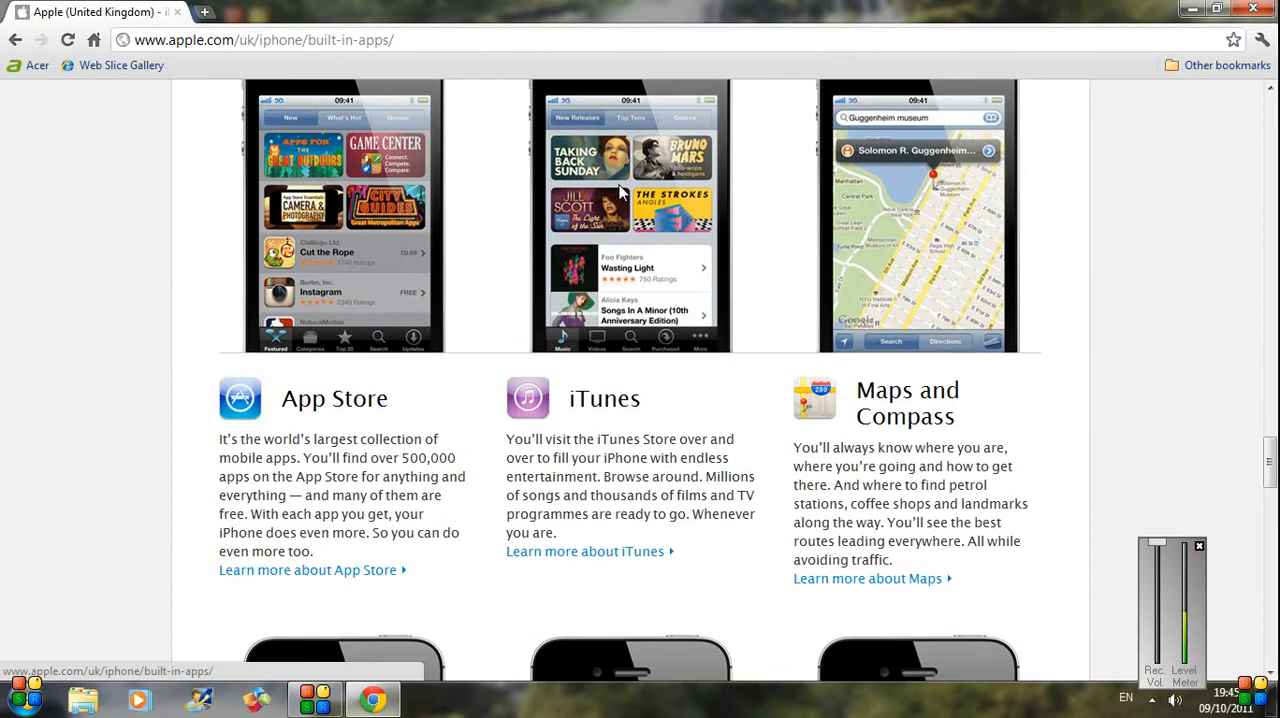
scroll(down, 3)
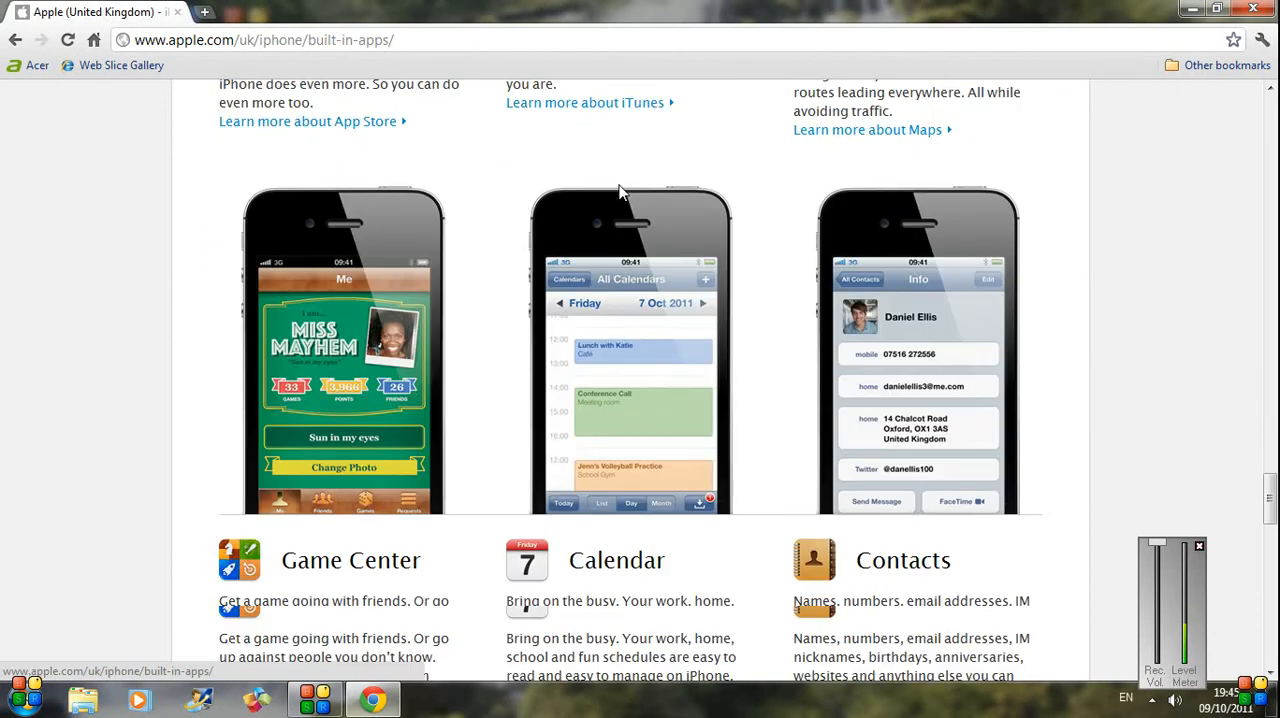
scroll(down, 3)
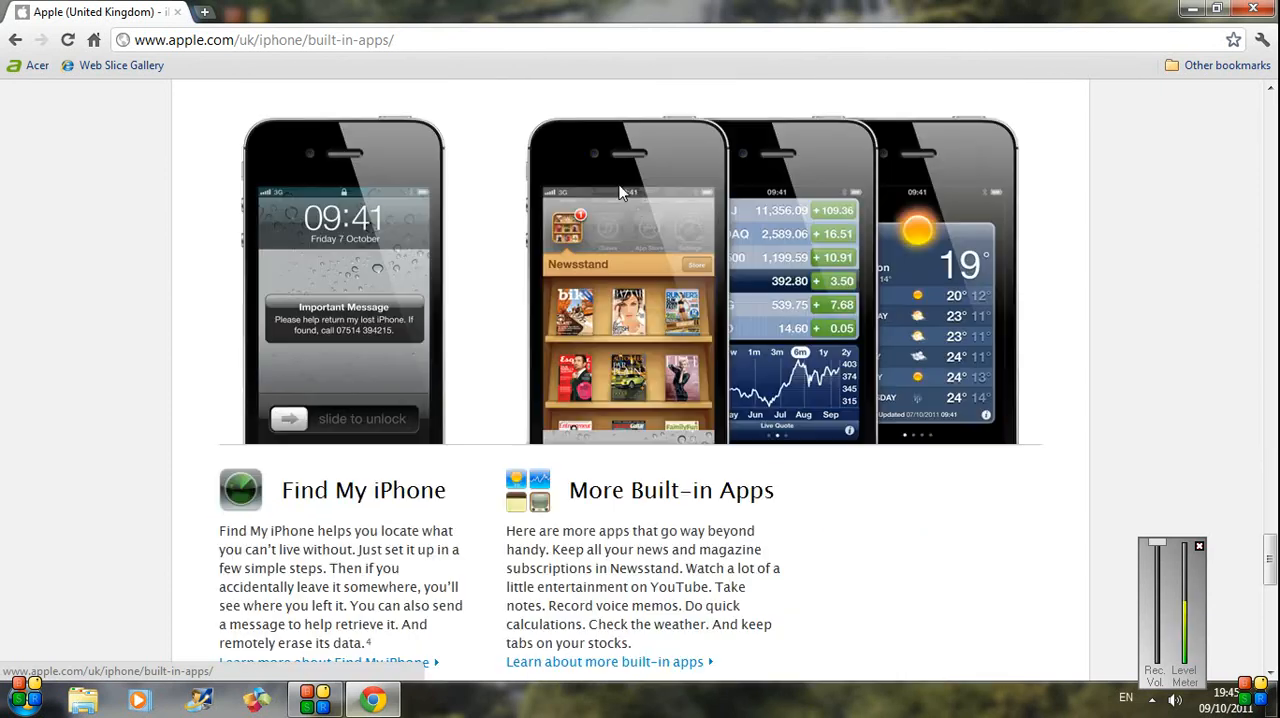
scroll(down, 3)
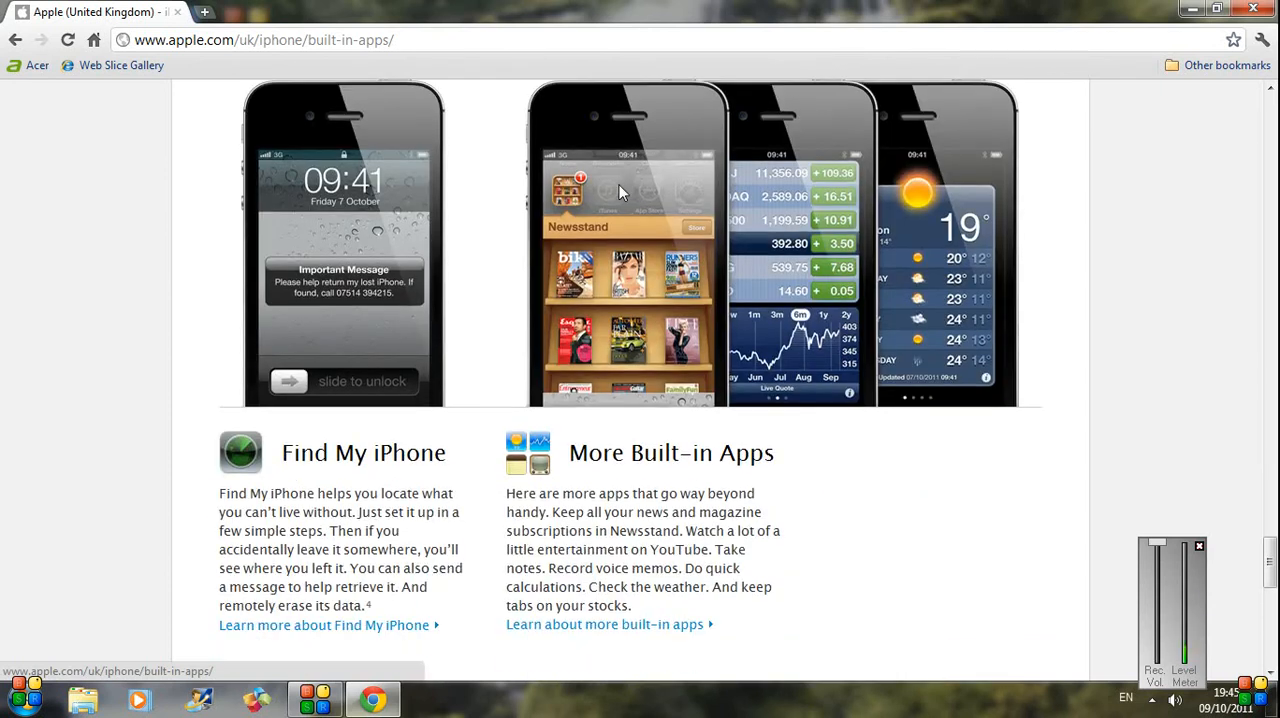
scroll(down, 3)
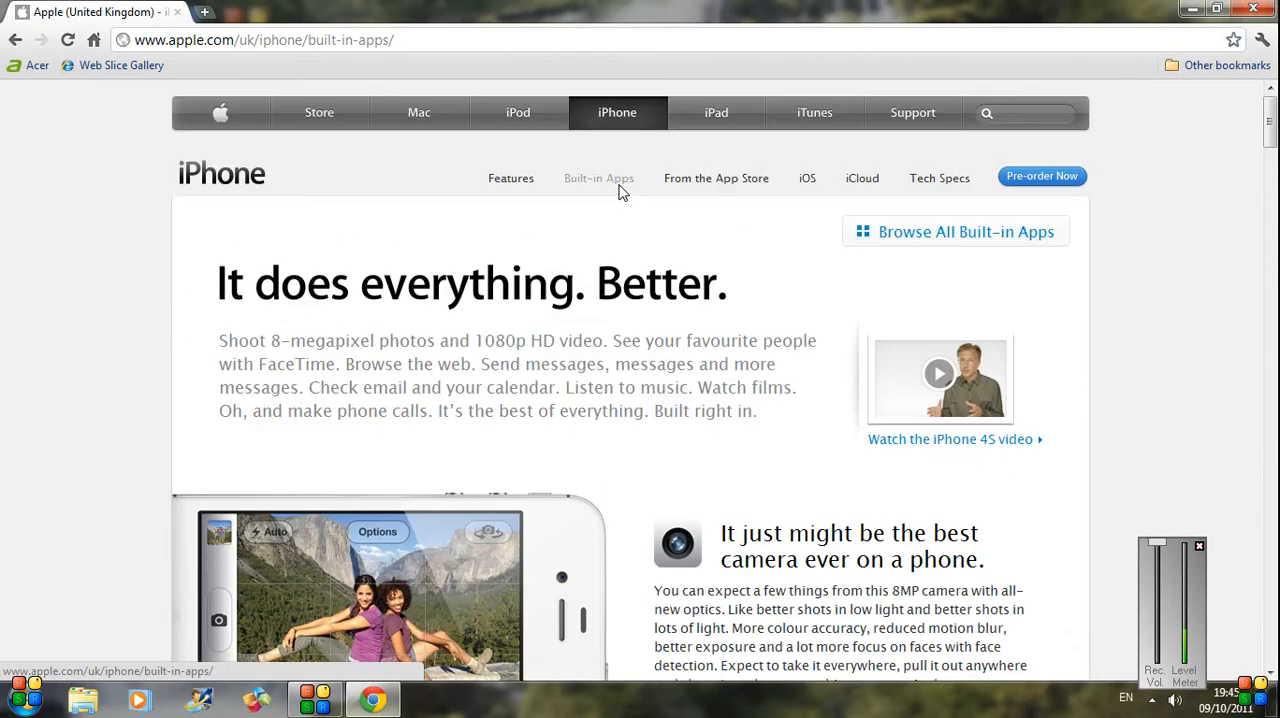
mouse_move(792, 190)
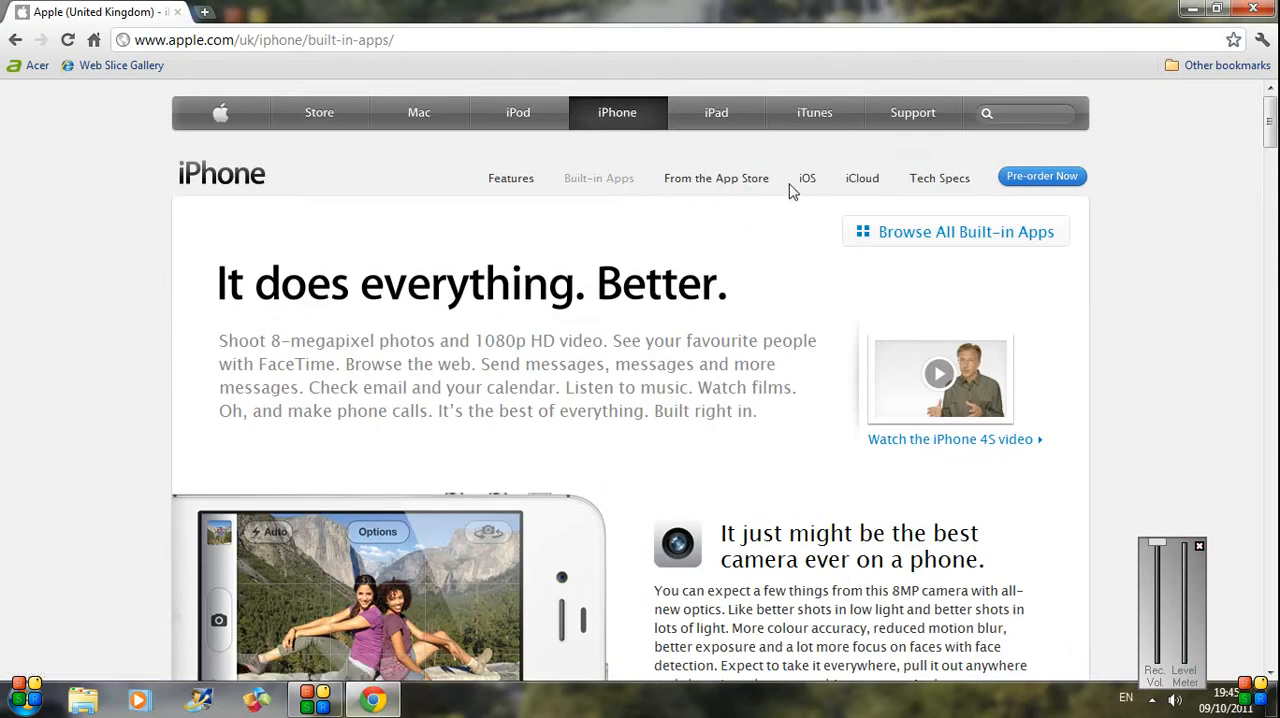
mouse_move(808, 184)
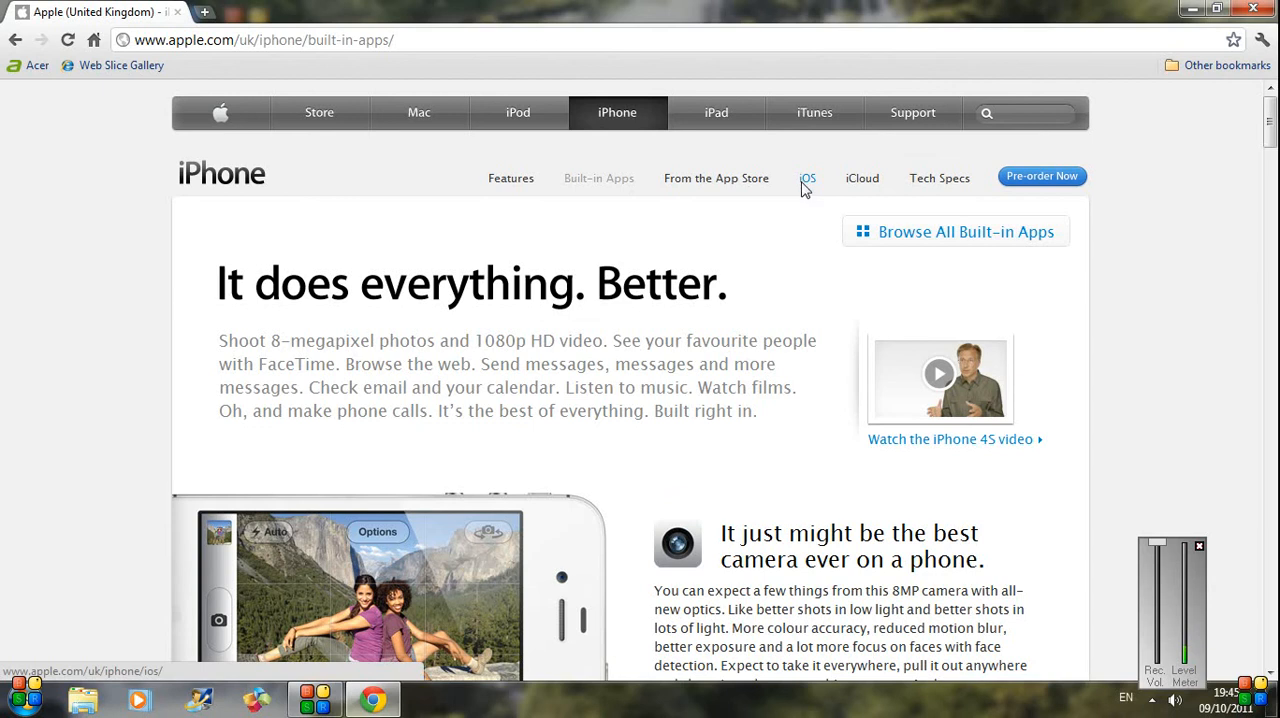
click(808, 178)
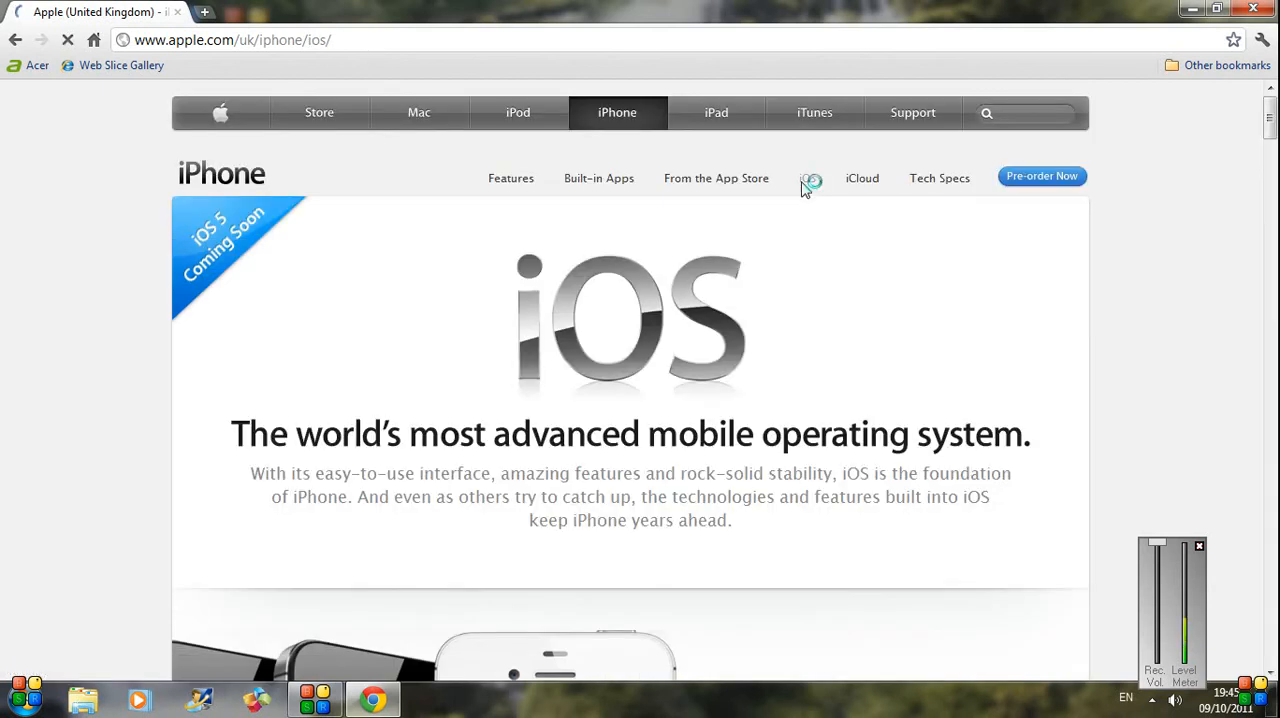
scroll(down, 3)
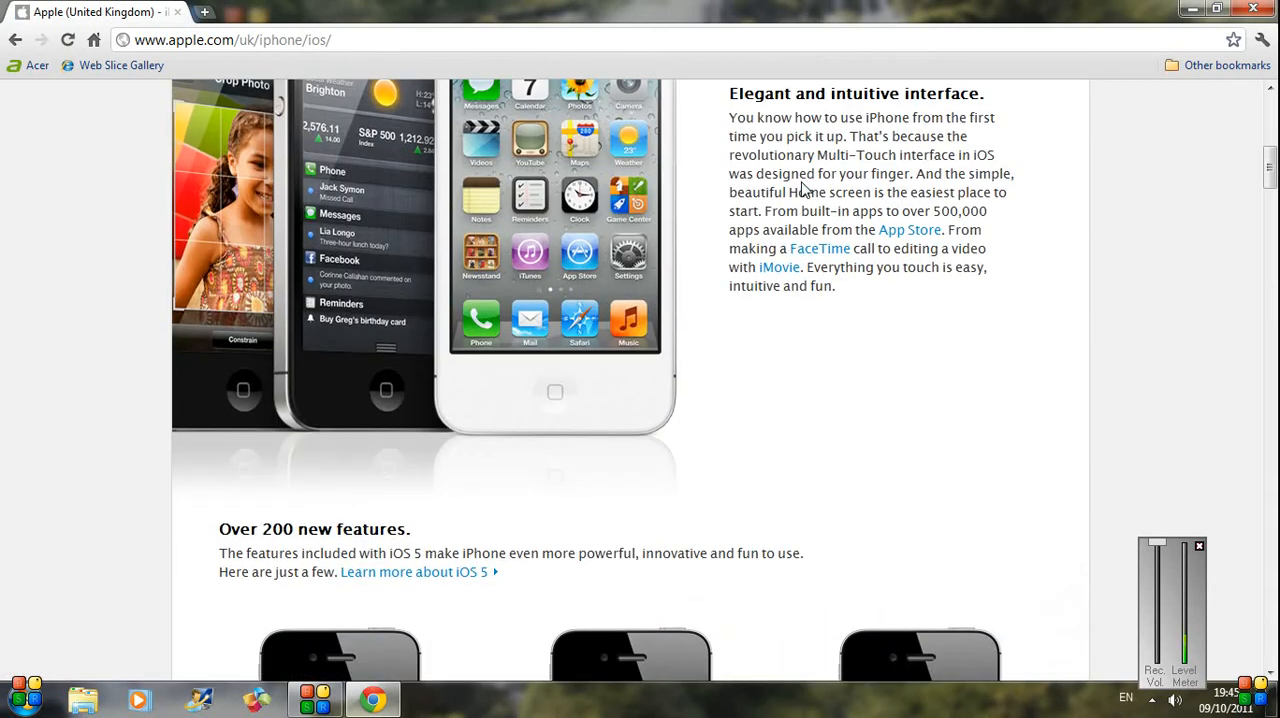
scroll(down, 3)
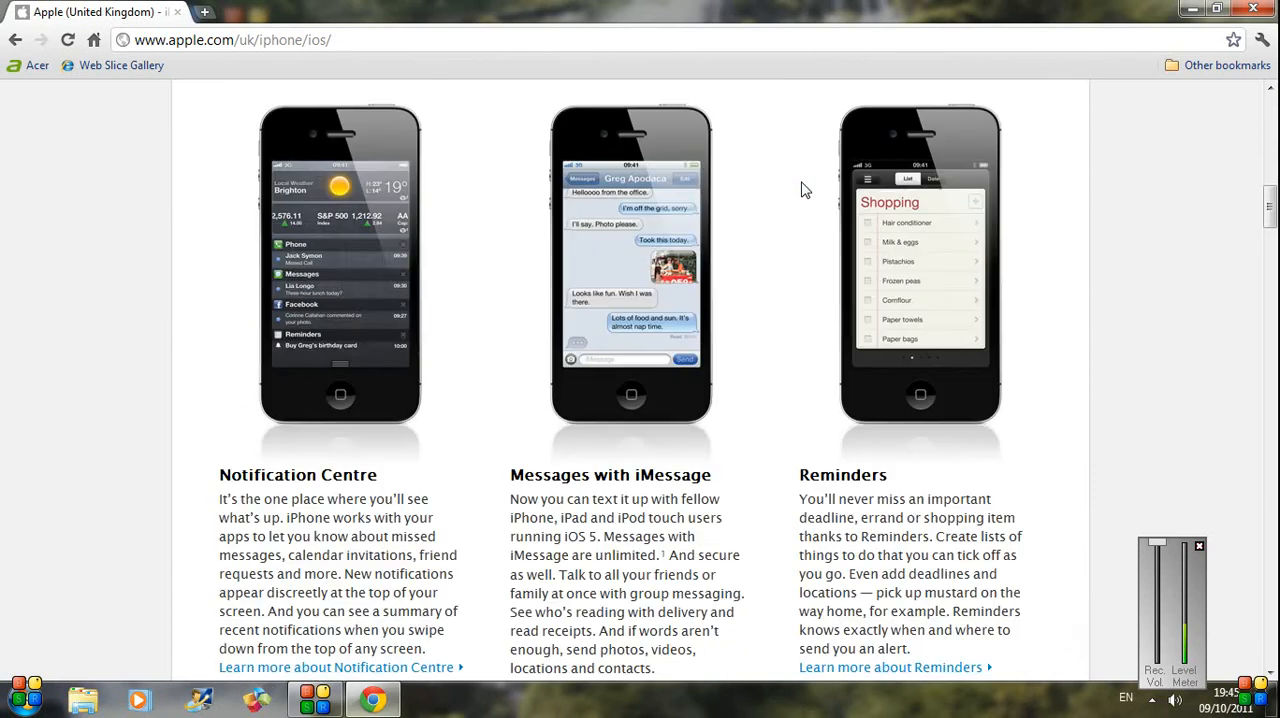
scroll(down, 3)
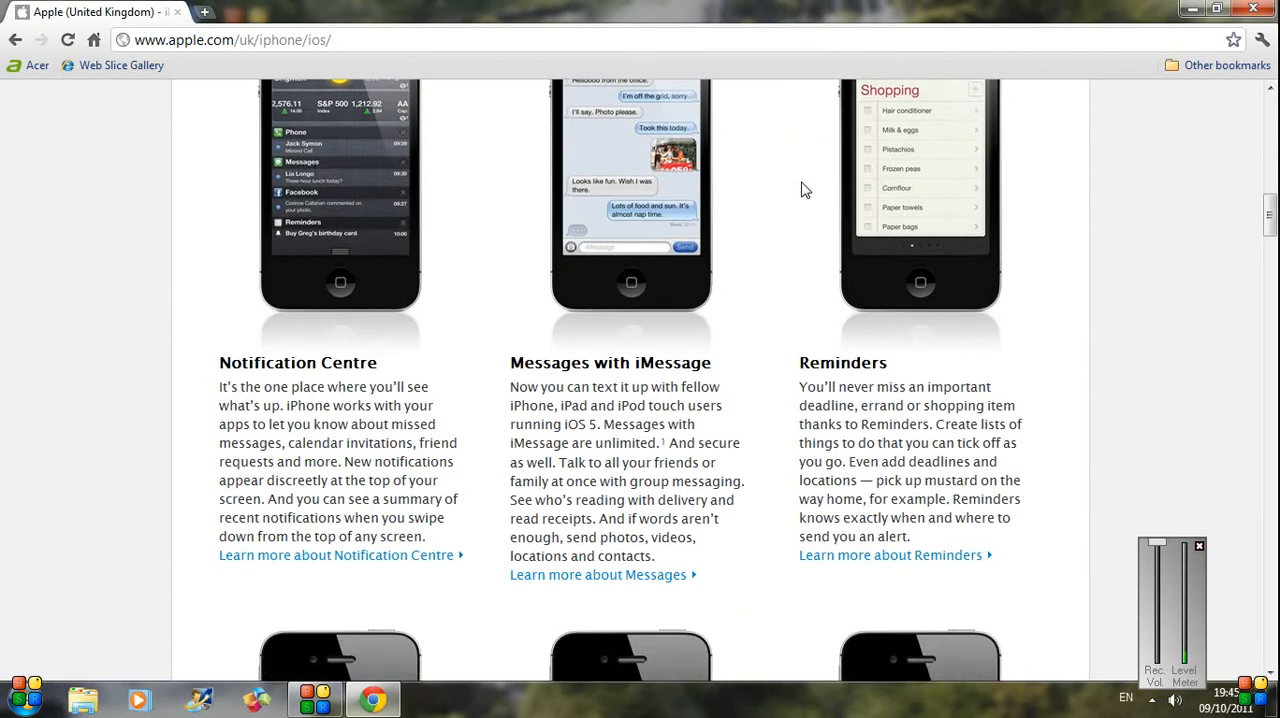
scroll(down, 3)
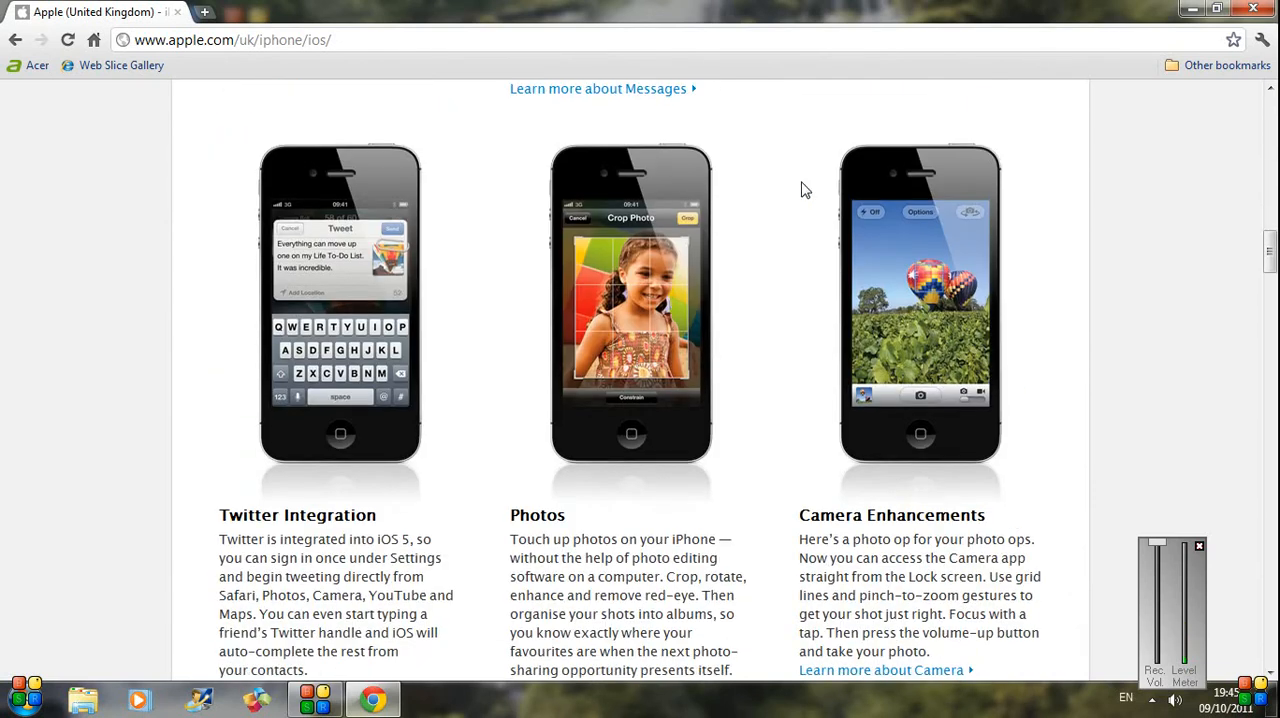
scroll(down, 3)
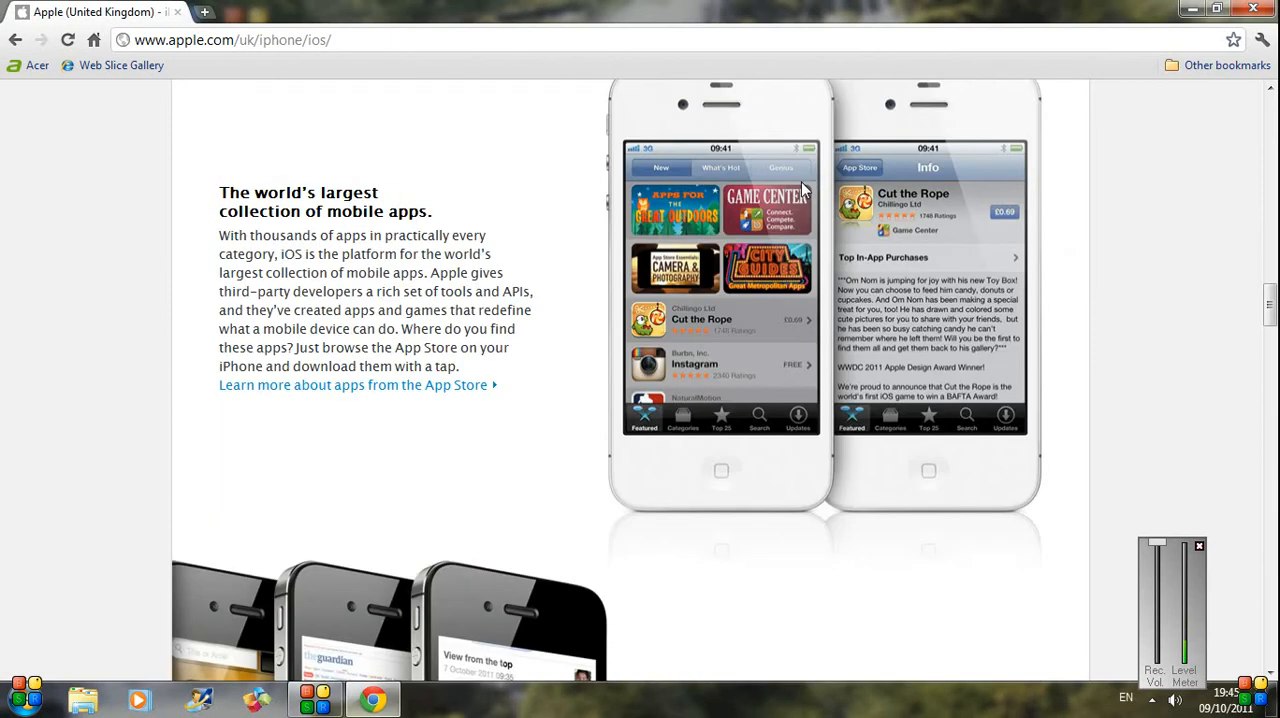
scroll(down, 3)
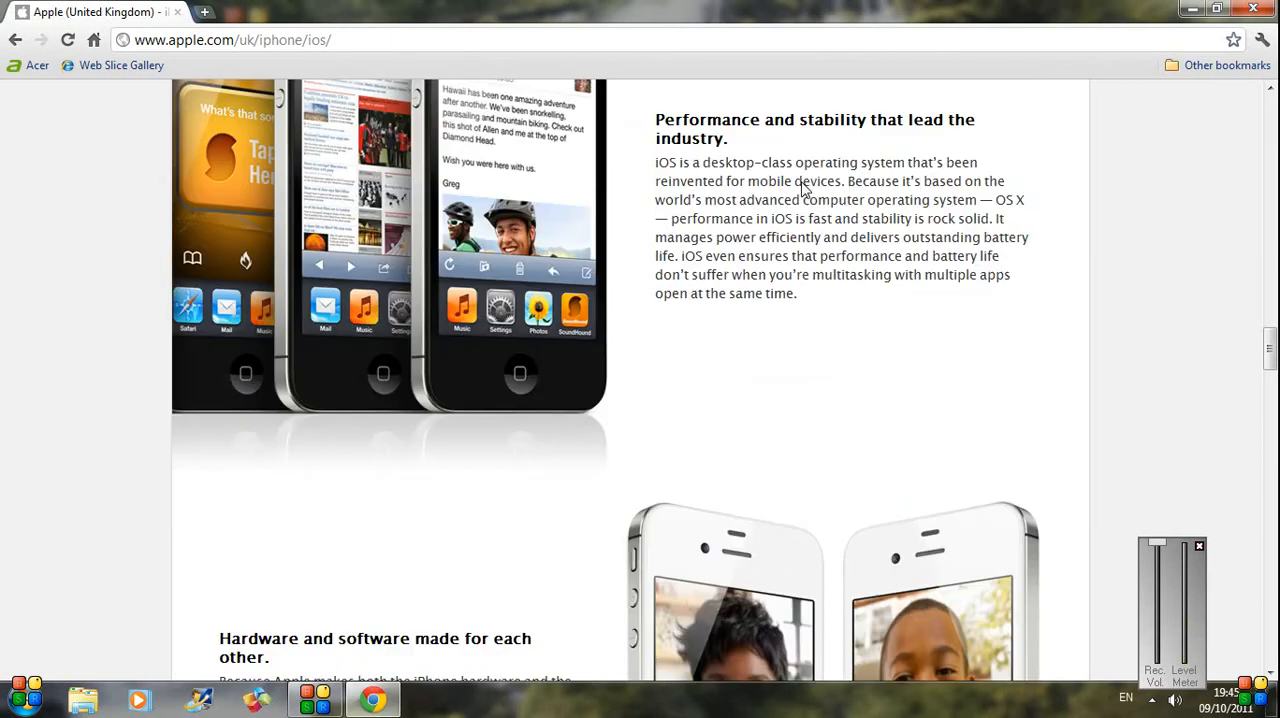
scroll(down, 3)
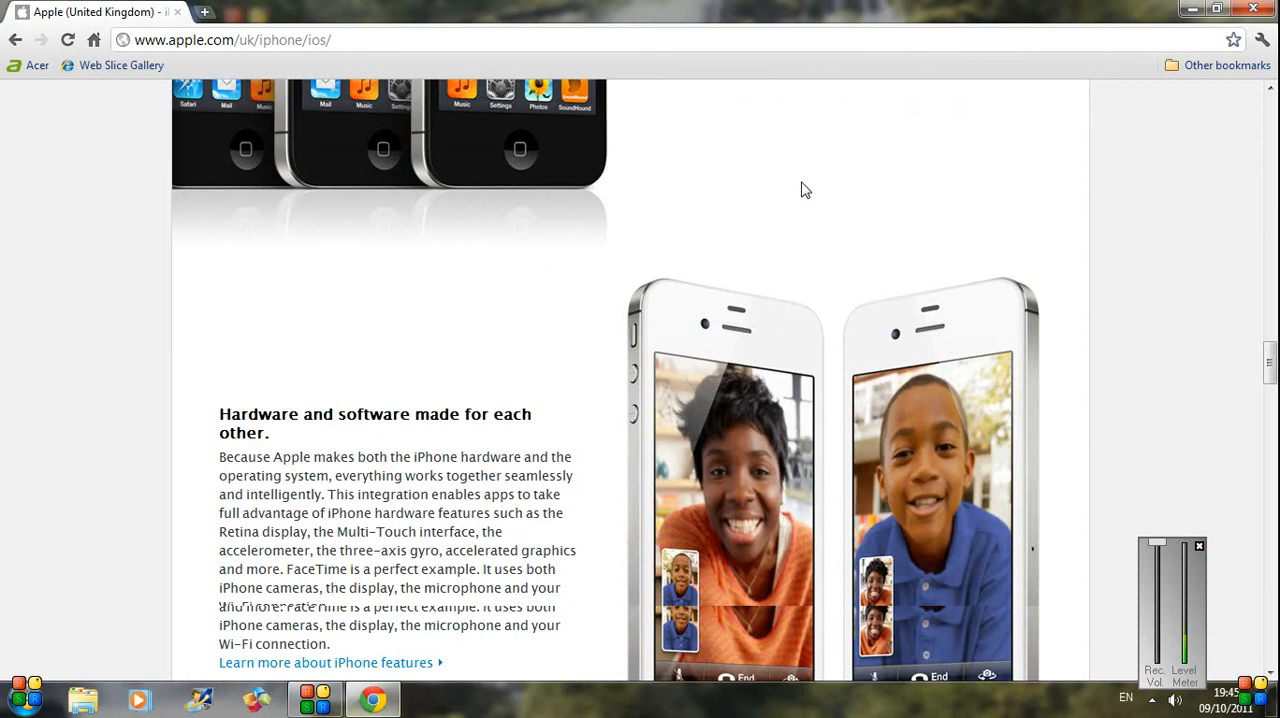
scroll(down, 3)
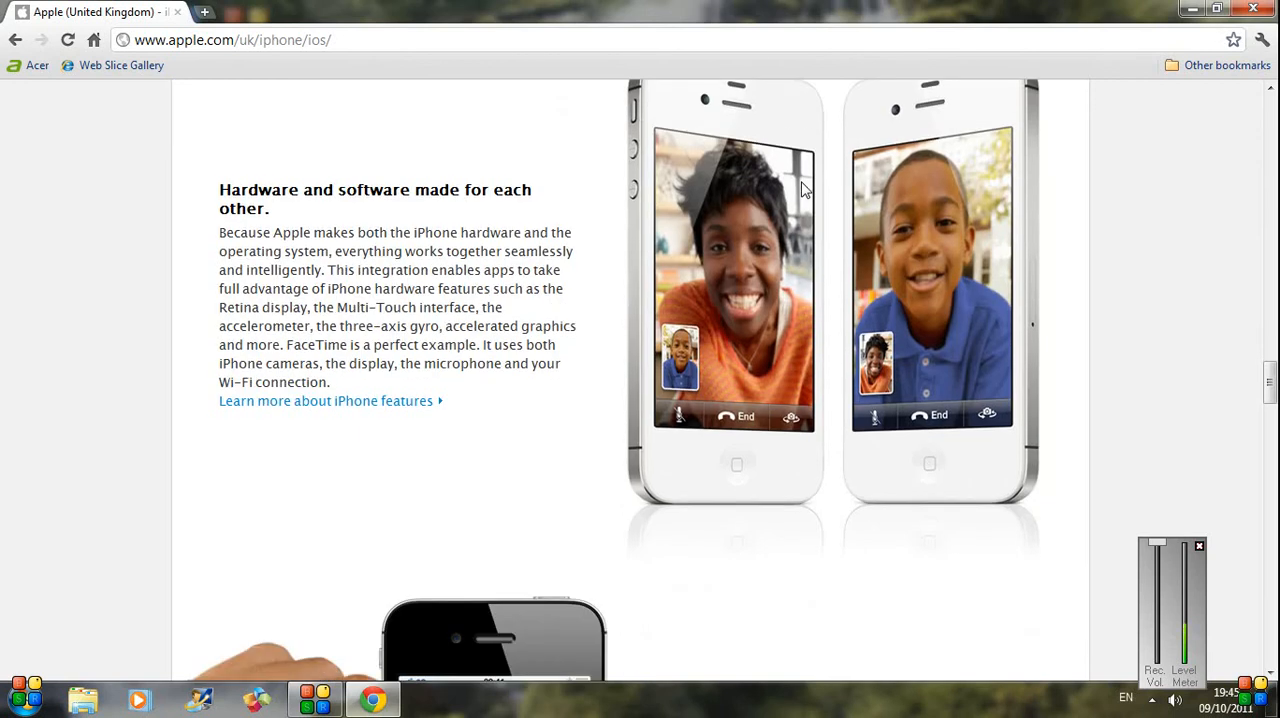
scroll(down, 3)
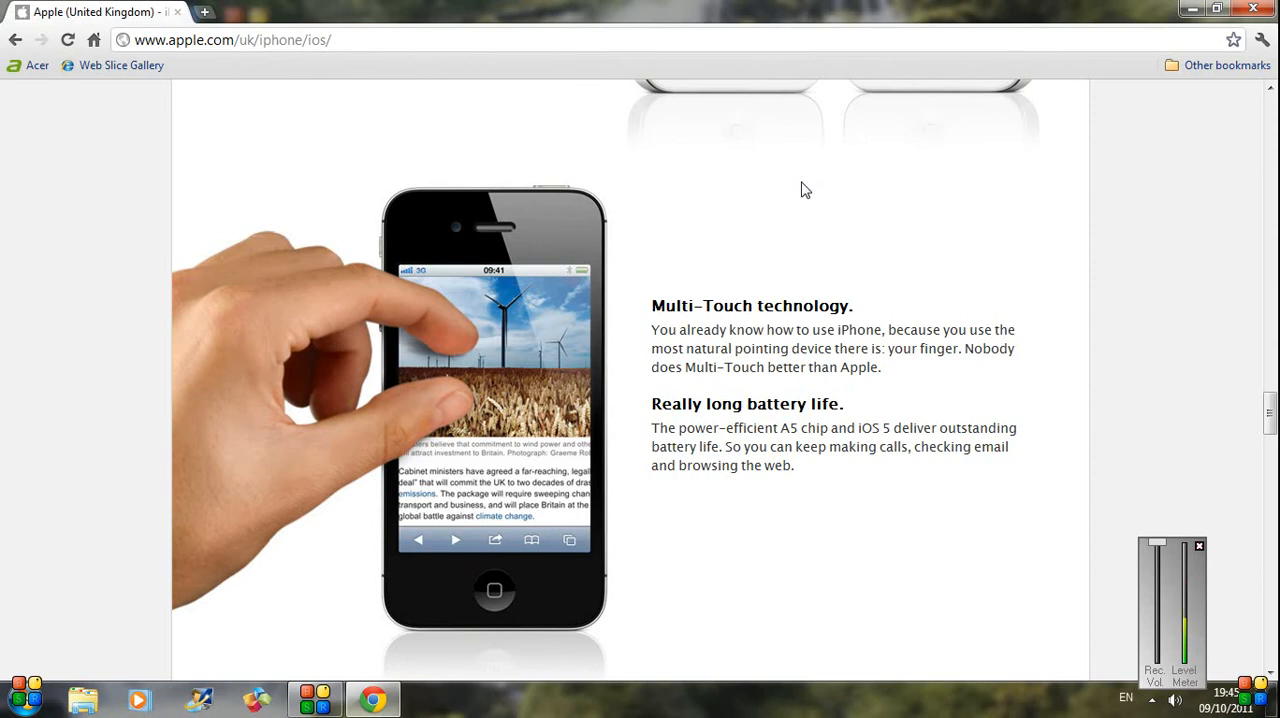
scroll(down, 3)
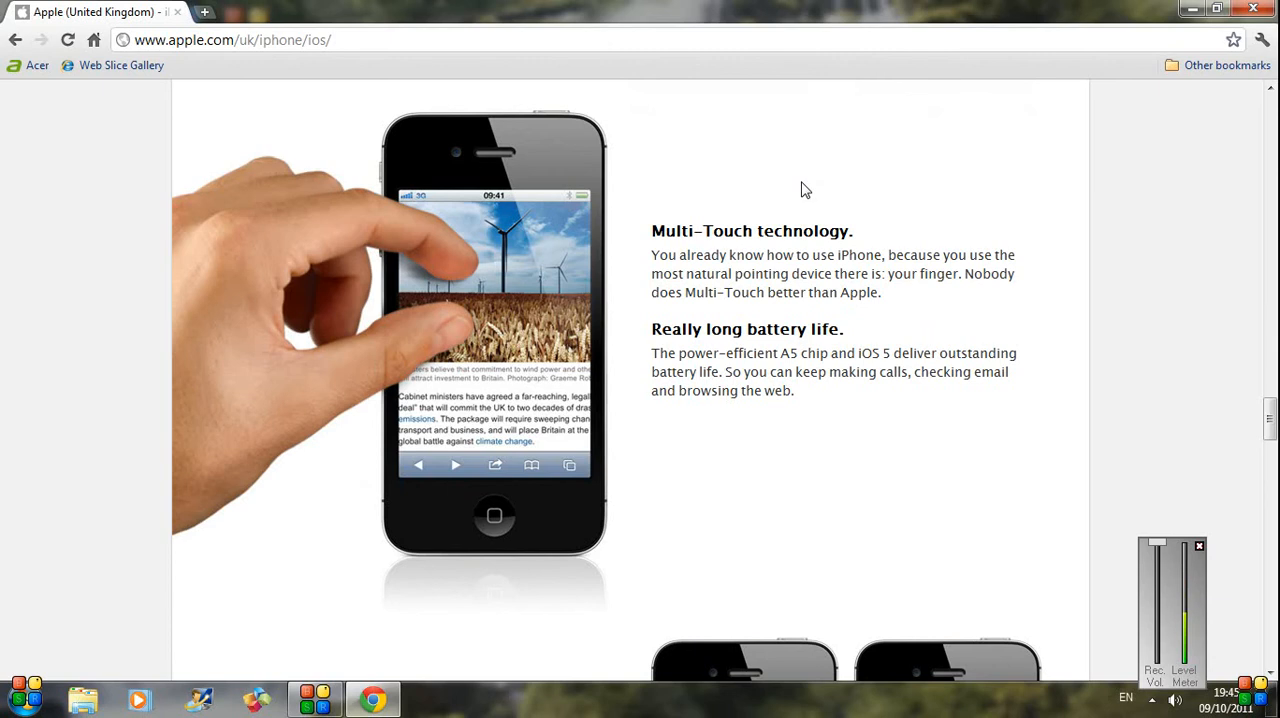
scroll(down, 3)
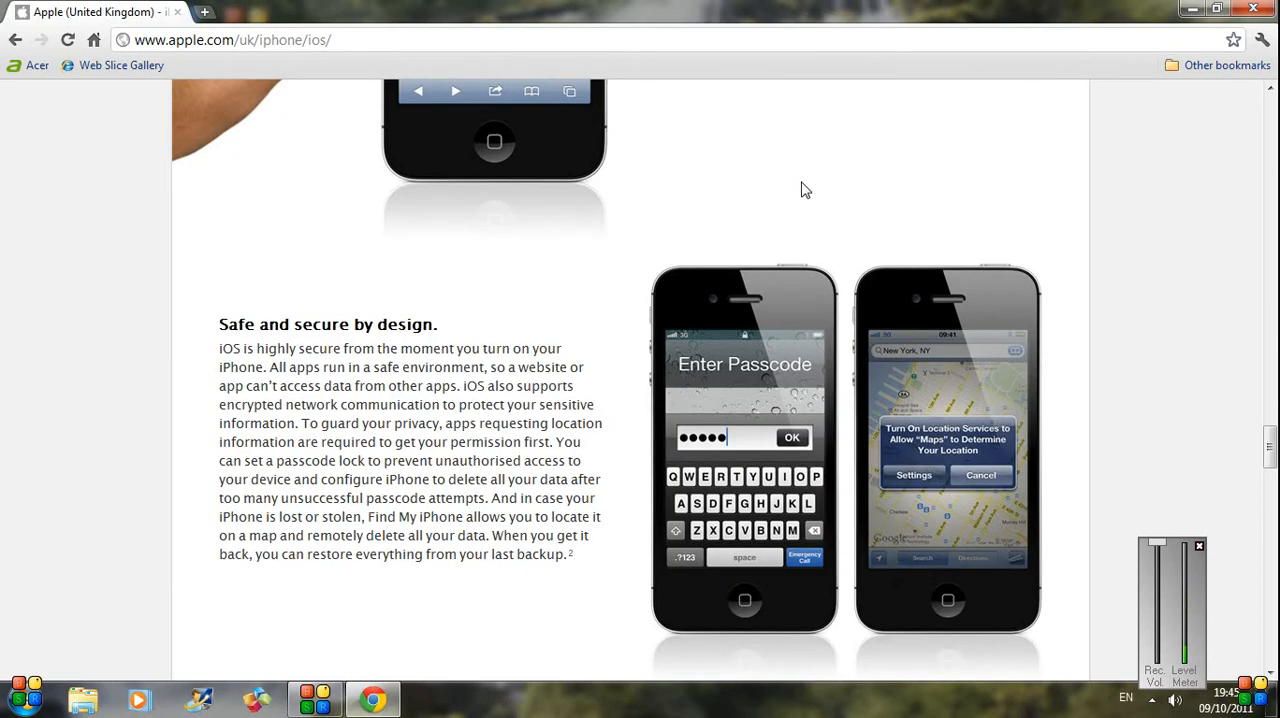
scroll(down, 3)
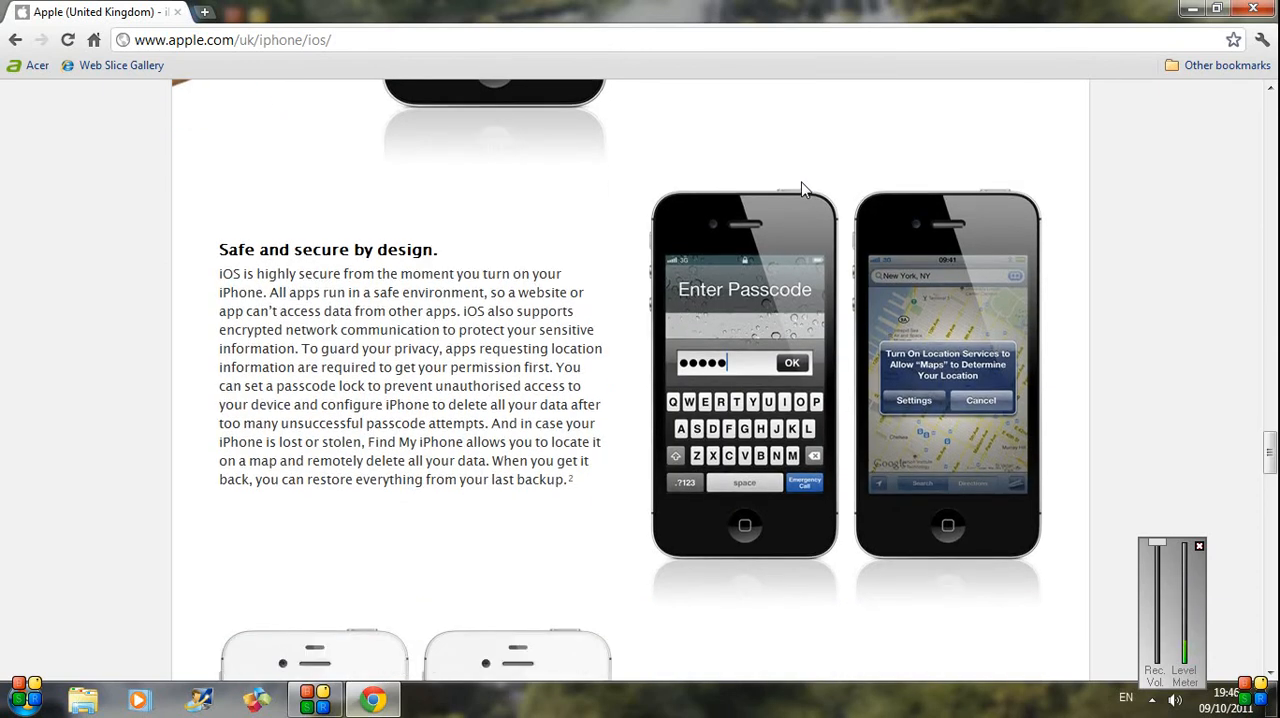
scroll(down, 3)
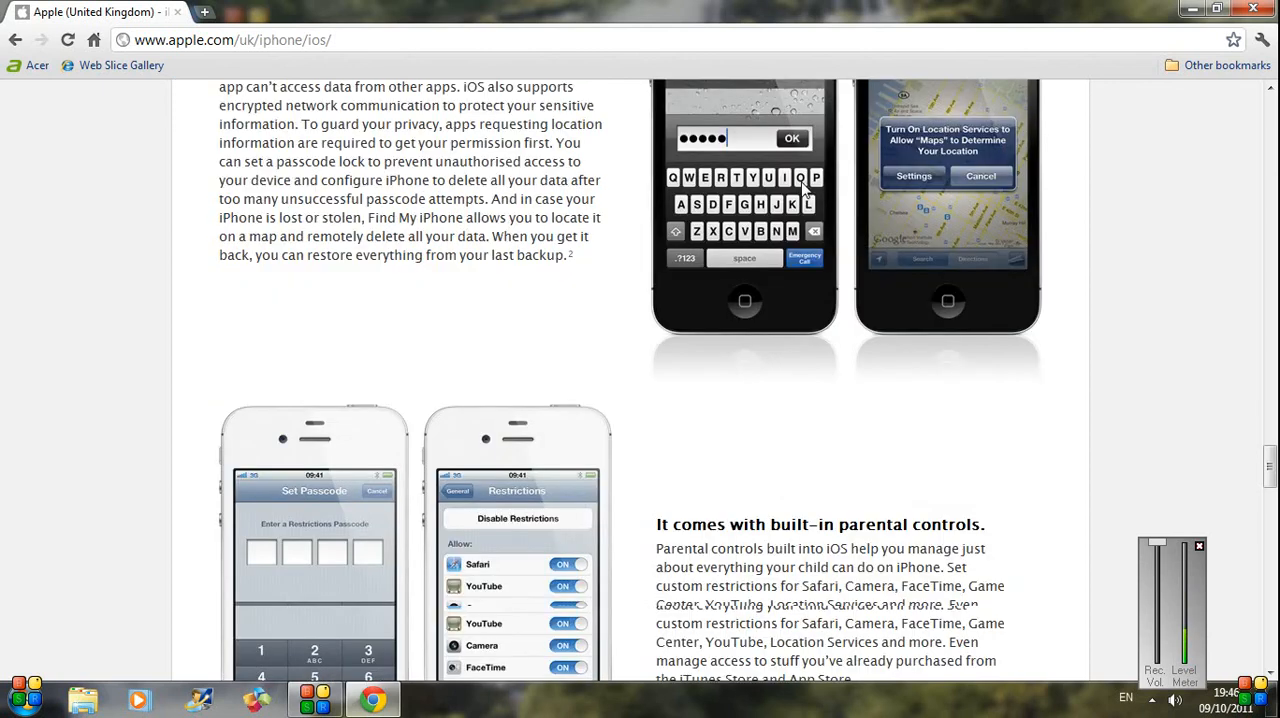
scroll(down, 3)
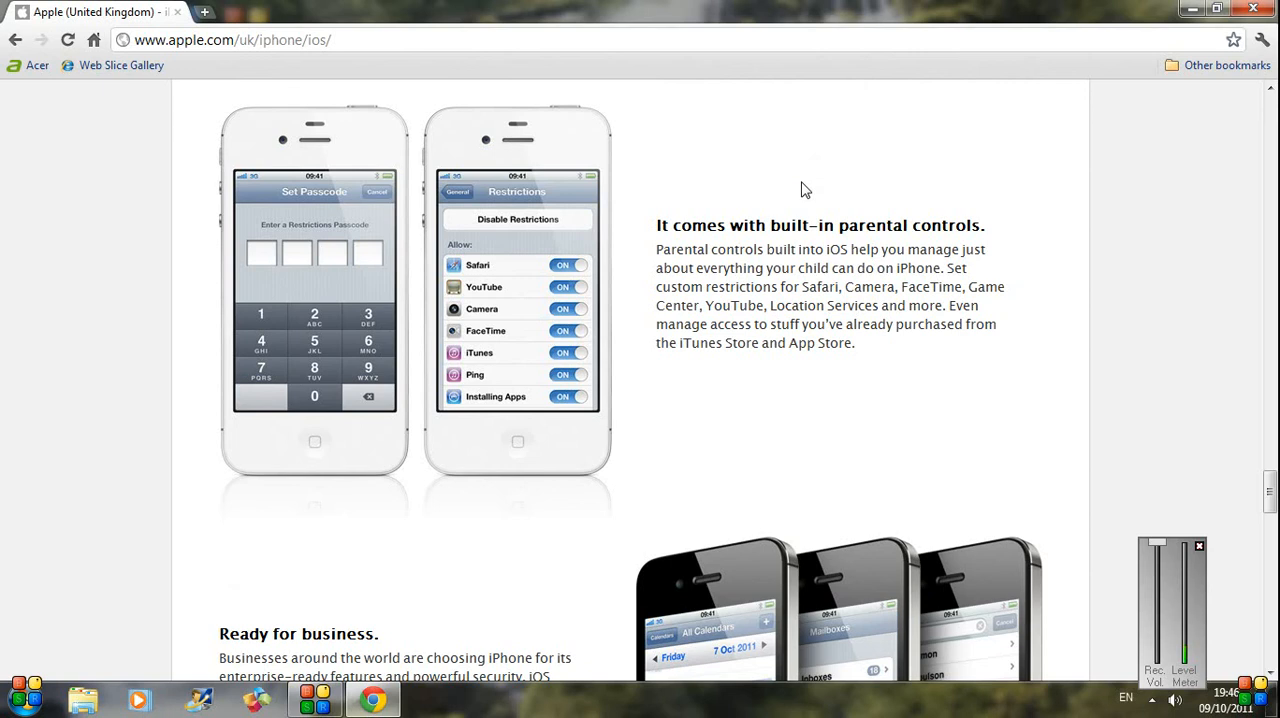
scroll(down, 3)
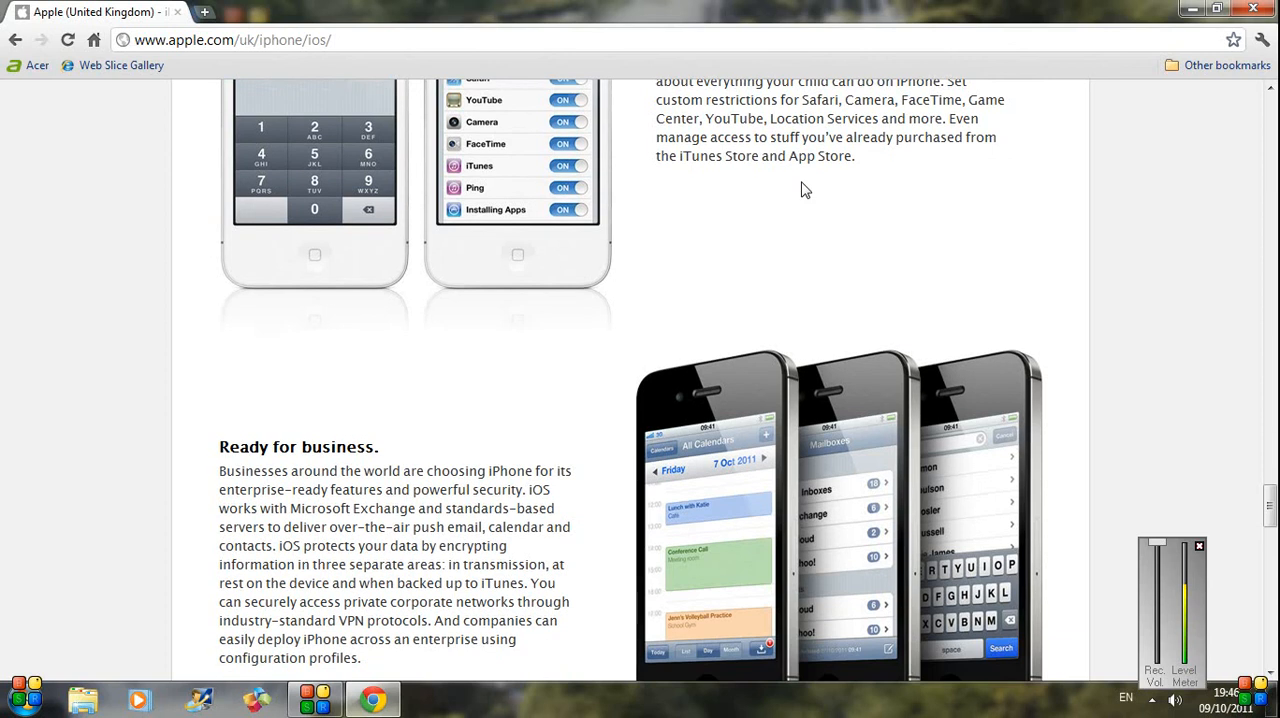
scroll(down, 3)
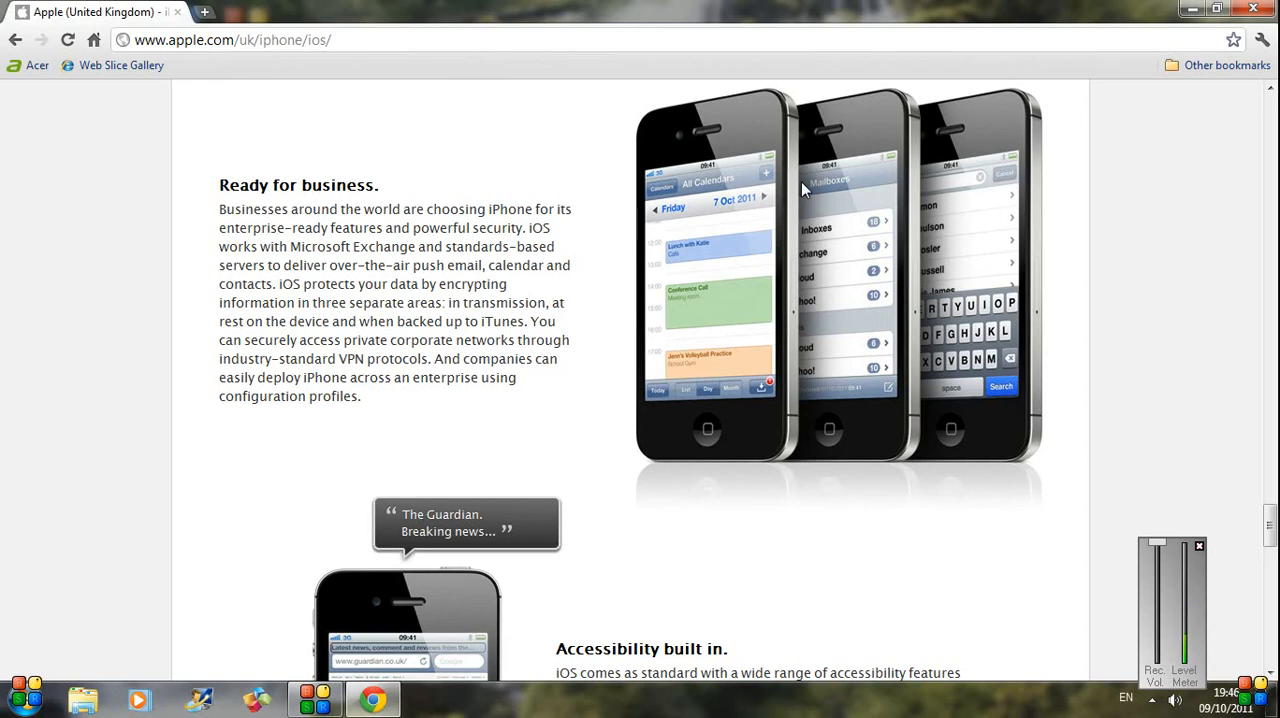
scroll(down, 3)
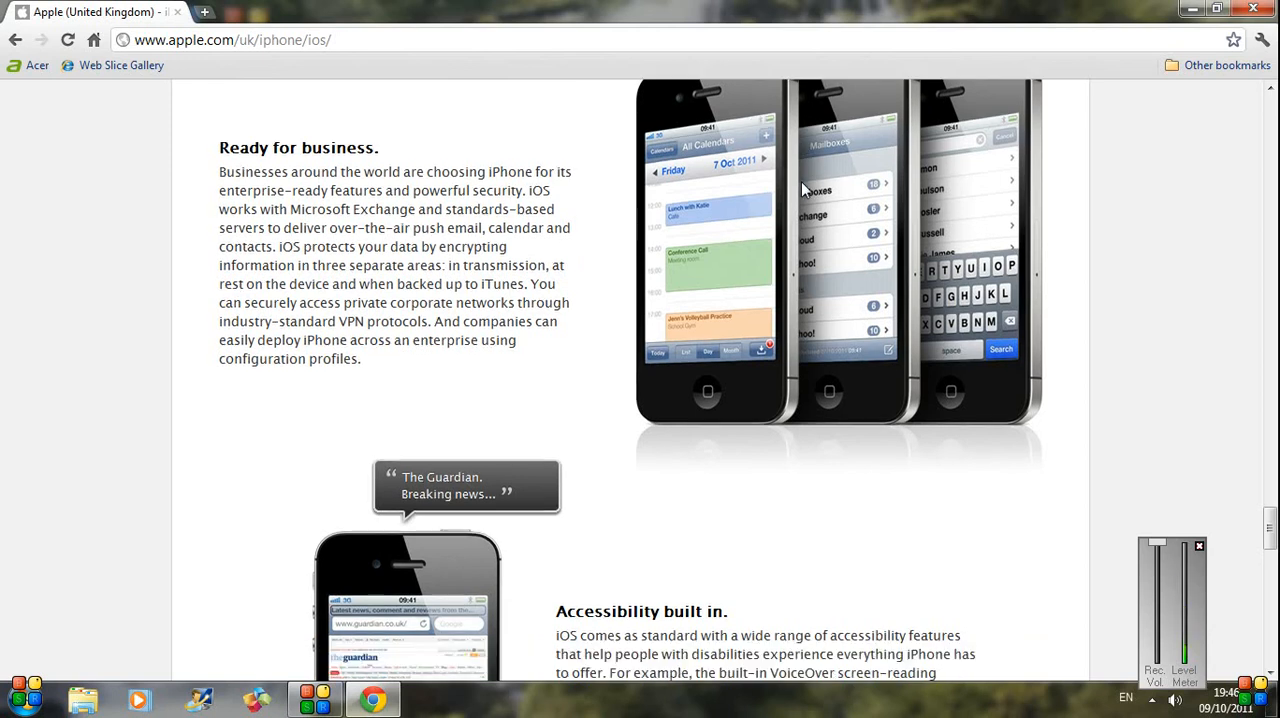
scroll(down, 3)
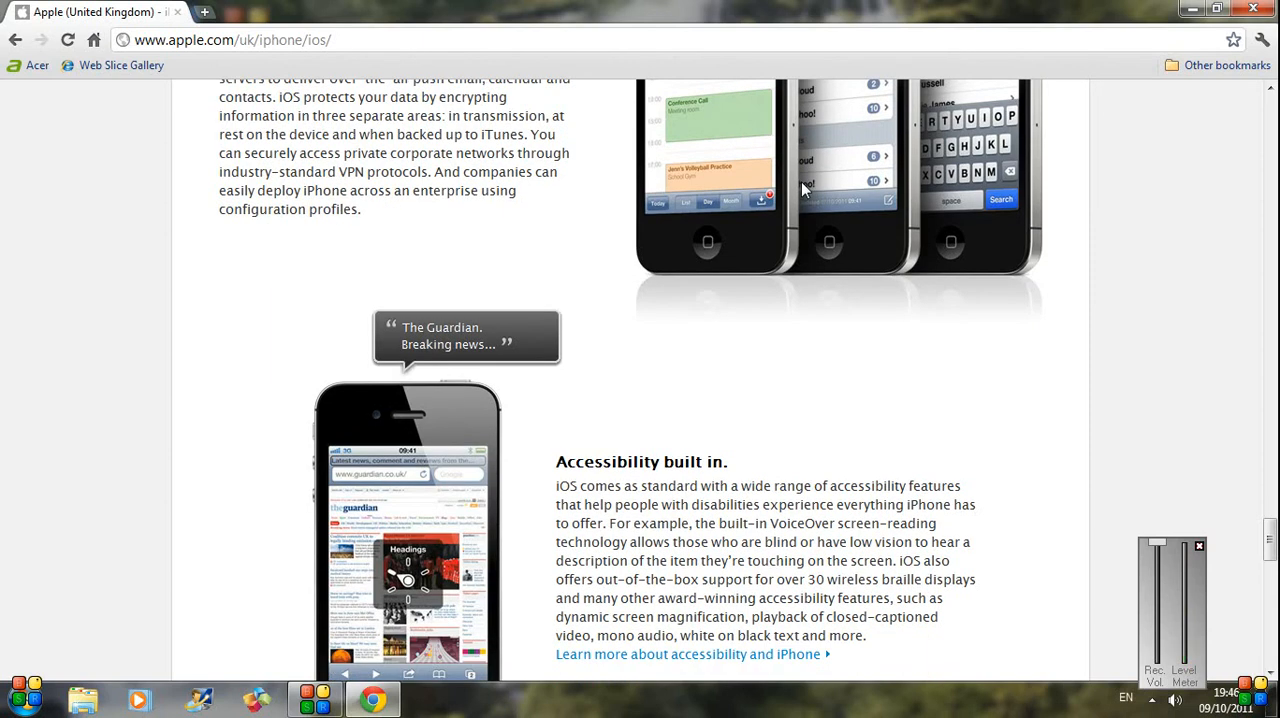
scroll(down, 3)
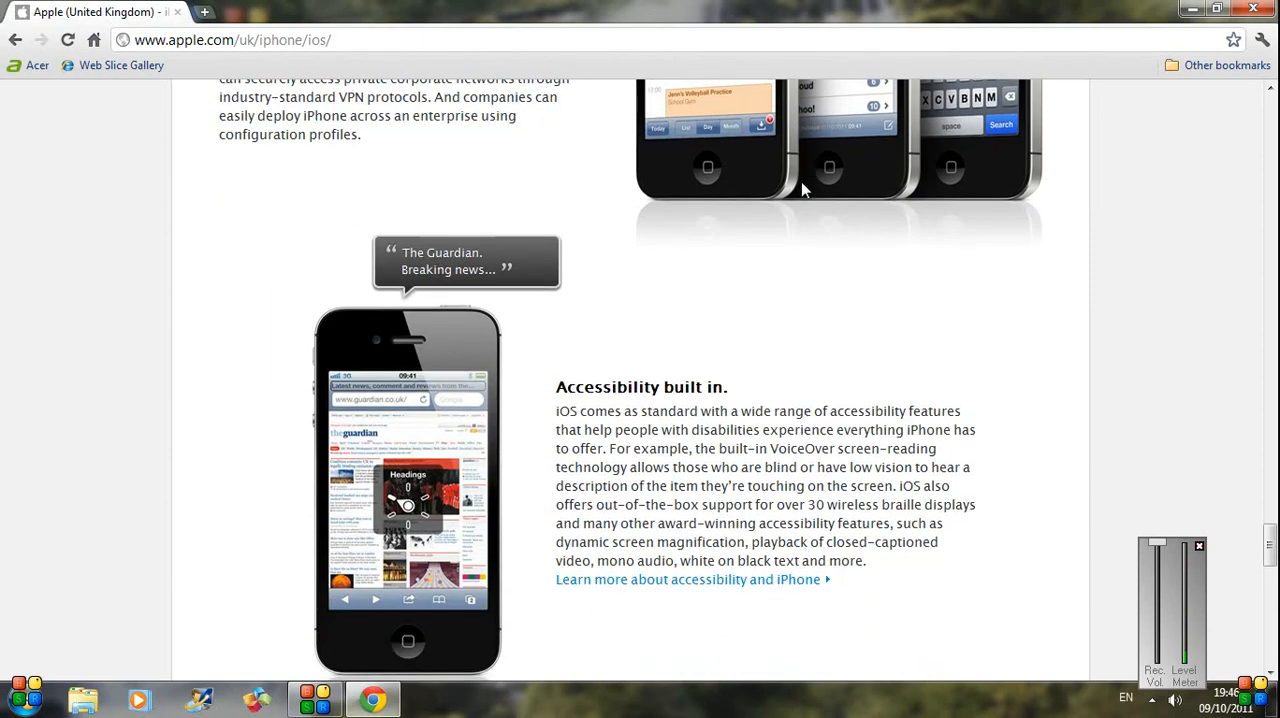
scroll(down, 3)
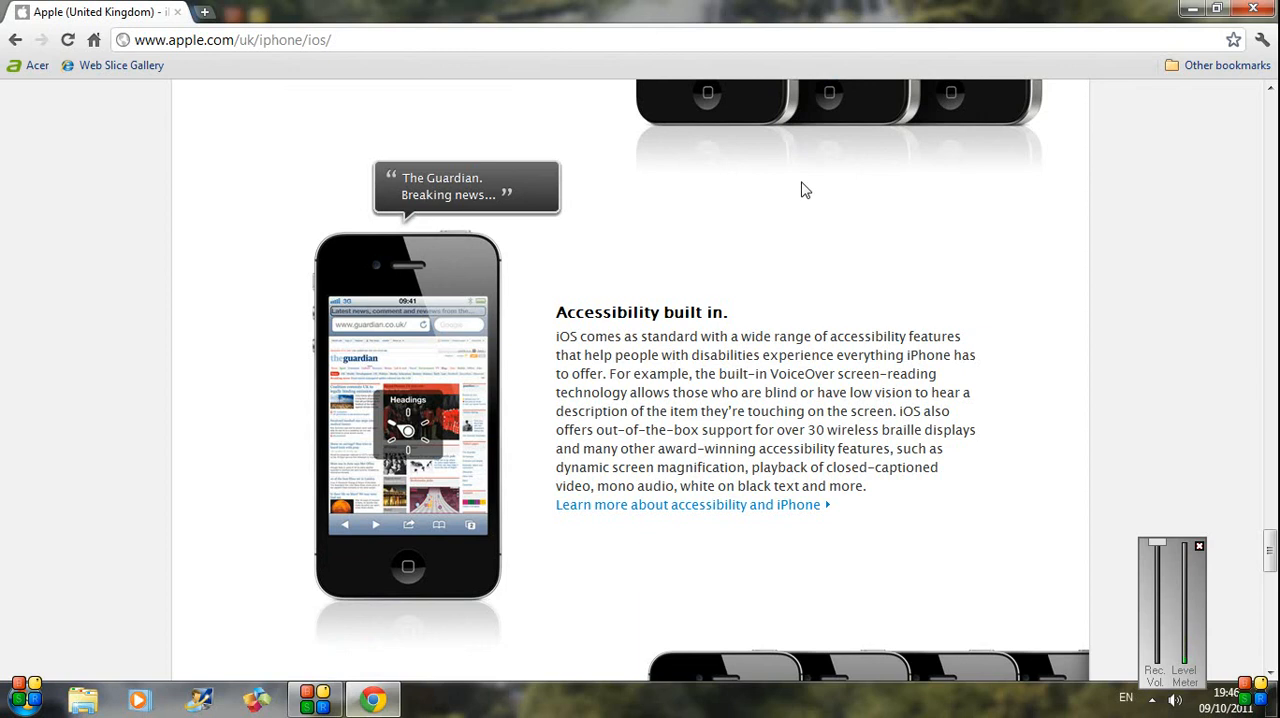
scroll(down, 3)
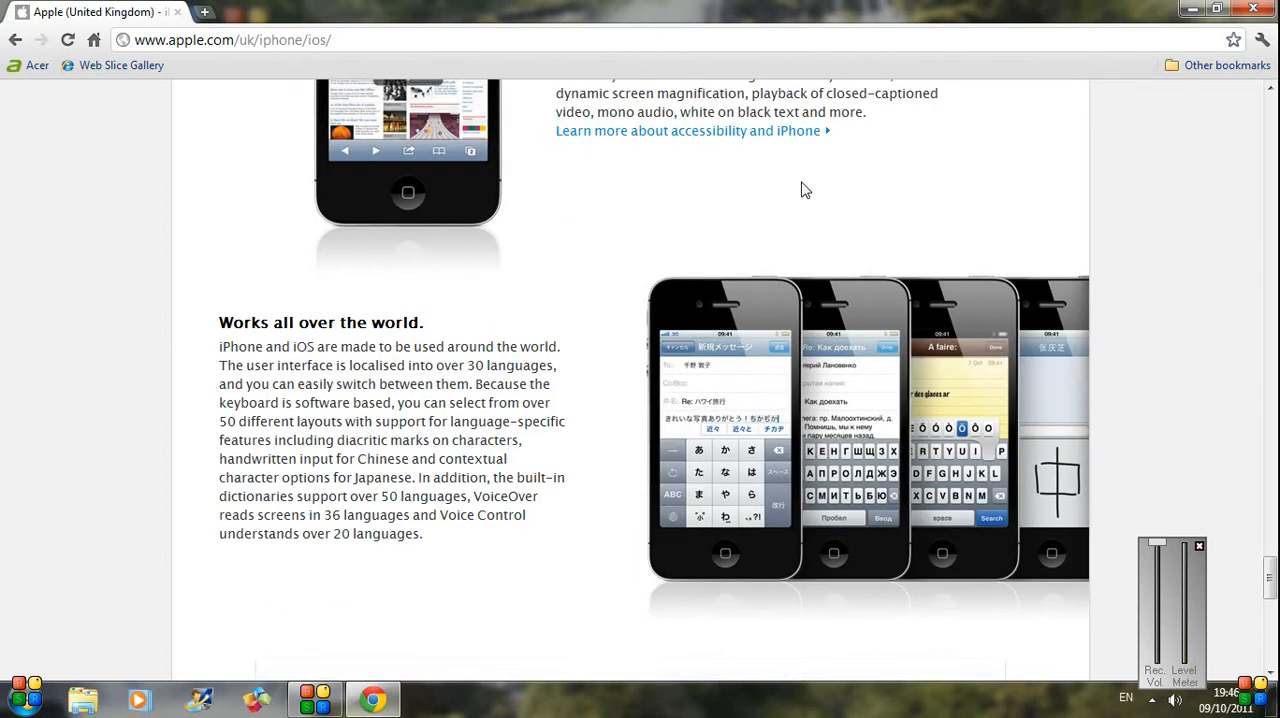
scroll(down, 3)
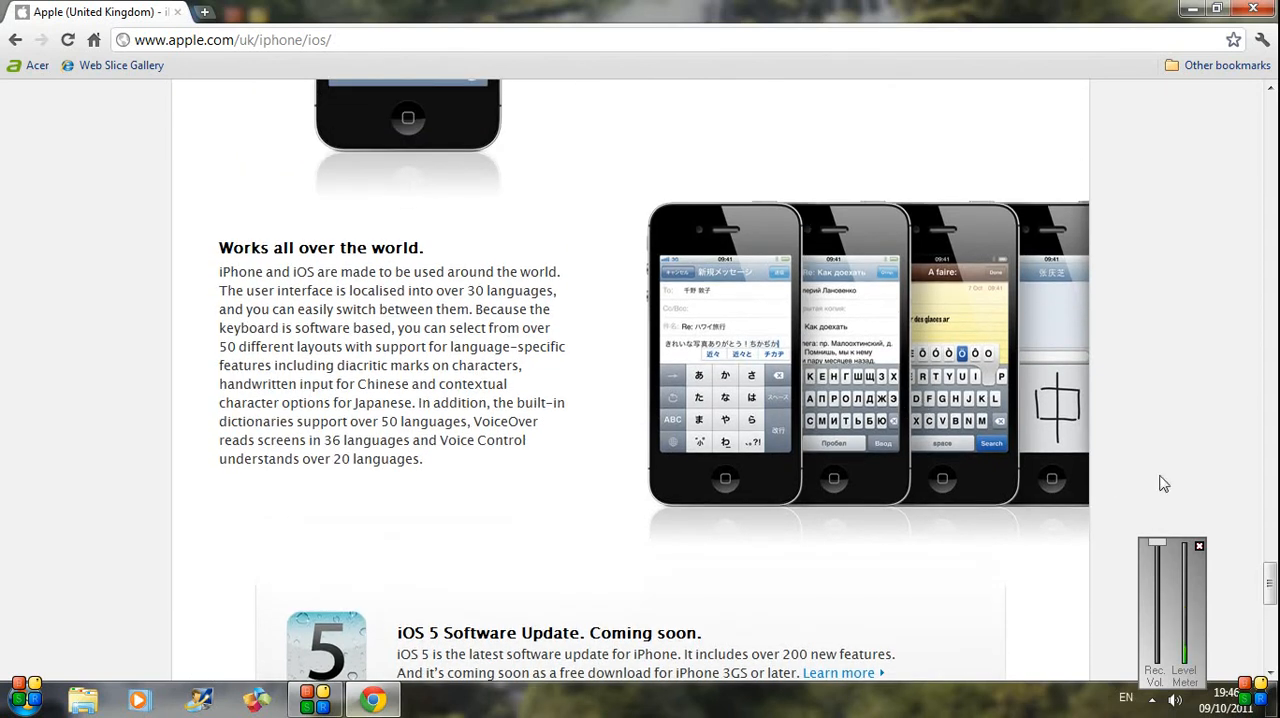
scroll(down, 3)
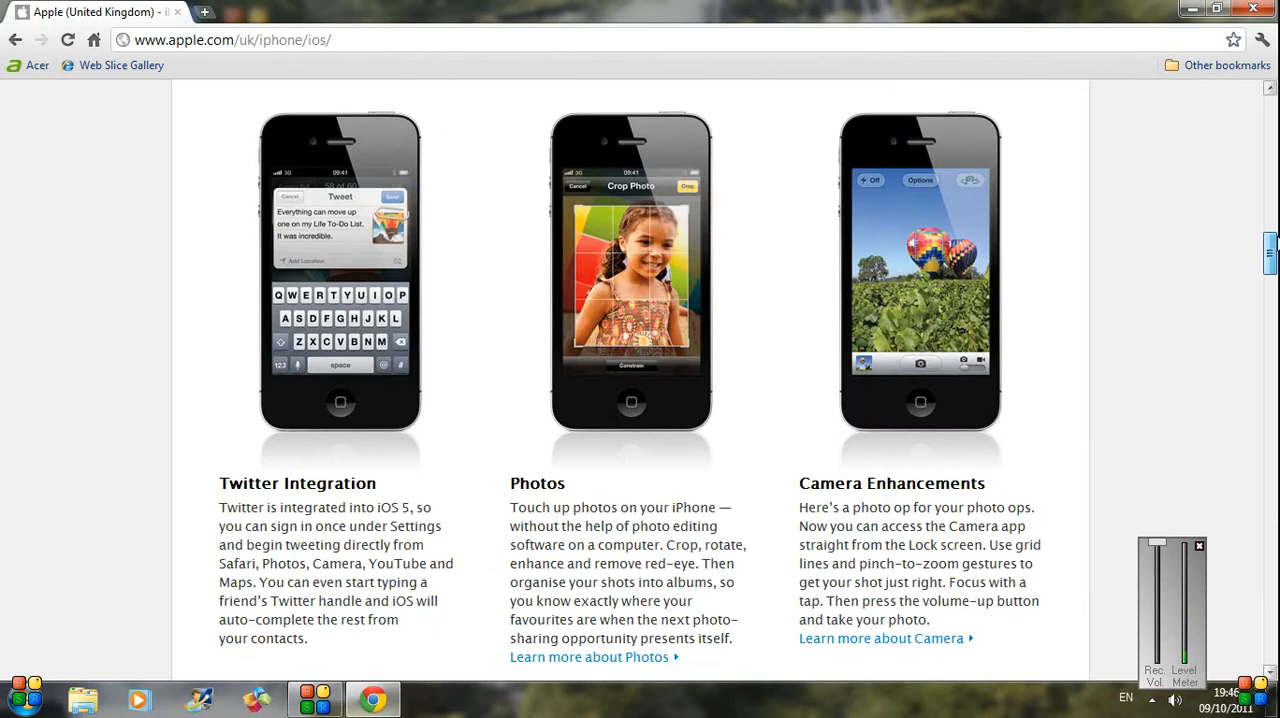
scroll(up, 3)
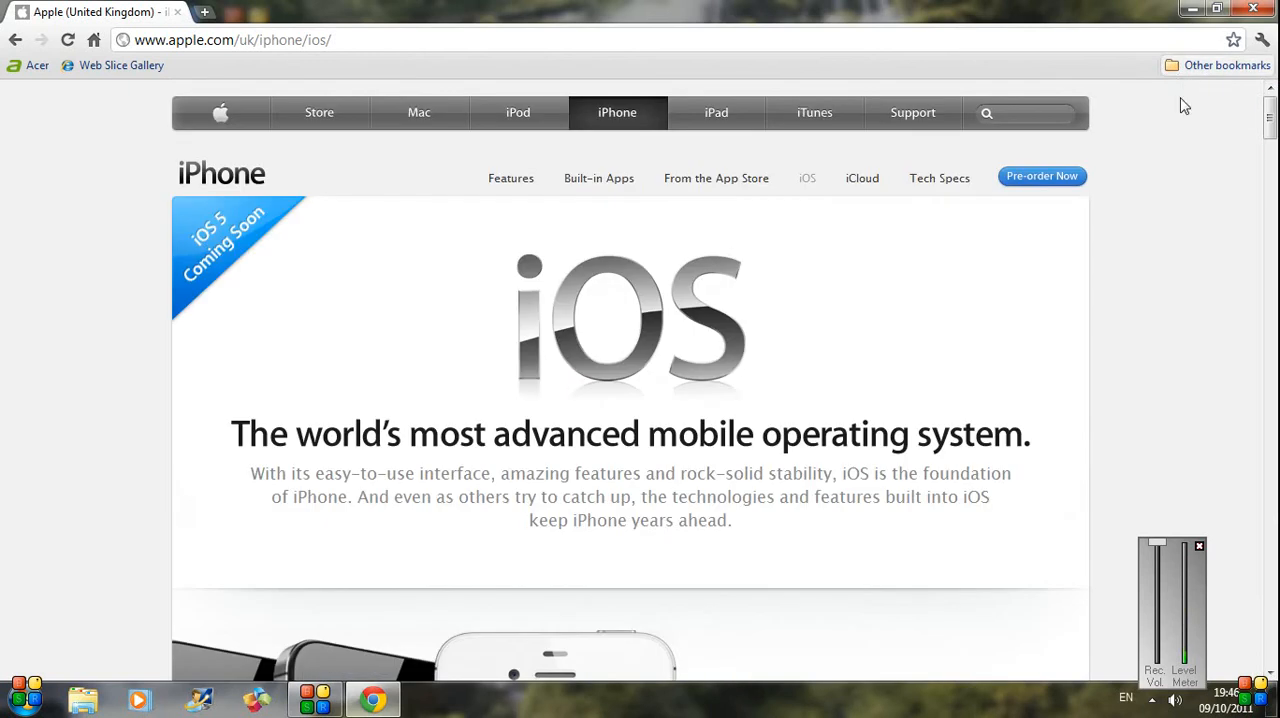
mouse_move(1196, 226)
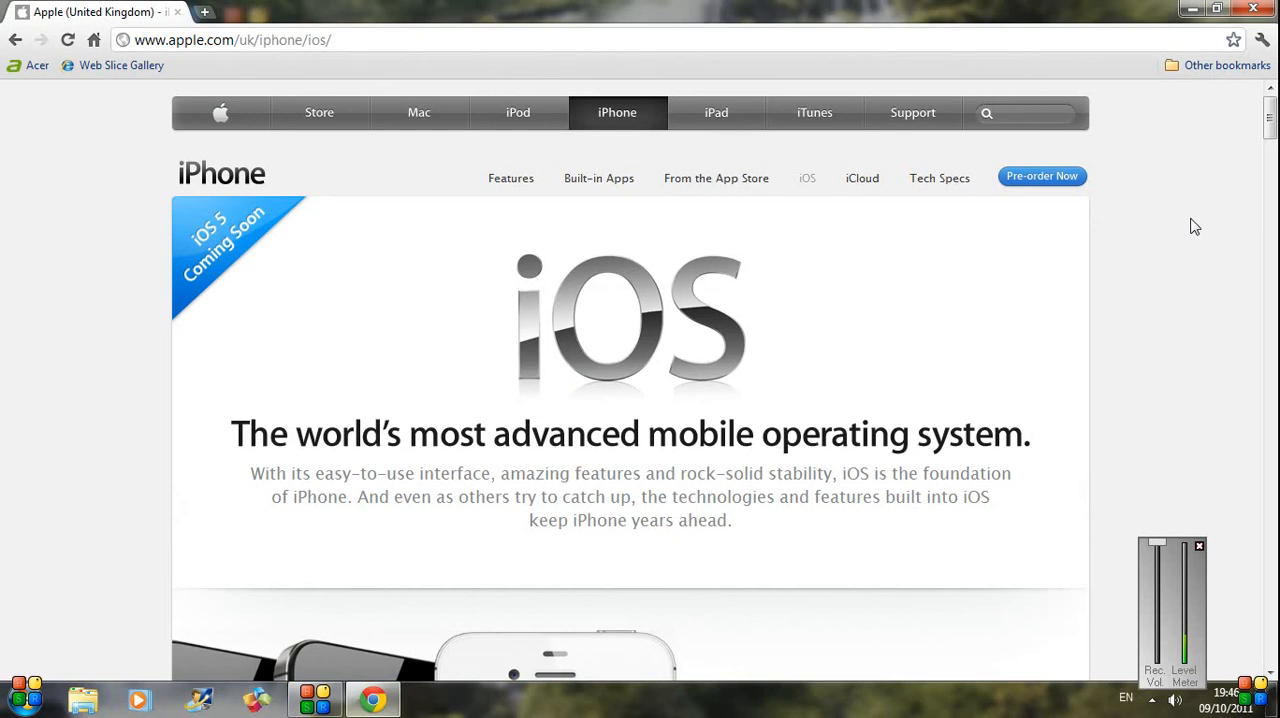
mouse_move(888, 188)
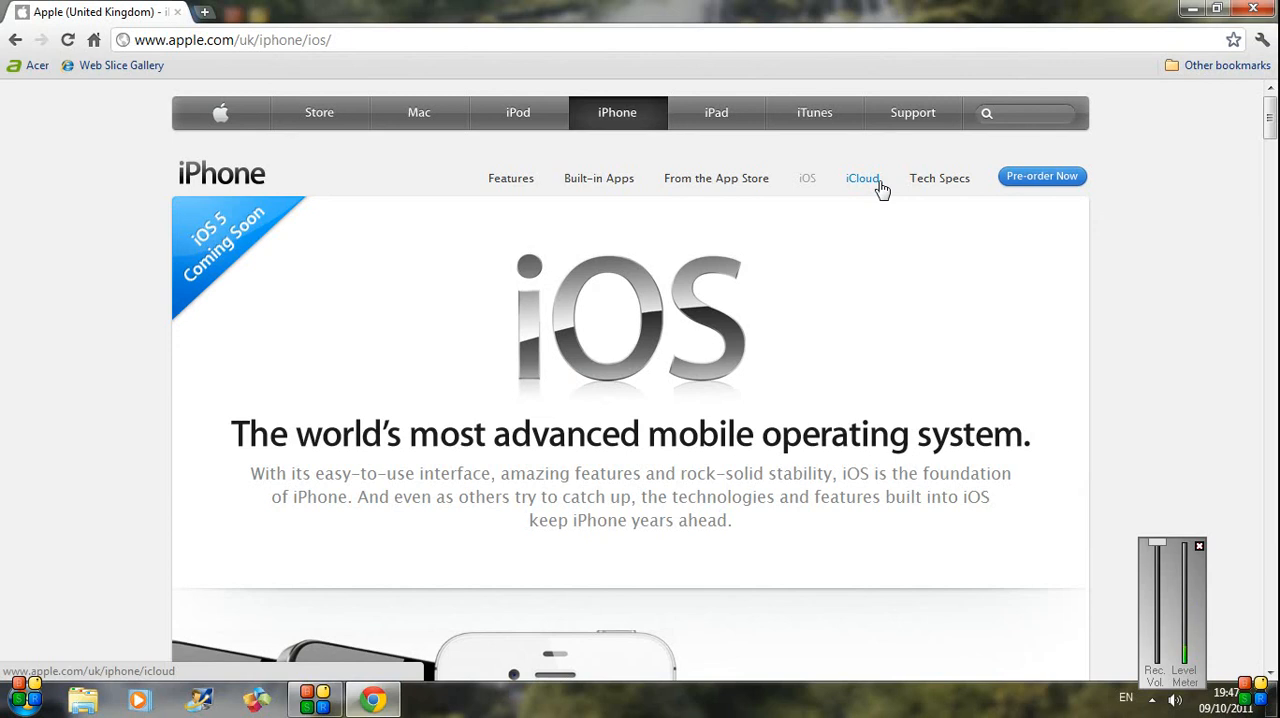
click(862, 178)
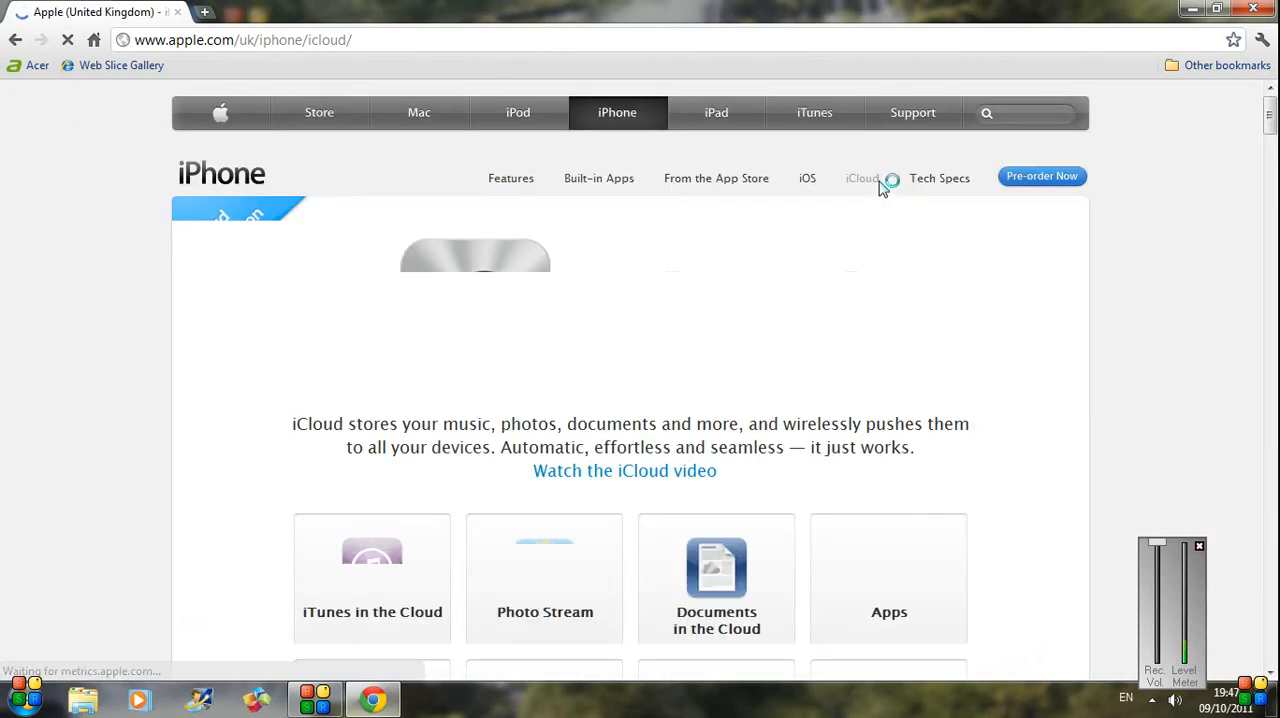
scroll(down, 3)
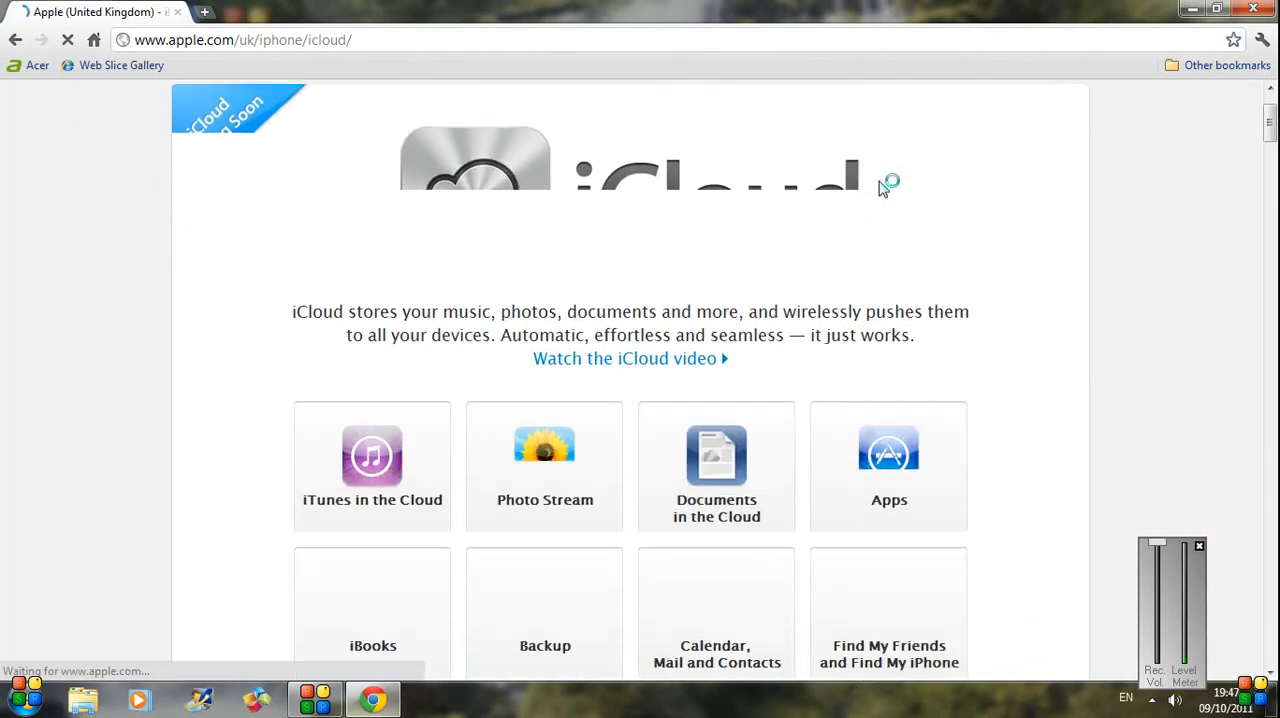
scroll(down, 3)
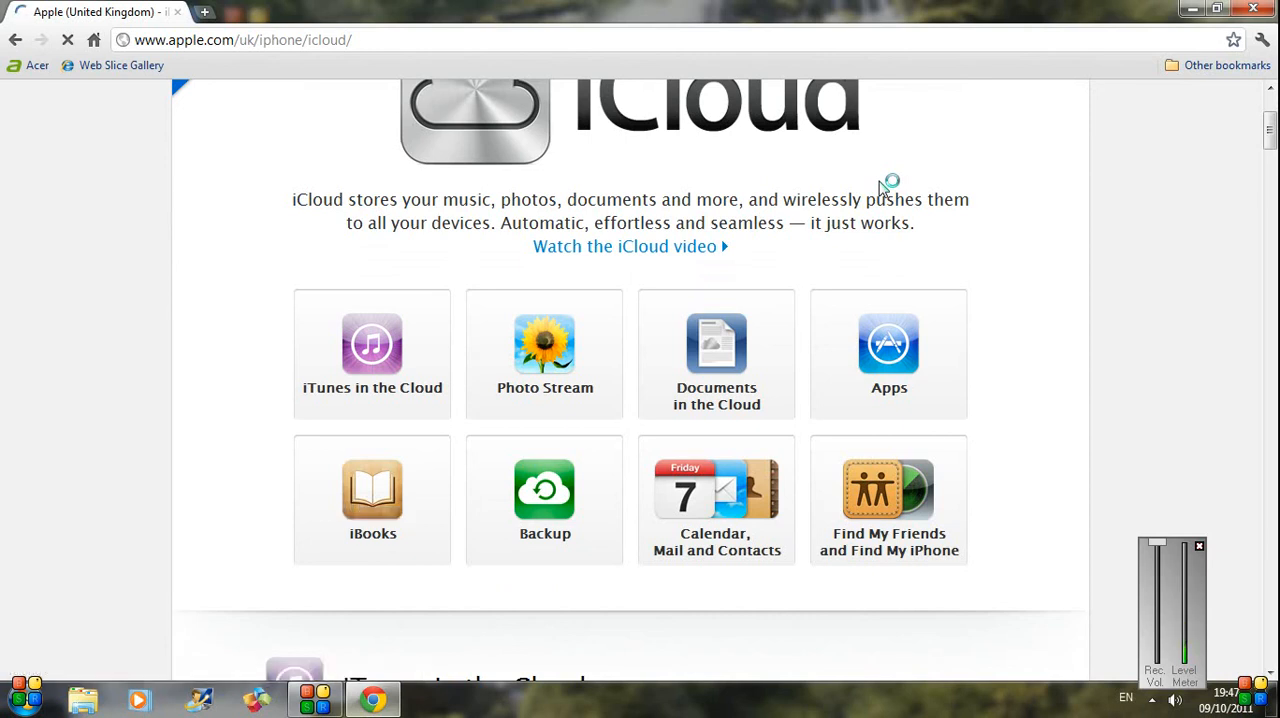
scroll(down, 3)
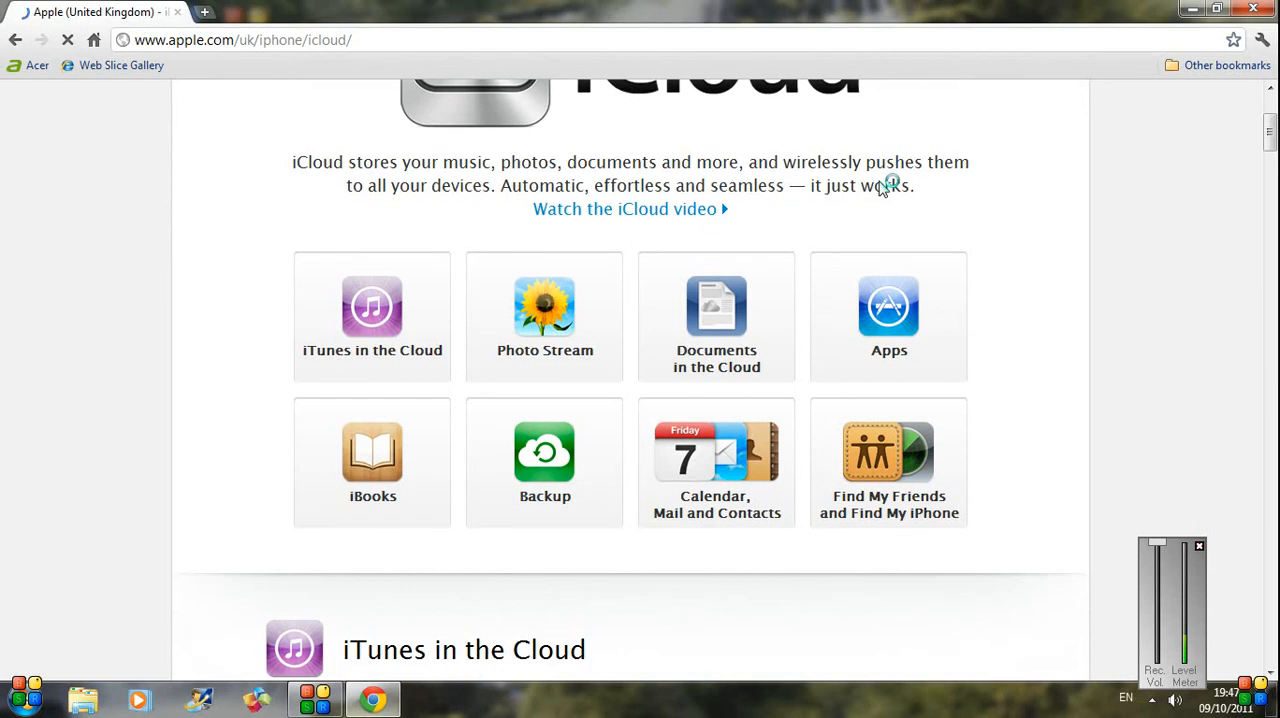
scroll(down, 3)
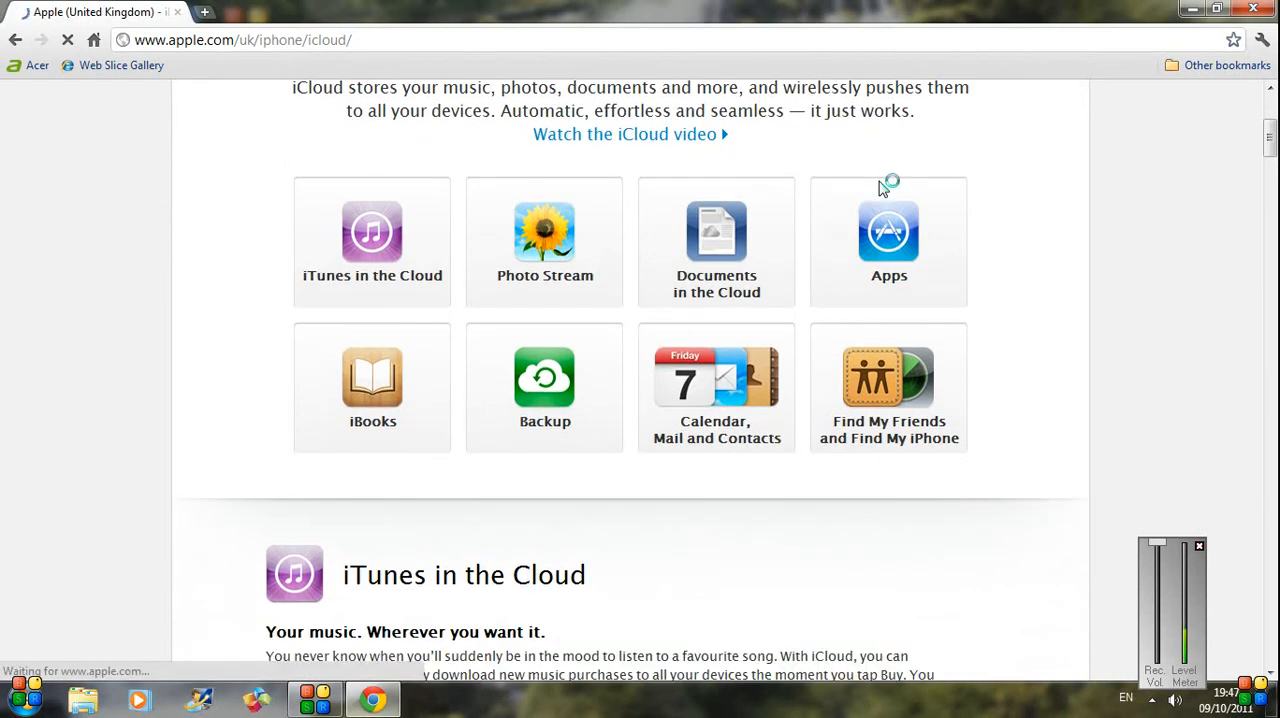
scroll(down, 3)
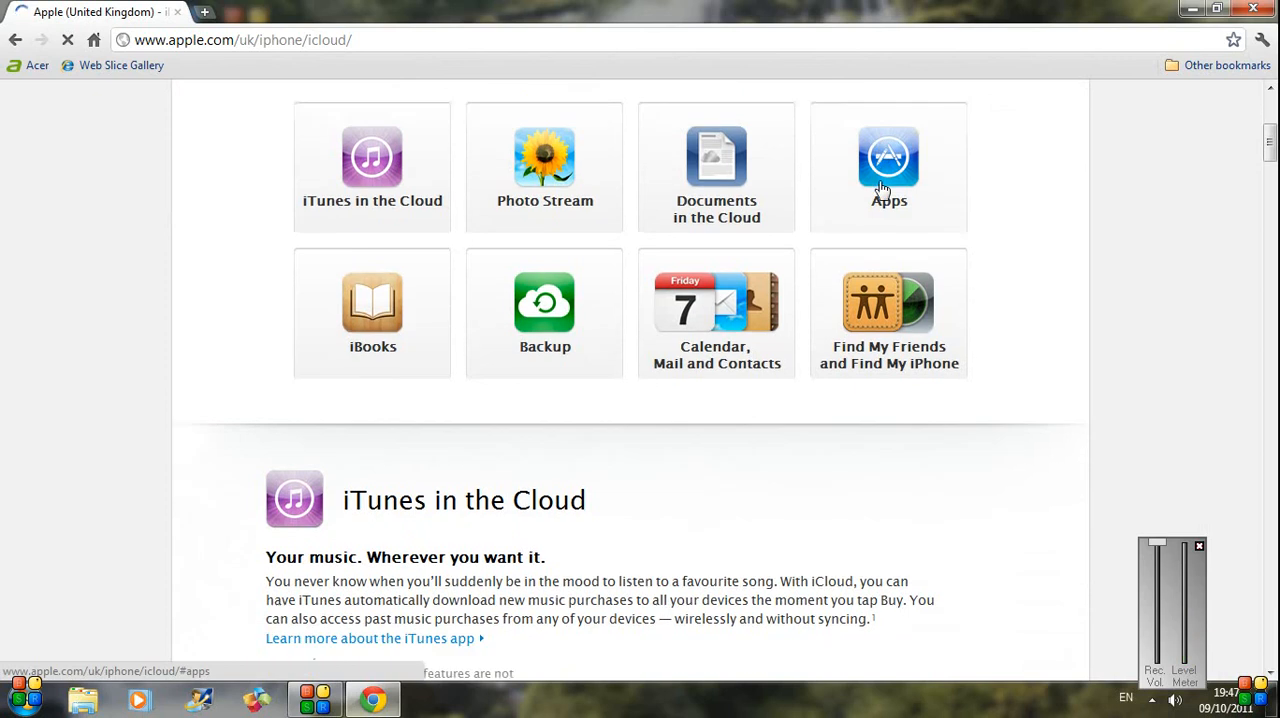
scroll(down, 3)
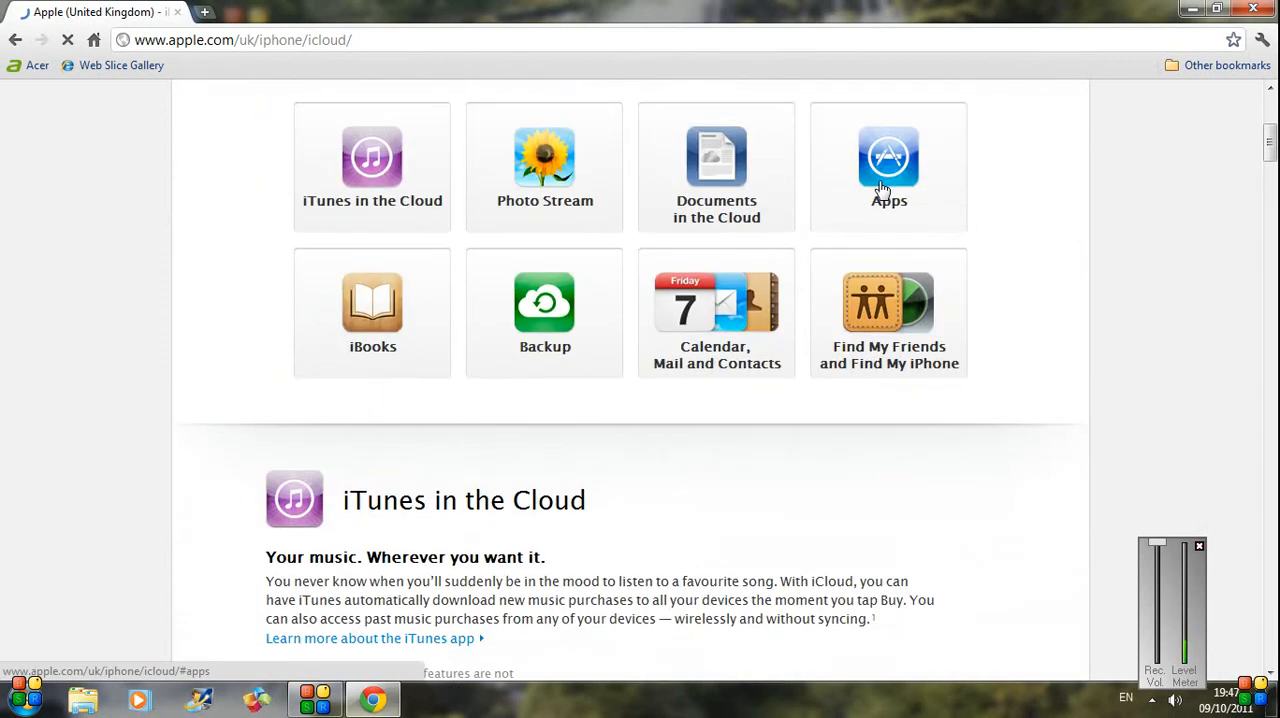
scroll(up, 3)
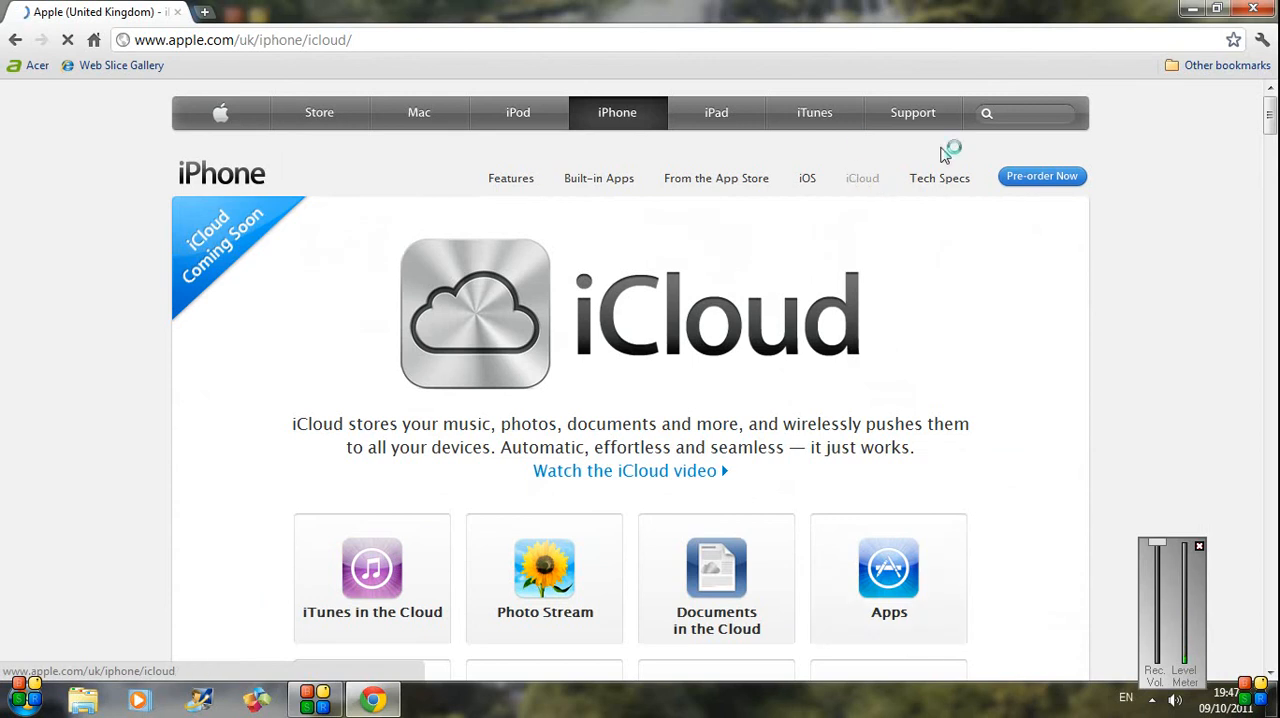
mouse_move(944, 180)
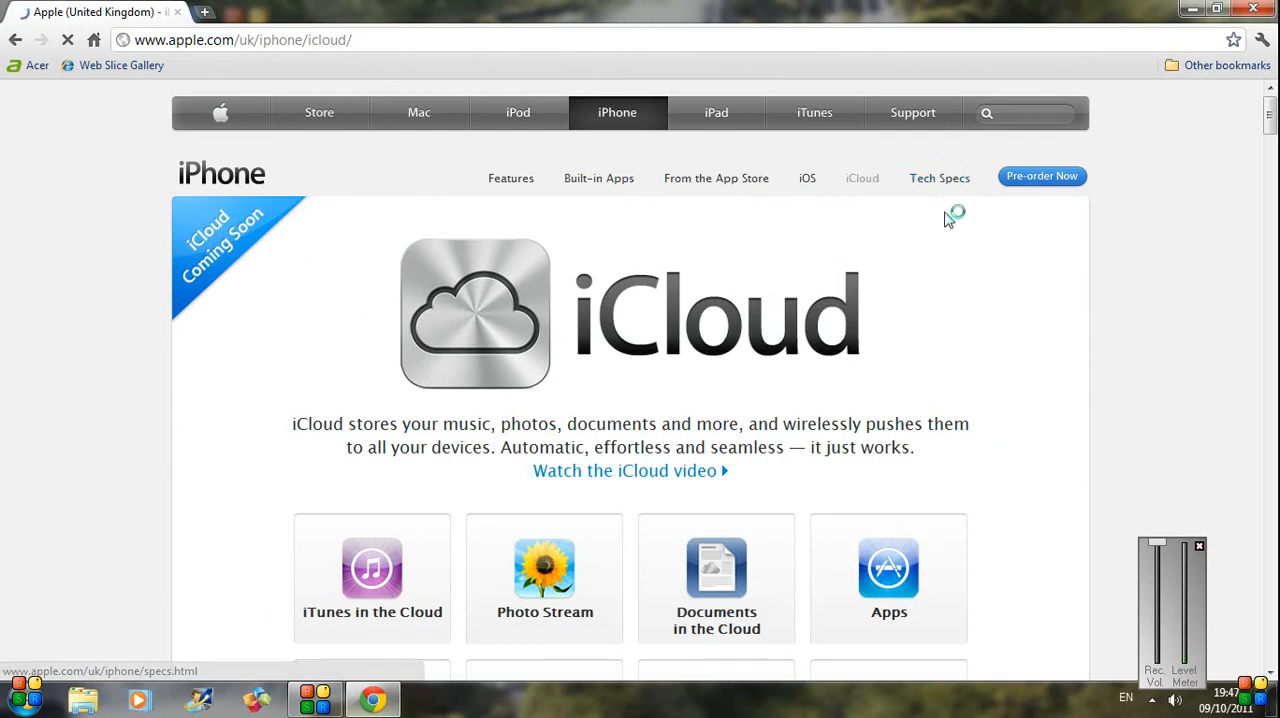
click(940, 178)
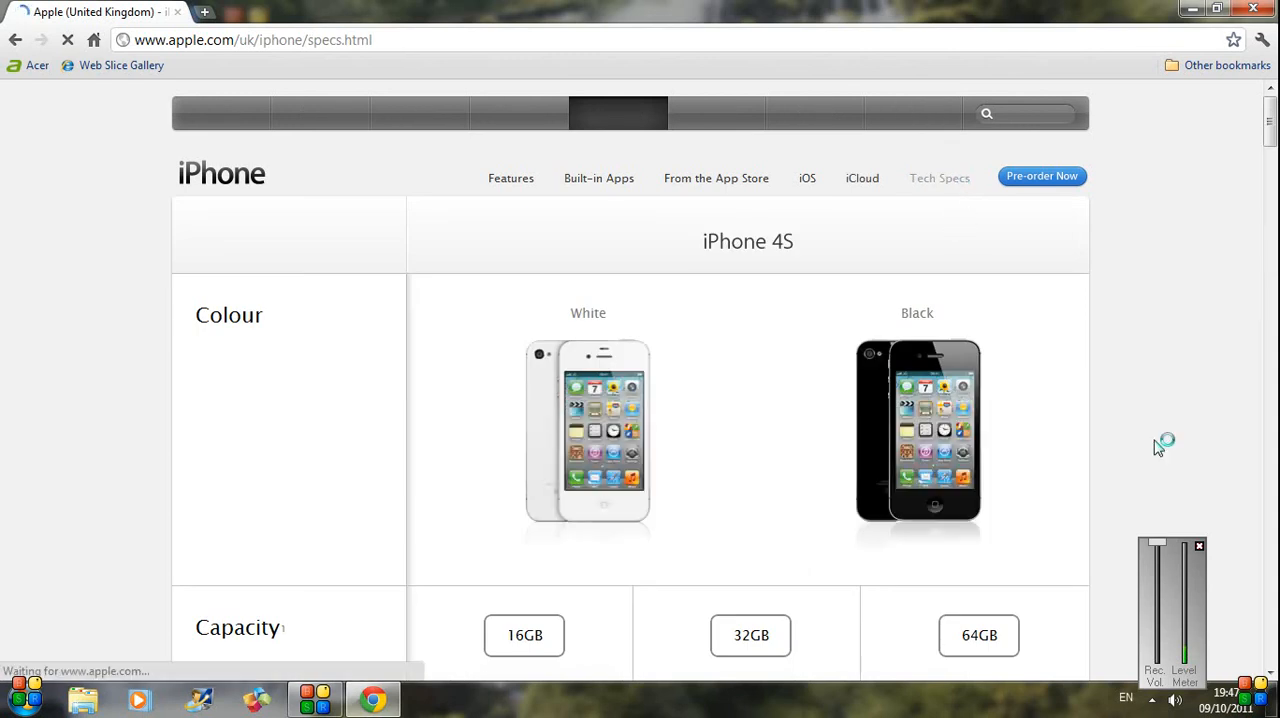
scroll(down, 3)
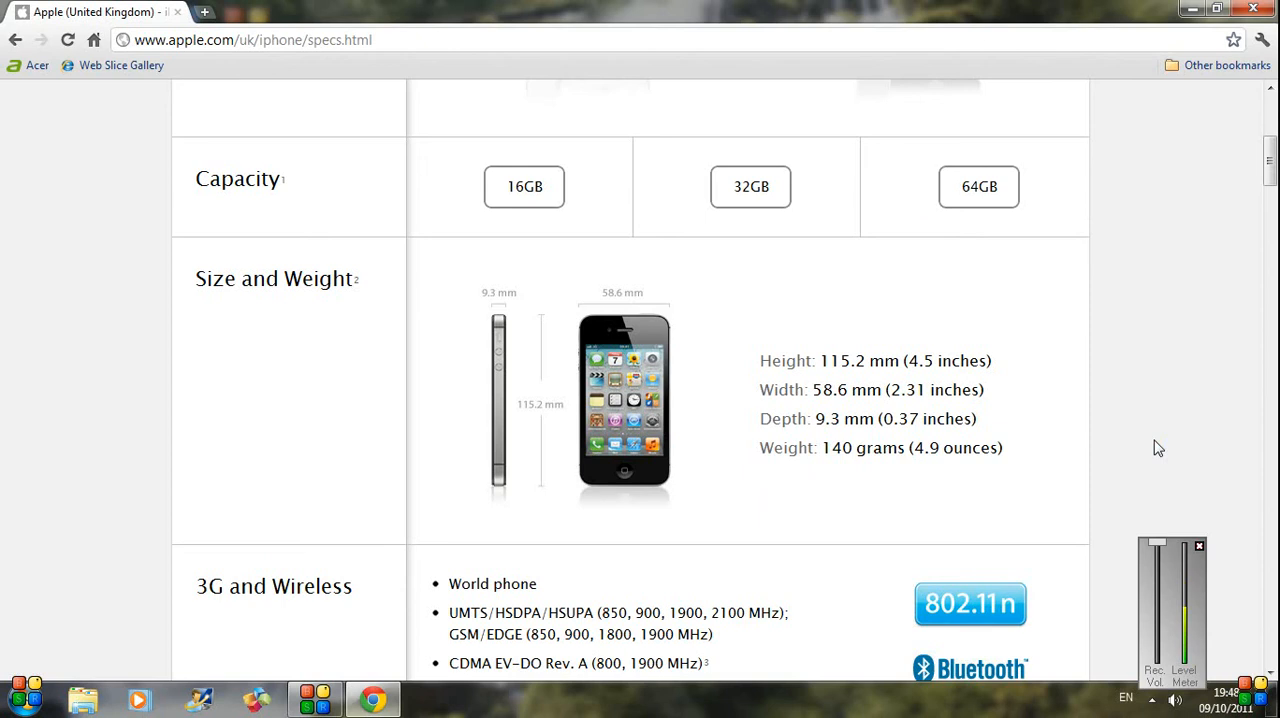
scroll(down, 3)
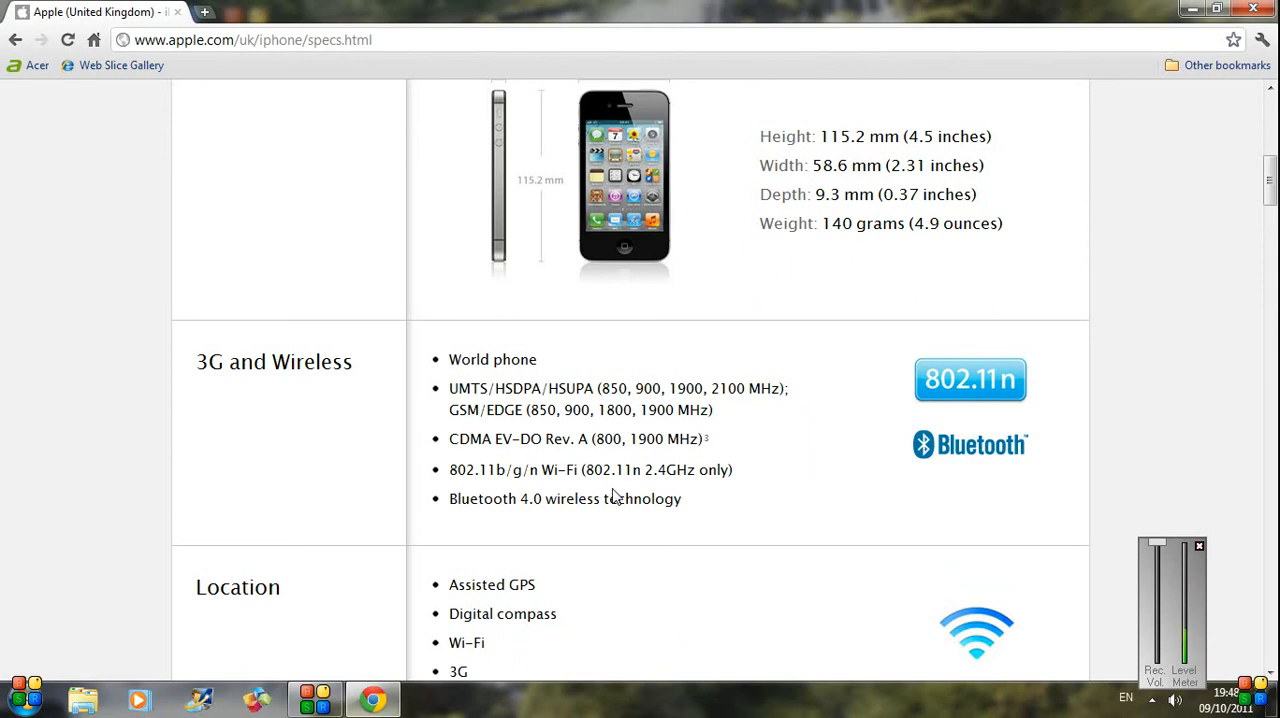
scroll(down, 3)
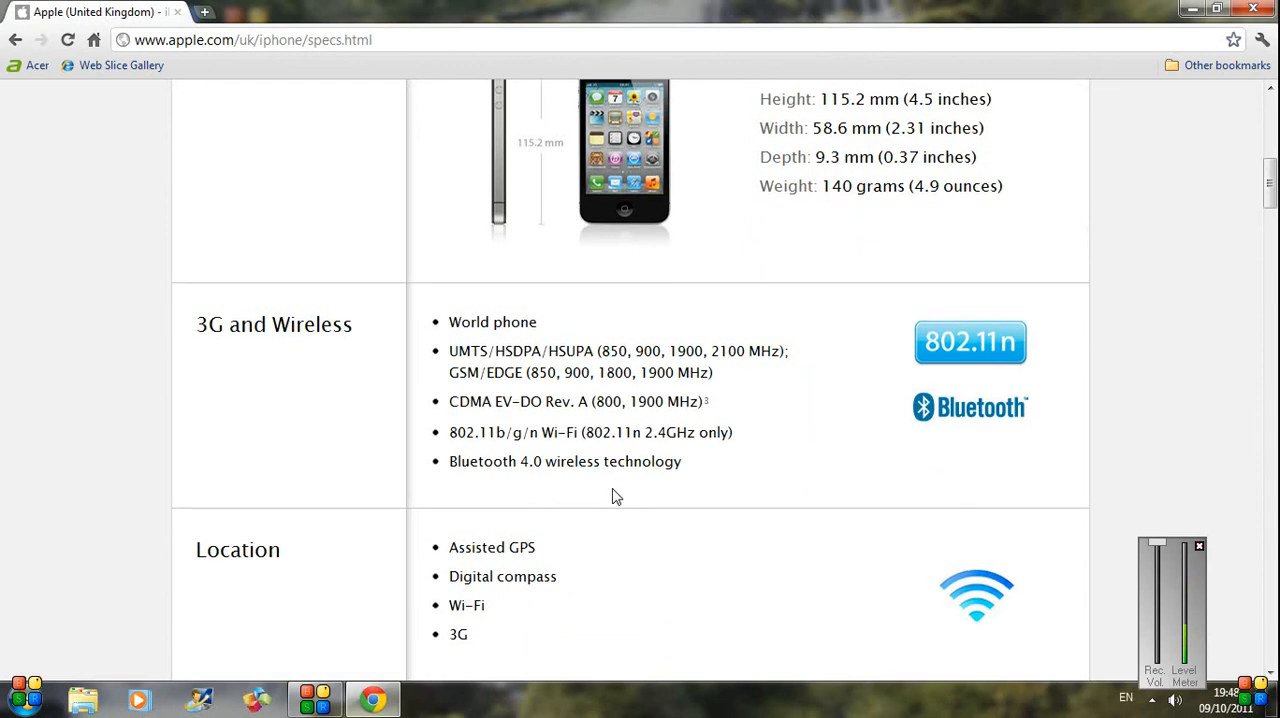
scroll(down, 3)
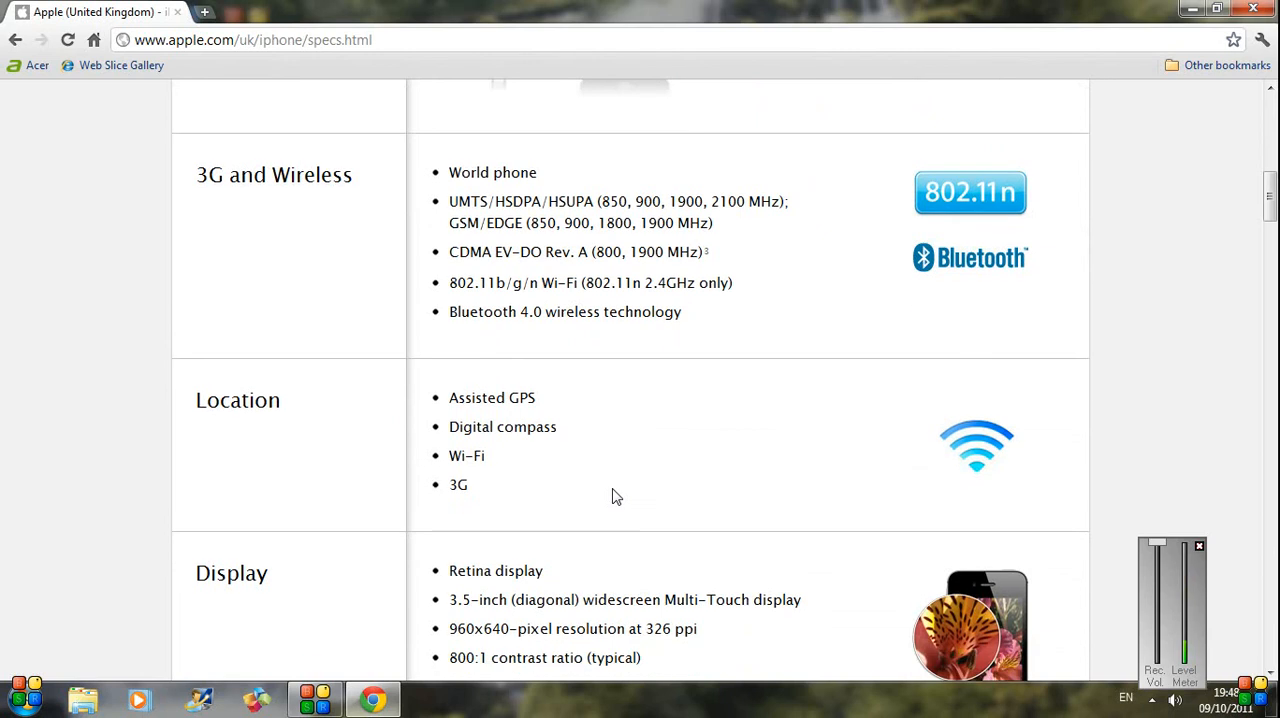
scroll(down, 3)
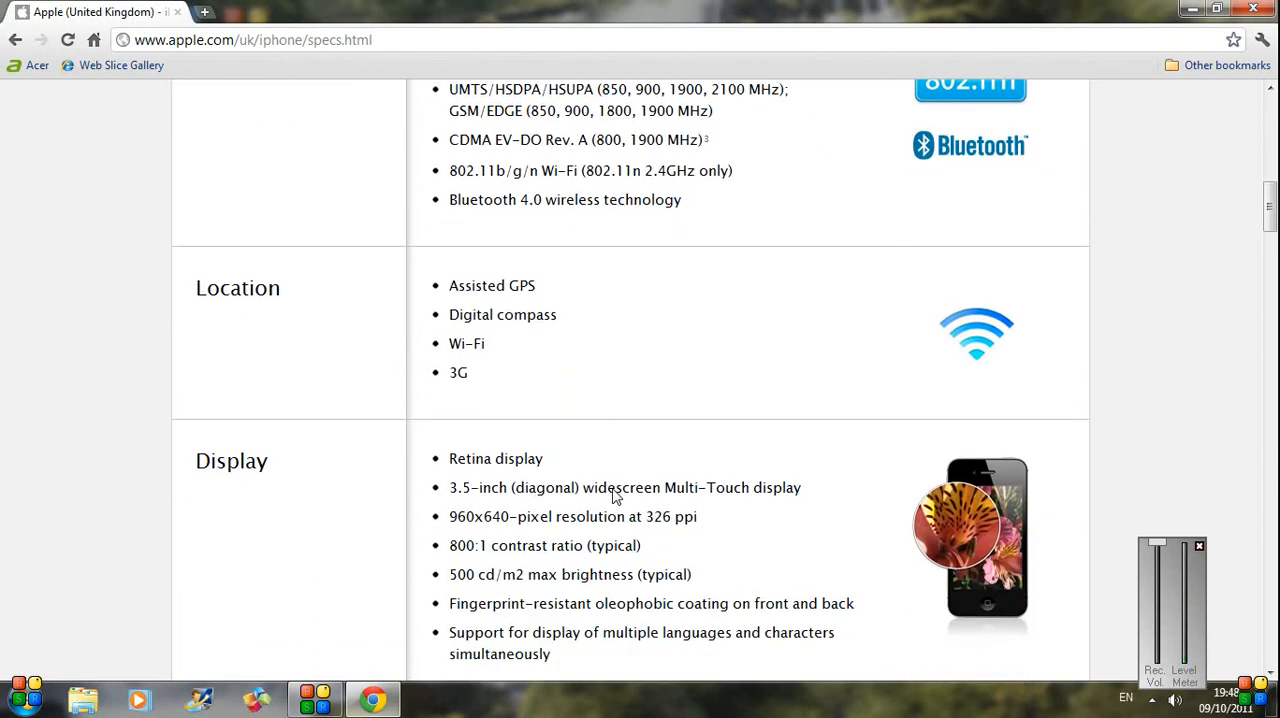
mouse_move(492, 278)
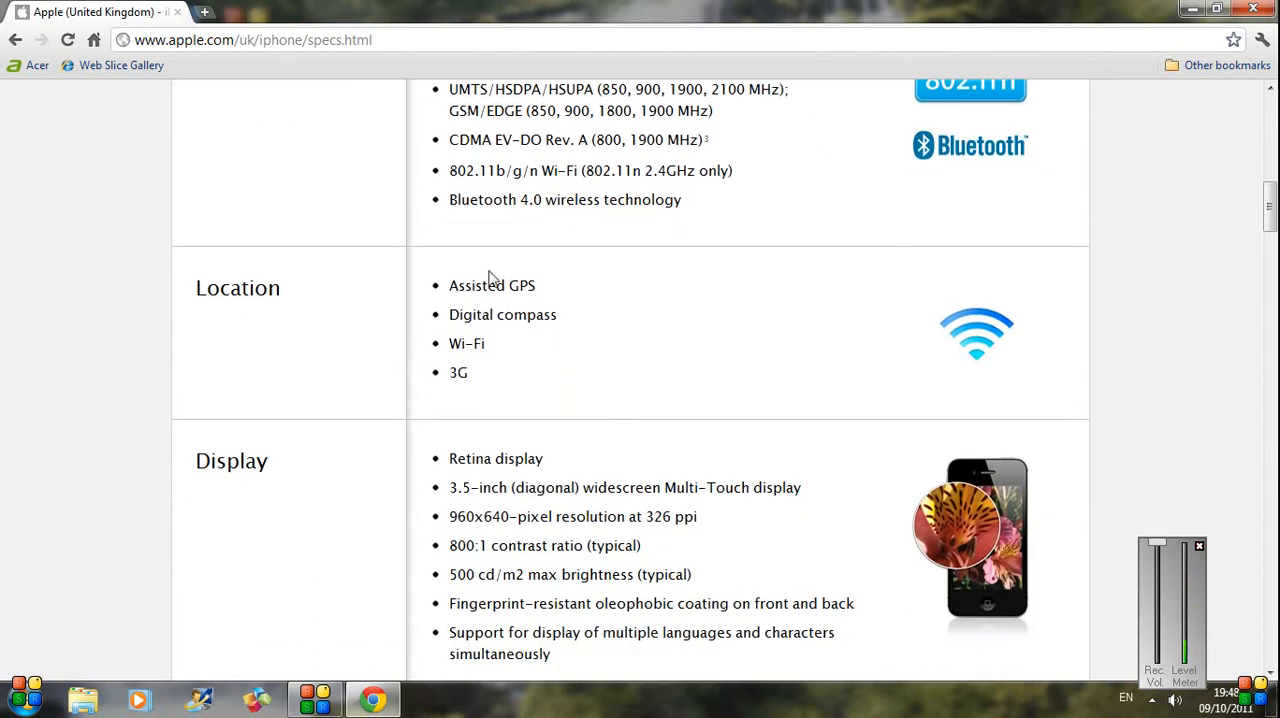
mouse_move(488, 316)
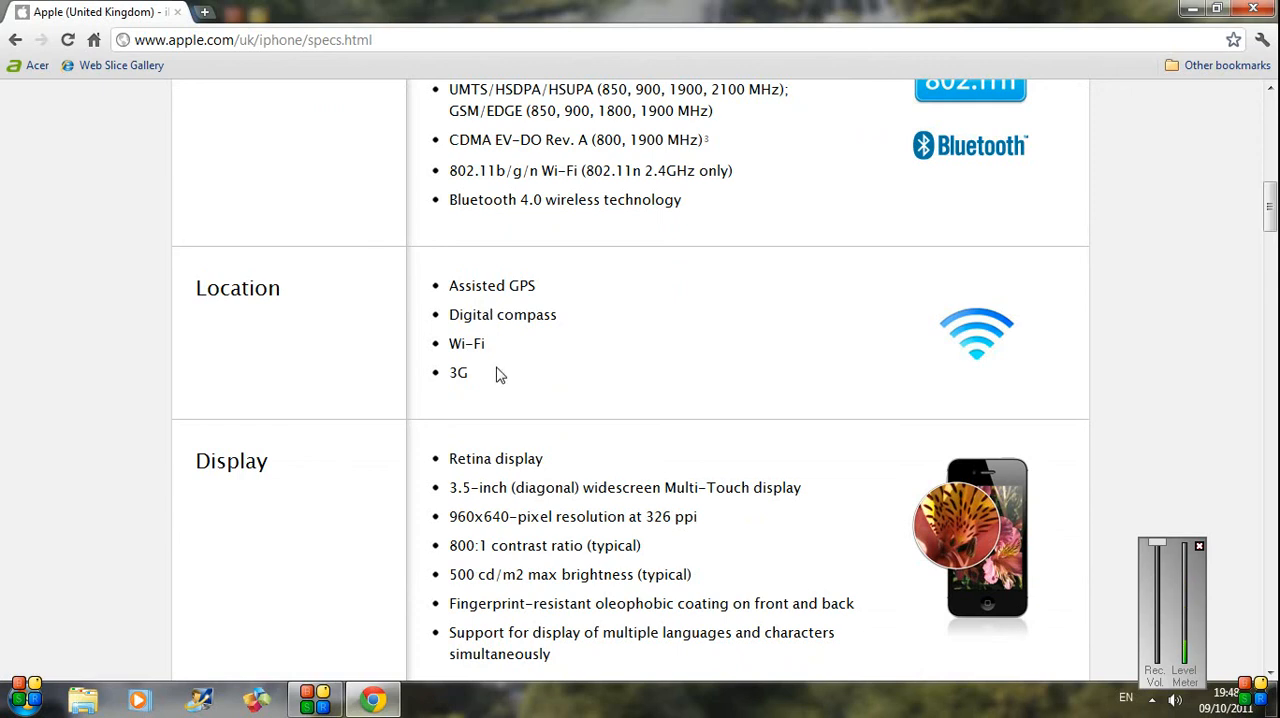
scroll(down, 3)
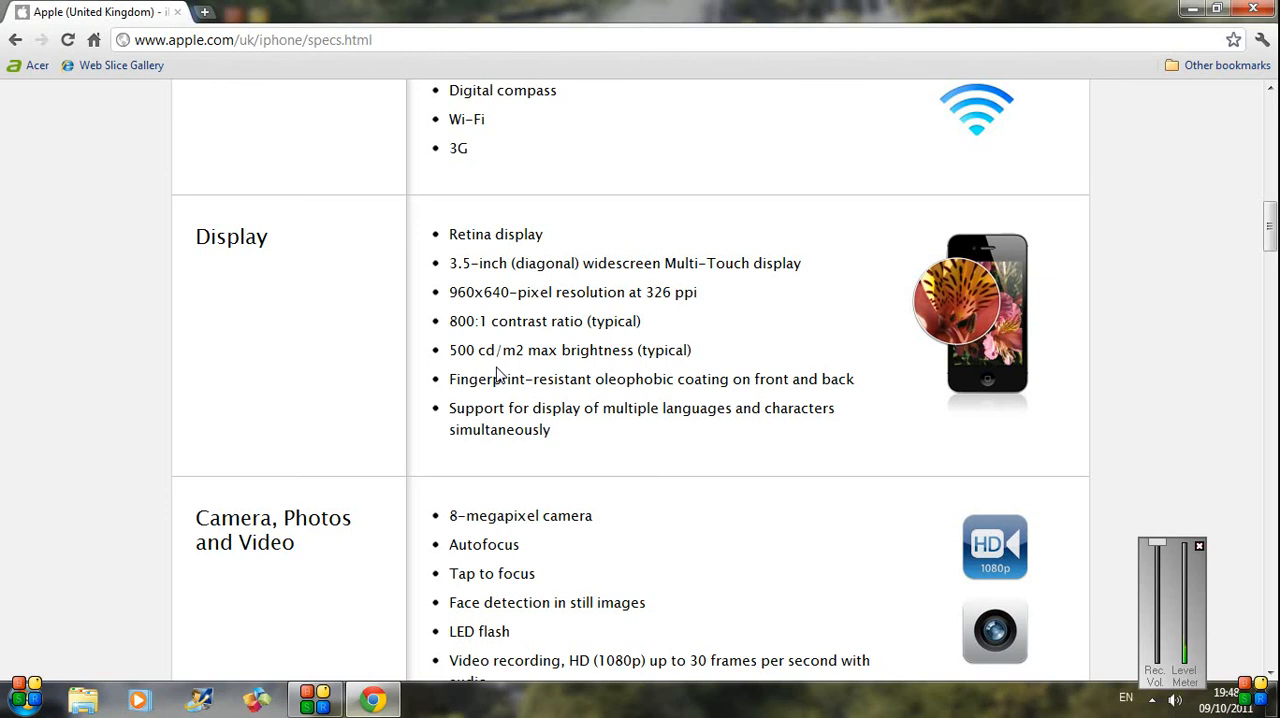
scroll(down, 3)
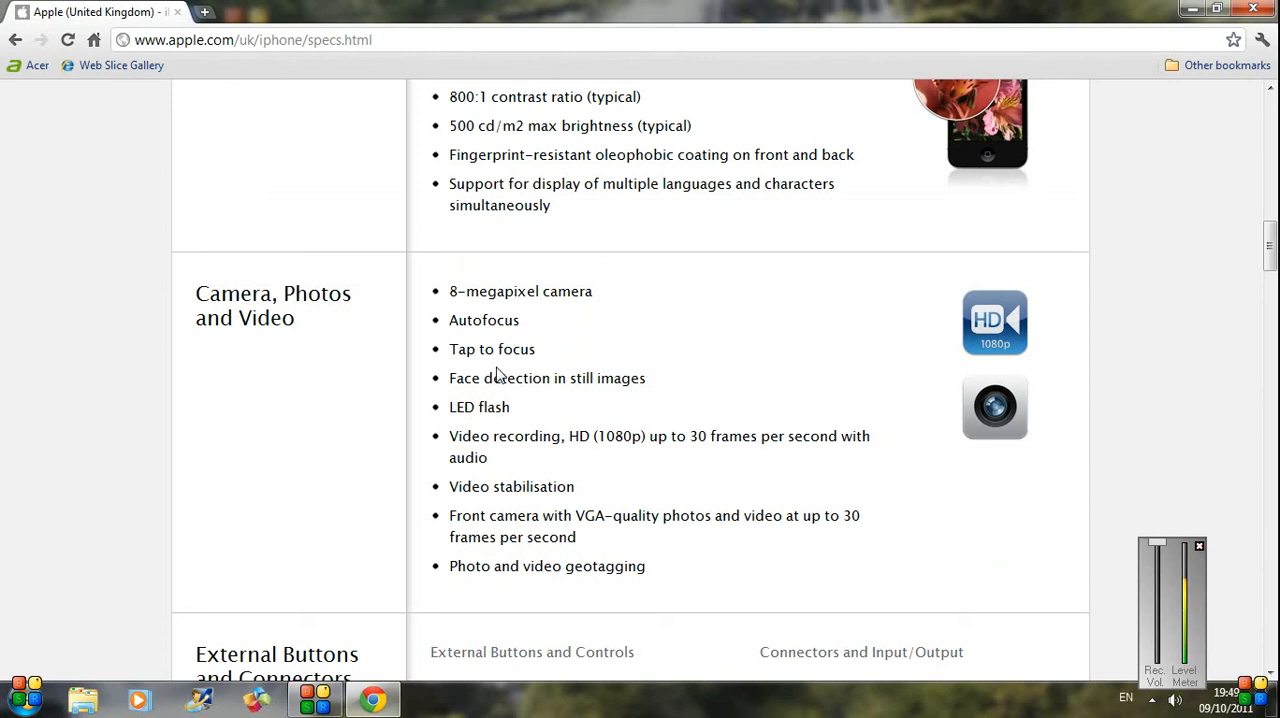
scroll(down, 3)
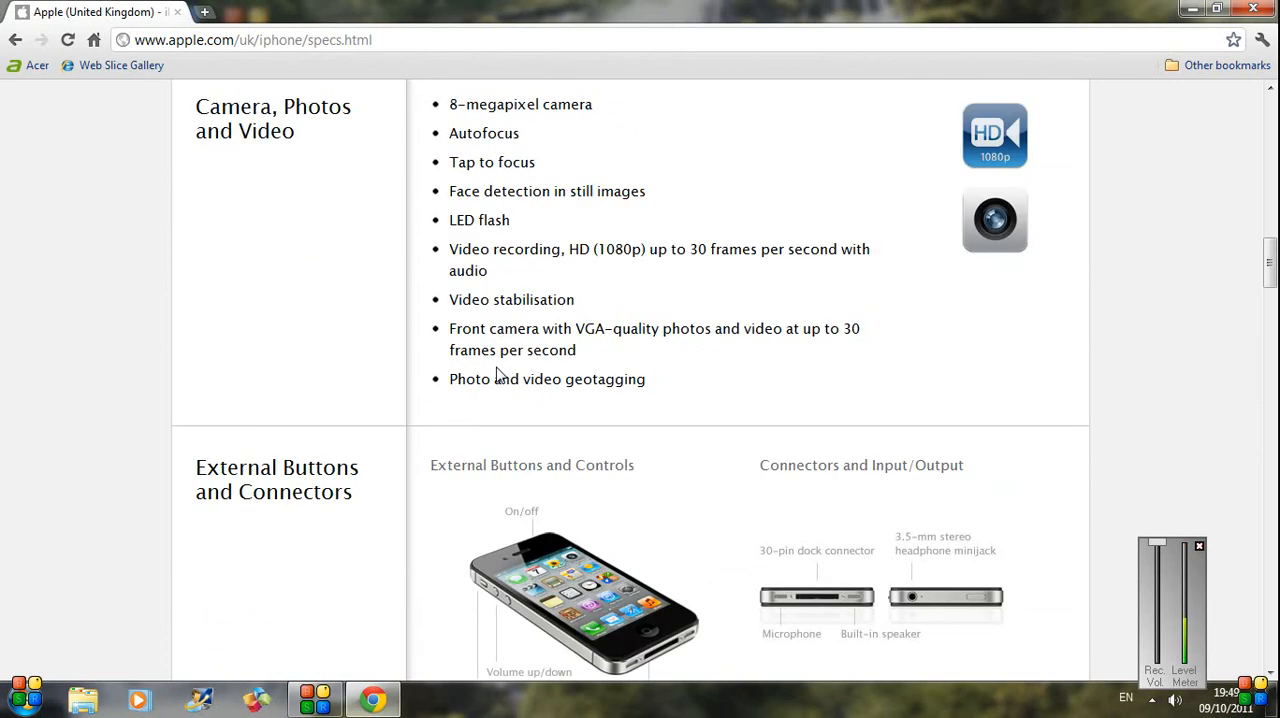
scroll(down, 3)
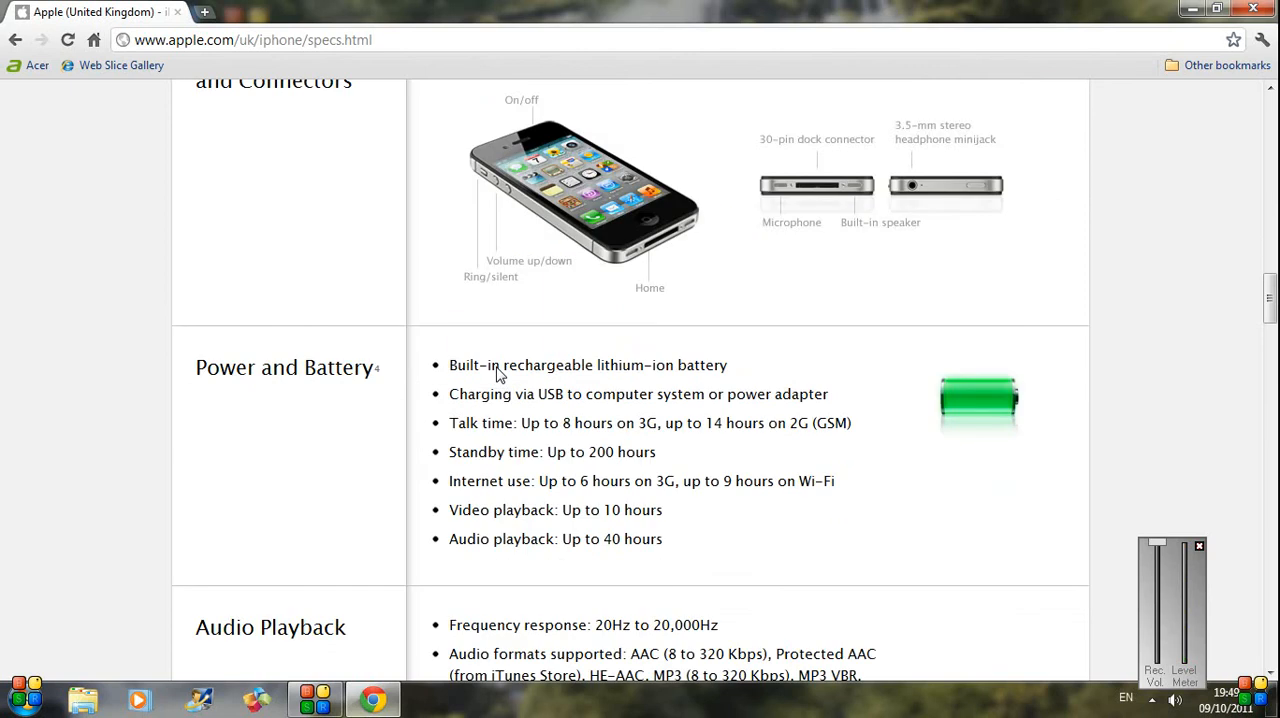
scroll(up, 3)
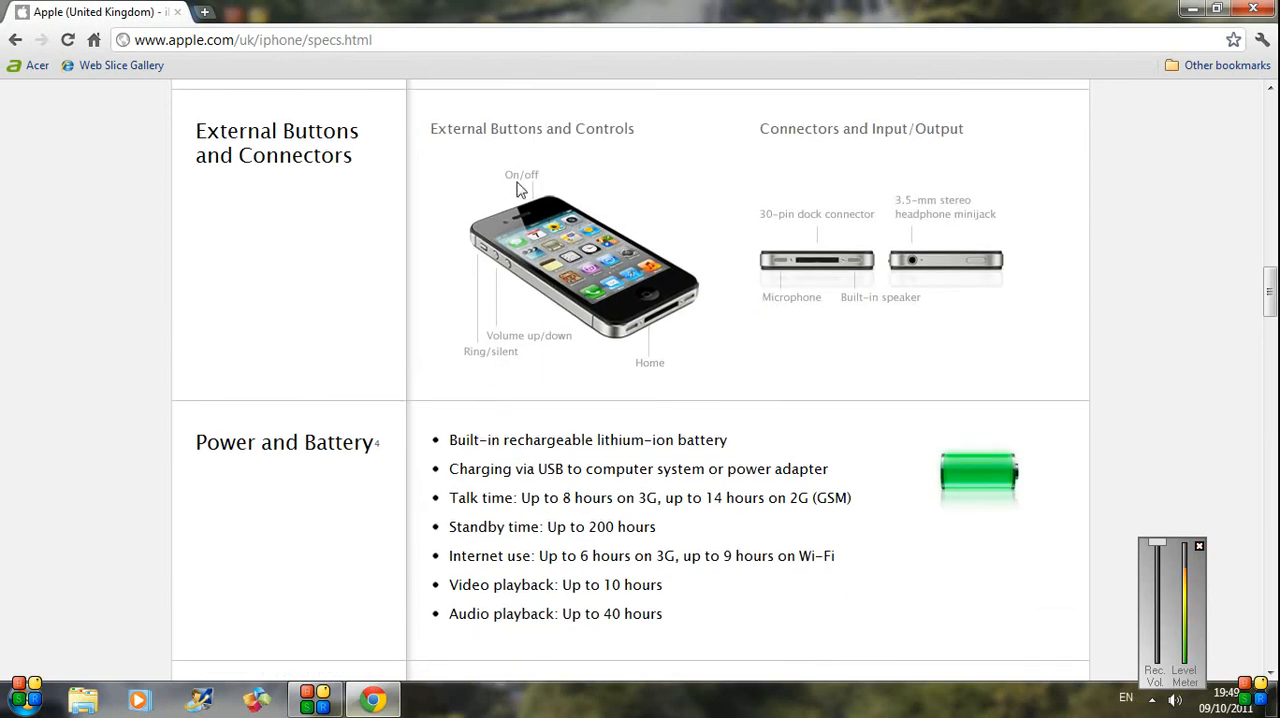
scroll(down, 3)
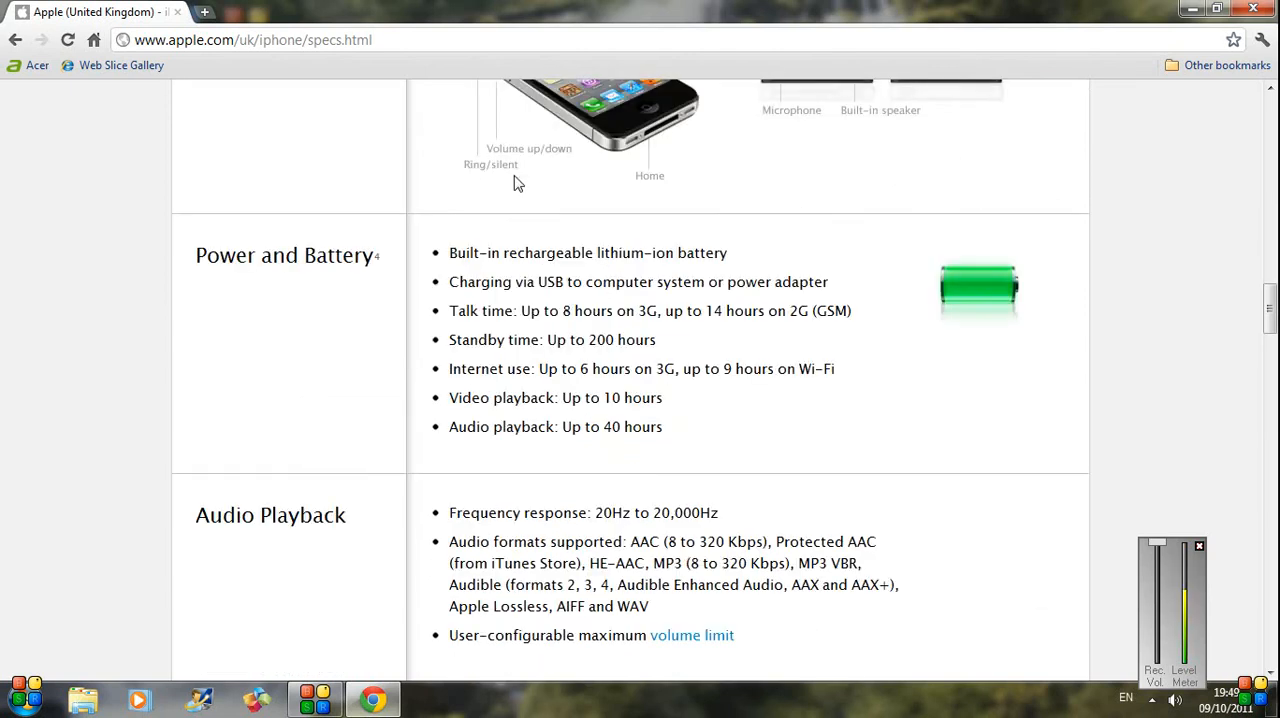
scroll(up, 3)
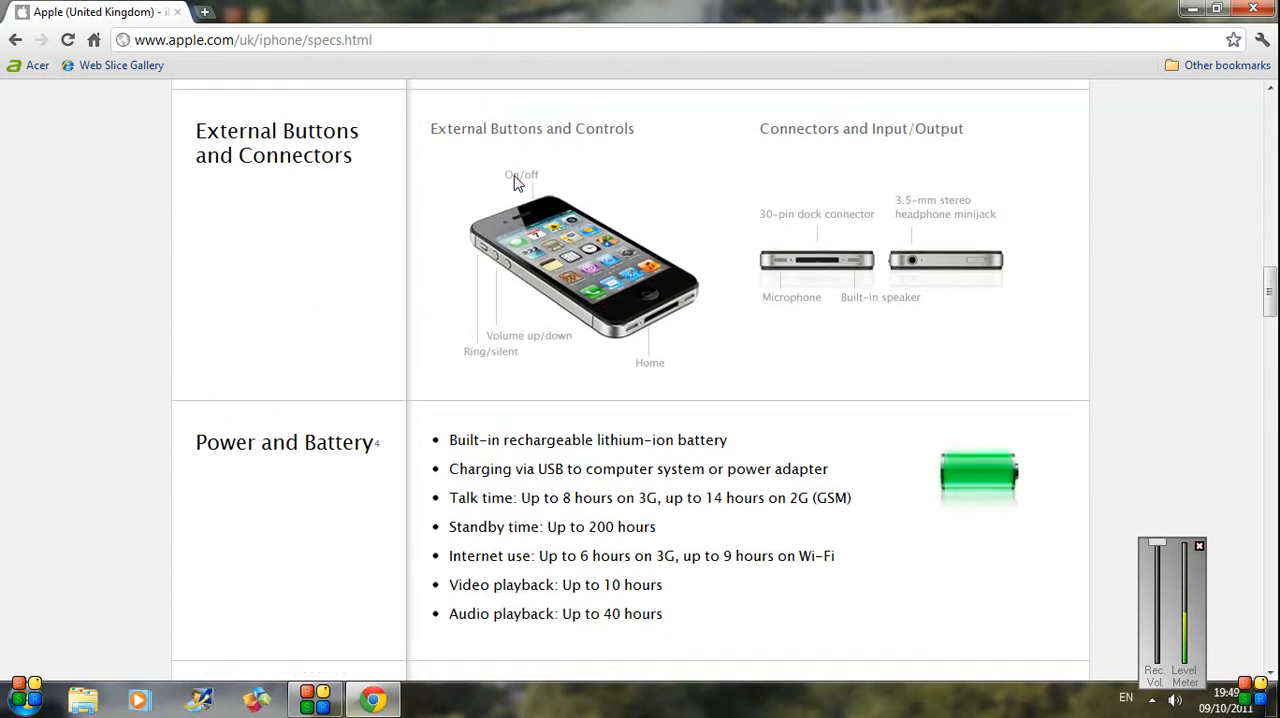
mouse_move(668, 298)
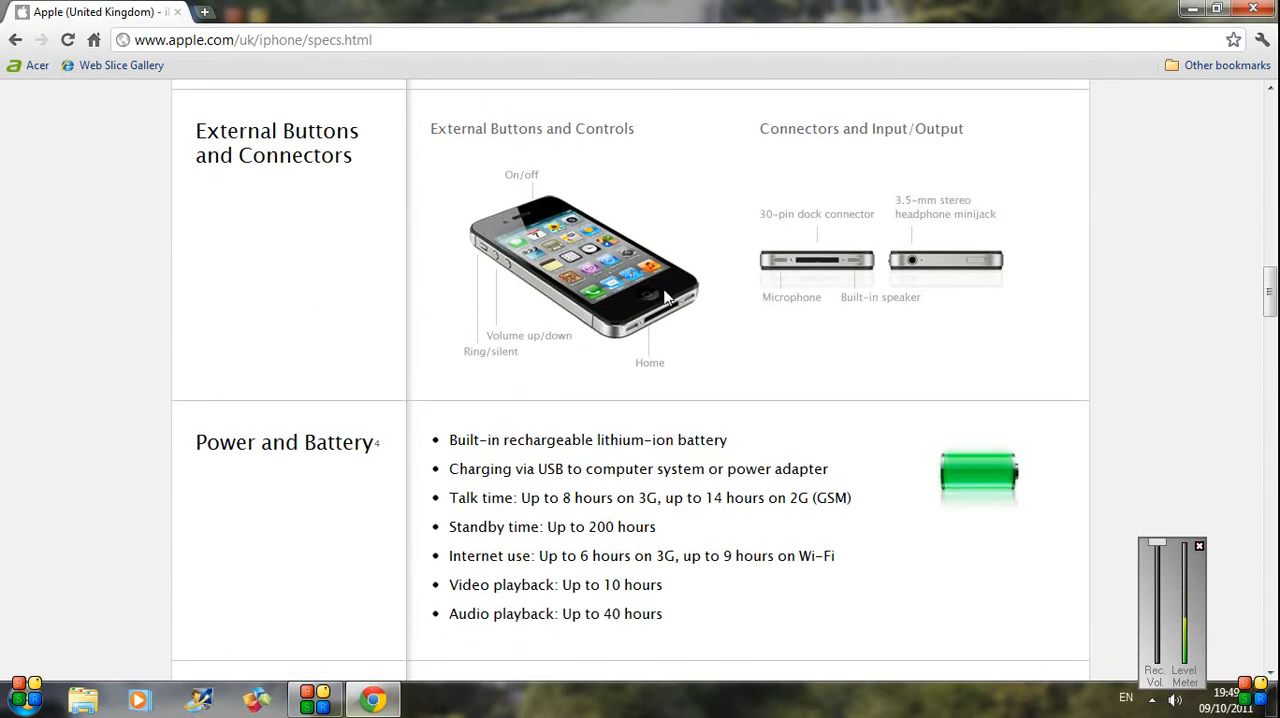
mouse_move(792, 344)
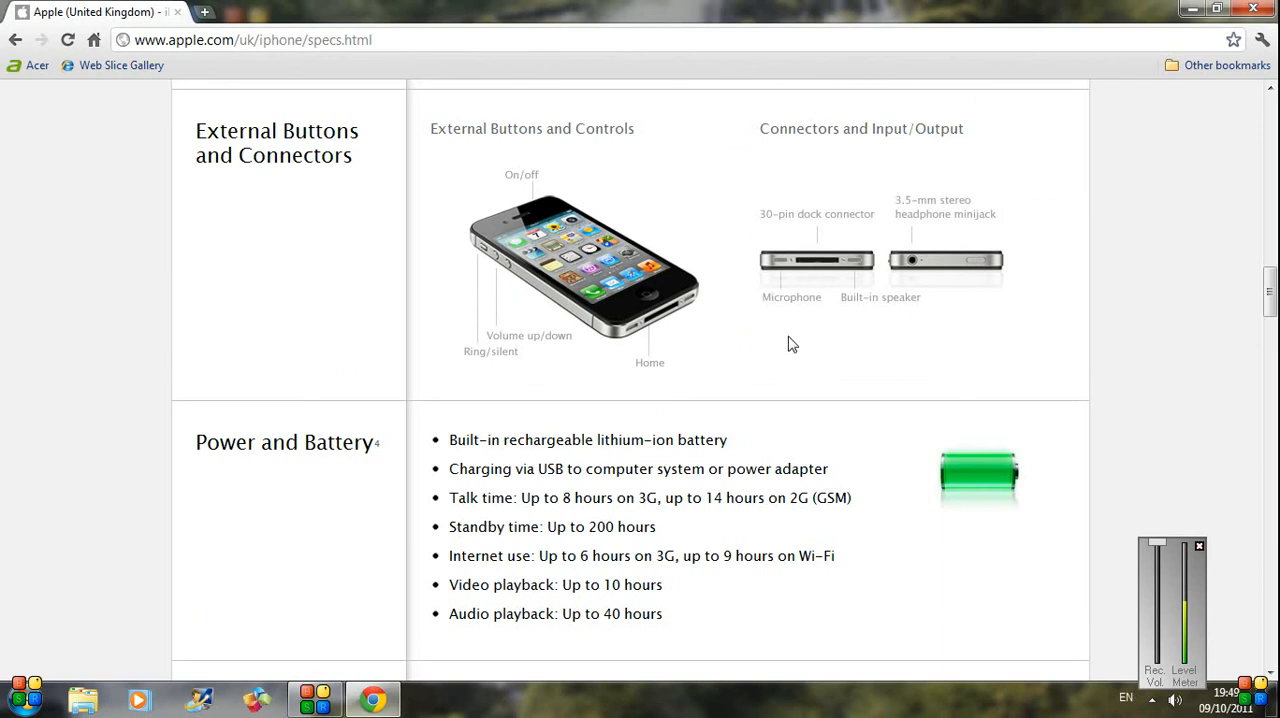
mouse_move(836, 284)
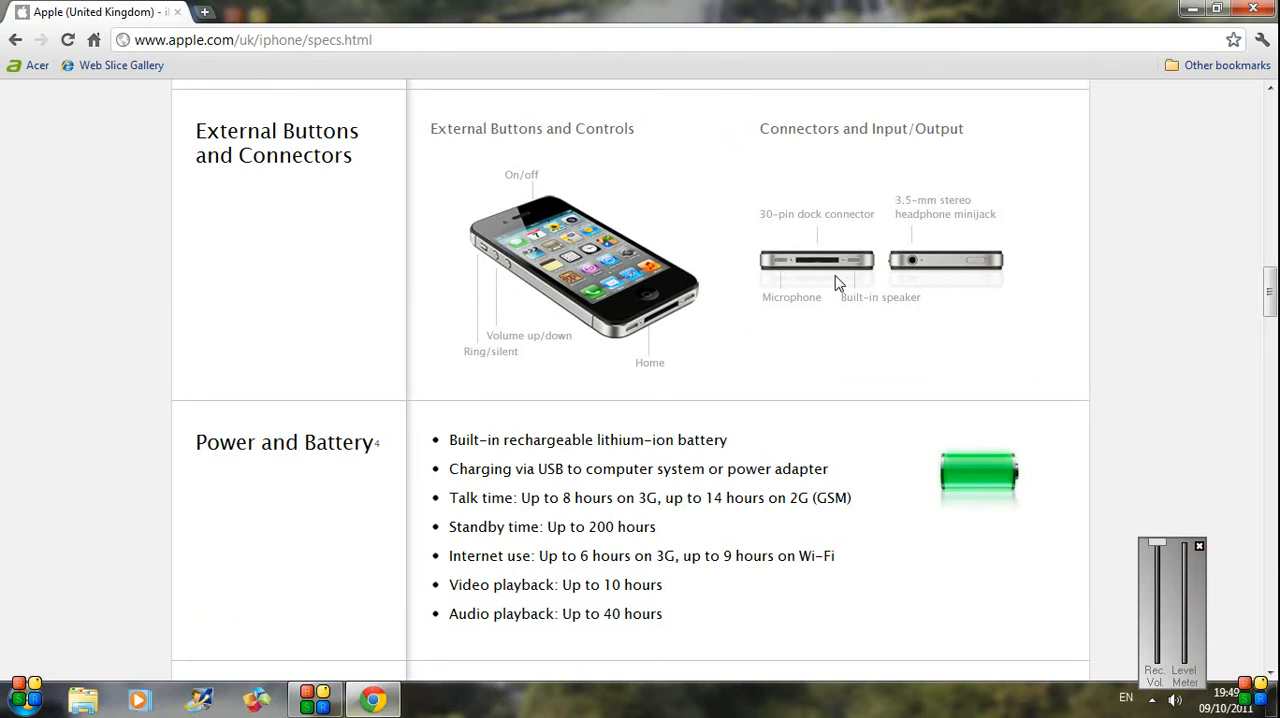
mouse_move(942, 216)
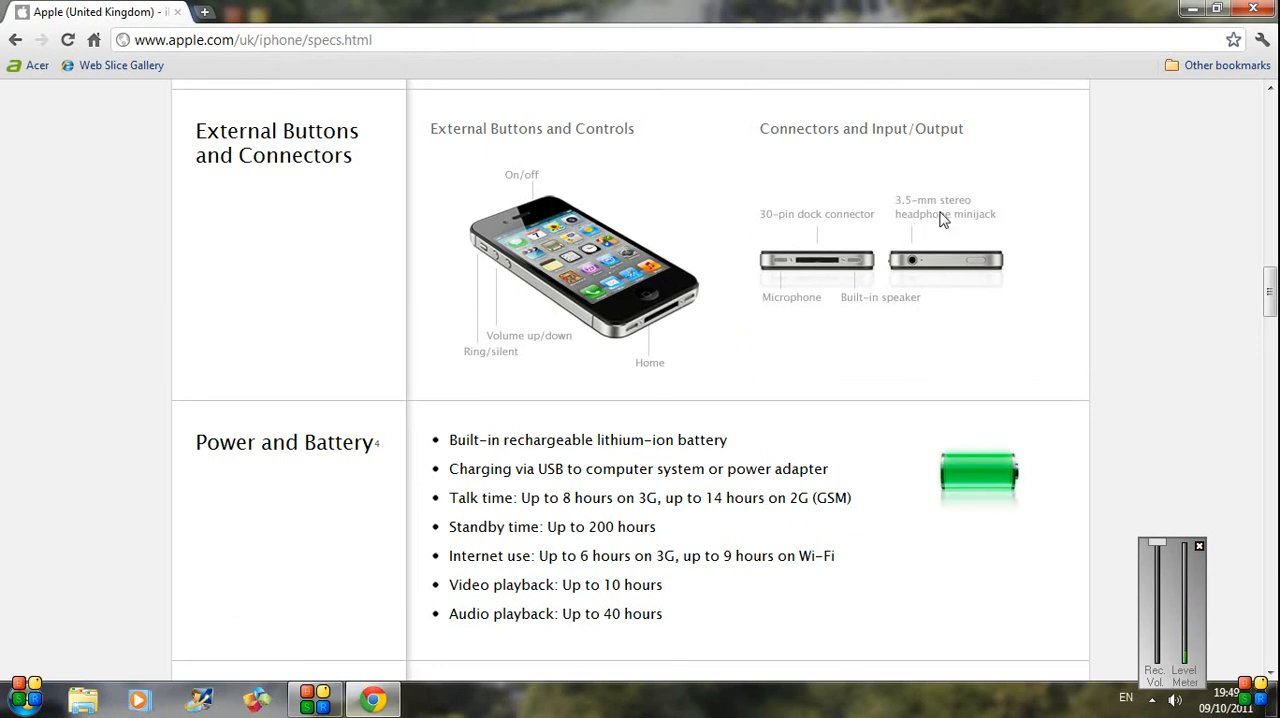
scroll(down, 3)
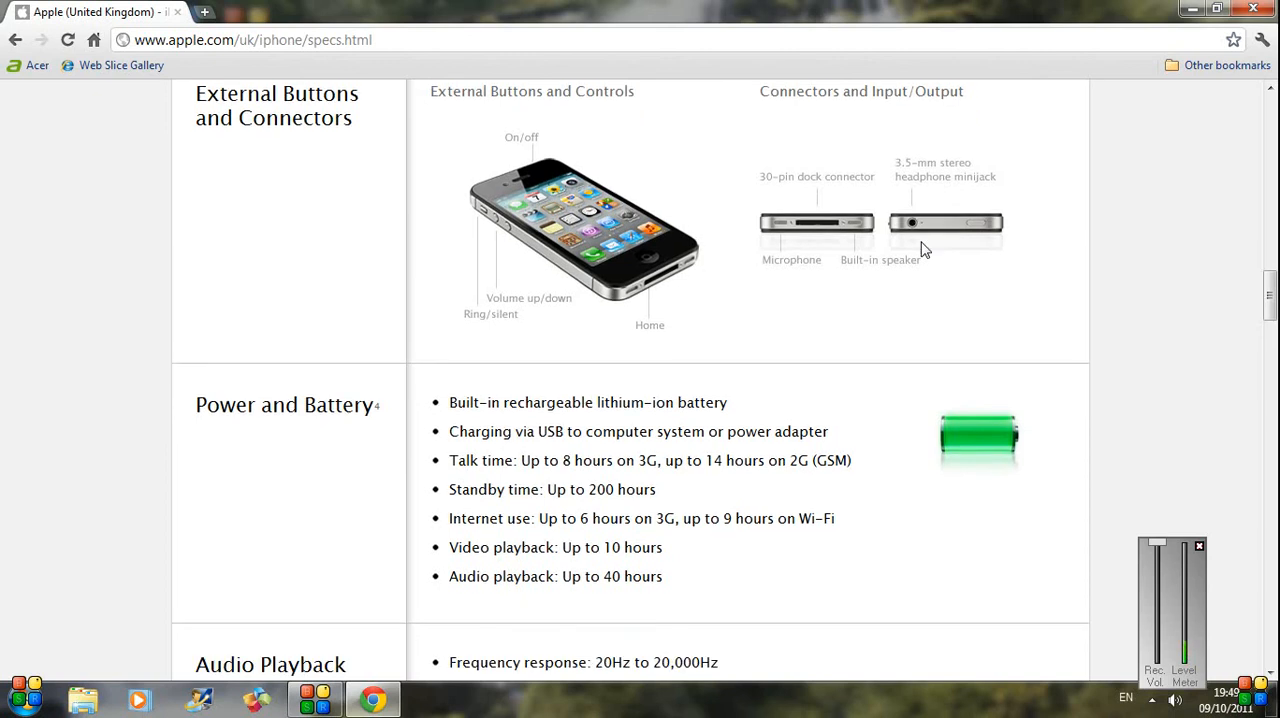
scroll(down, 3)
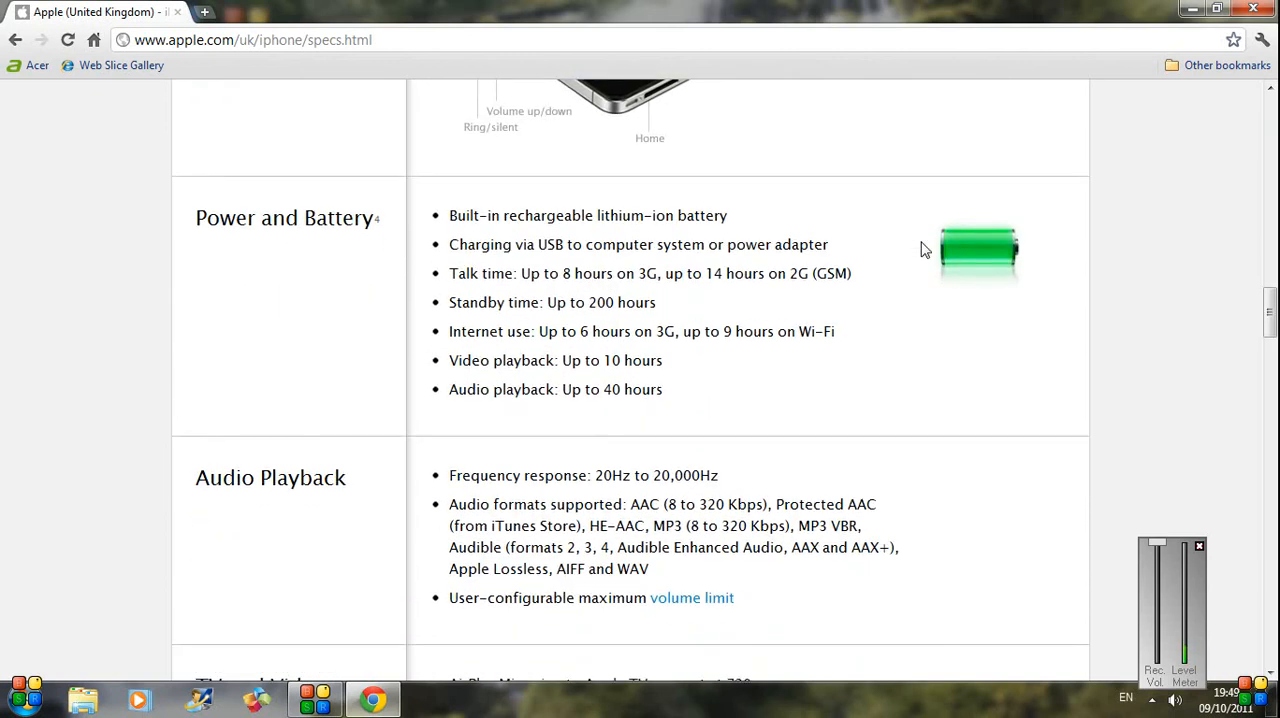
scroll(down, 3)
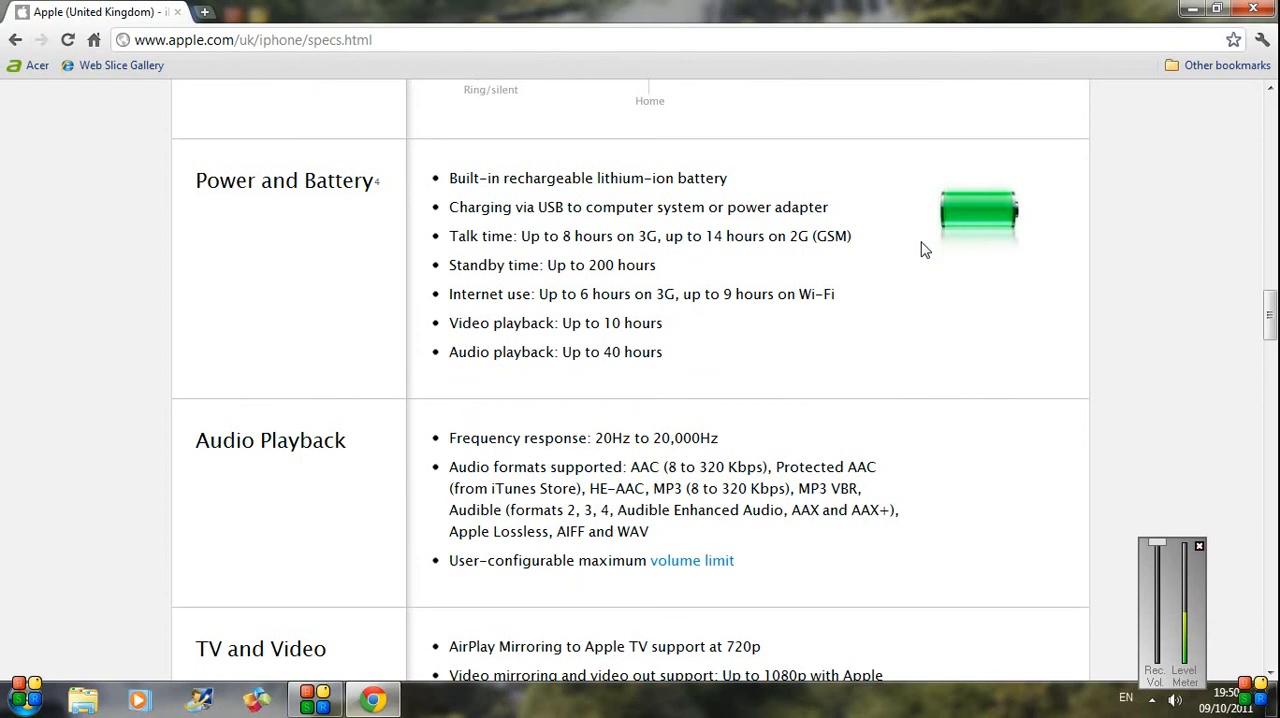
scroll(down, 3)
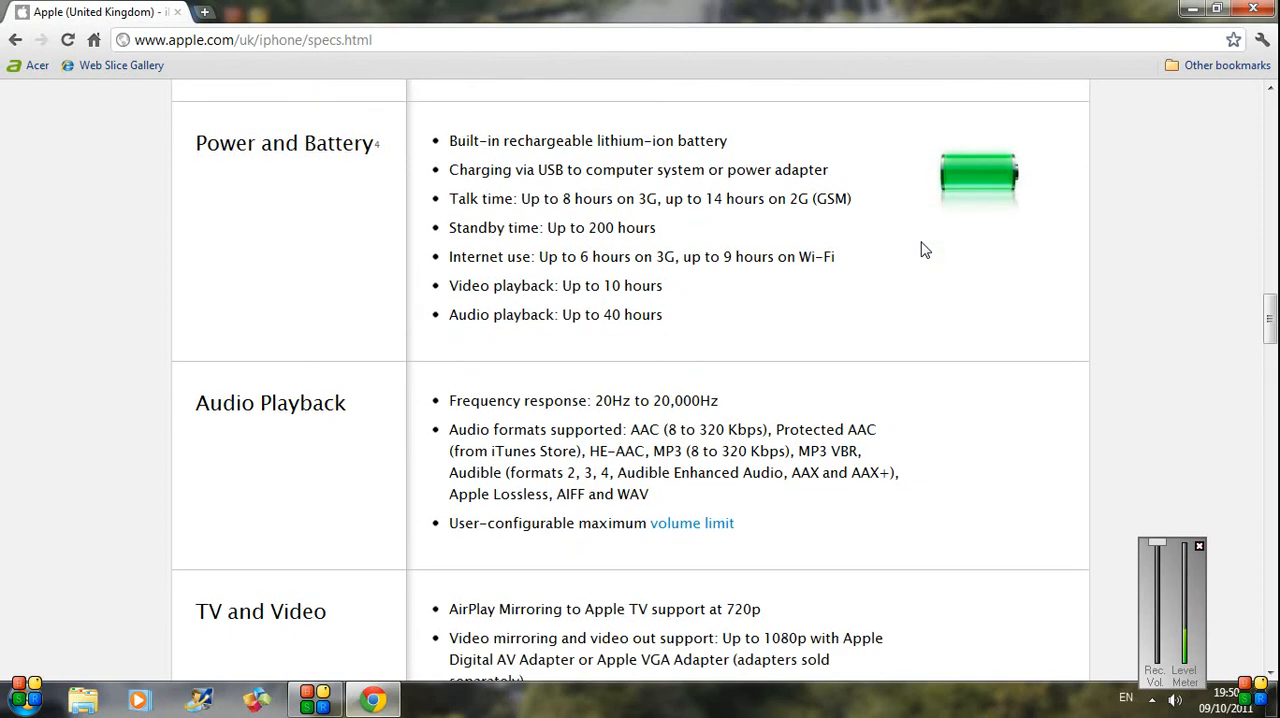
scroll(down, 3)
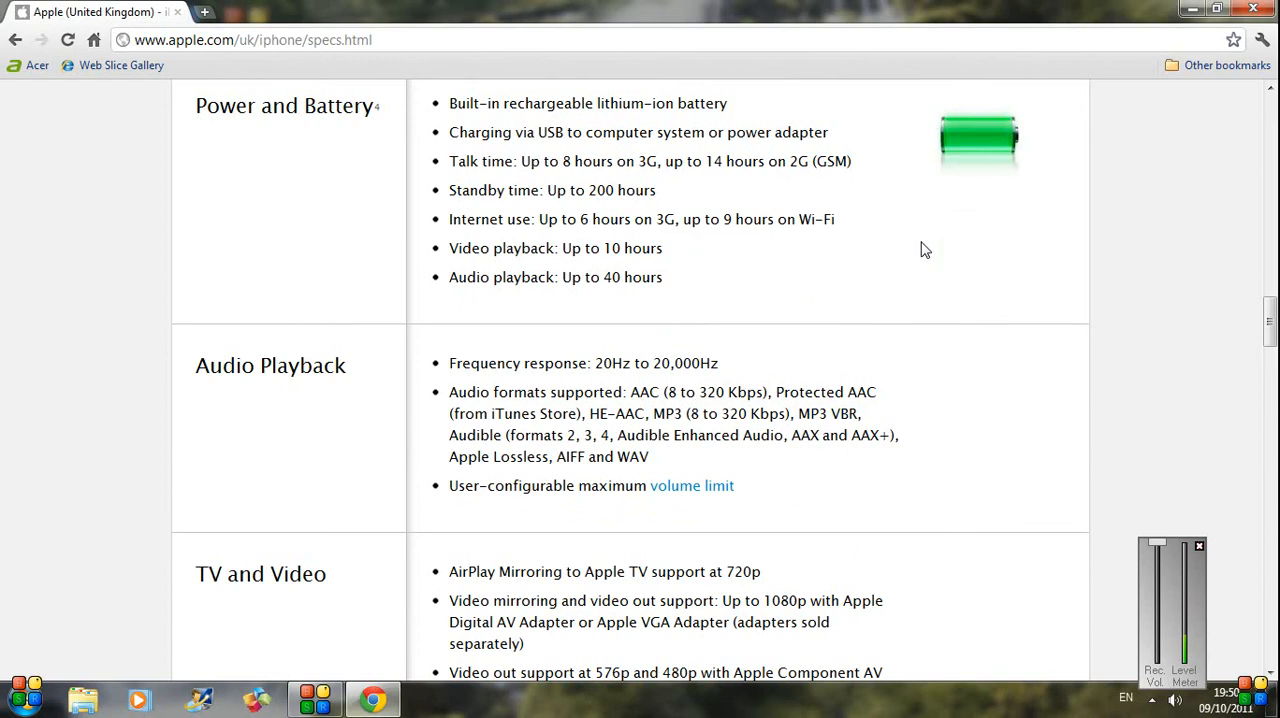
scroll(down, 3)
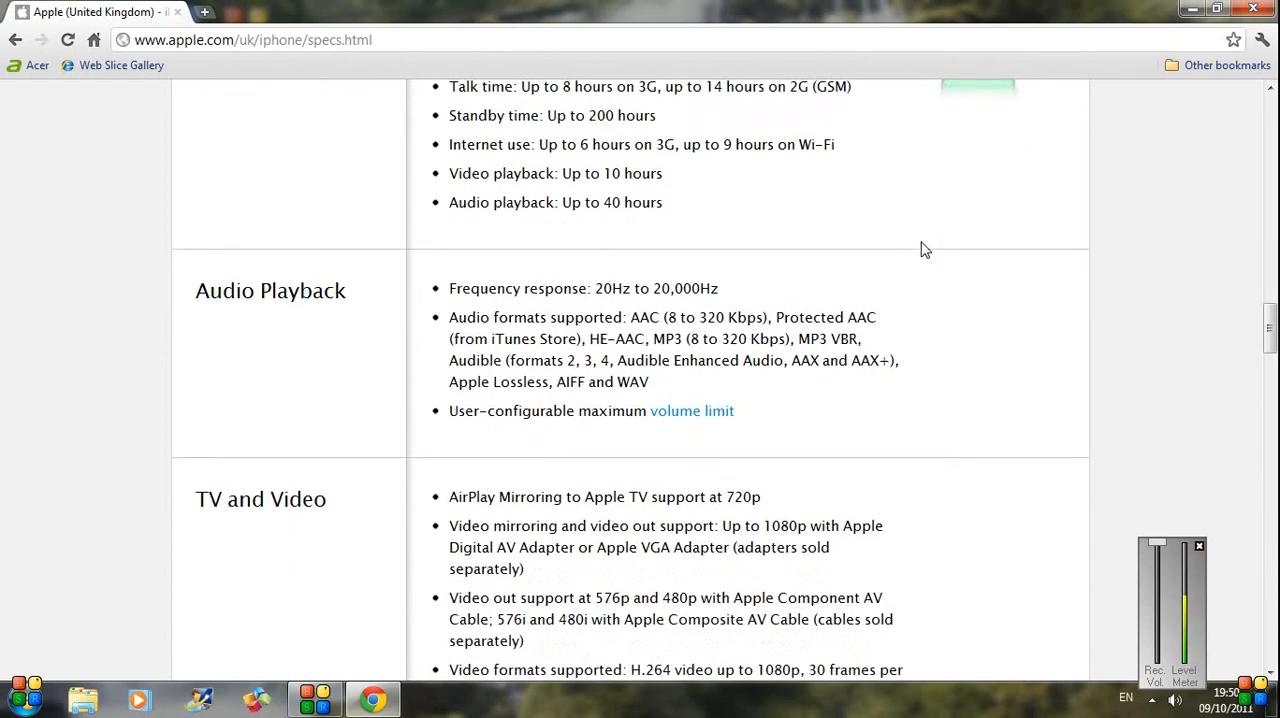
scroll(down, 3)
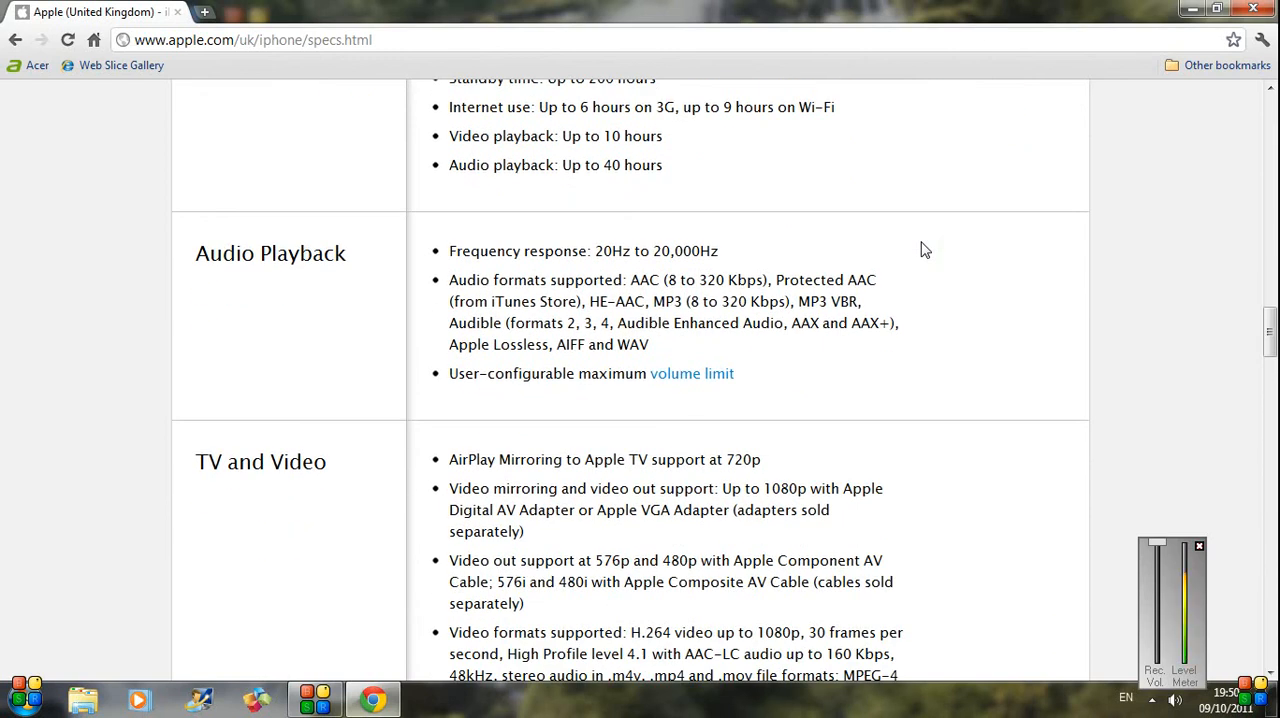
scroll(down, 3)
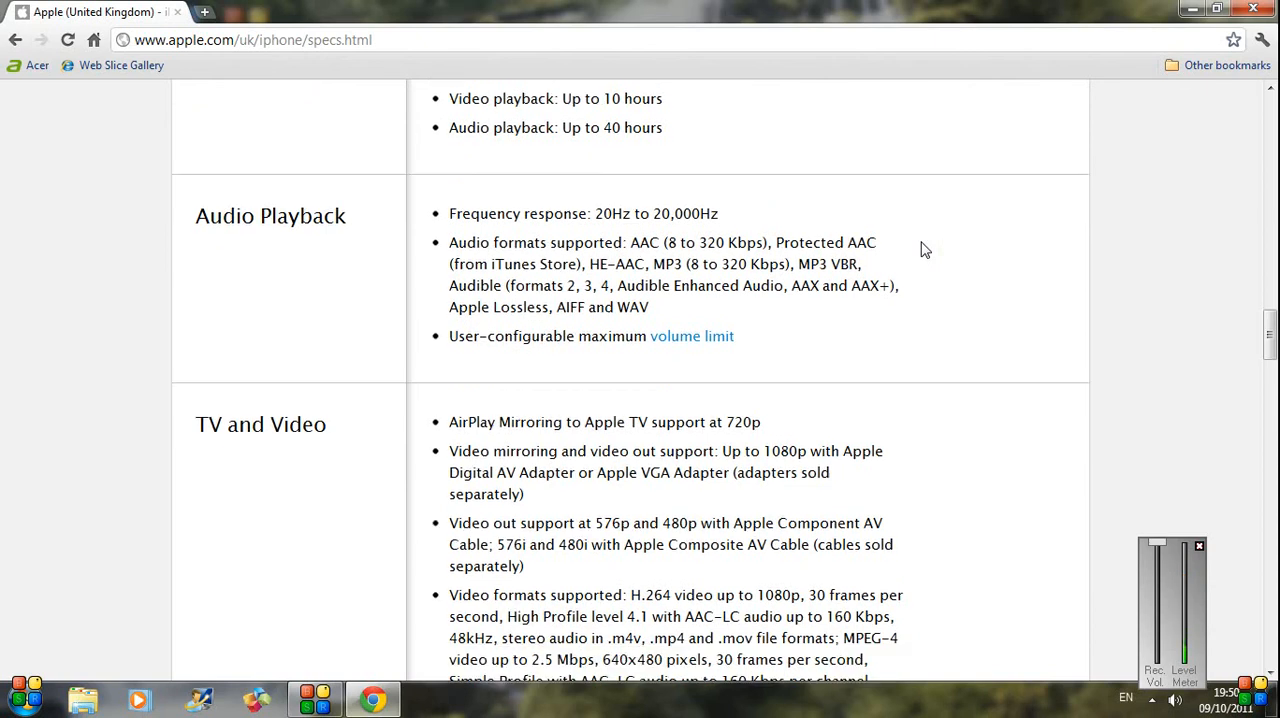
scroll(down, 3)
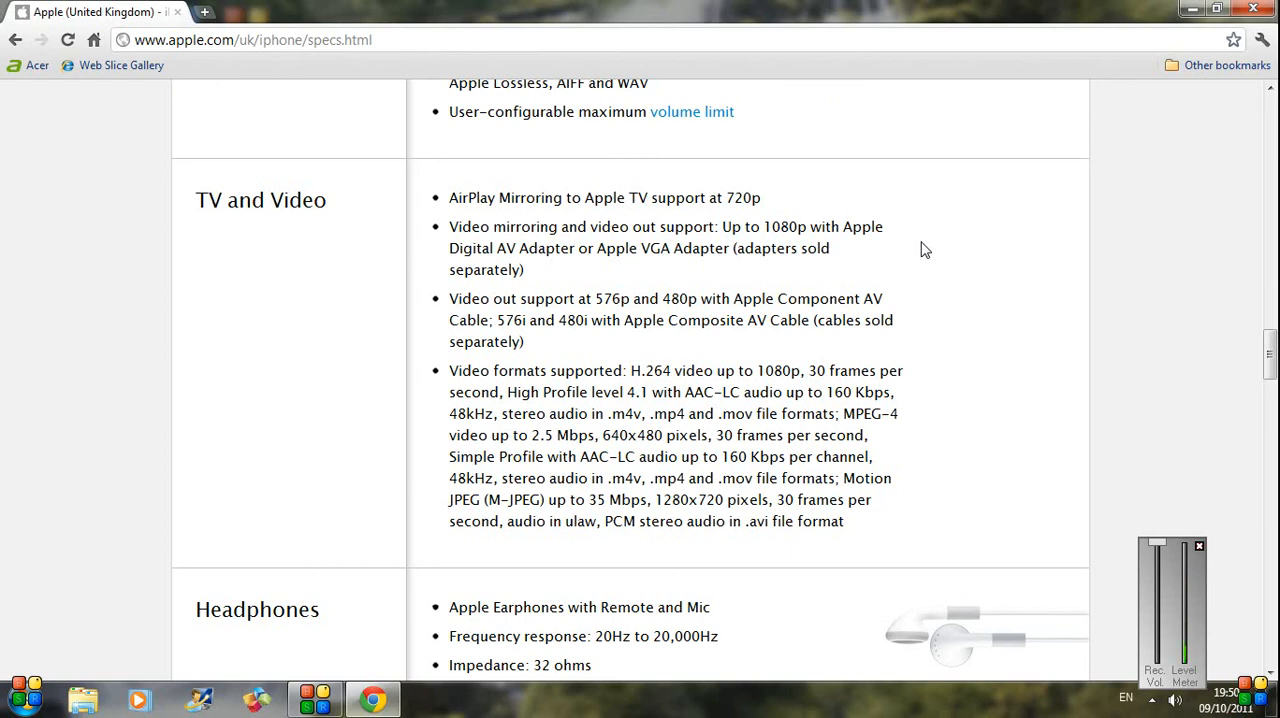
scroll(down, 3)
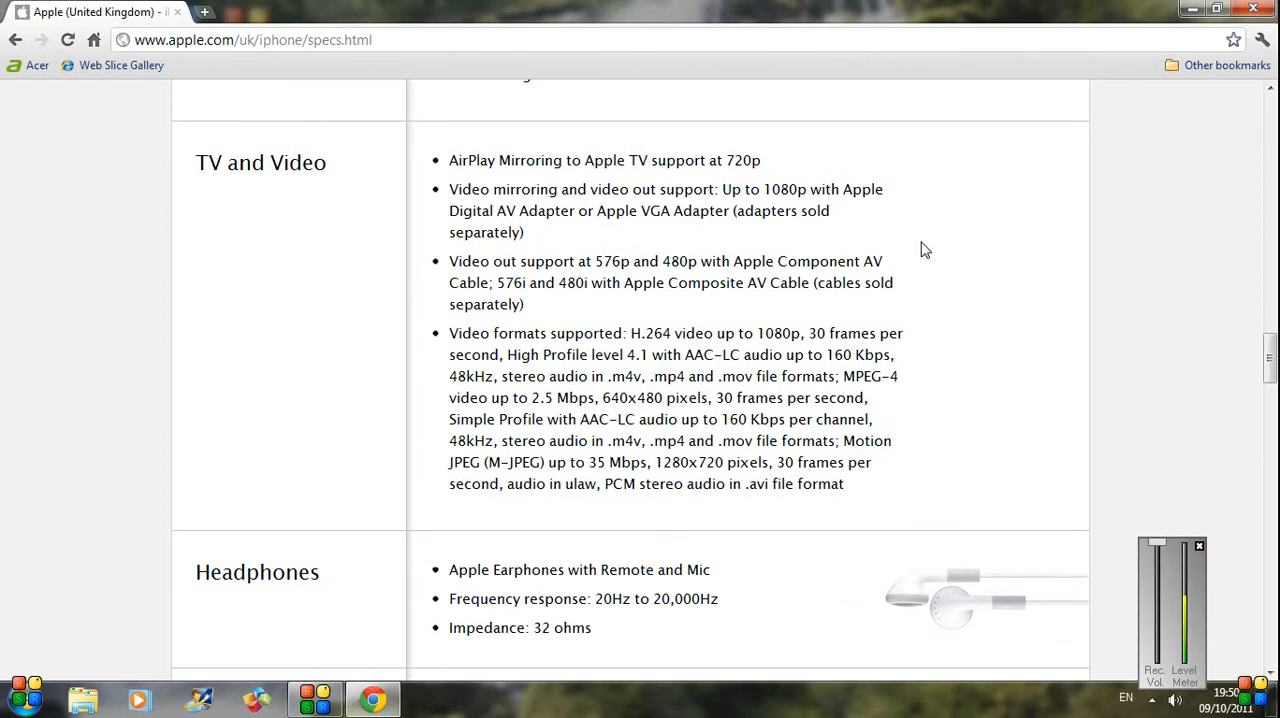
scroll(down, 3)
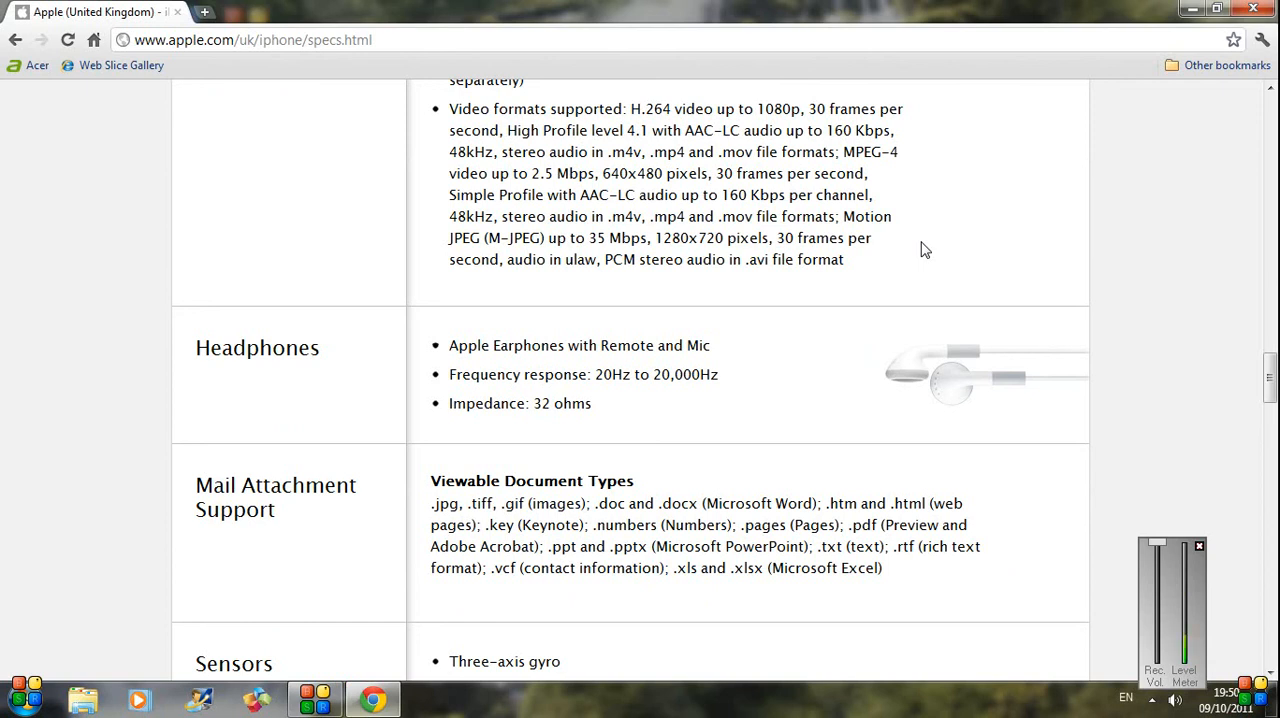
scroll(down, 3)
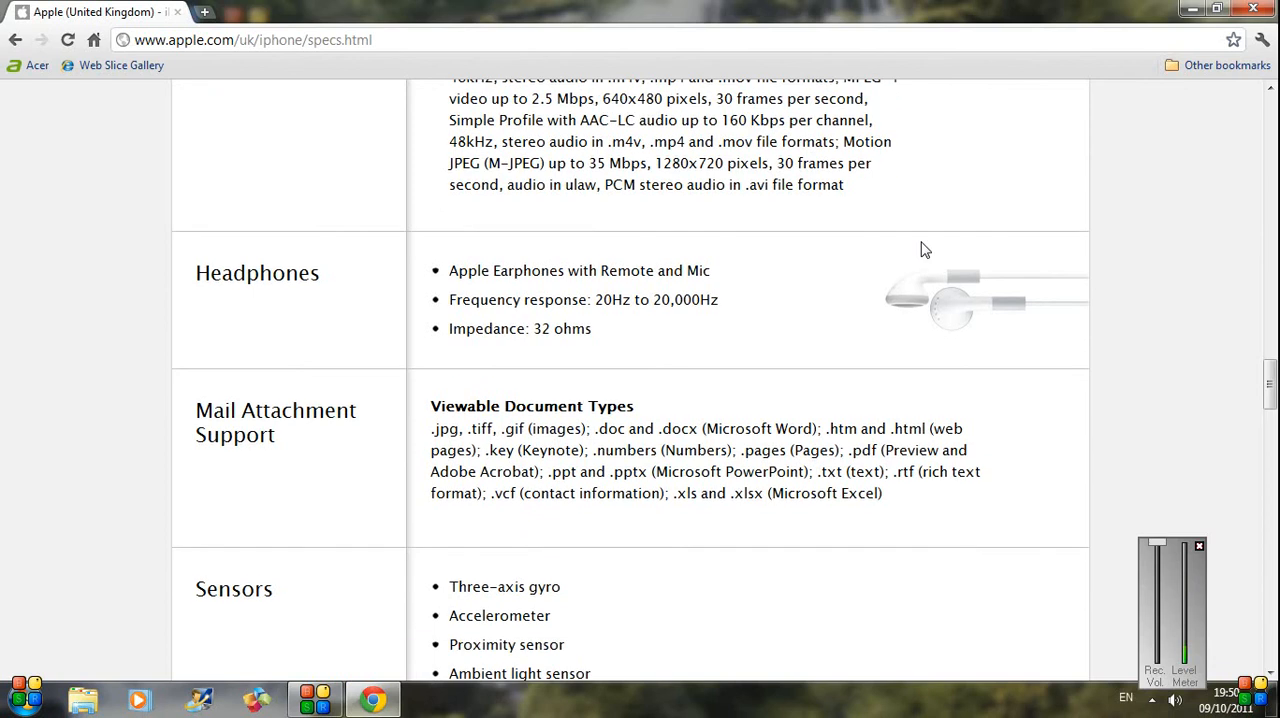
scroll(down, 3)
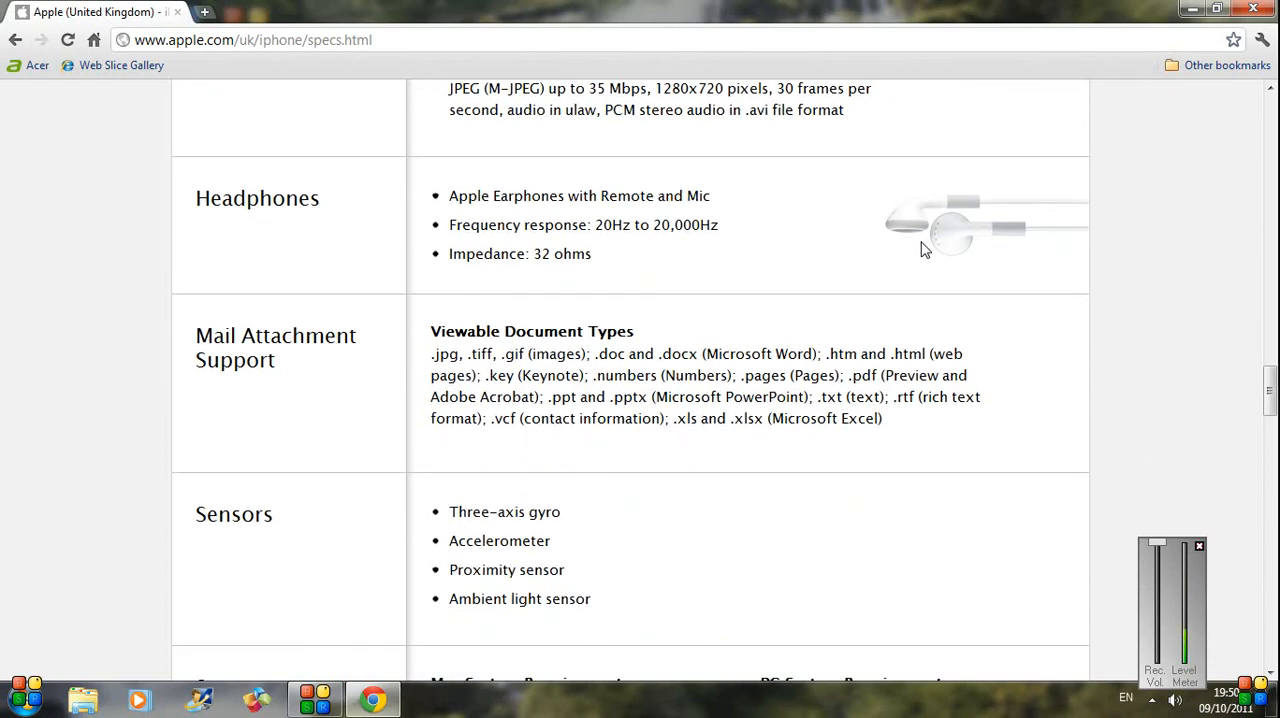
scroll(down, 3)
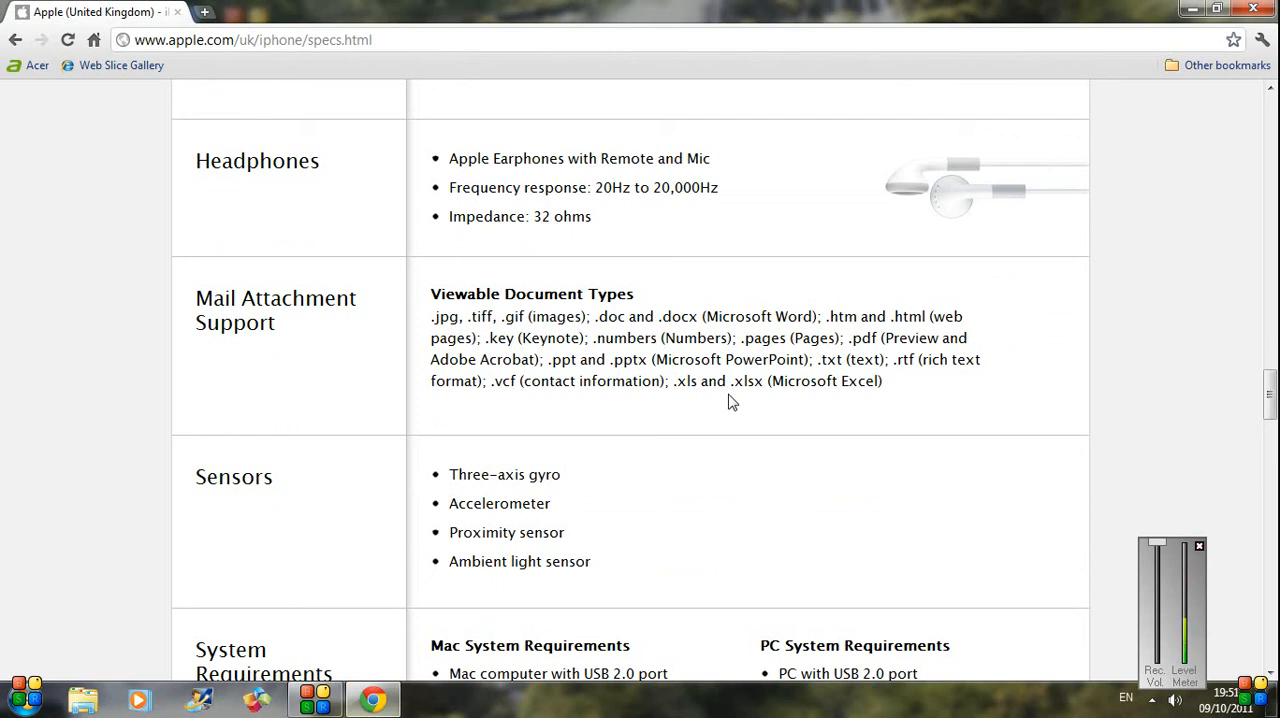
scroll(down, 3)
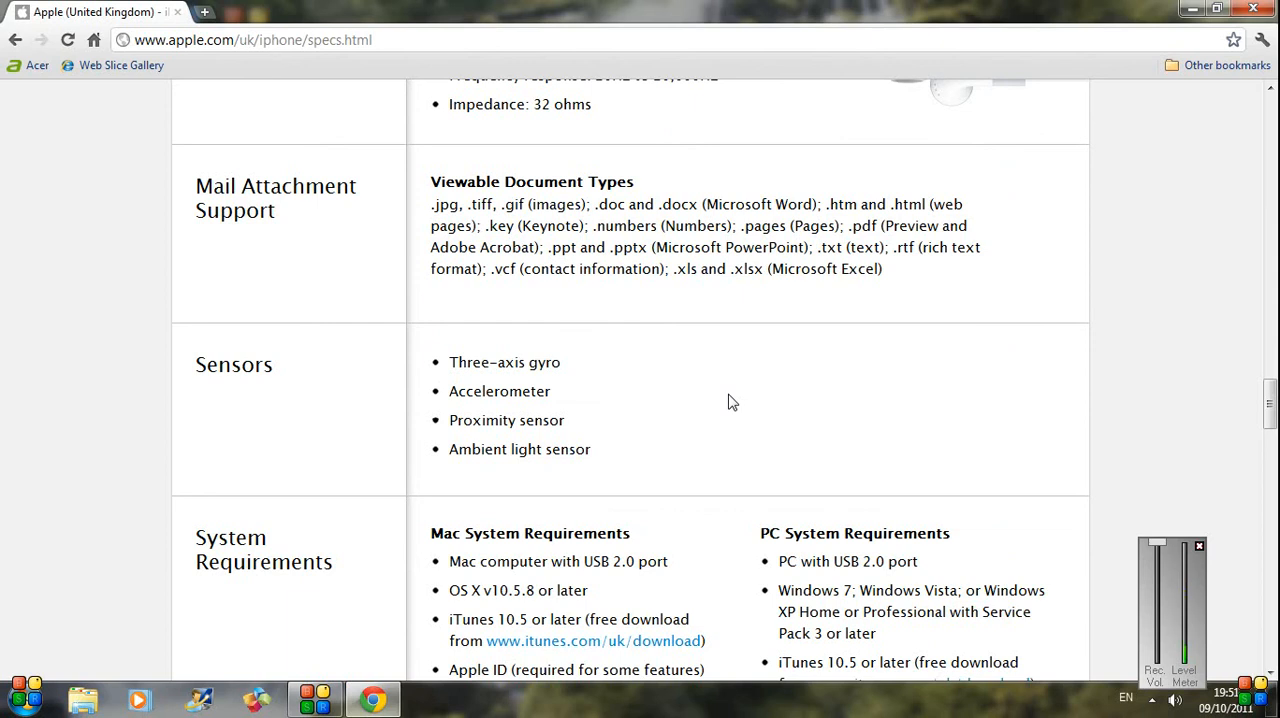
scroll(down, 3)
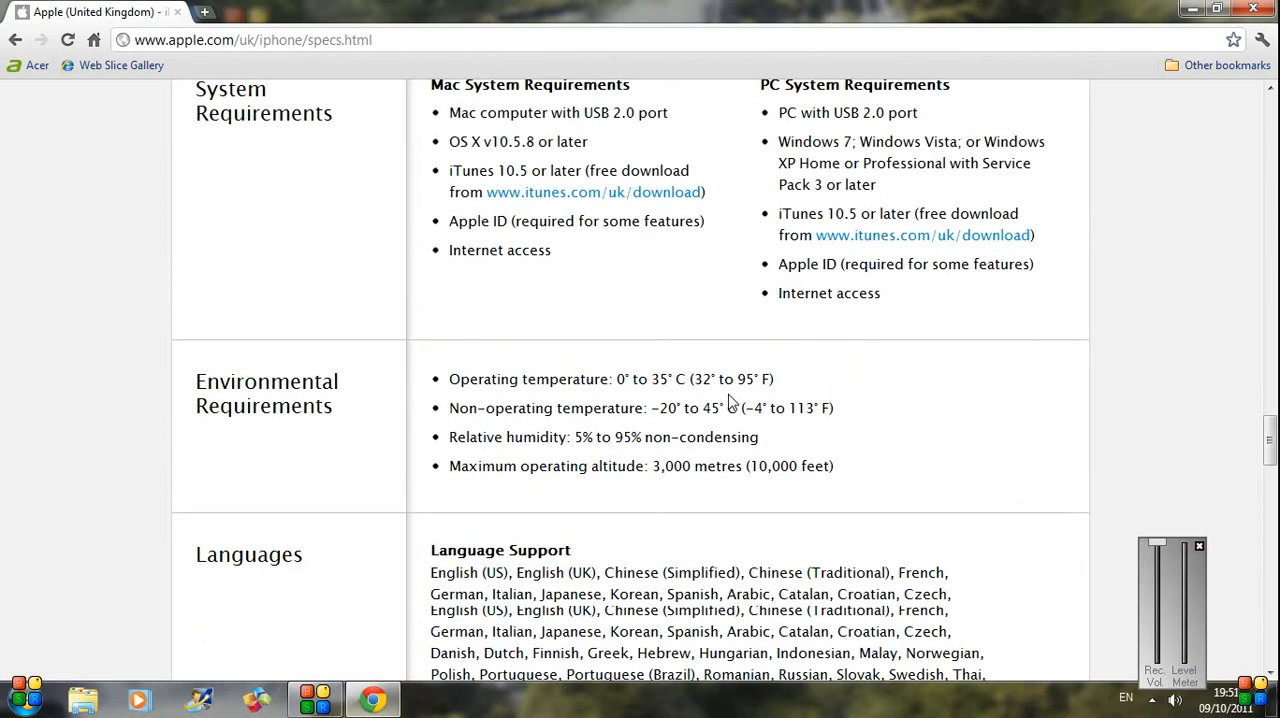
scroll(down, 3)
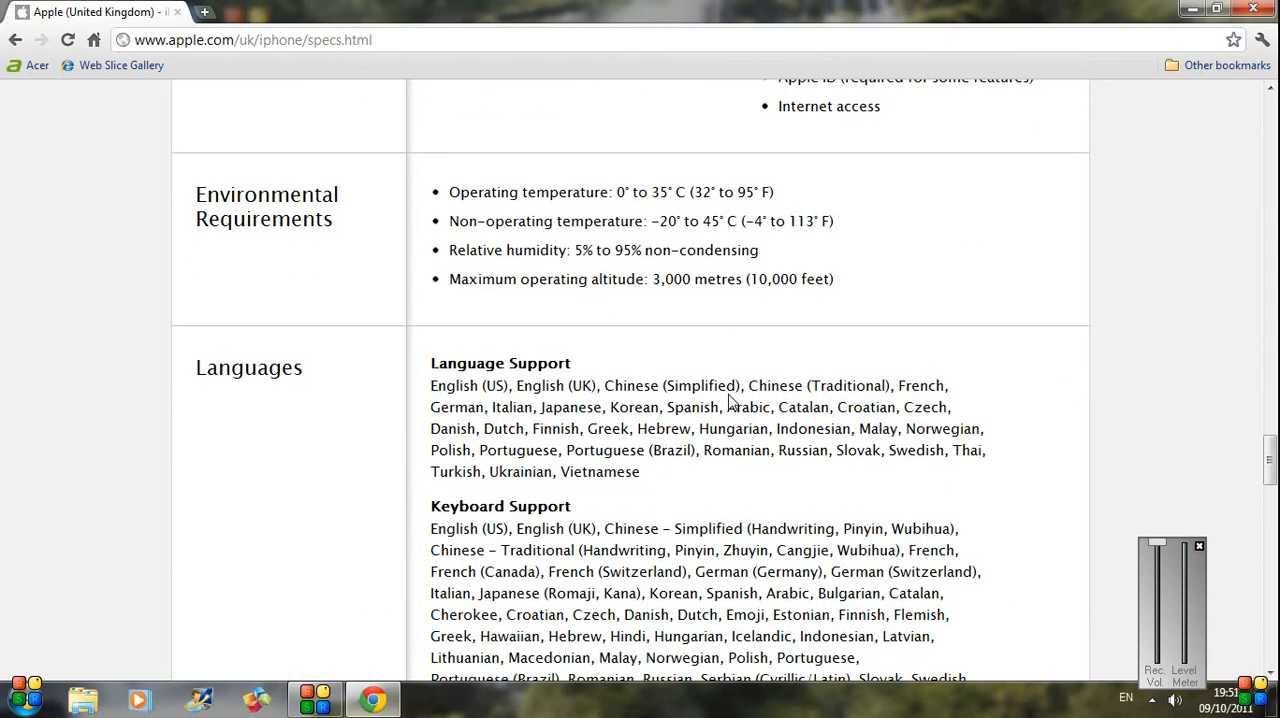
scroll(down, 3)
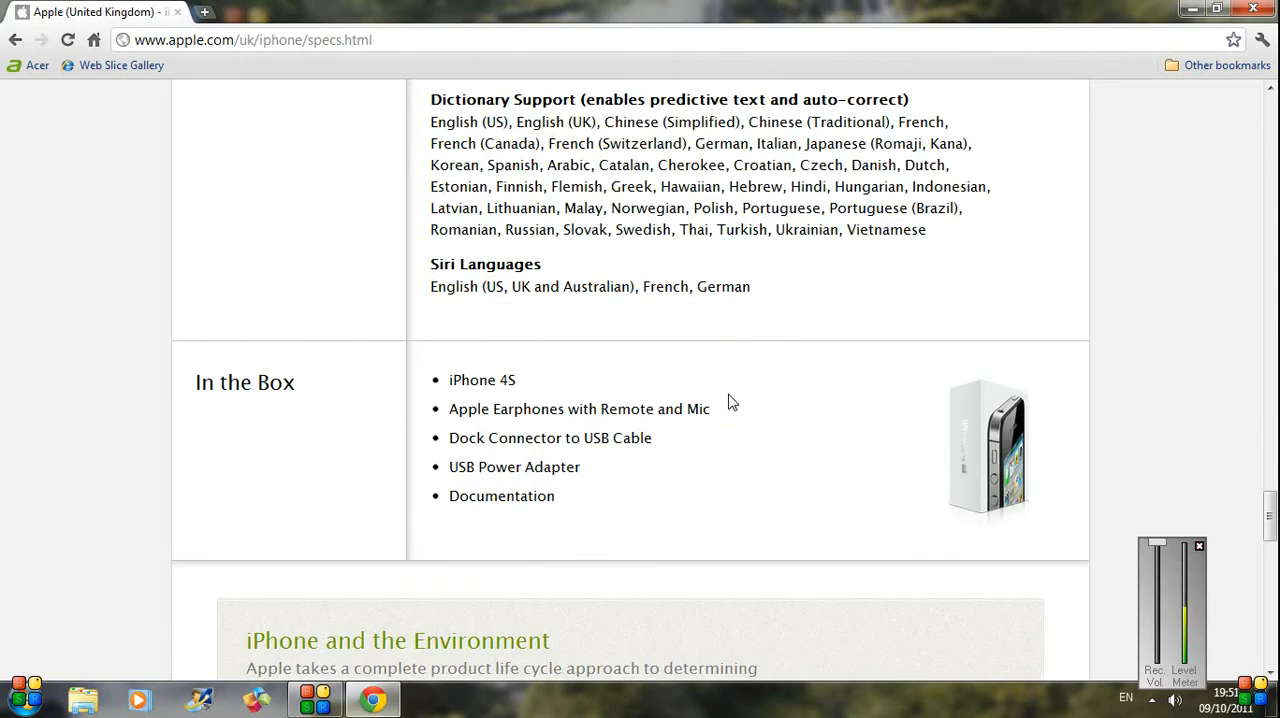
mouse_move(446, 352)
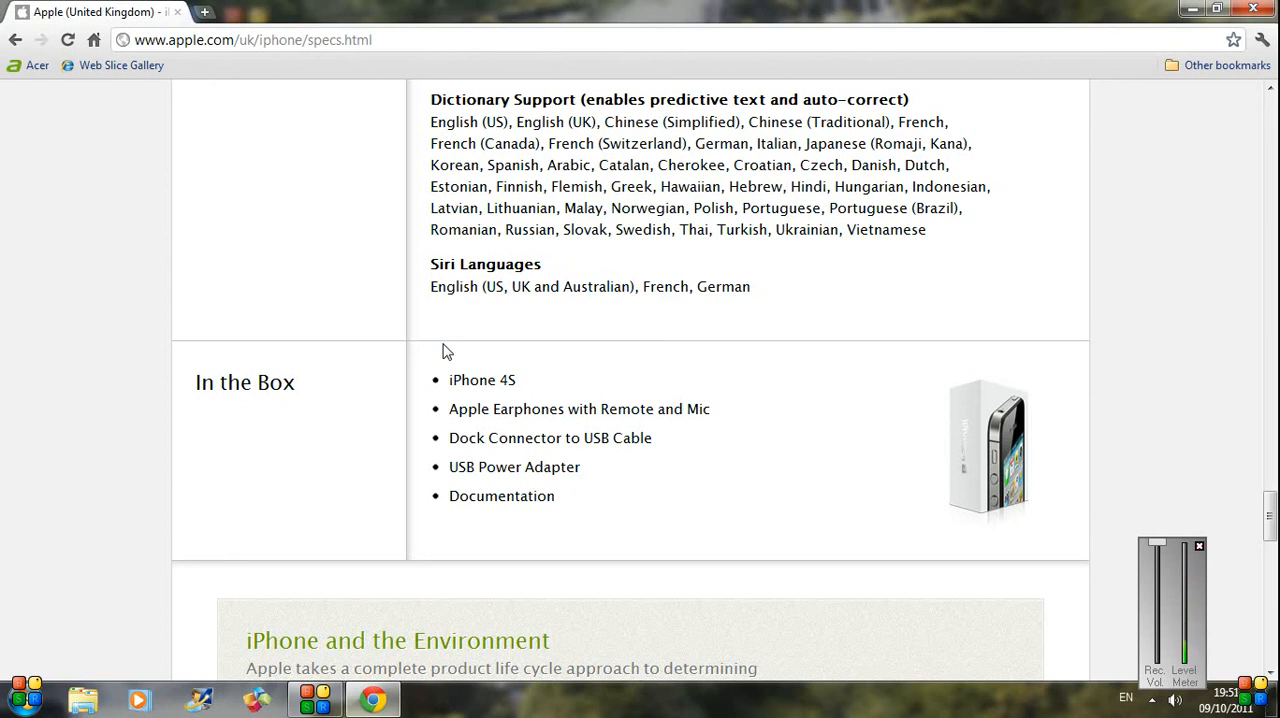
mouse_move(492, 360)
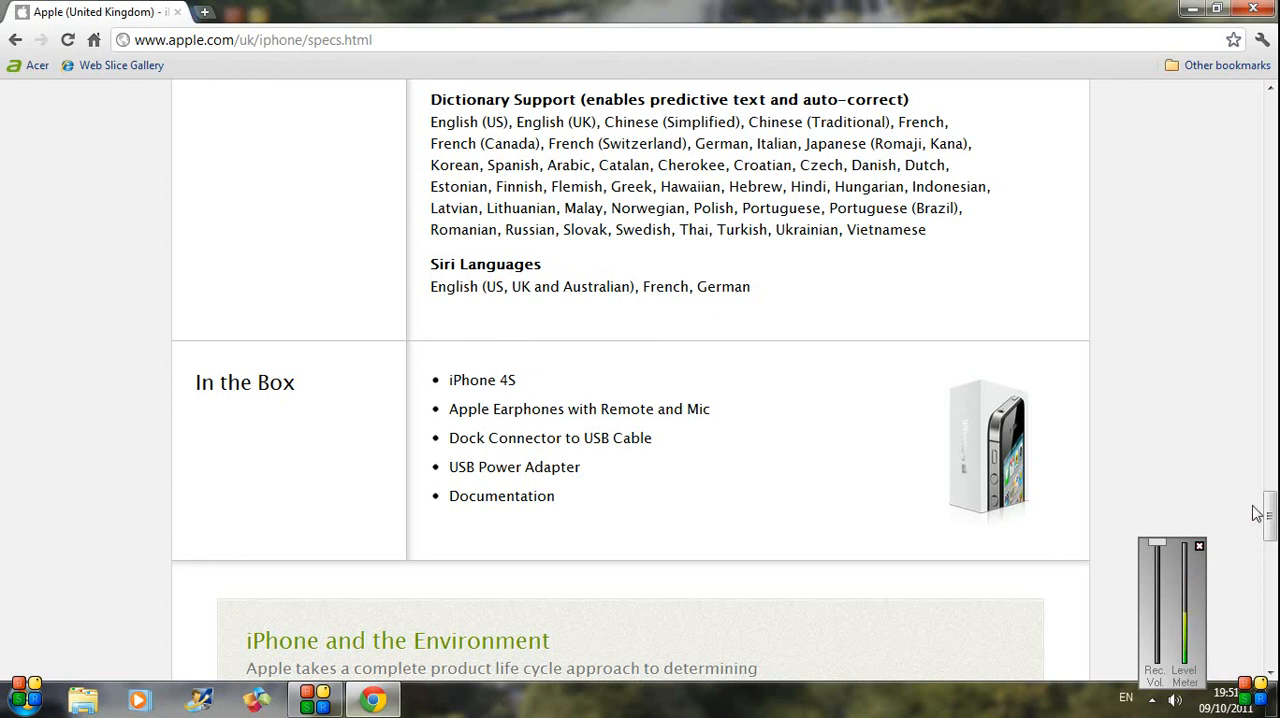
scroll(up, 3)
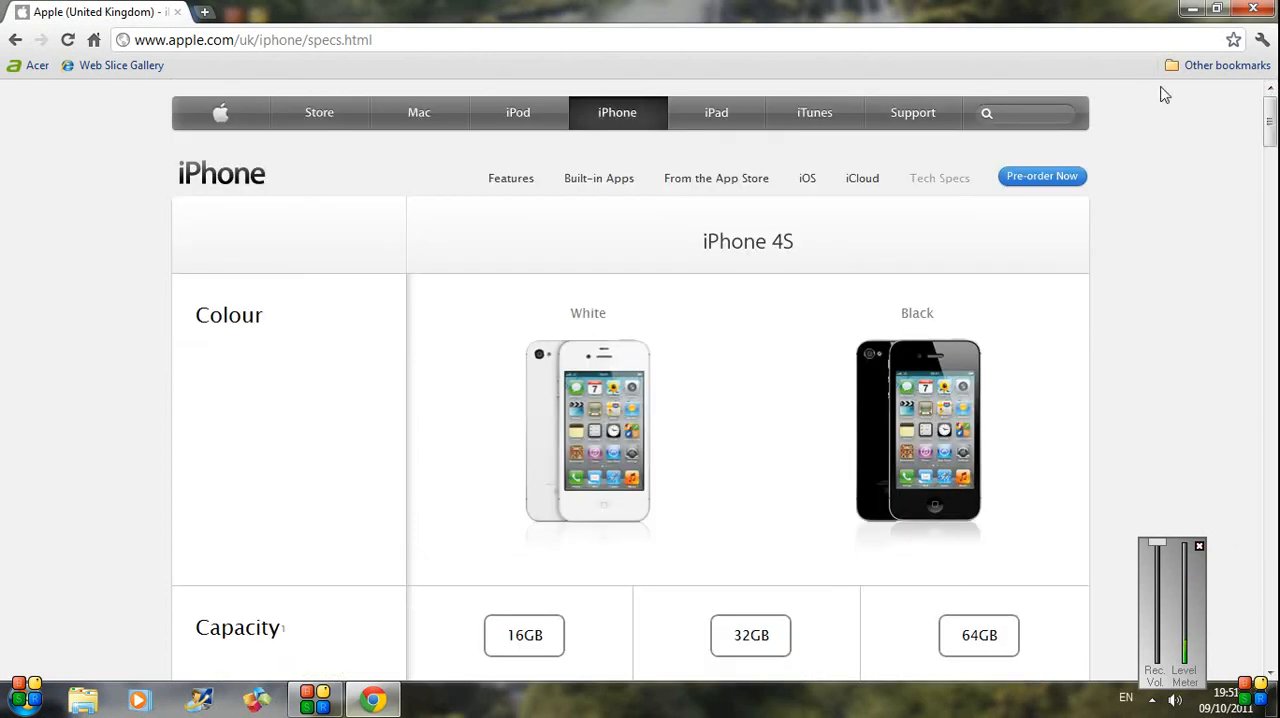
click(320, 112)
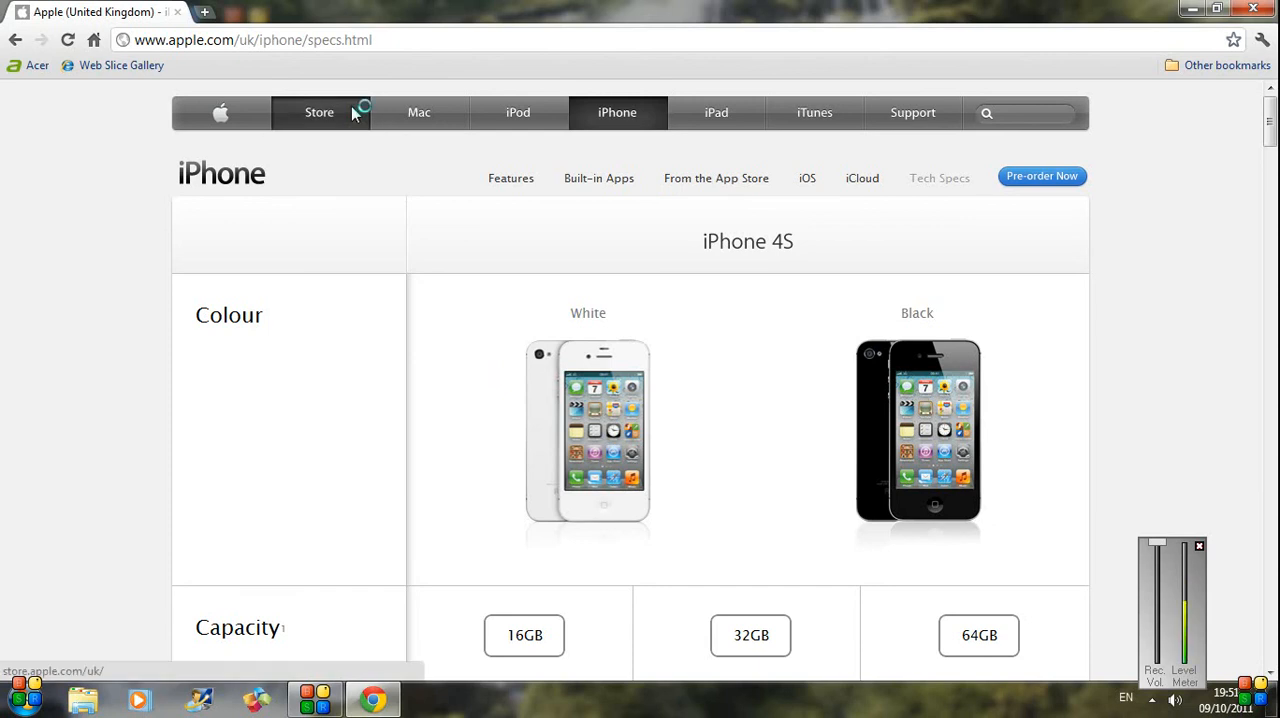
click(320, 112)
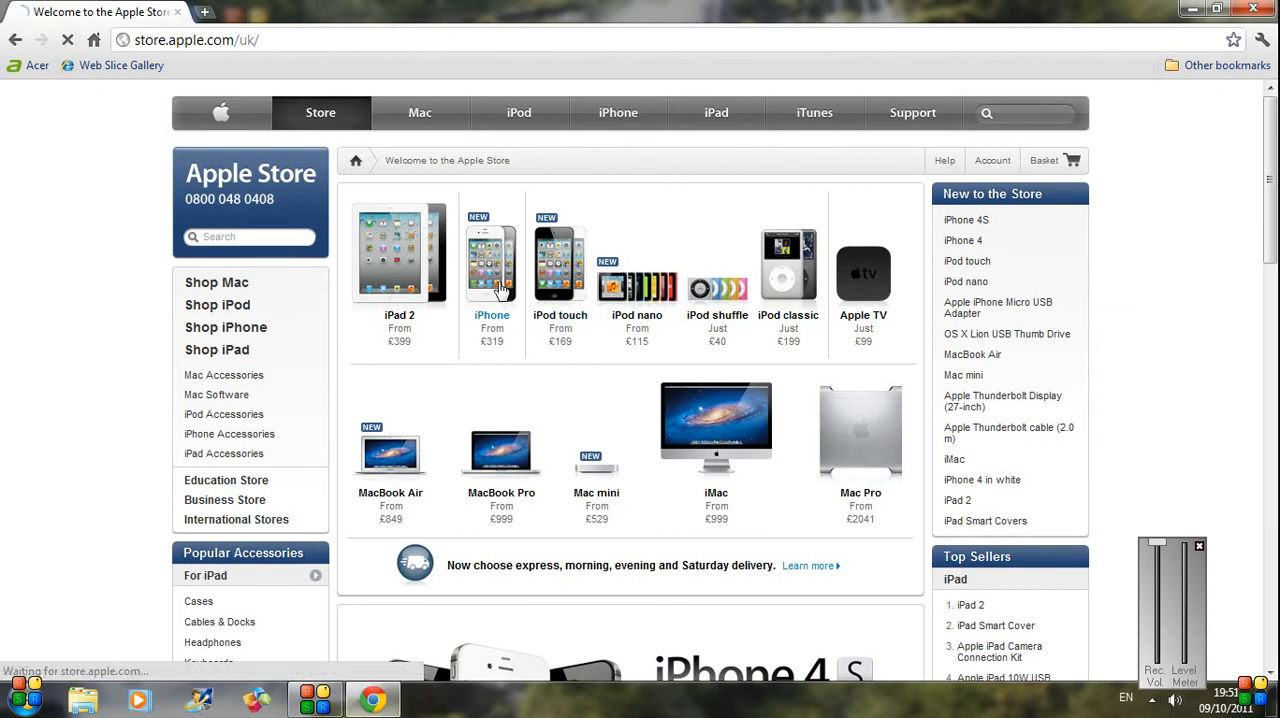
click(492, 258)
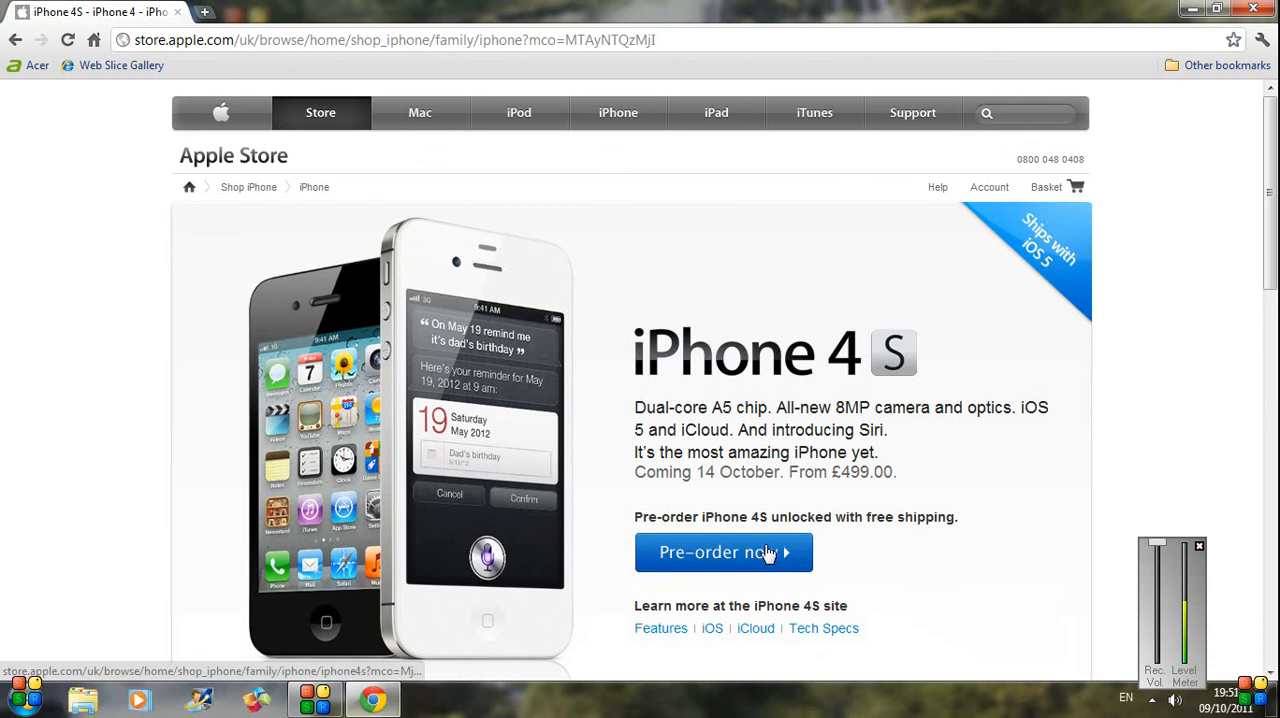
scroll(down, 3)
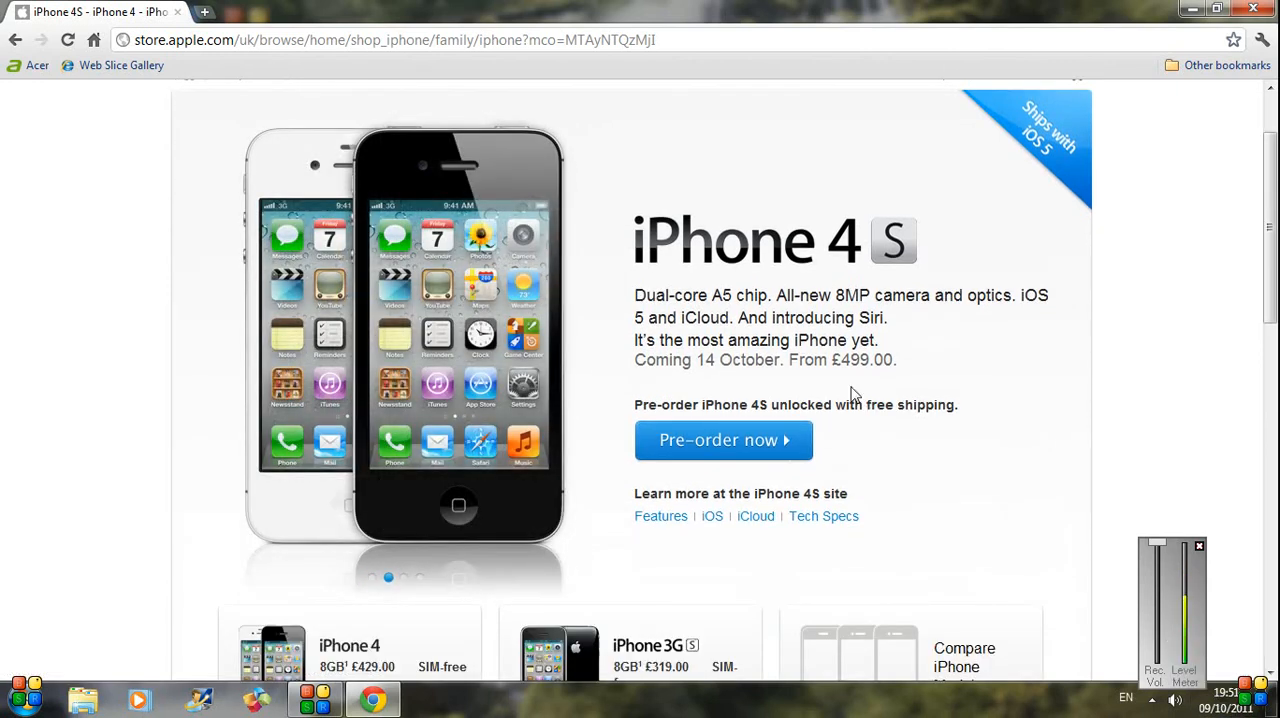
mouse_move(790, 376)
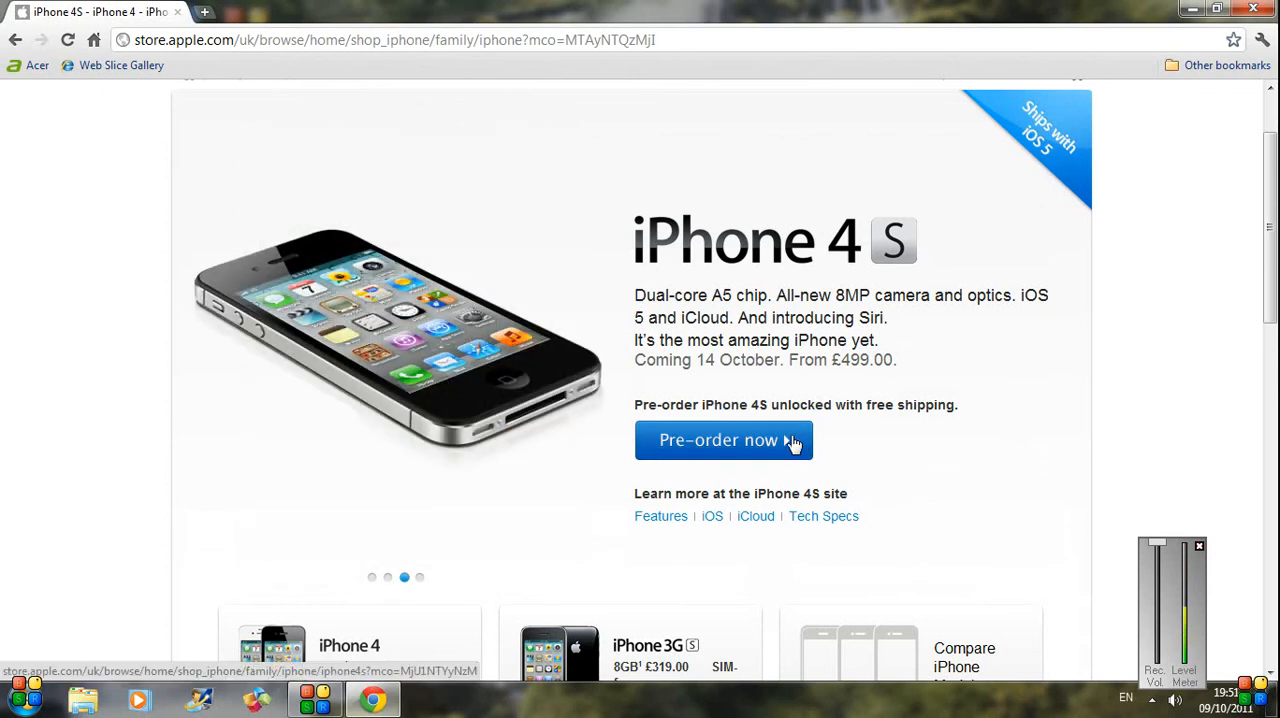
click(724, 440)
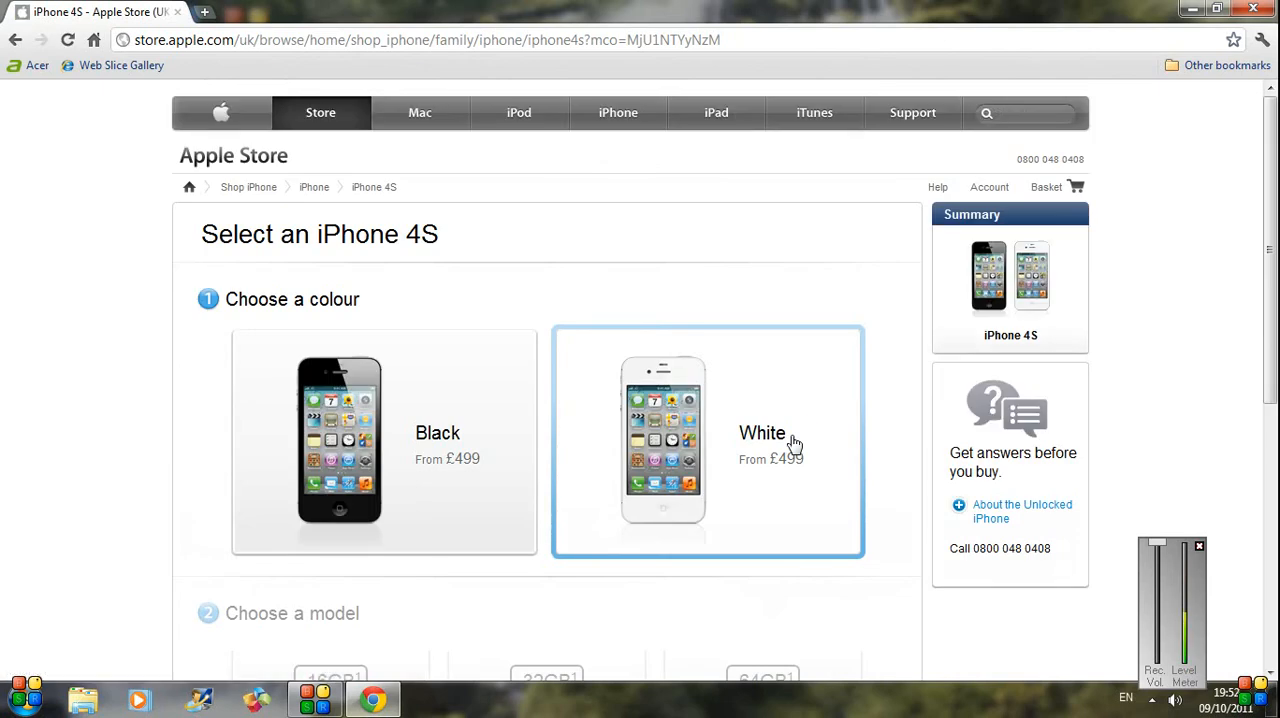
Scroll the 'Select an iPhone 4S' page showing the black 16GB model at £499.
scroll(down, 3)
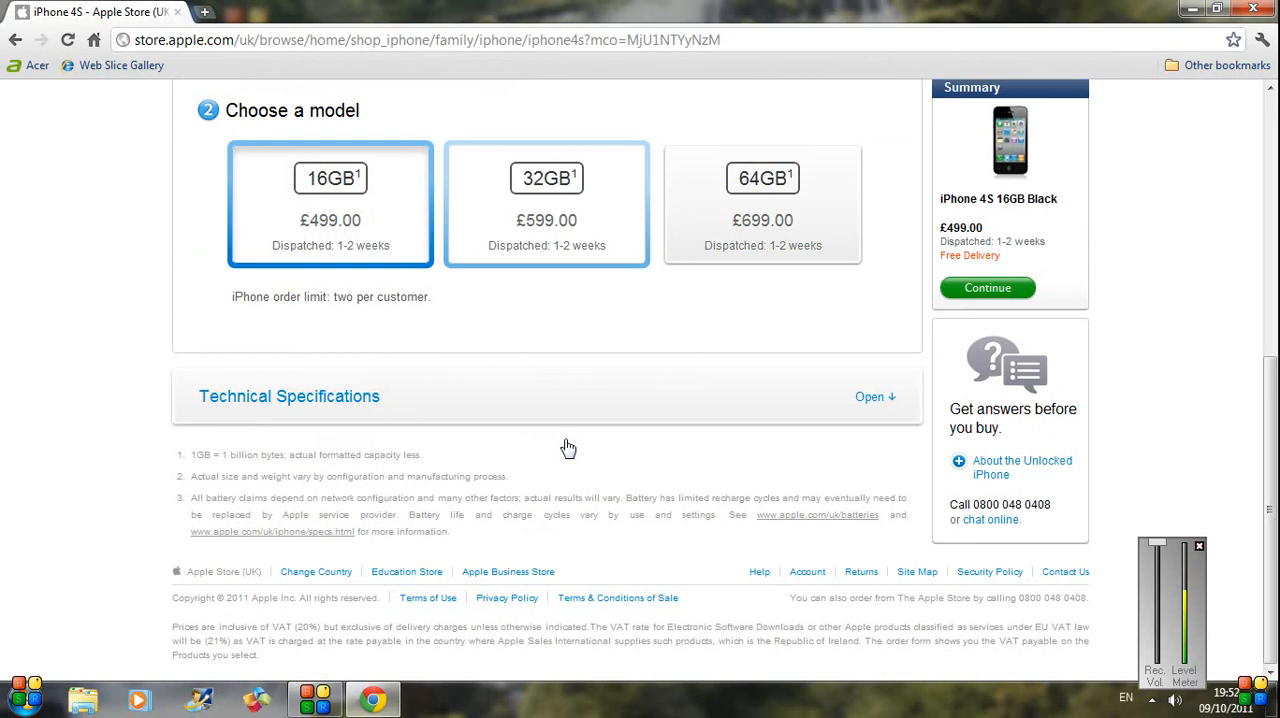
scroll(up, 3)
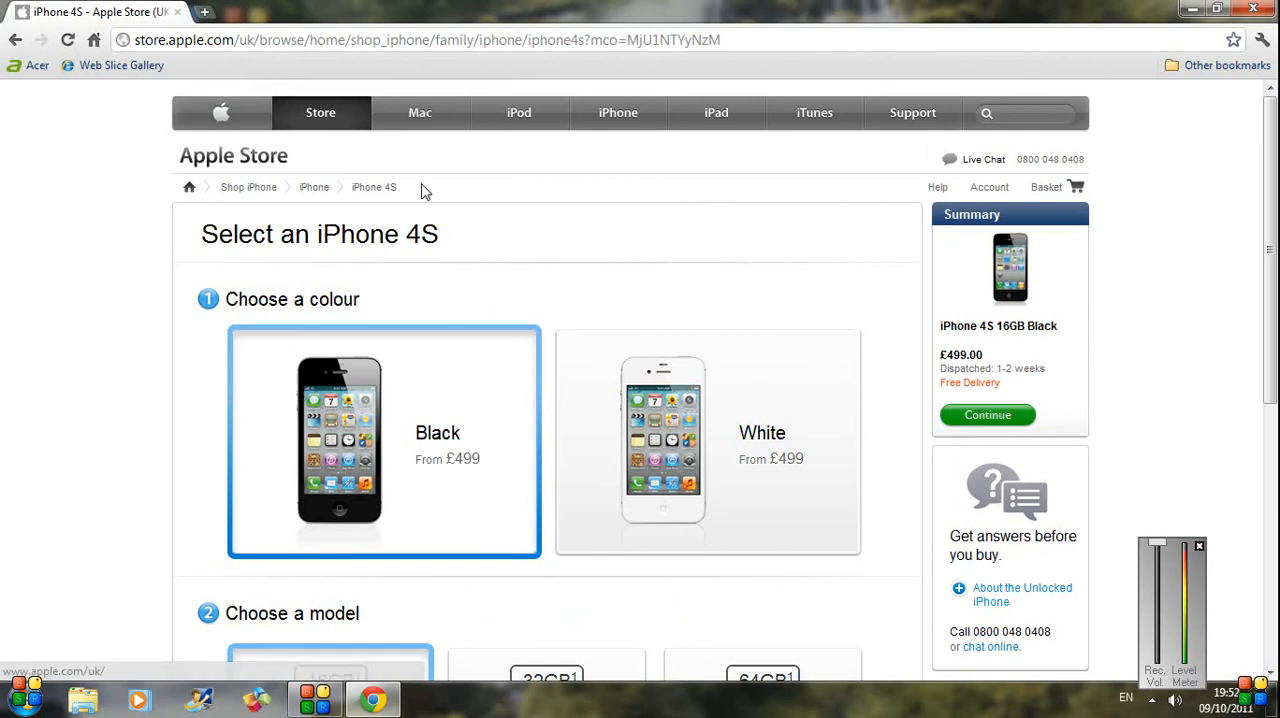
mouse_move(532, 240)
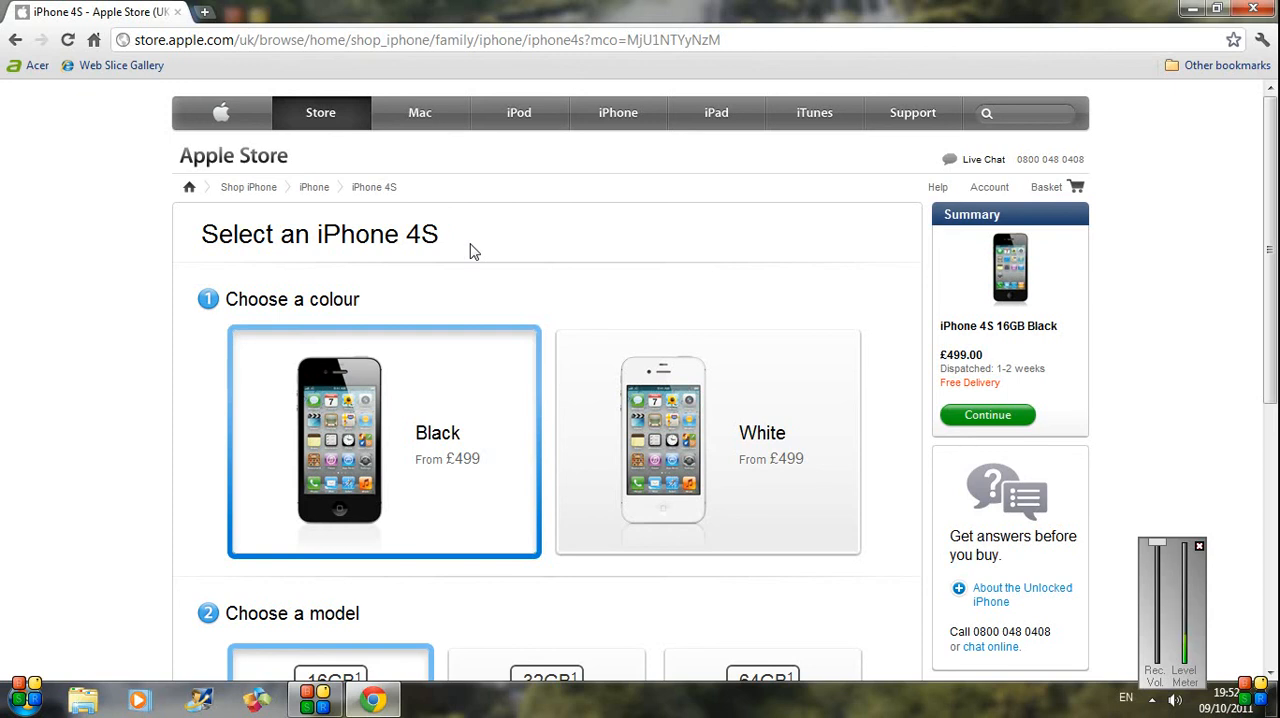
mouse_move(440, 372)
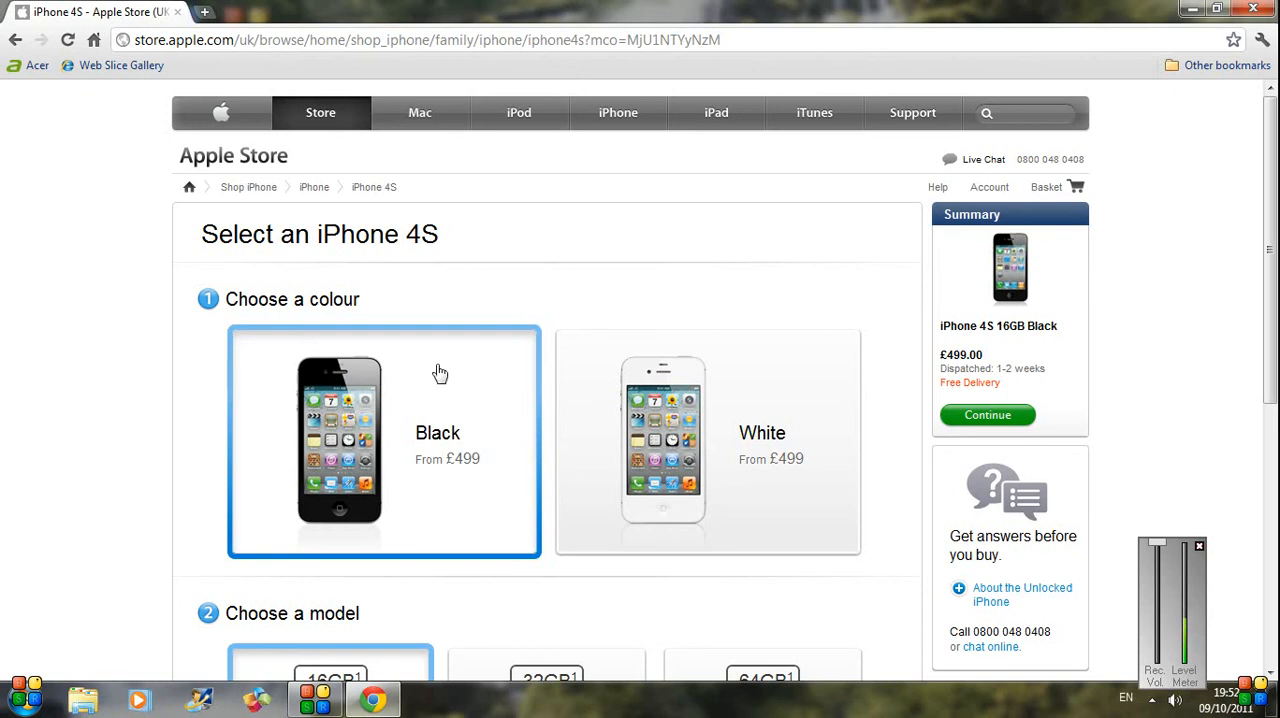
mouse_move(508, 288)
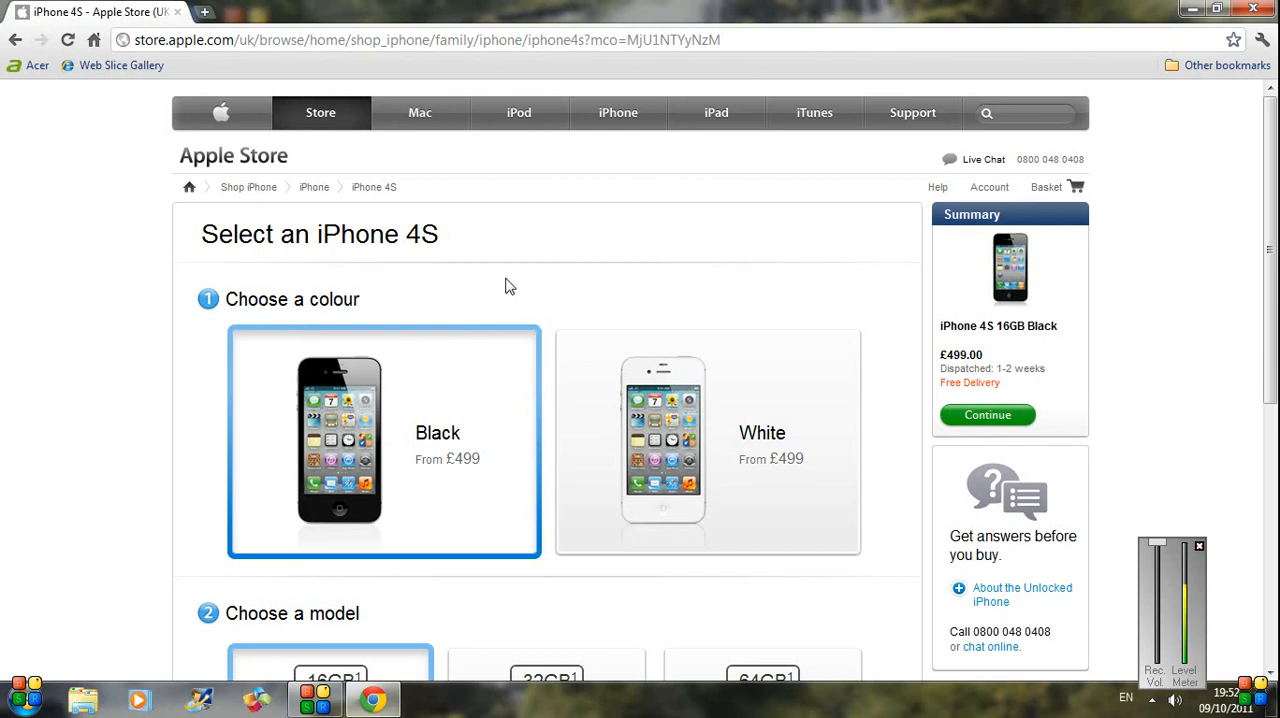